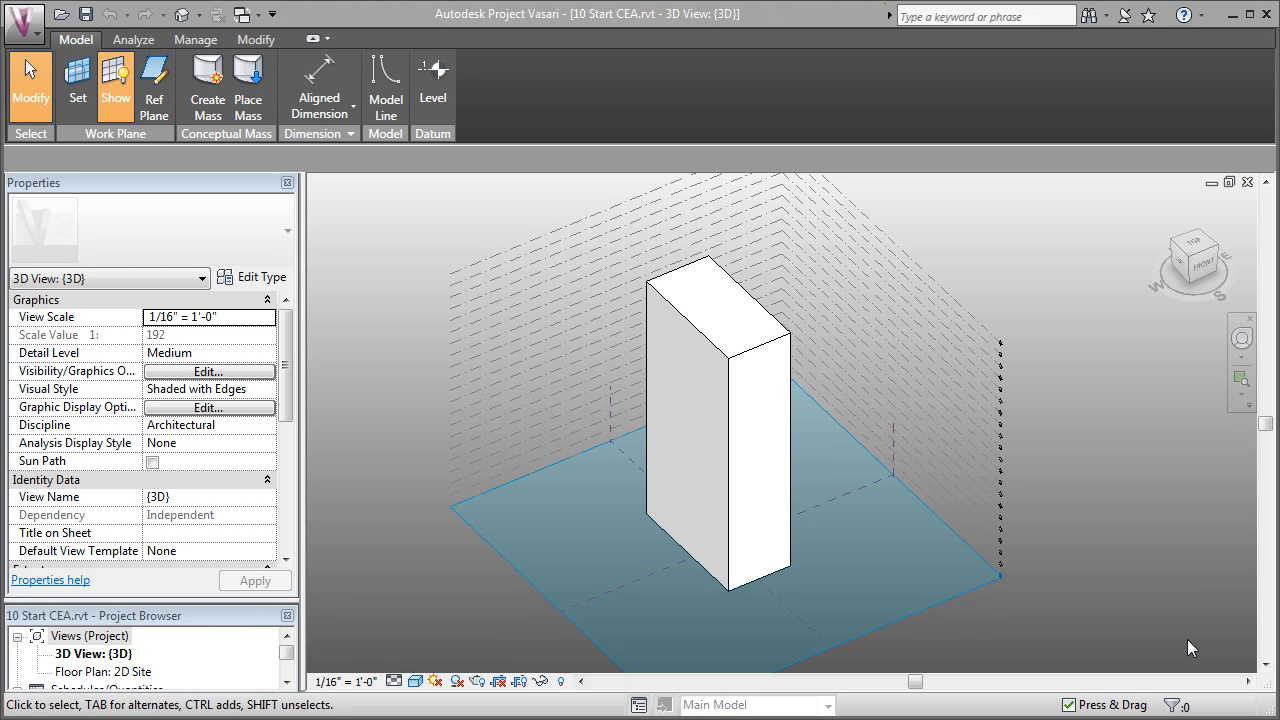
pyautogui.moveTo(1096, 544)
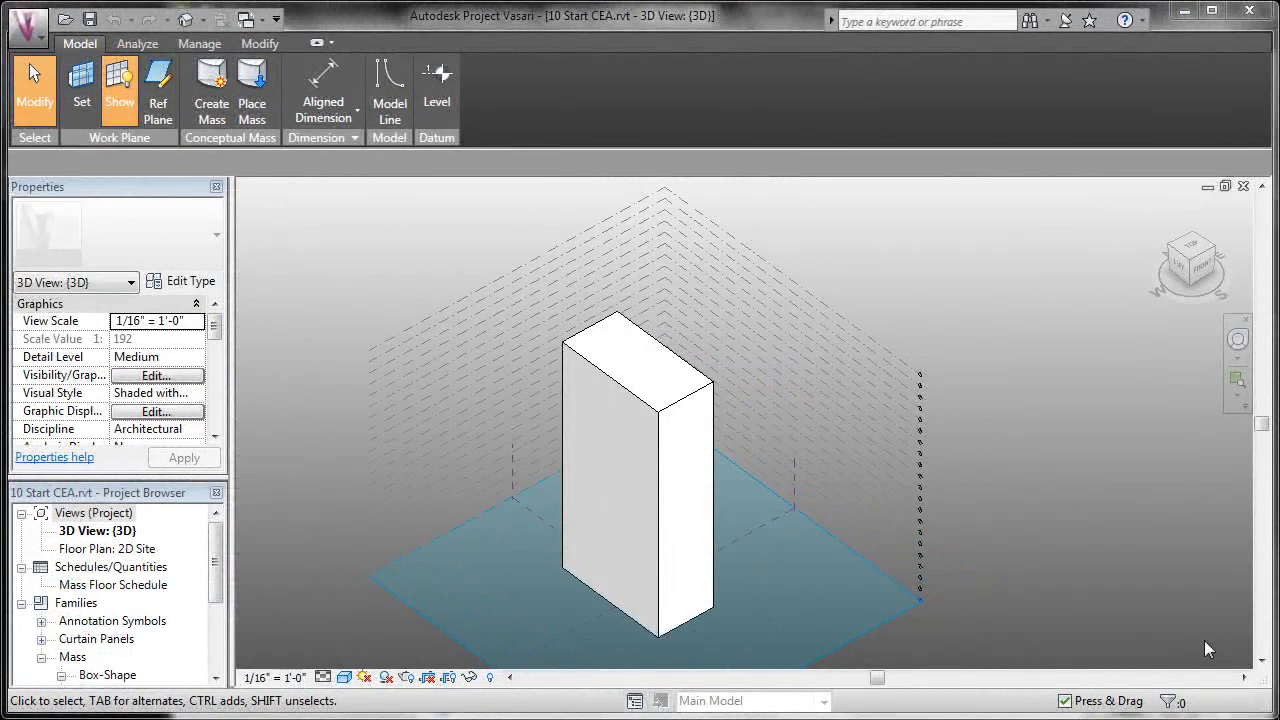
pyautogui.moveTo(1046, 320)
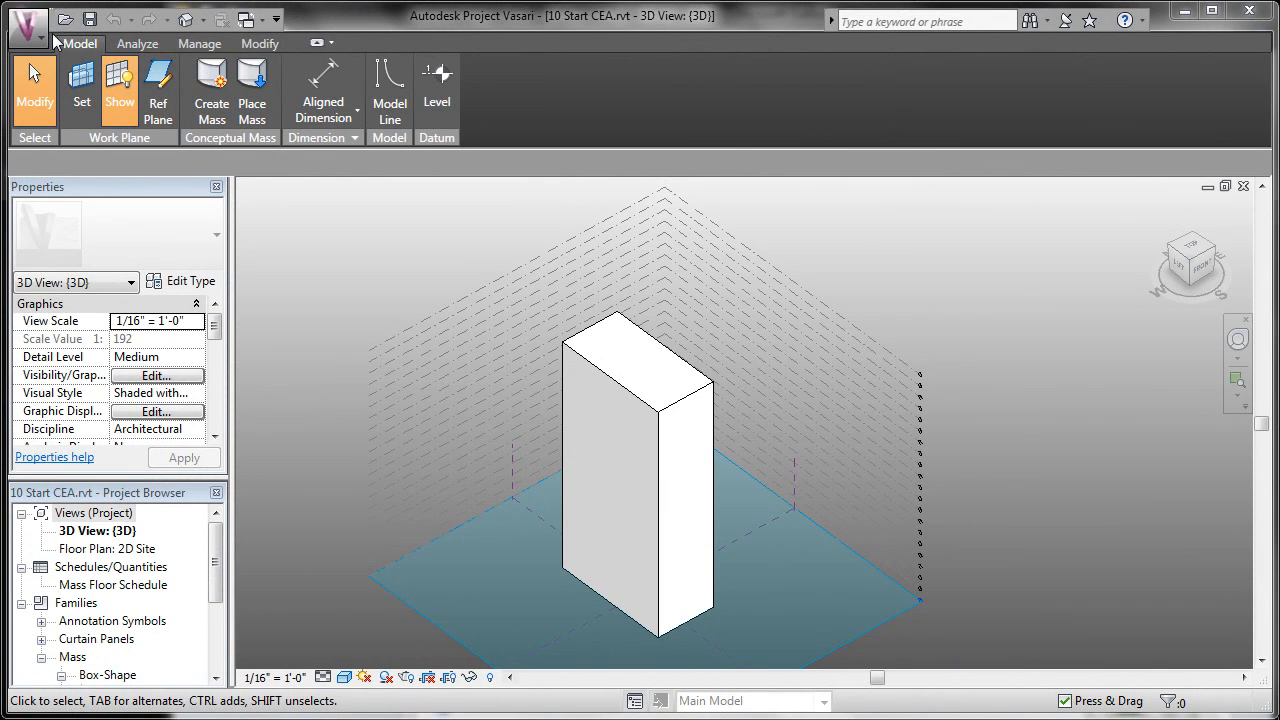
# - Sign in to the Autodesk account with the password entered and Remember Me ticked
pyautogui.click(28, 20)
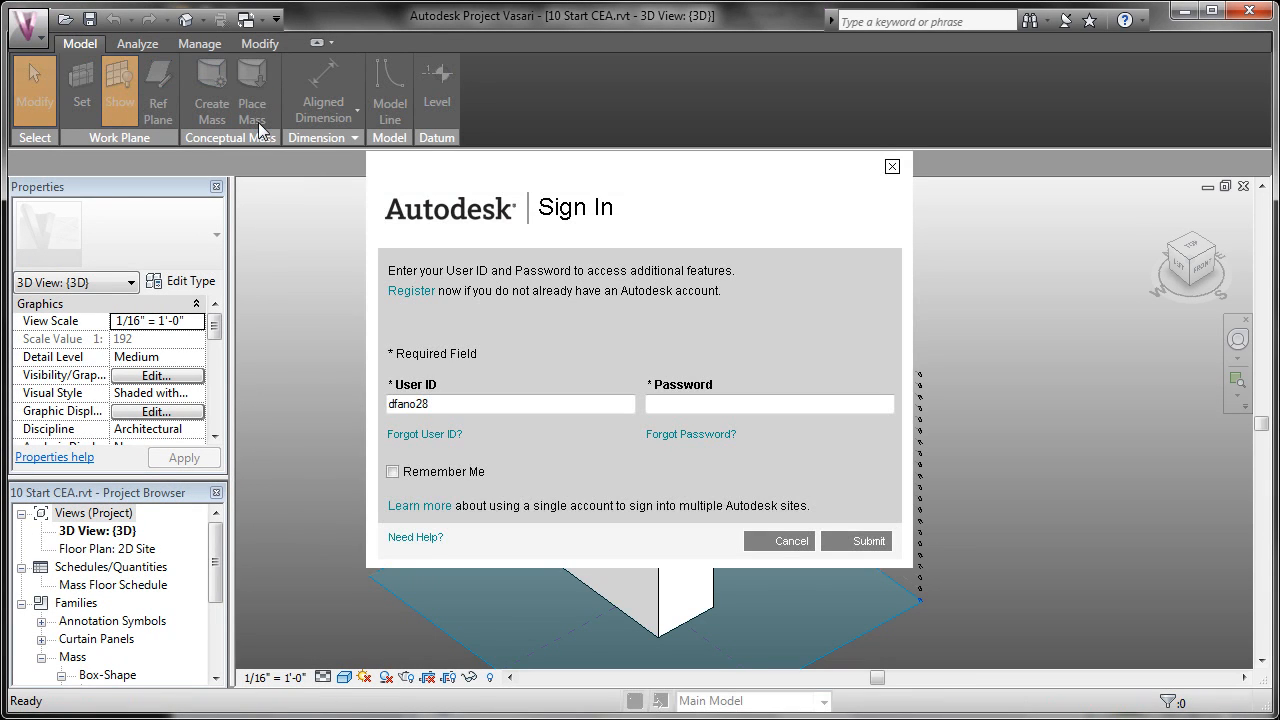
pyautogui.moveTo(432, 334)
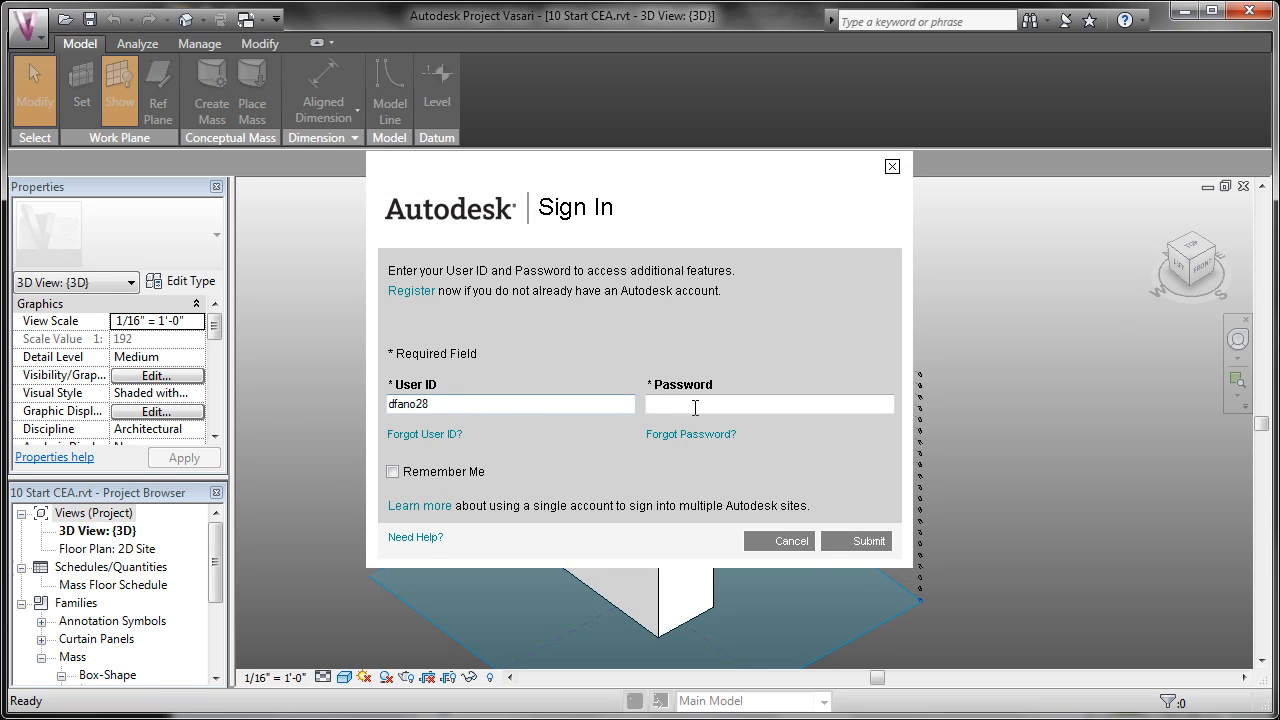
pyautogui.write('•••••')
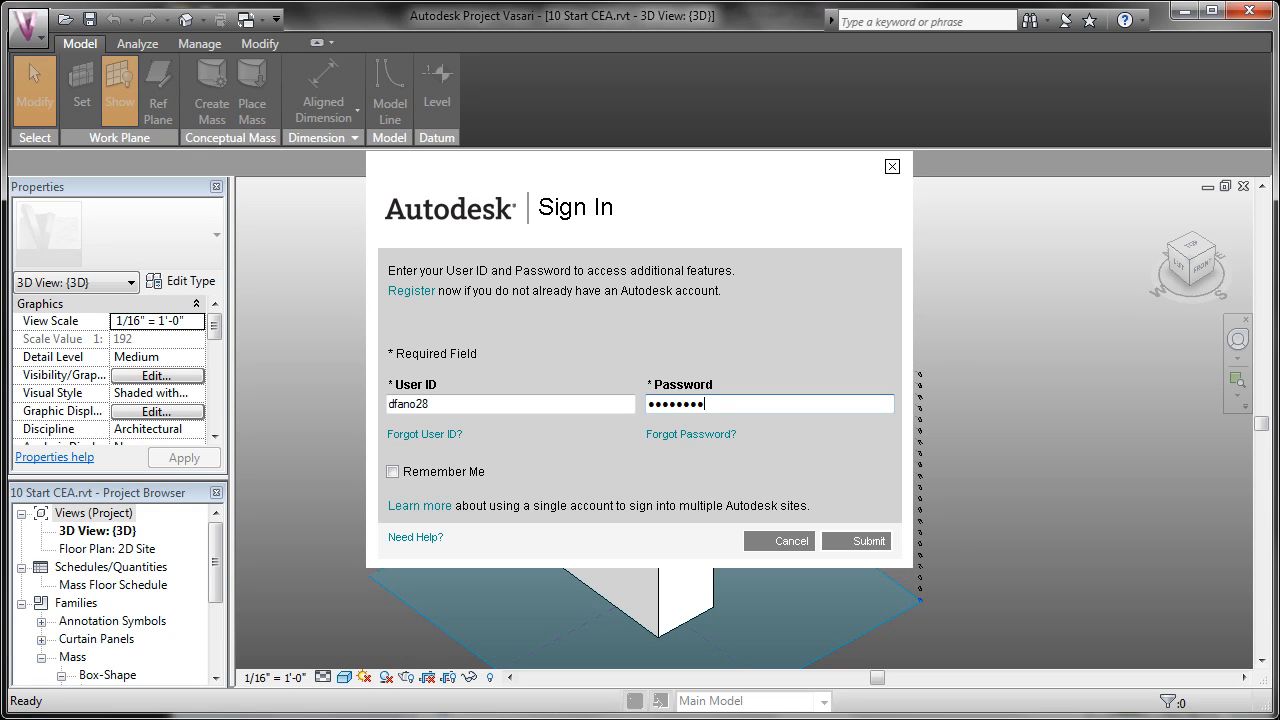
pyautogui.click(392, 472)
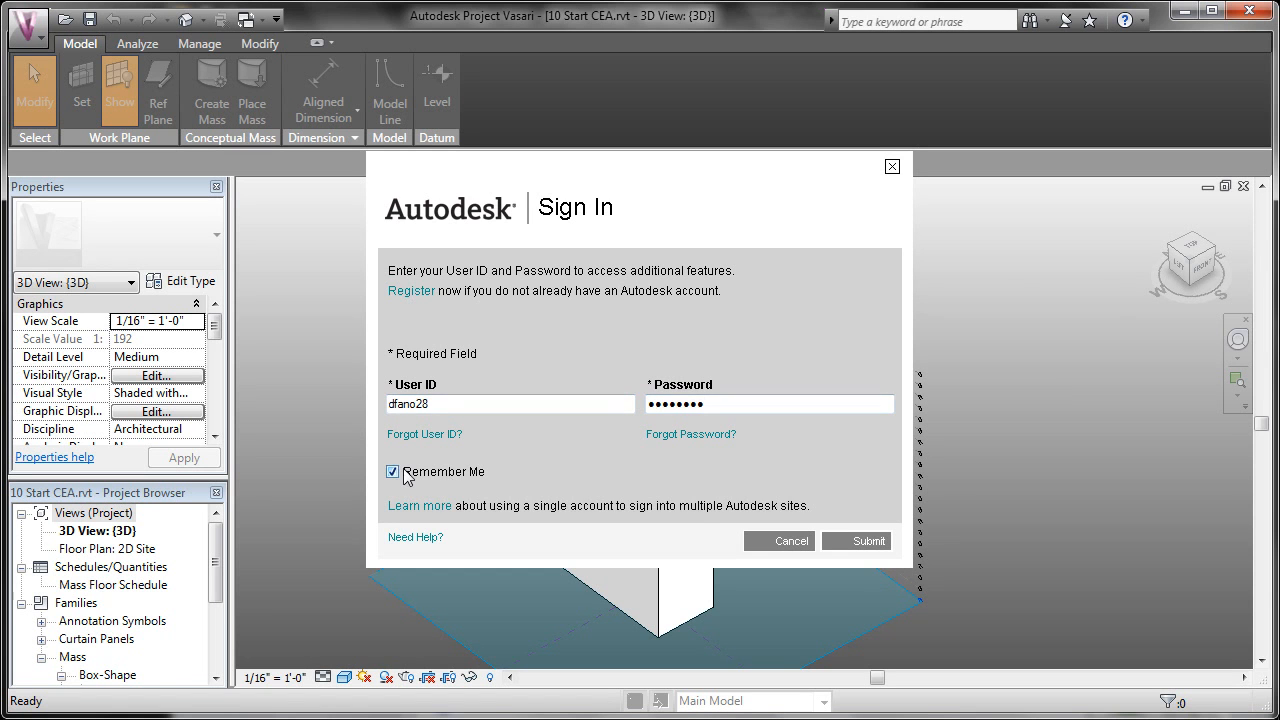
pyautogui.click(868, 540)
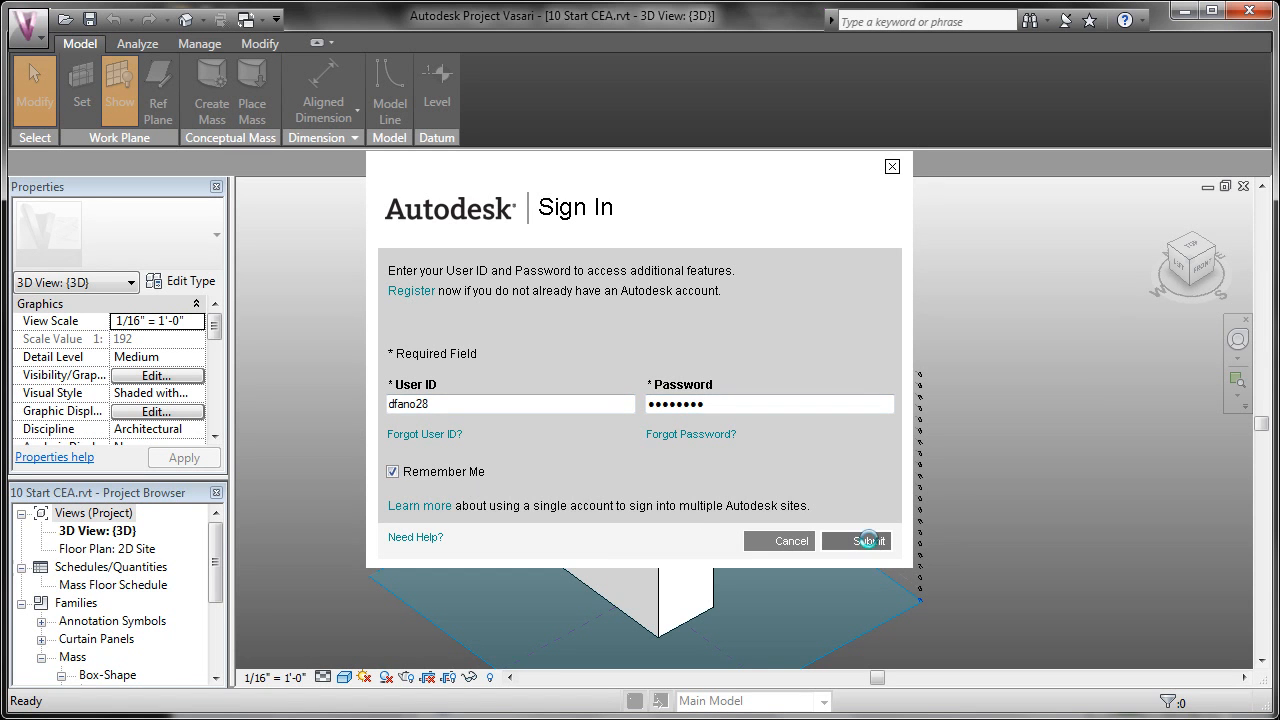
pyautogui.click(862, 540)
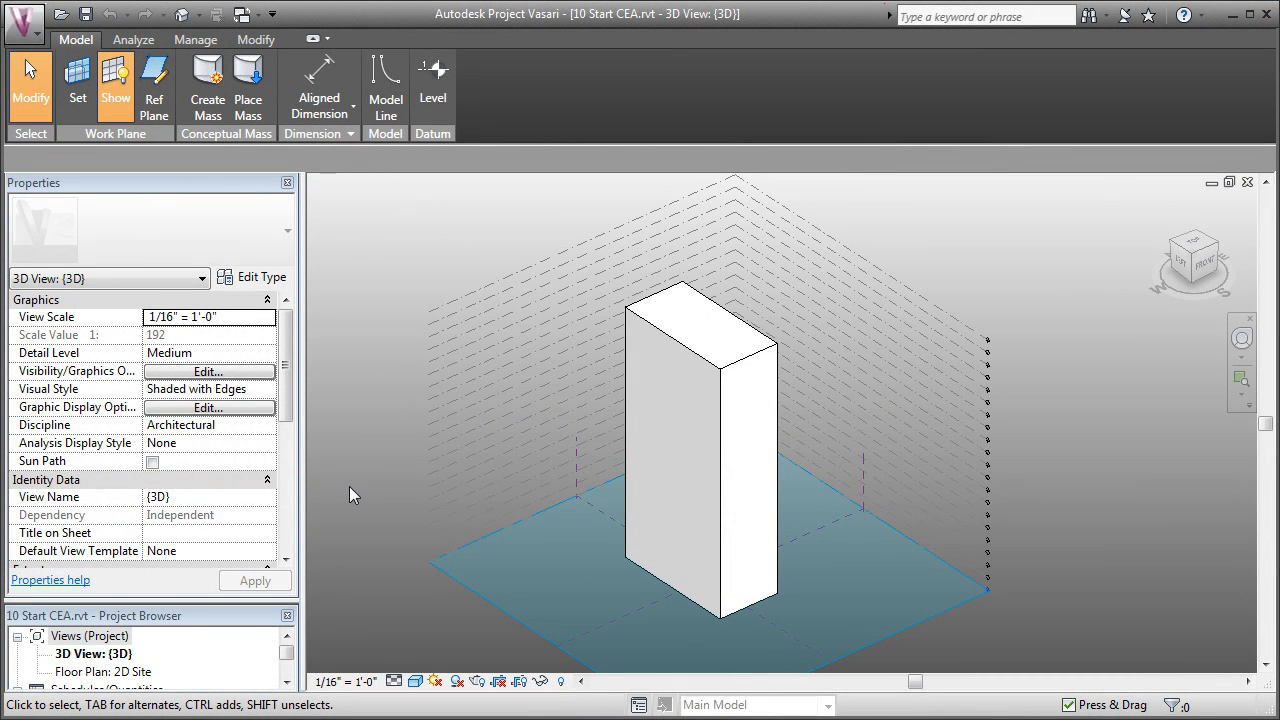
# - Select the tall box mass and review every level ticked in the Mass Floors list
pyautogui.click(700, 450)
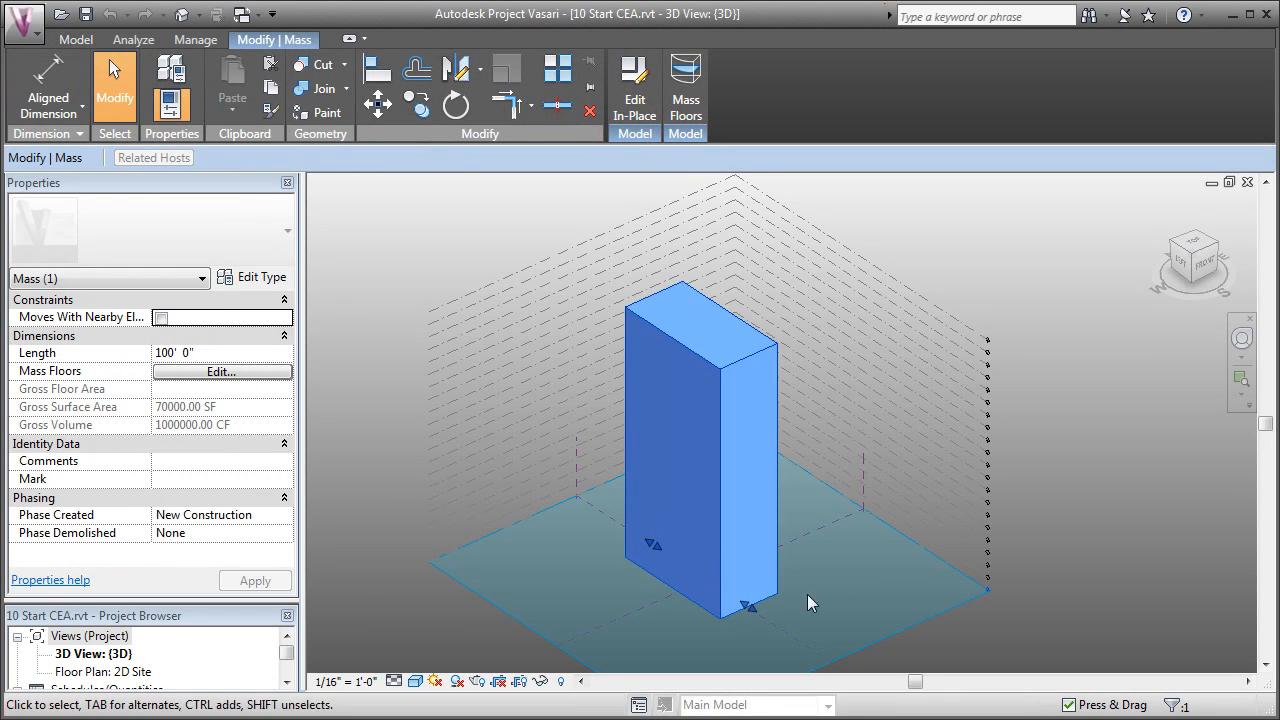
pyautogui.moveTo(718, 108)
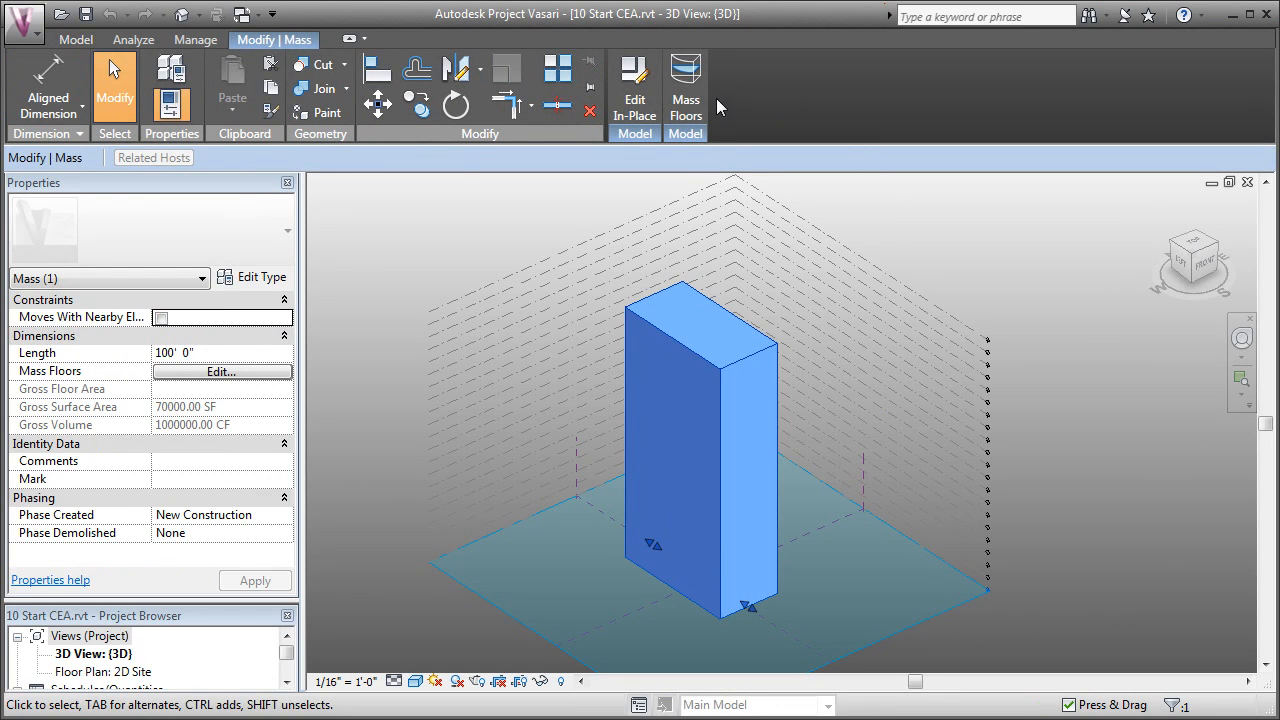
pyautogui.moveTo(684, 80)
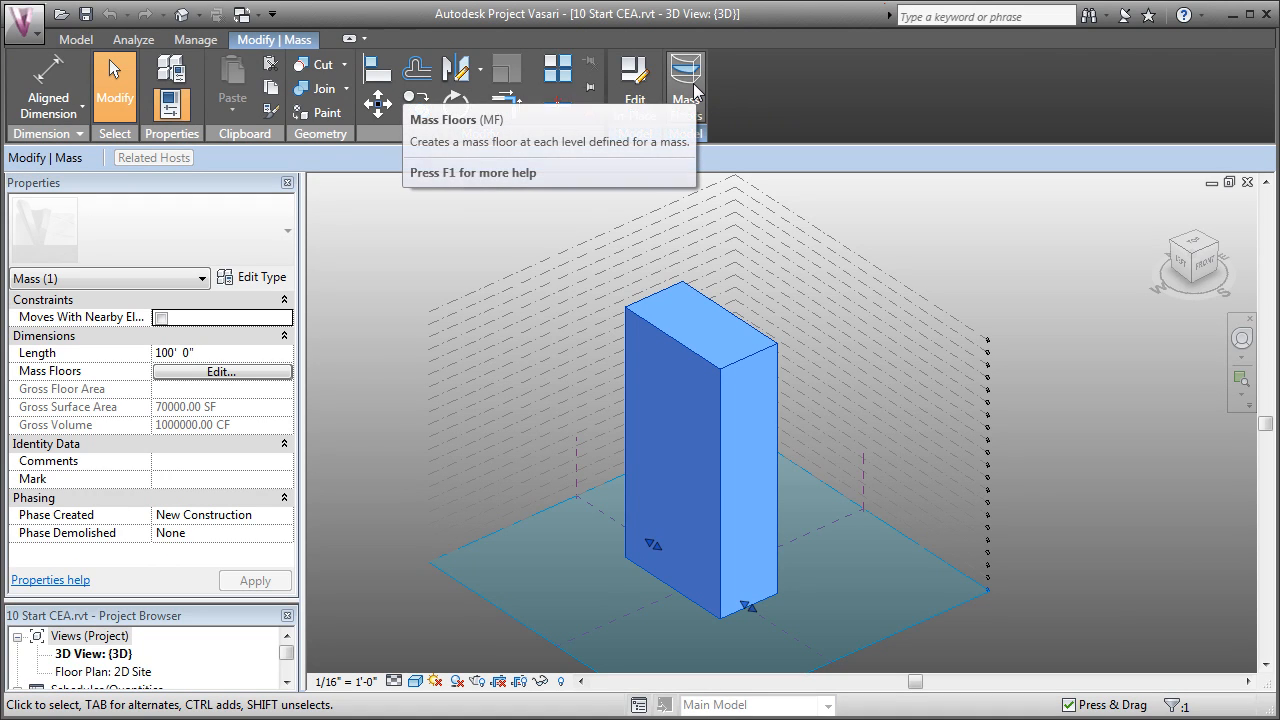
pyautogui.moveTo(684, 76)
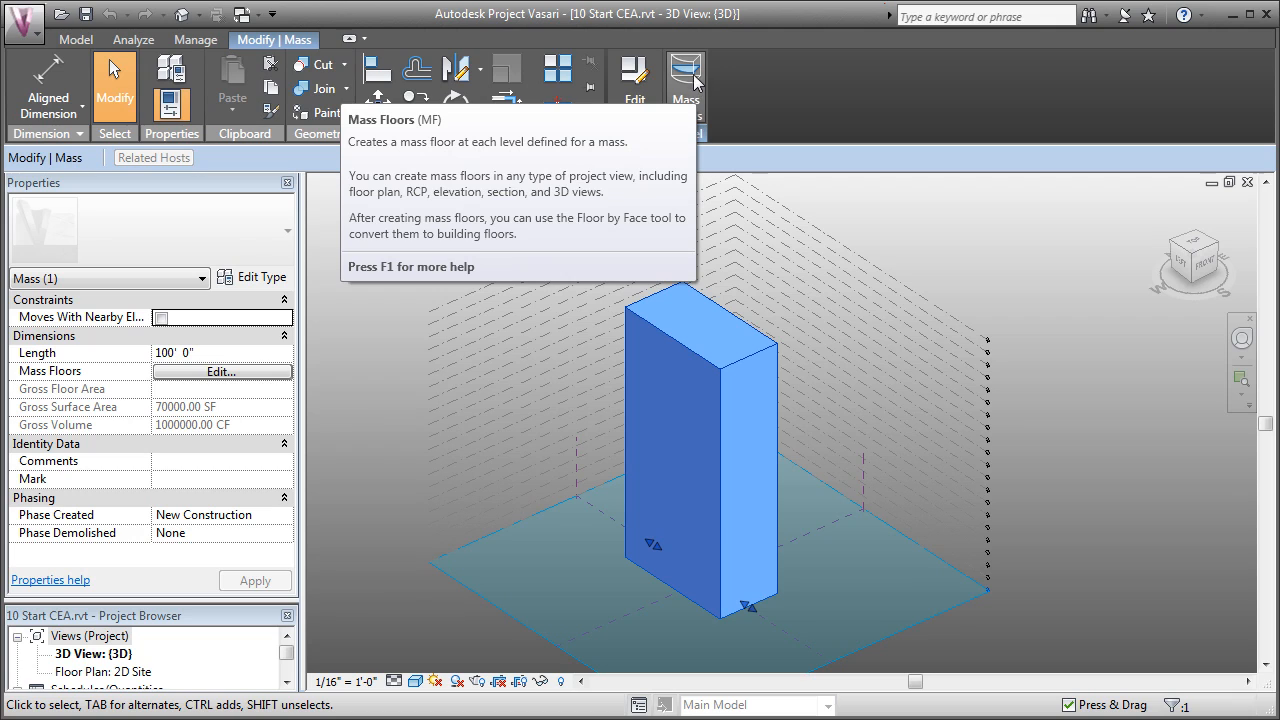
pyautogui.click(684, 76)
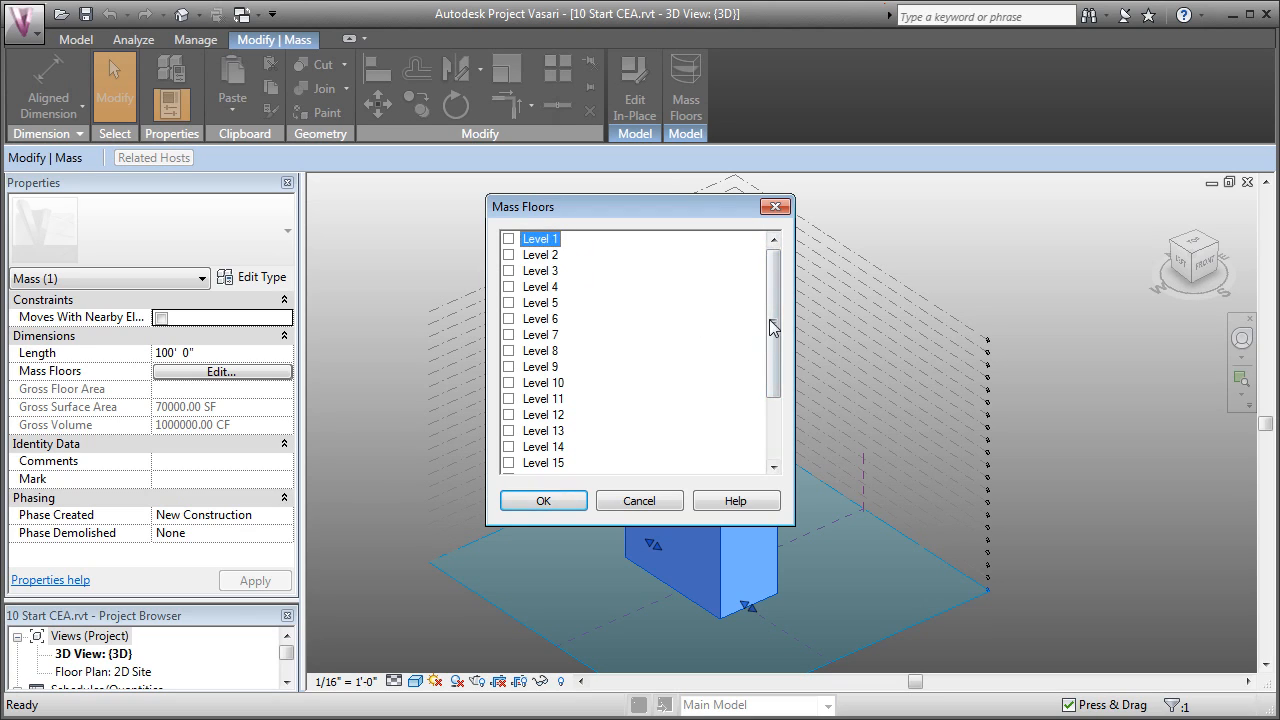
pyautogui.scroll(-3)
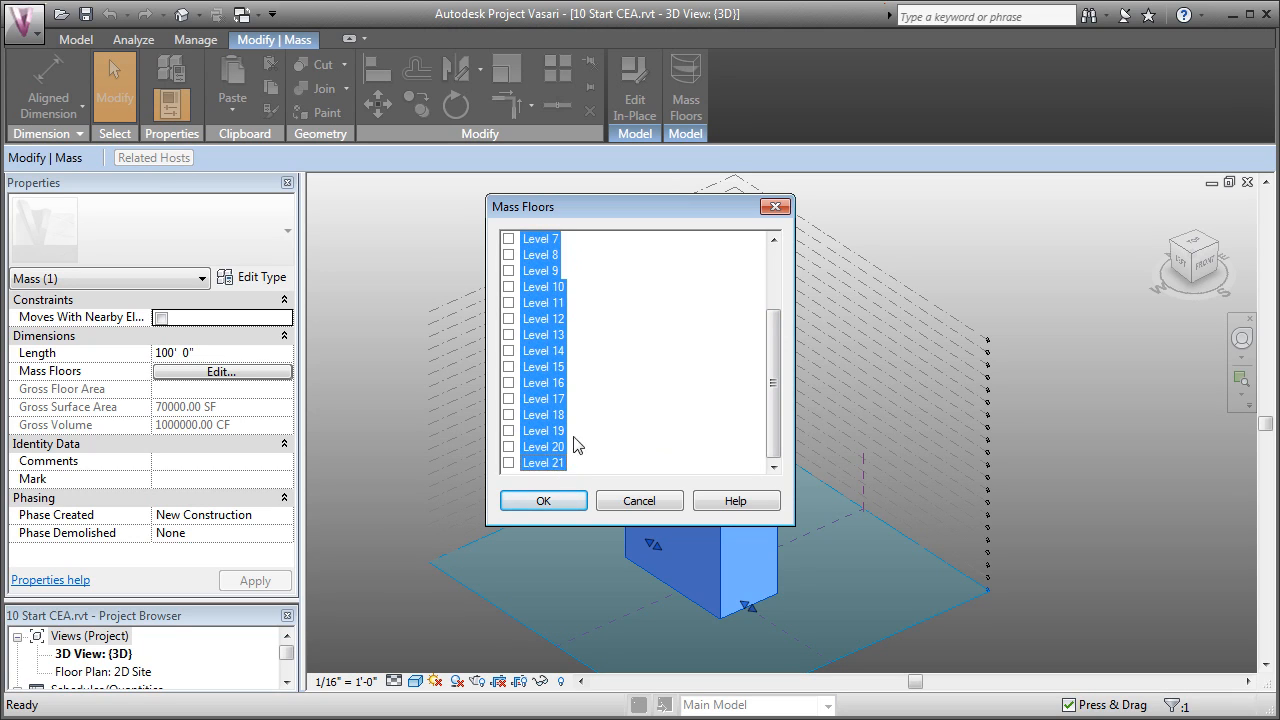
pyautogui.scroll(3)
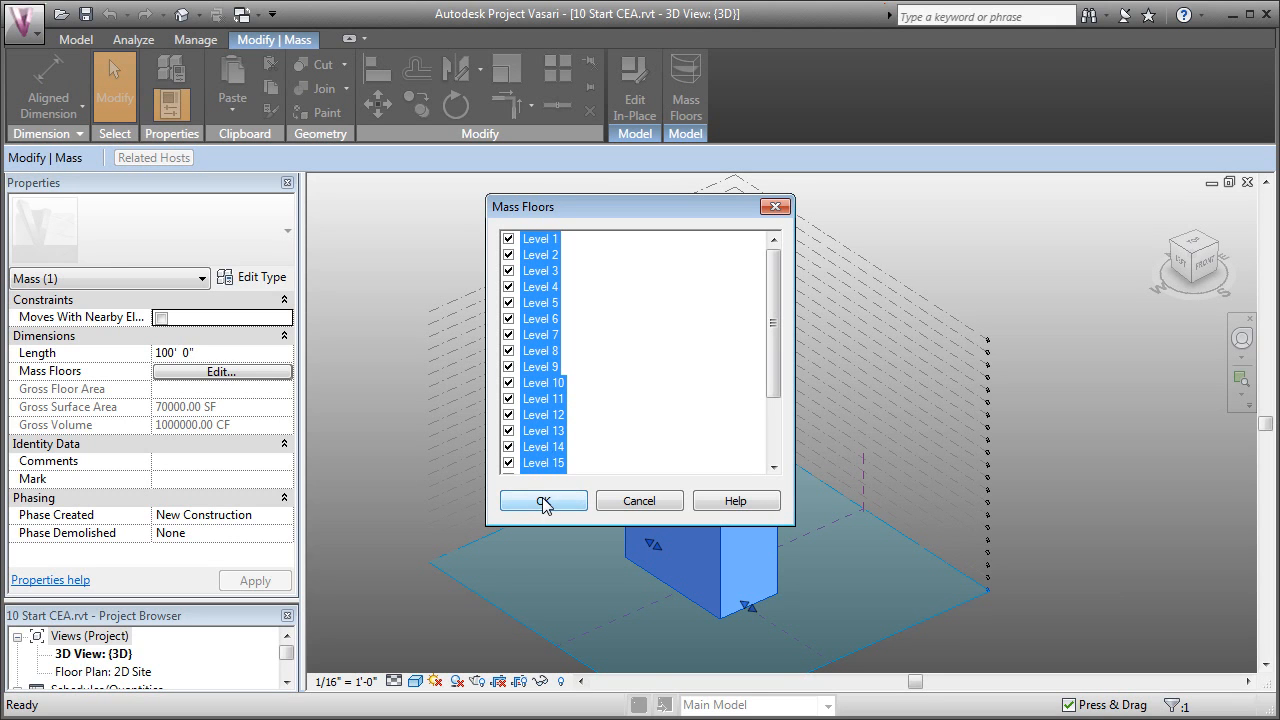
# - Create mass floors at all levels, isolate one floor to inspect it, then reset temporary hide/isolate
pyautogui.click(544, 500)
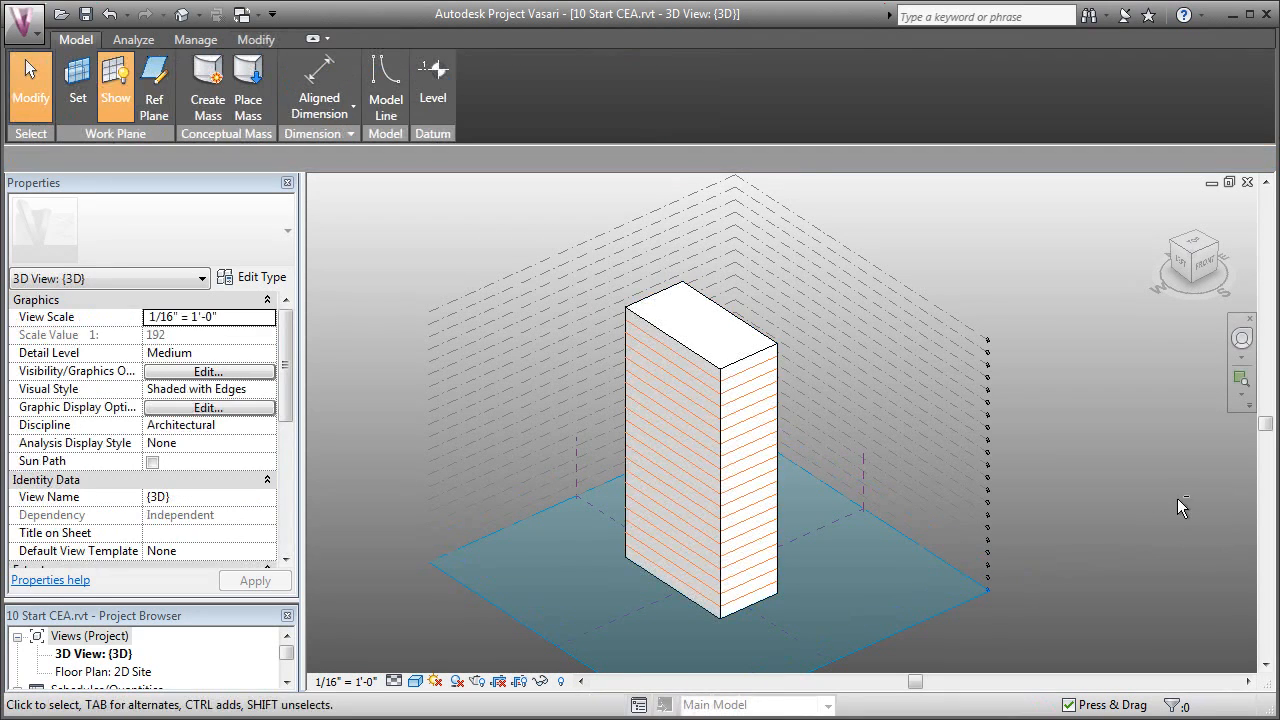
pyautogui.click(750, 364)
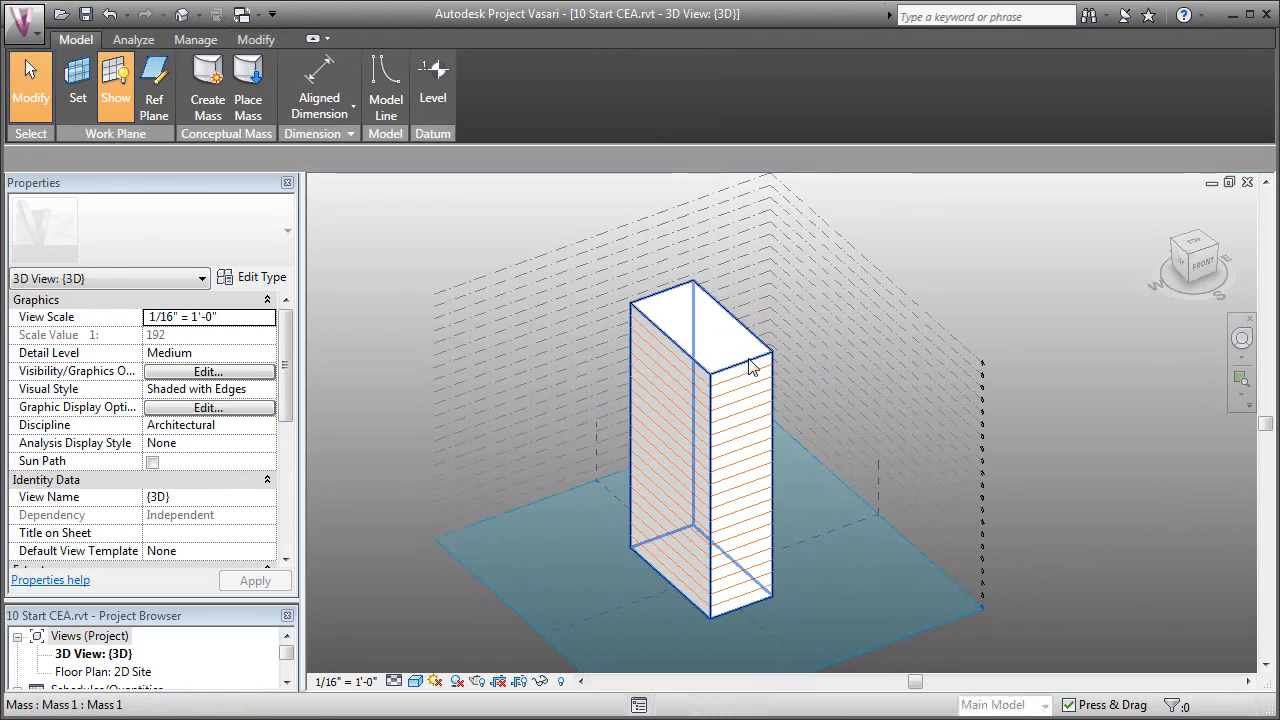
pyautogui.click(544, 680)
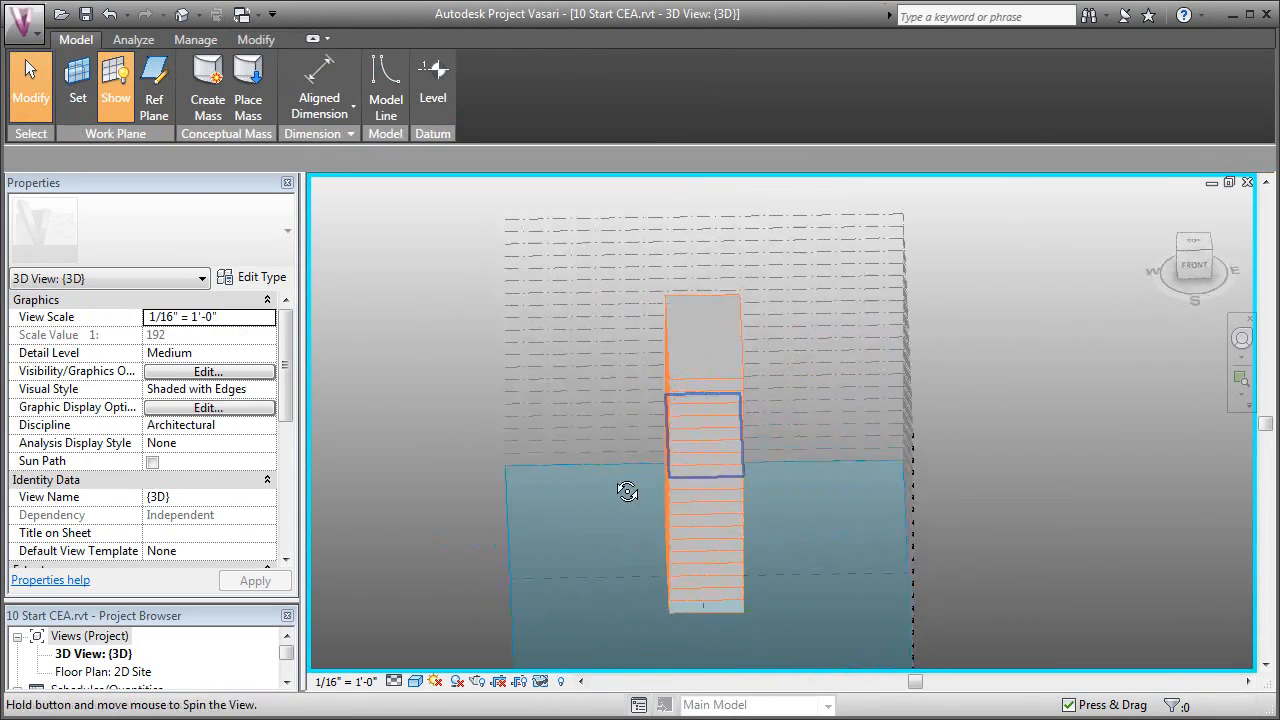
pyautogui.moveTo(628, 490); pyautogui.dragTo(760, 512)
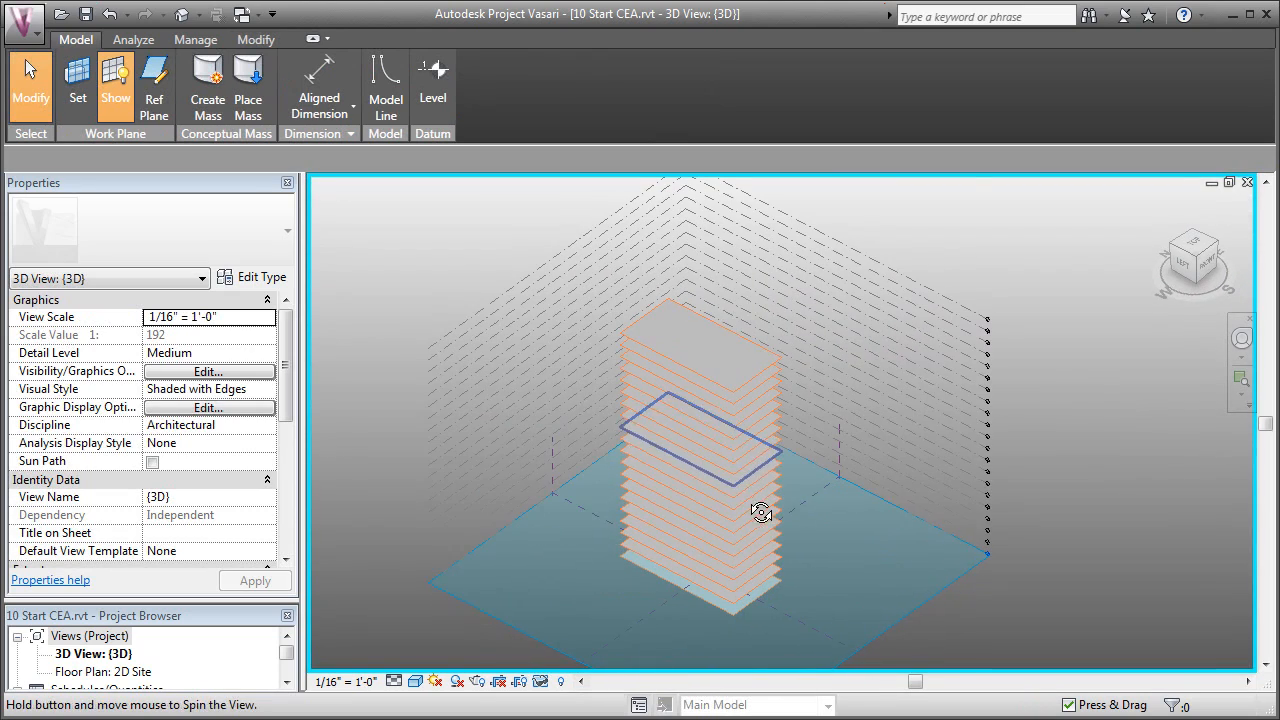
pyautogui.click(540, 680)
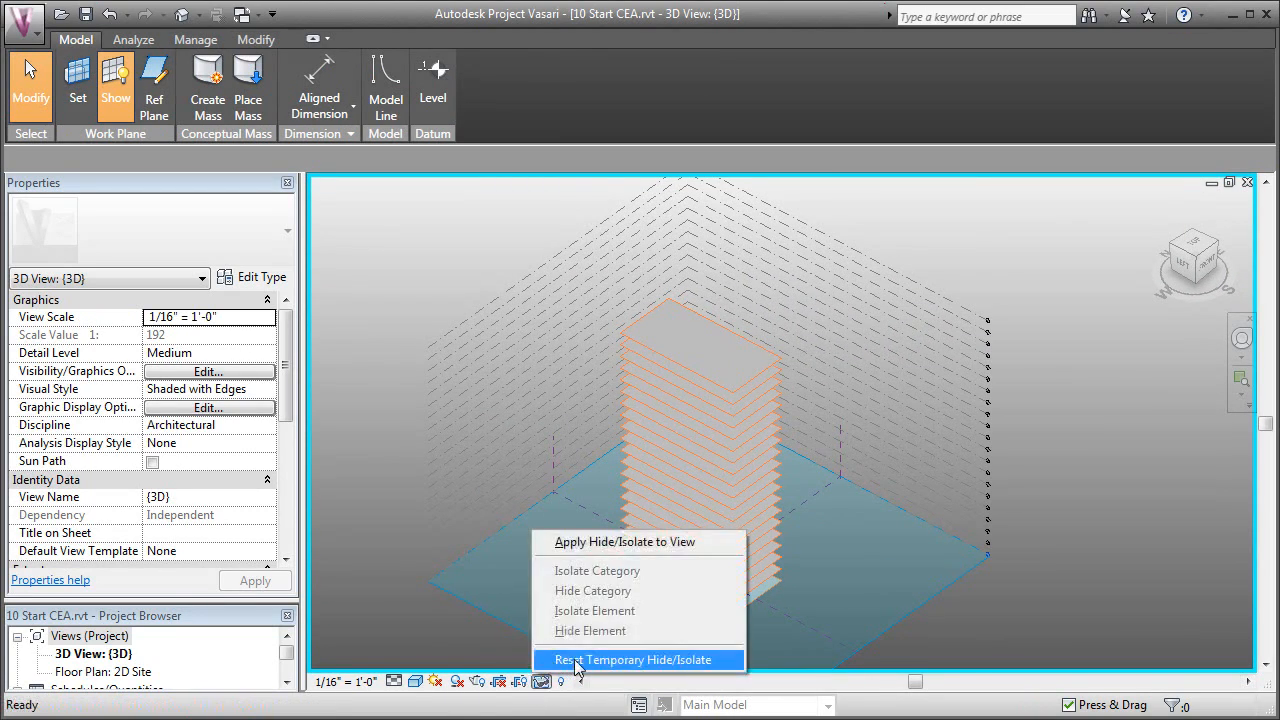
pyautogui.click(632, 660)
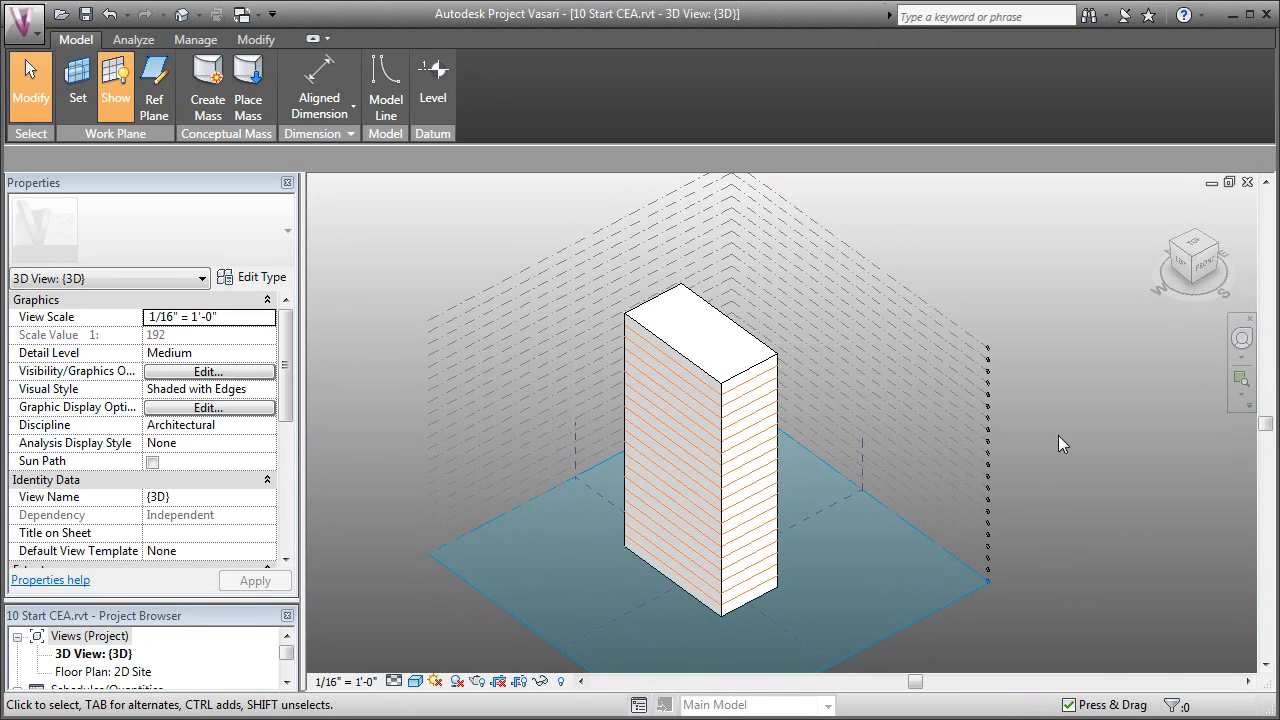
pyautogui.moveTo(732, 92)
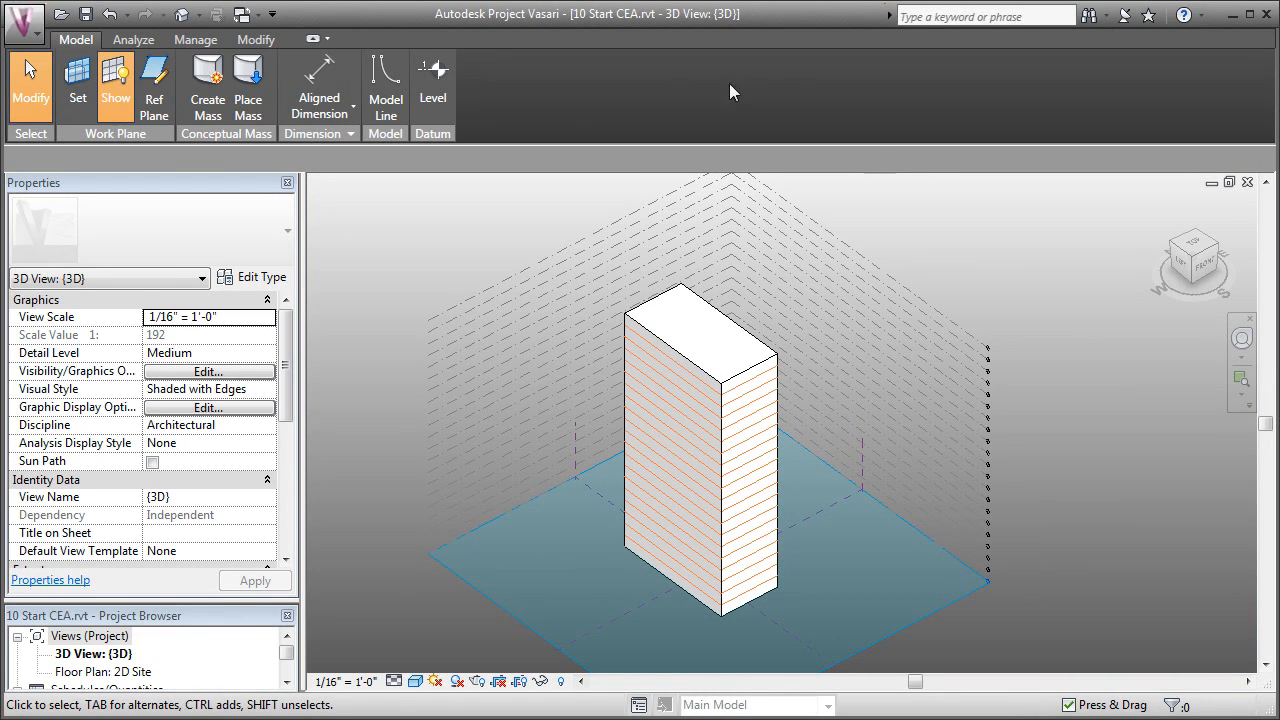
# - Enable the energy model on the mass and orbit to view its glazed analytical surfaces
pyautogui.click(132, 40)
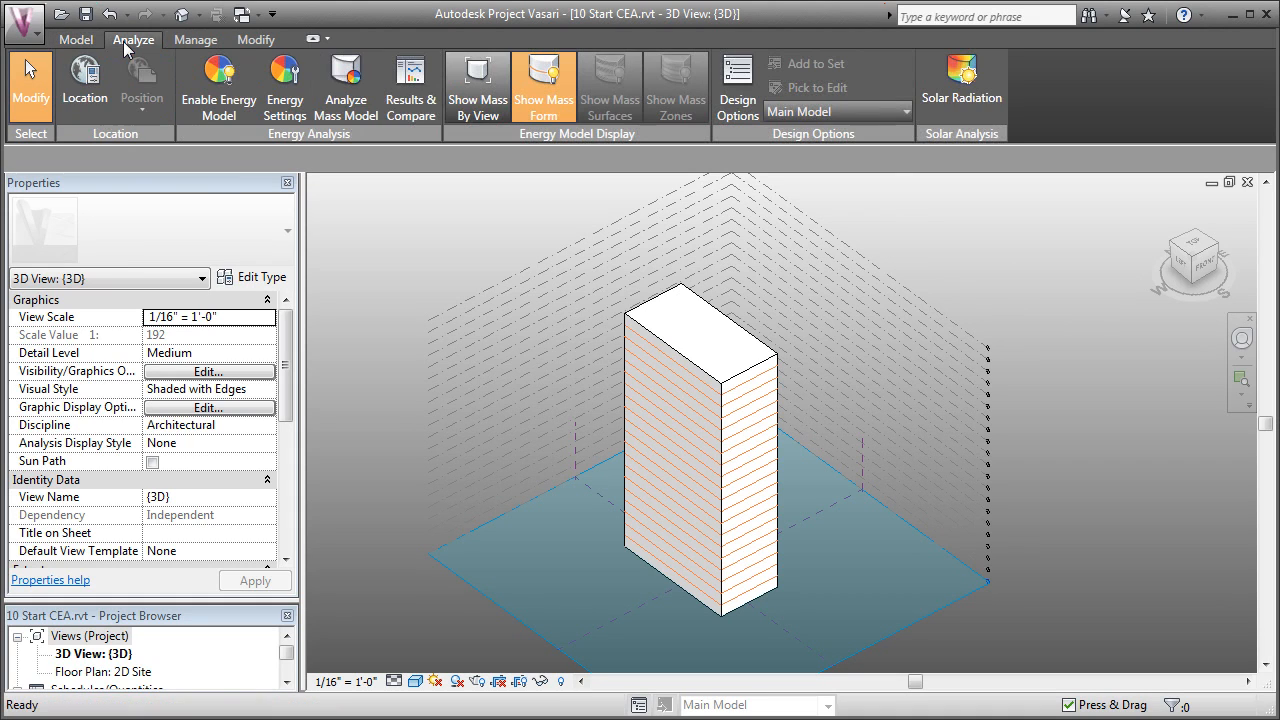
pyautogui.moveTo(218, 84)
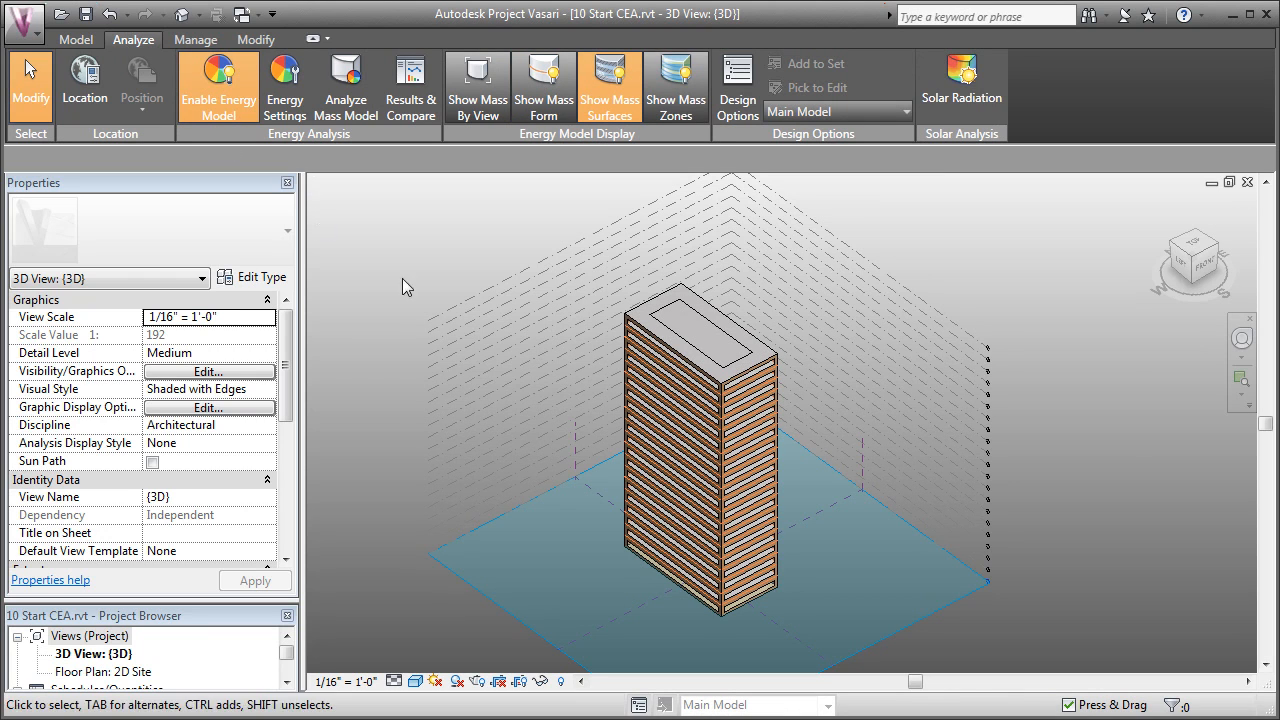
pyautogui.moveTo(364, 416)
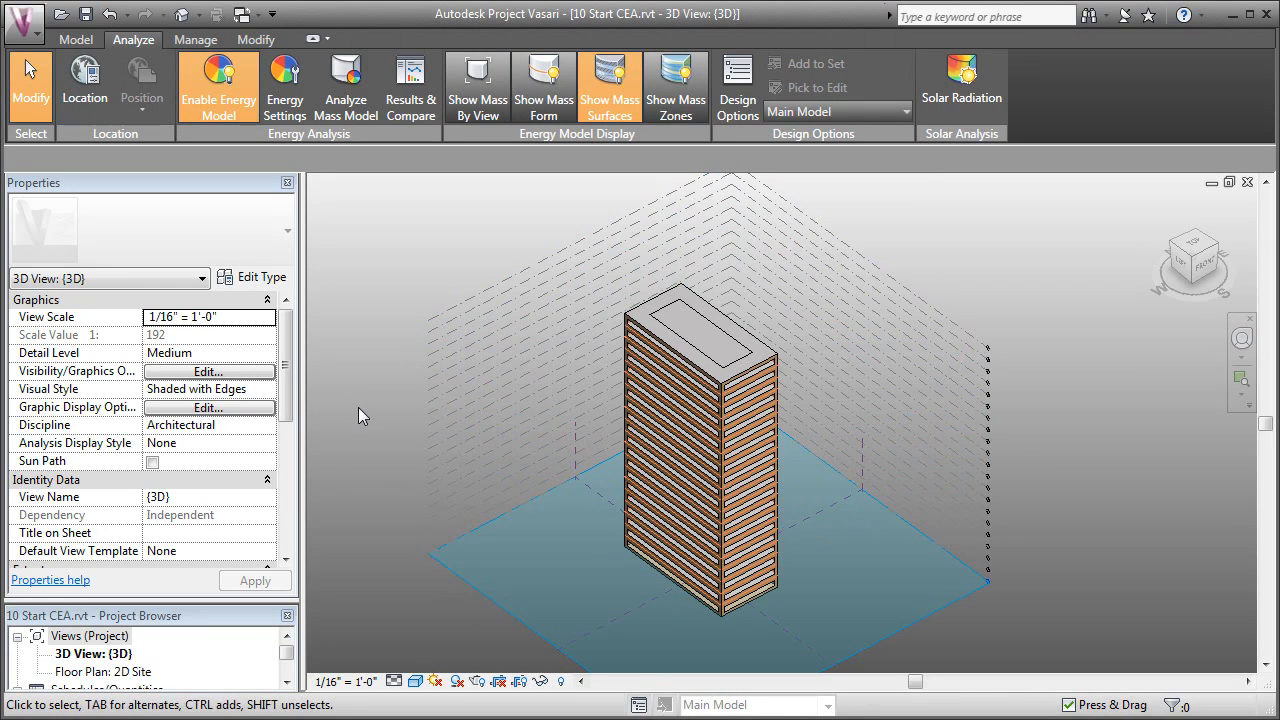
pyautogui.moveTo(364, 416); pyautogui.dragTo(378, 488)
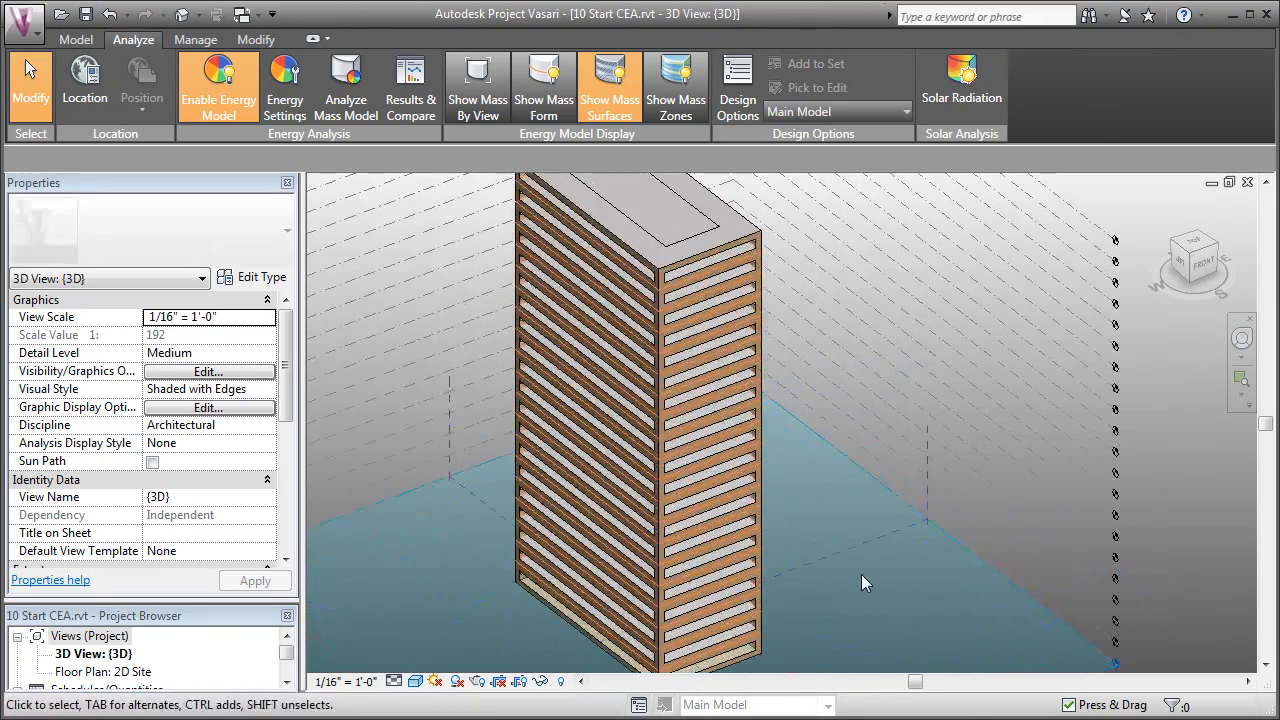
pyautogui.moveTo(864, 584); pyautogui.dragTo(724, 478)
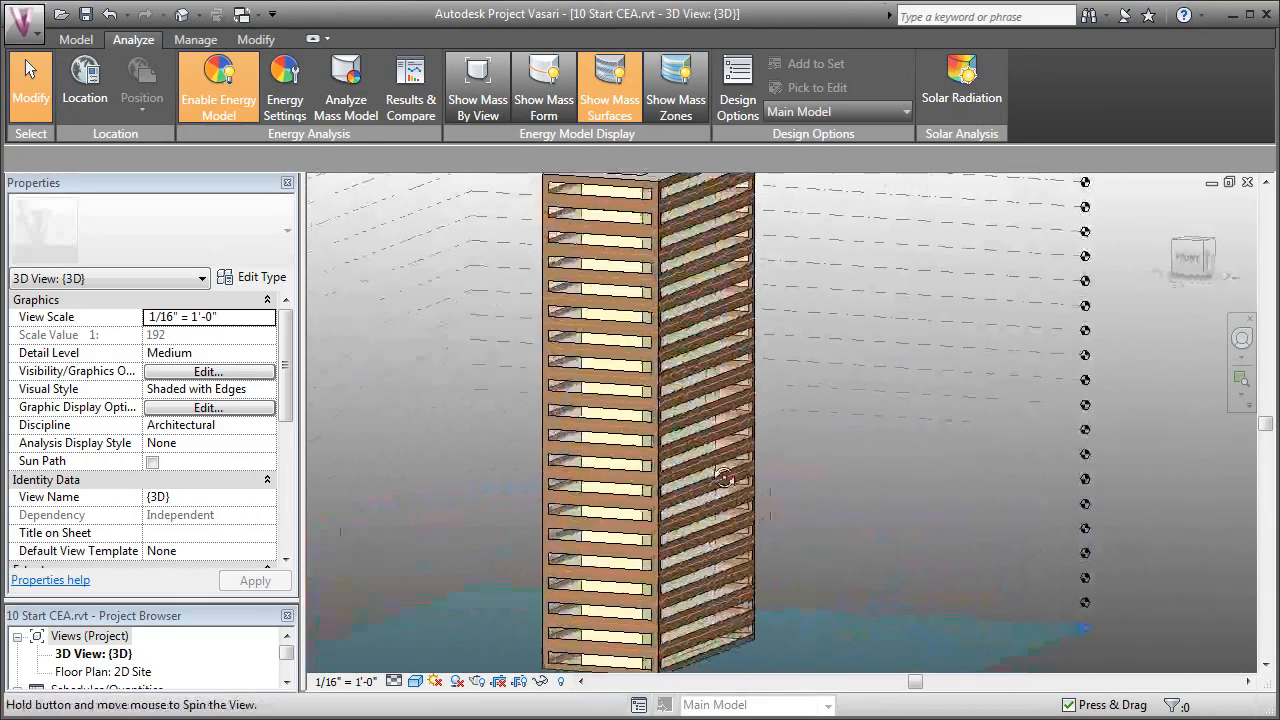
pyautogui.moveTo(724, 476); pyautogui.dragTo(876, 492)
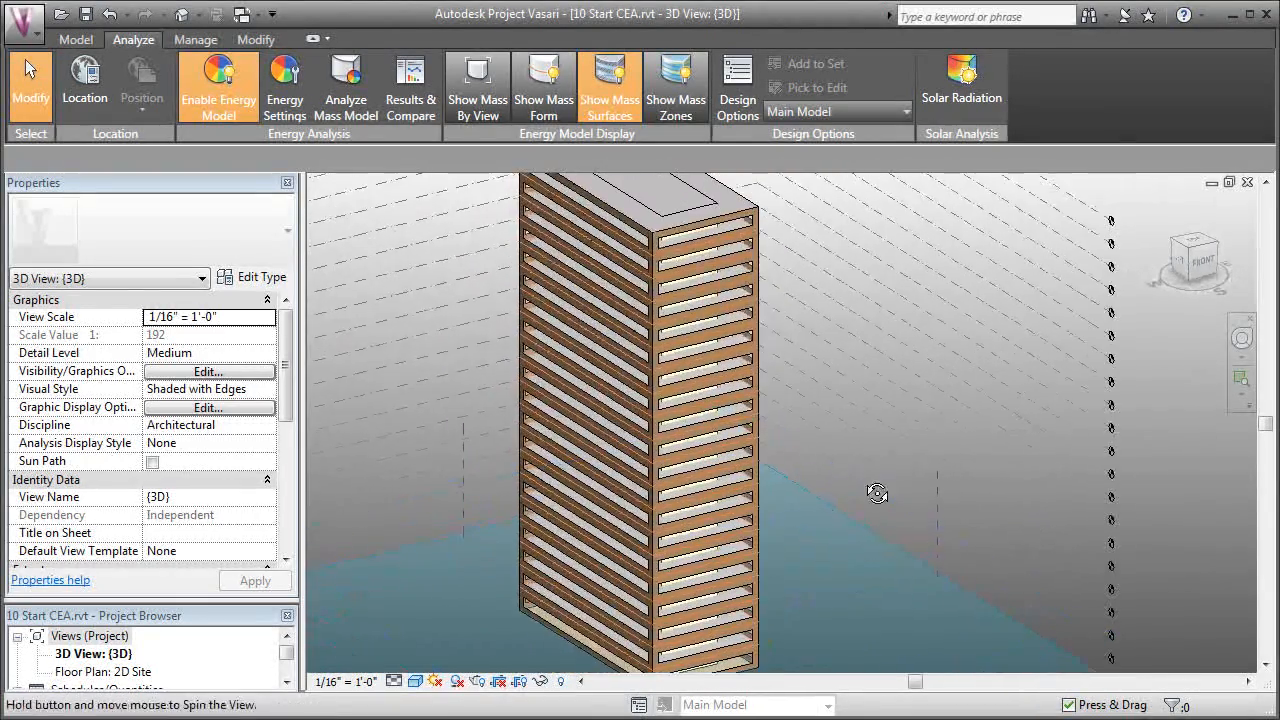
pyautogui.moveTo(876, 492); pyautogui.dragTo(1244, 582)
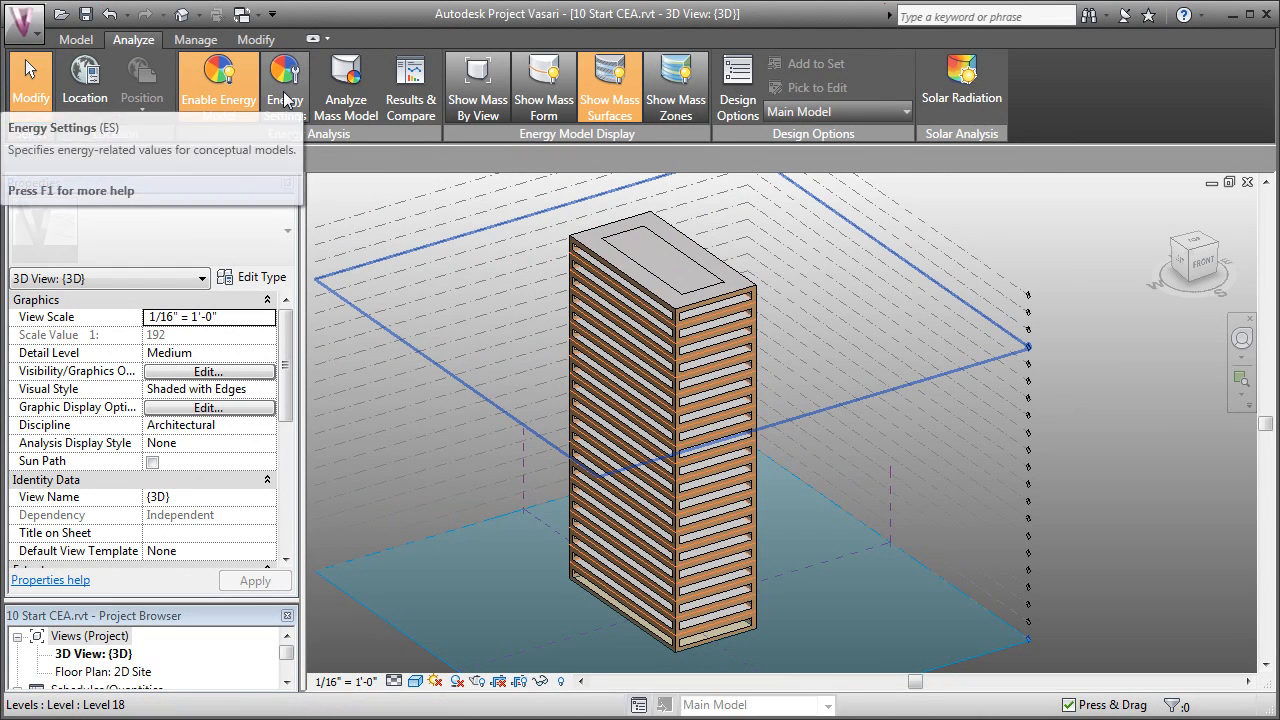
# - In Energy Settings, choose Office as the building type for the analysis
pyautogui.click(284, 84)
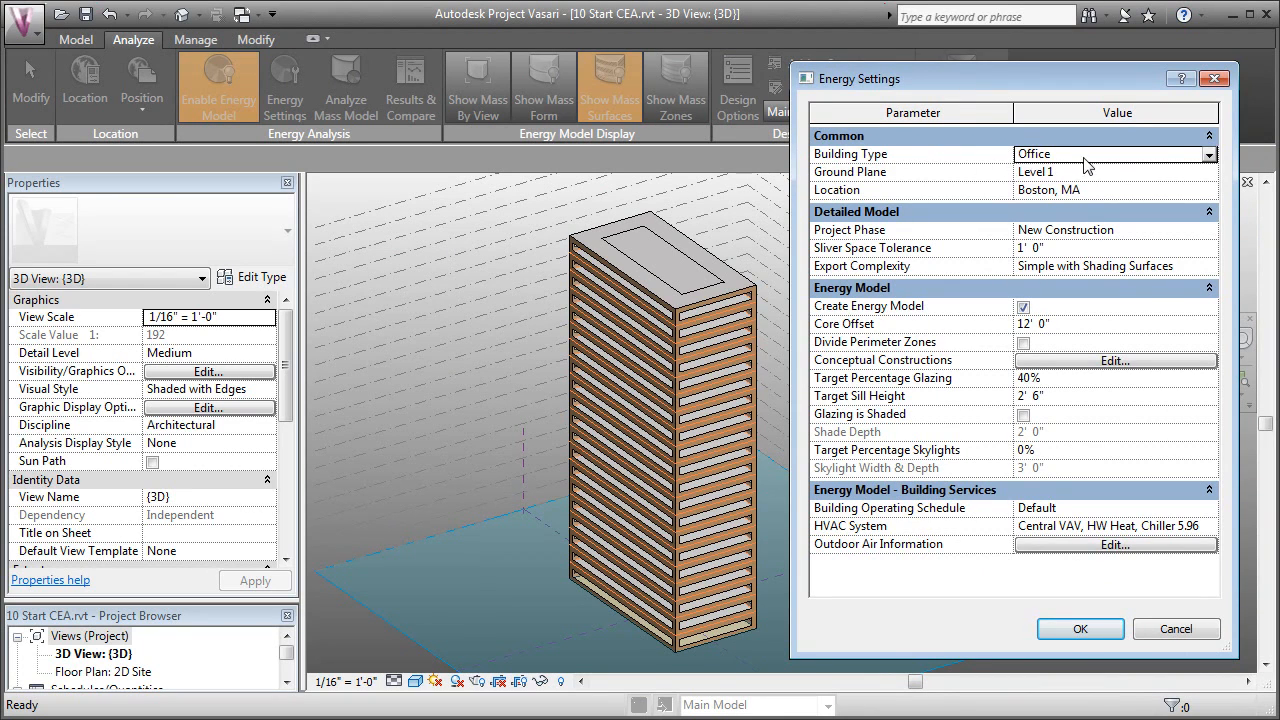
pyautogui.click(1208, 154)
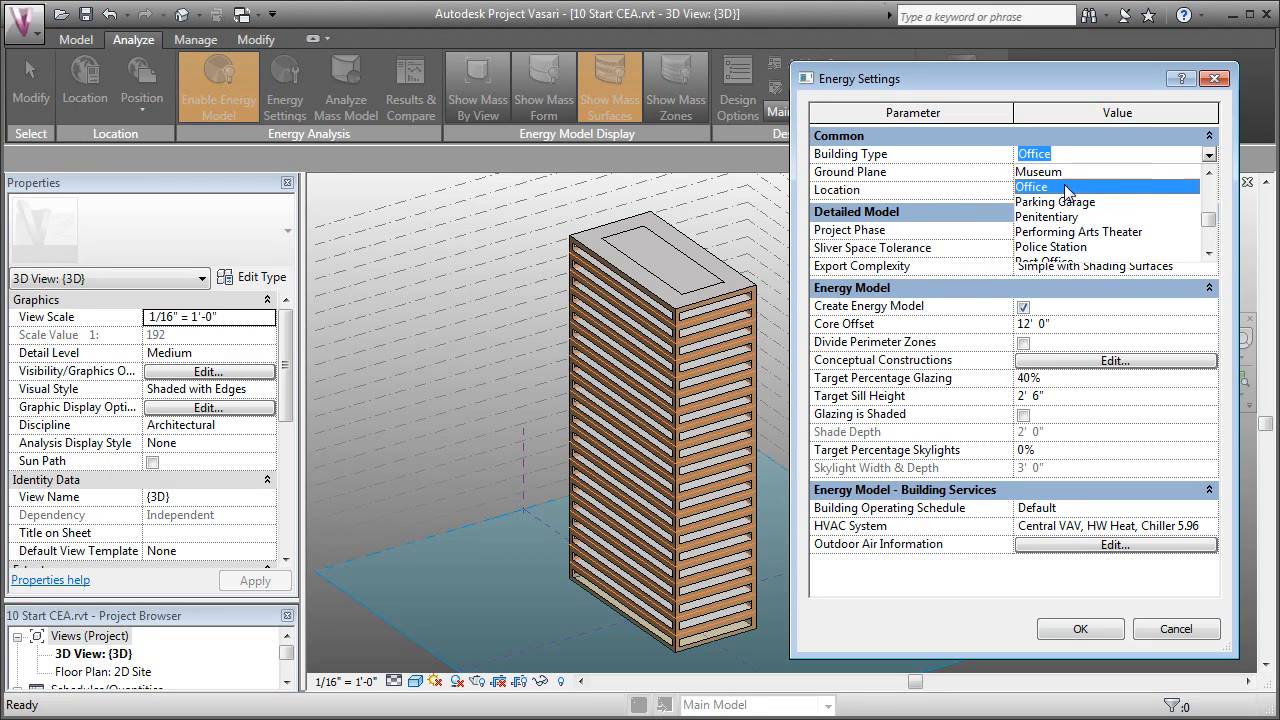
pyautogui.click(1032, 186)
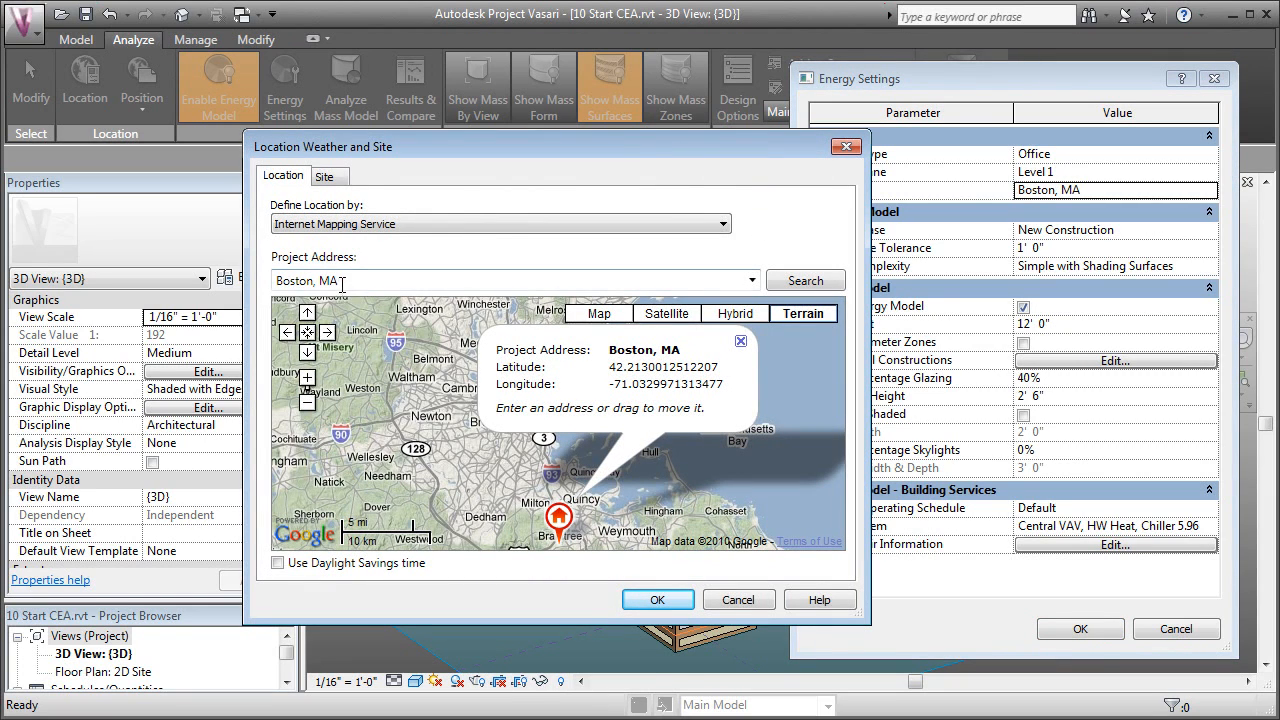
# - Confirm Boston, MA as the project address in the location dialog
pyautogui.tripleClick(500, 280)
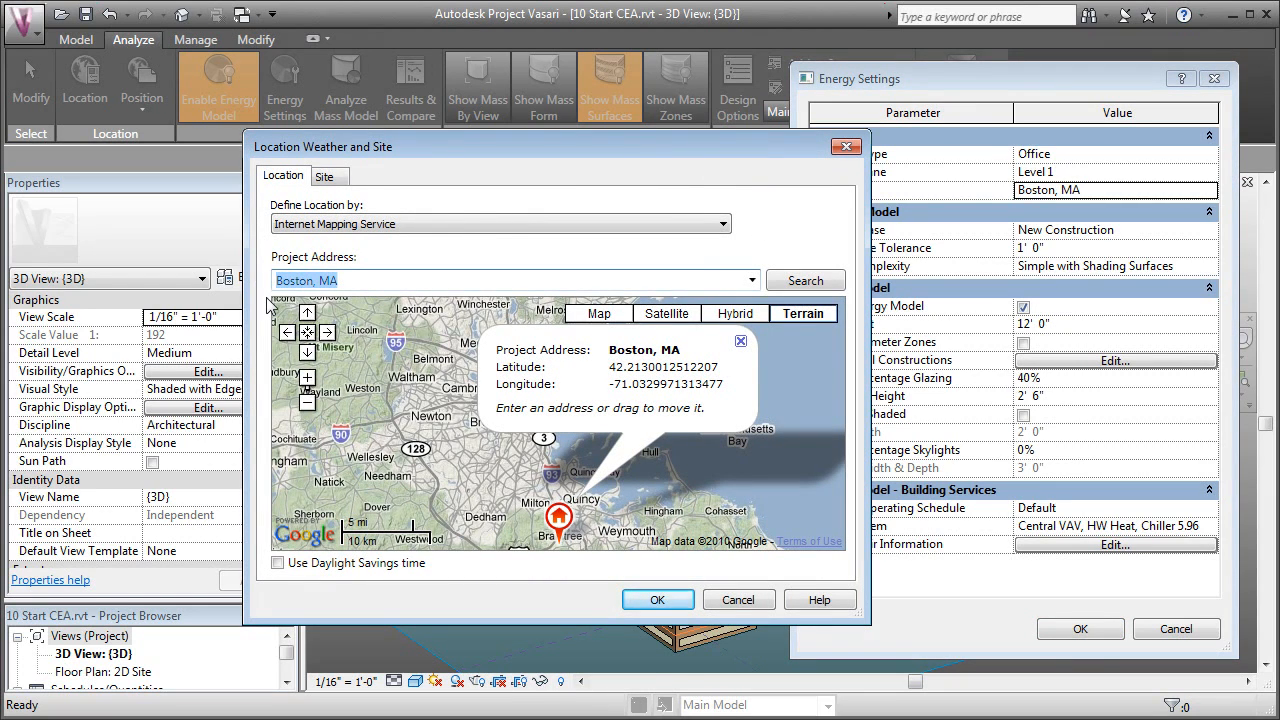
pyautogui.moveTo(492, 414)
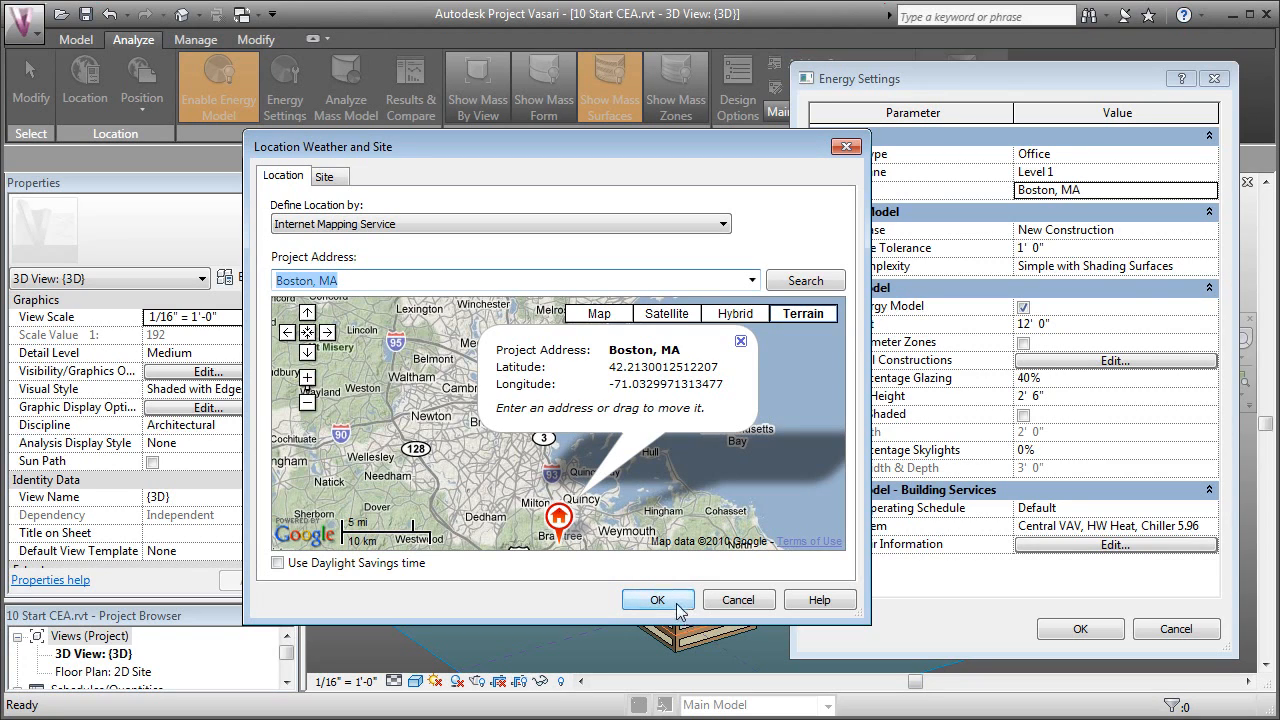
pyautogui.click(656, 600)
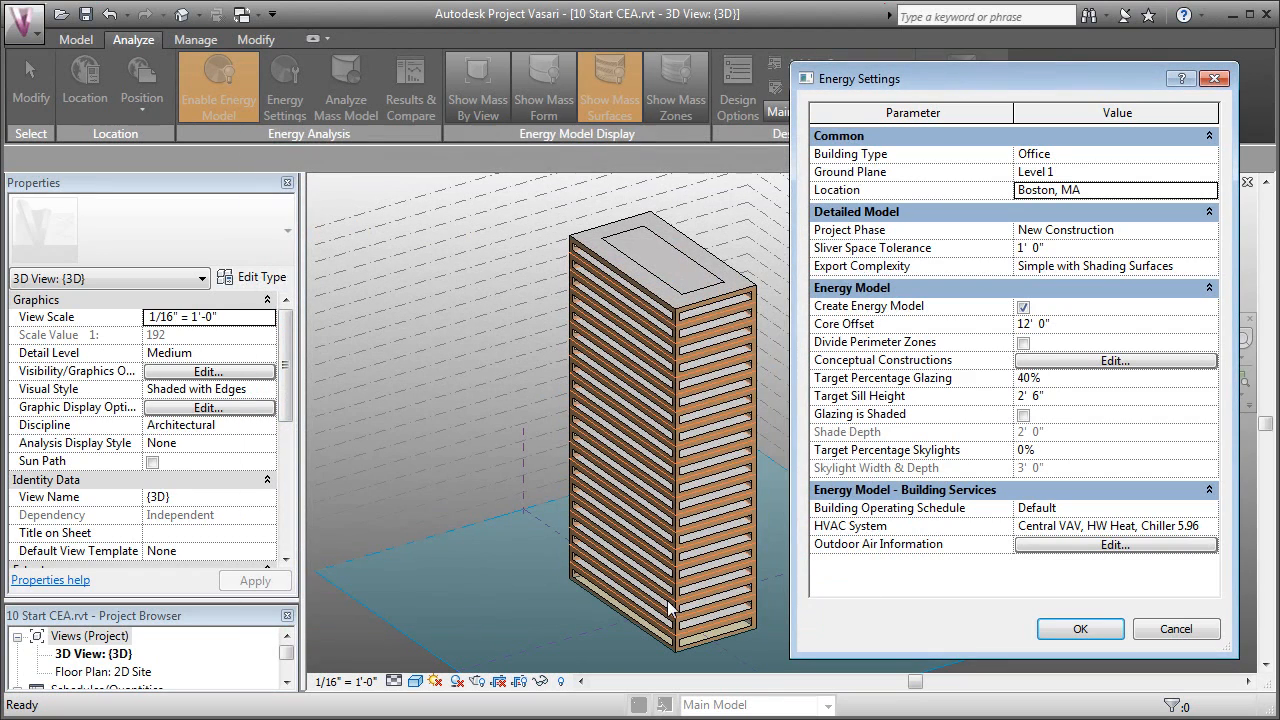
pyautogui.moveTo(1160, 240)
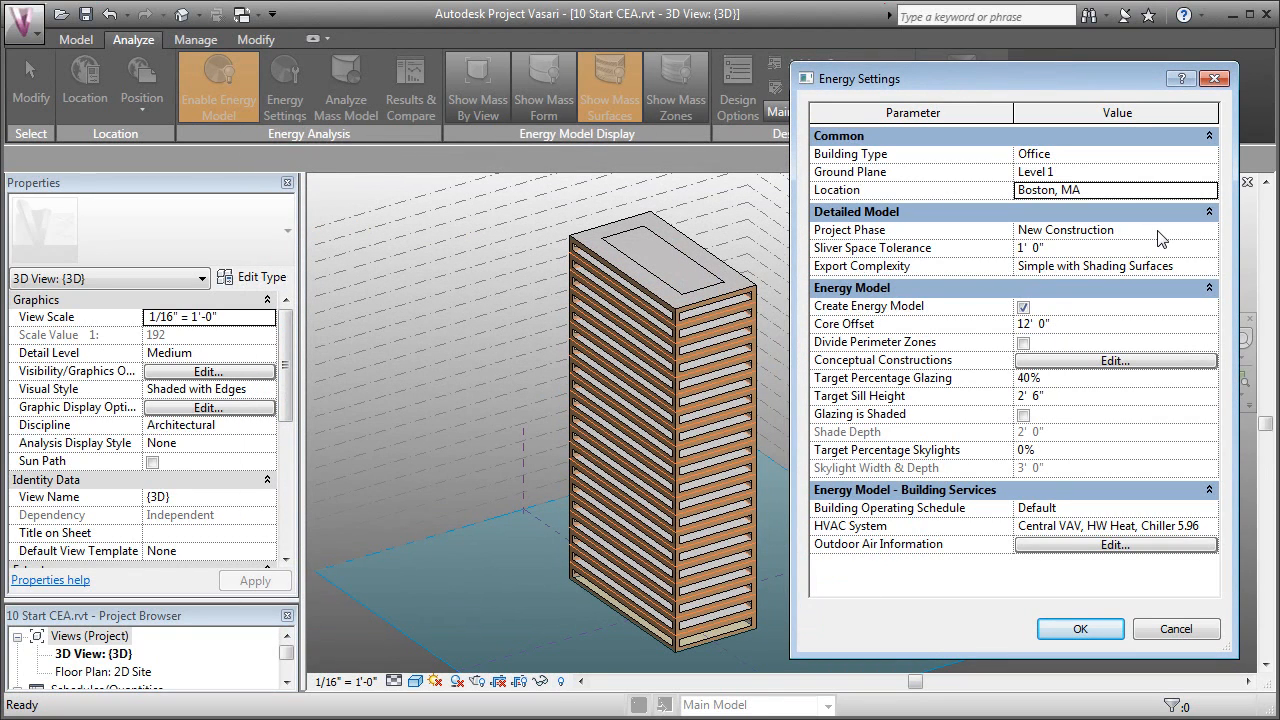
# - Set 15' core offset, divided perimeter zones, 60% glazing, 2' 0" sill and review HVAC system choices
pyautogui.click(1116, 228)
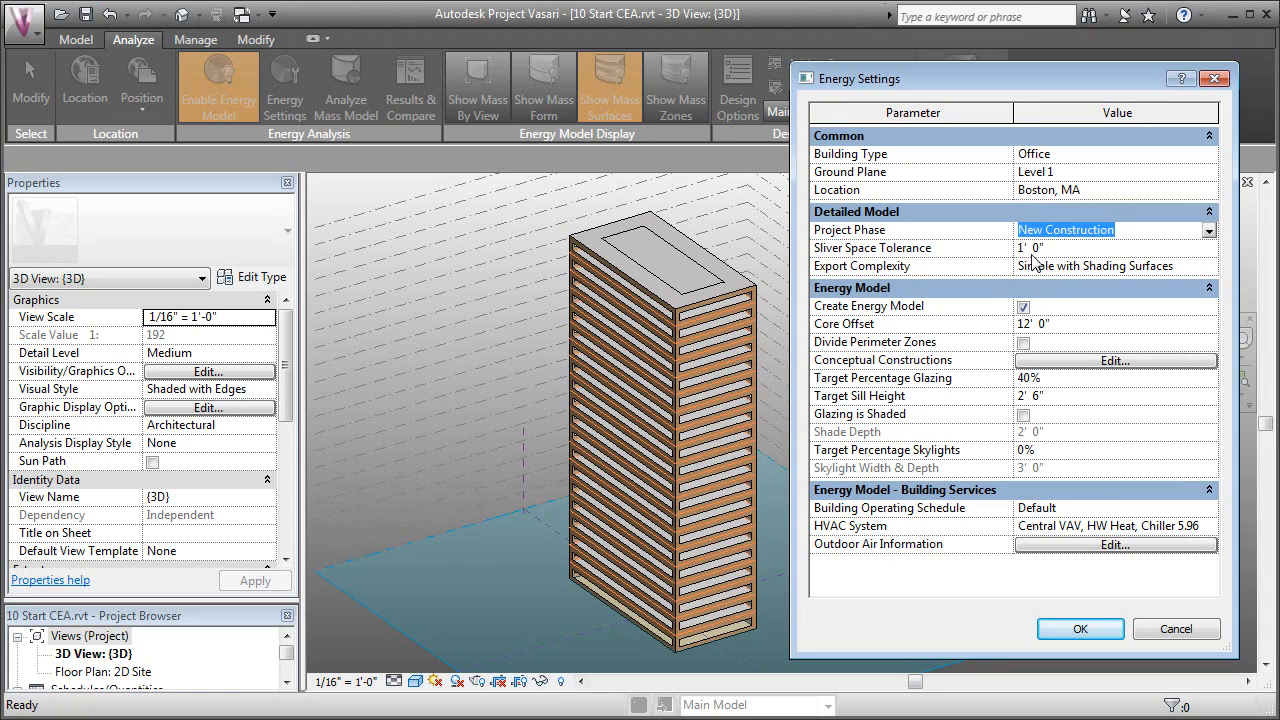
pyautogui.moveTo(1044, 296)
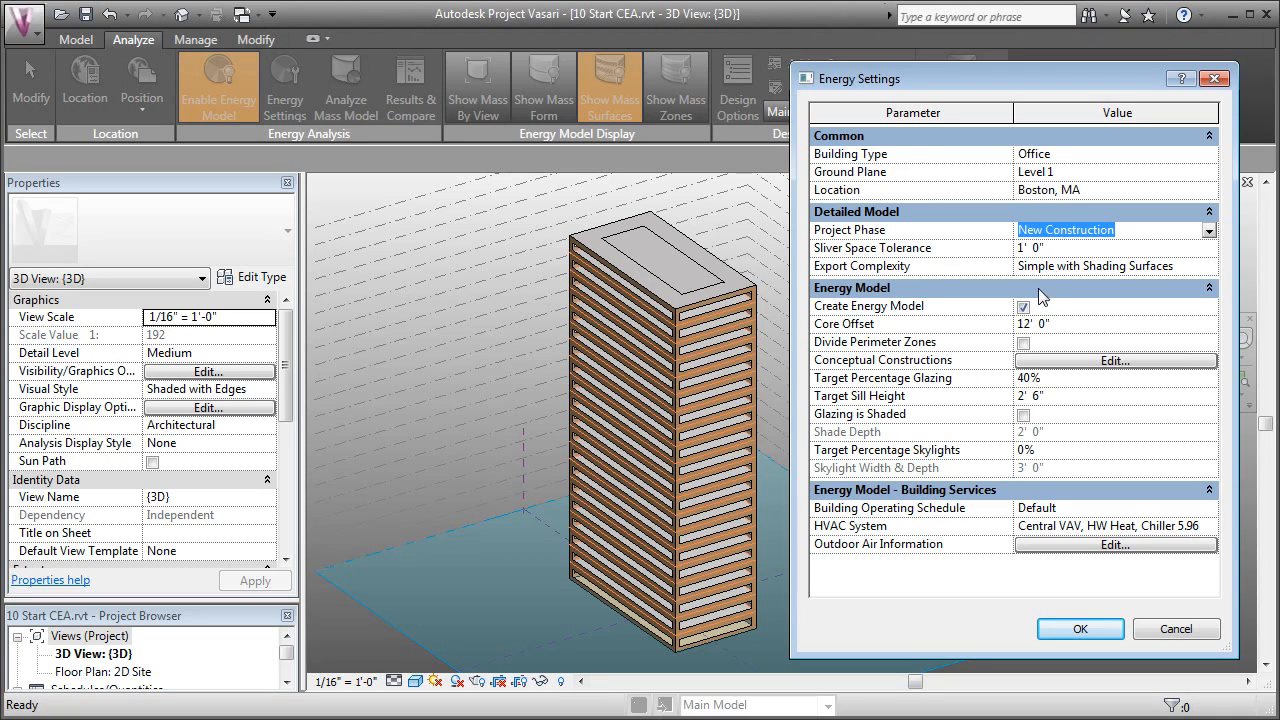
pyautogui.moveTo(1050, 330)
pyautogui.write('15')
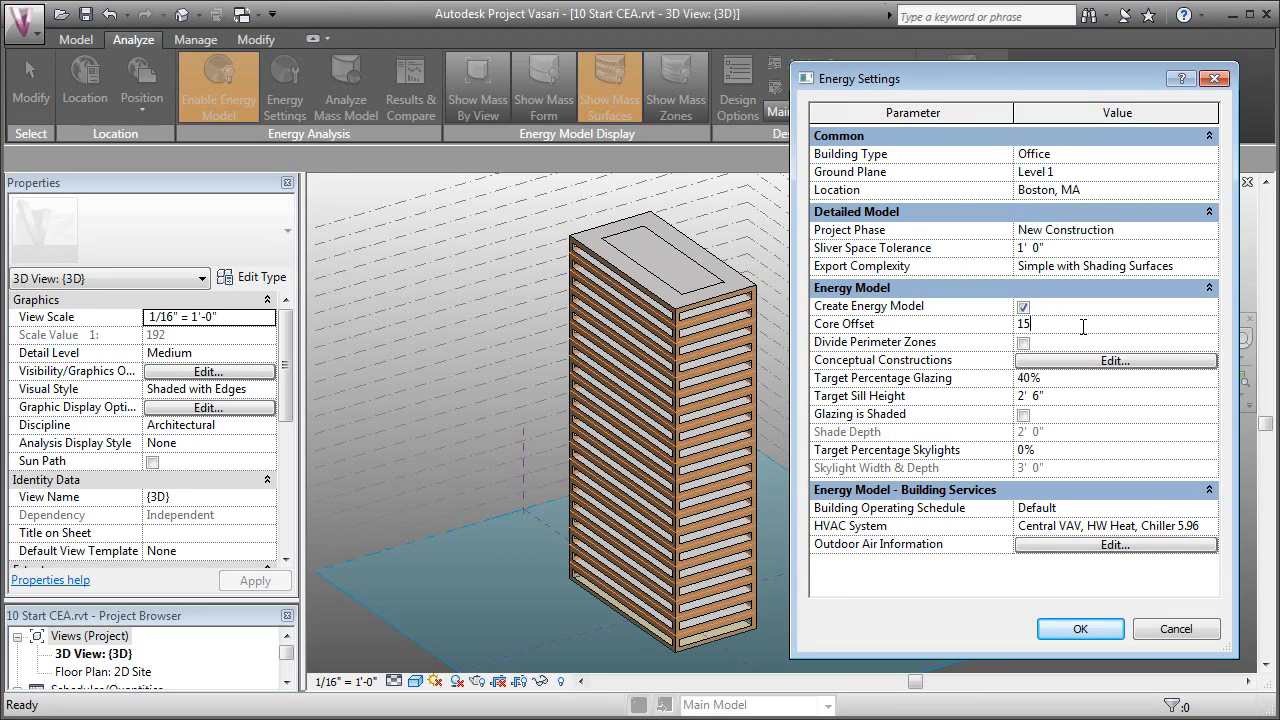
pyautogui.moveTo(876, 350)
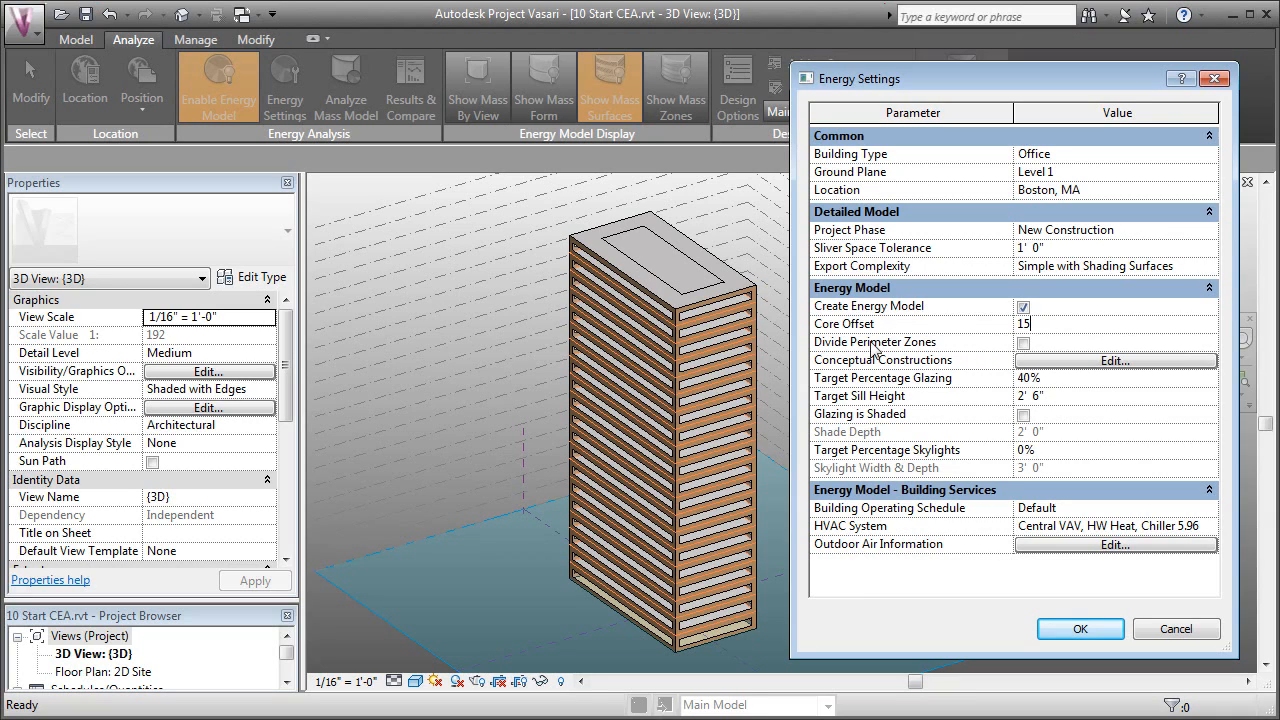
pyautogui.moveTo(988, 364)
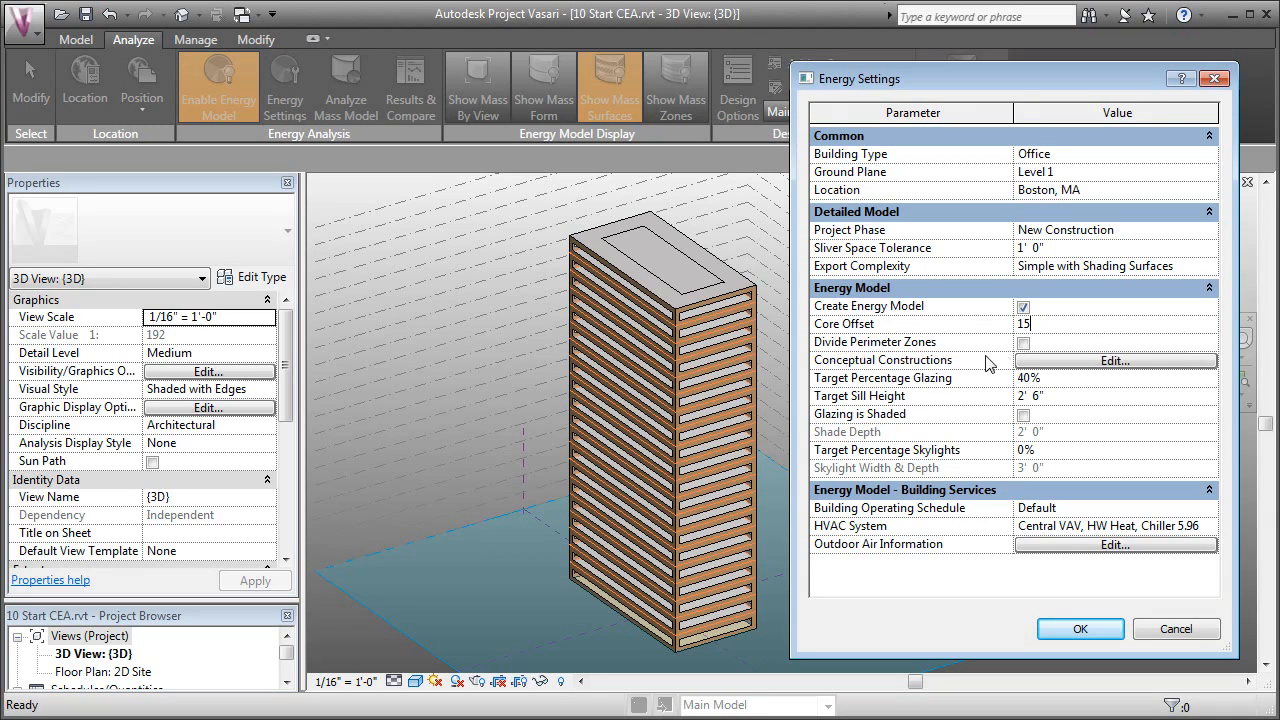
pyautogui.click(1024, 340)
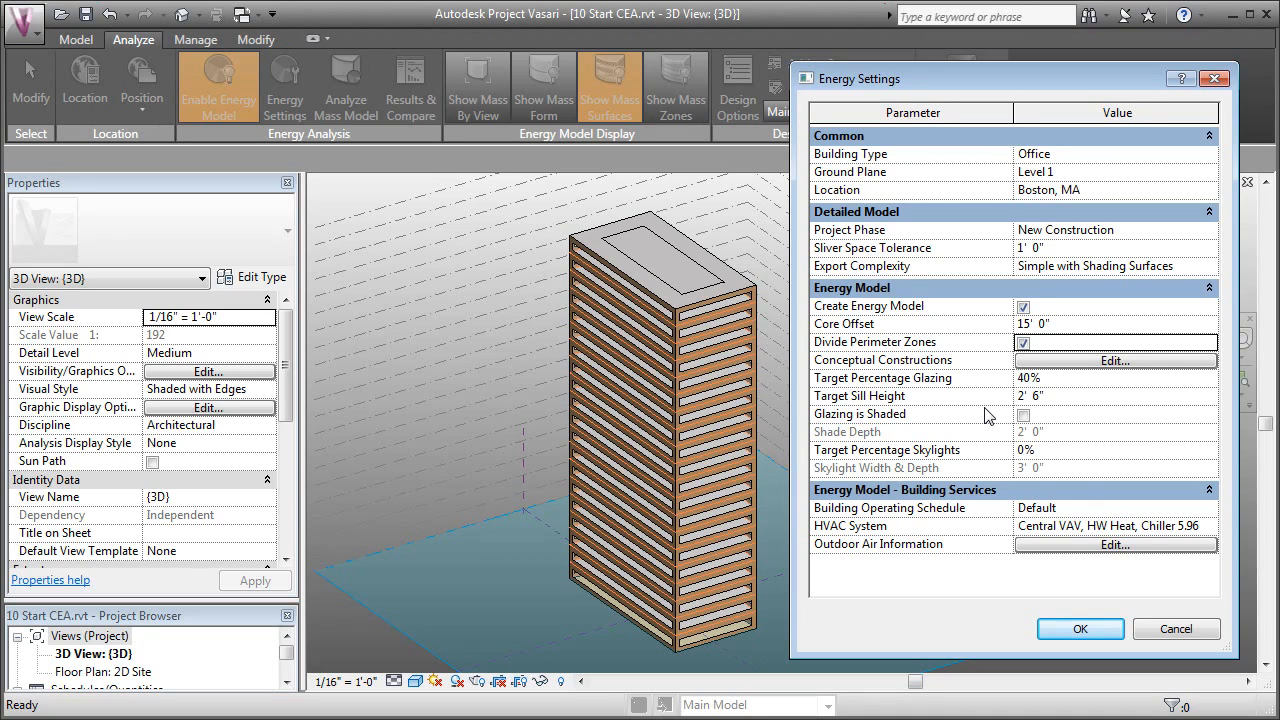
pyautogui.moveTo(872, 390)
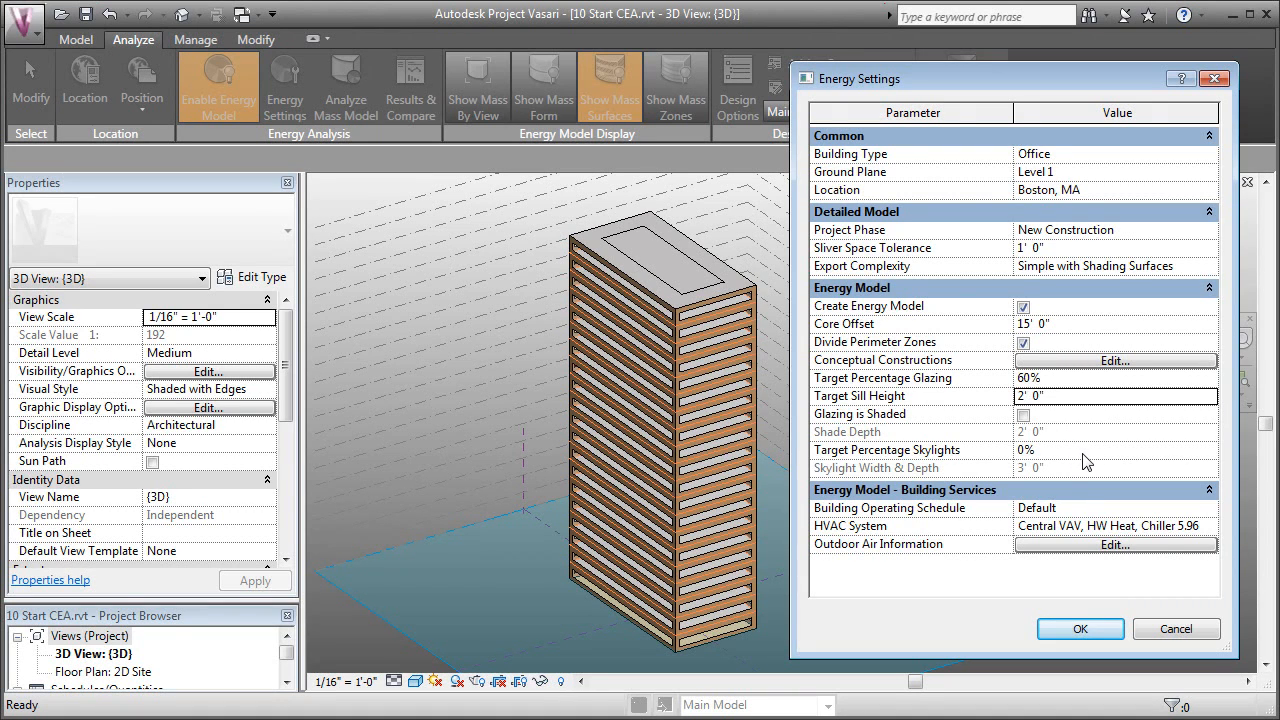
pyautogui.moveTo(904, 510)
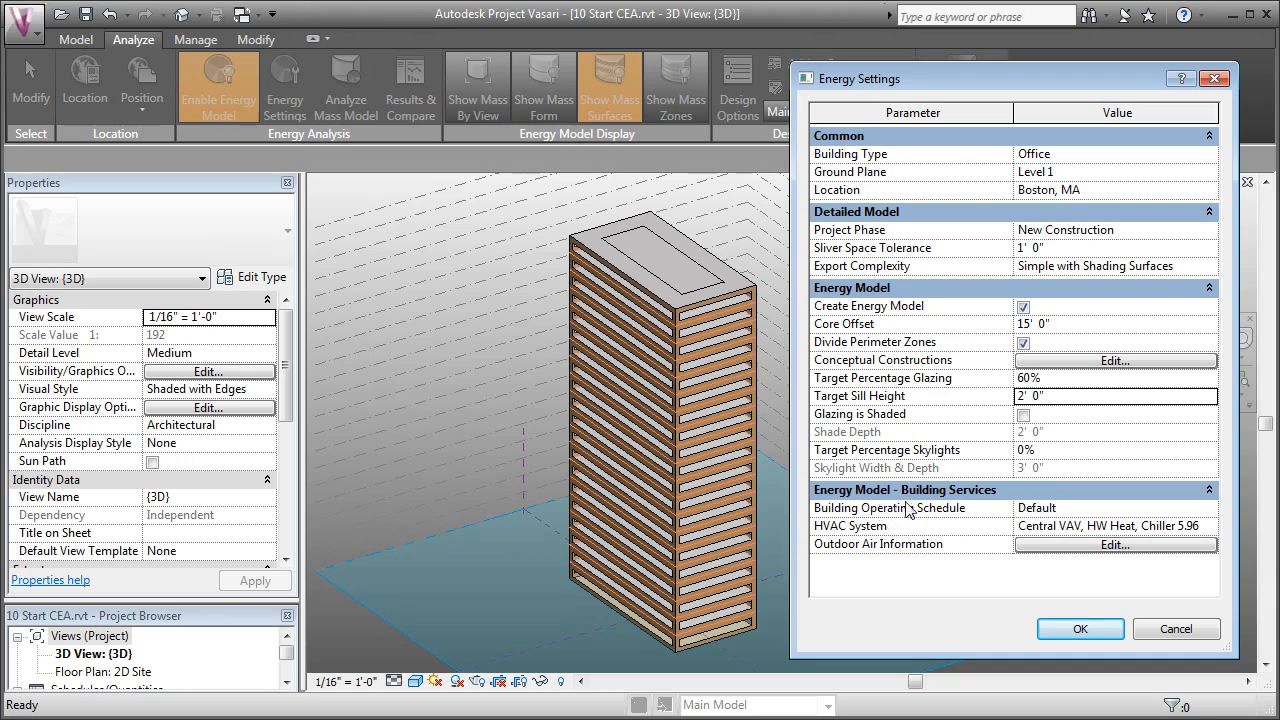
pyautogui.click(1116, 508)
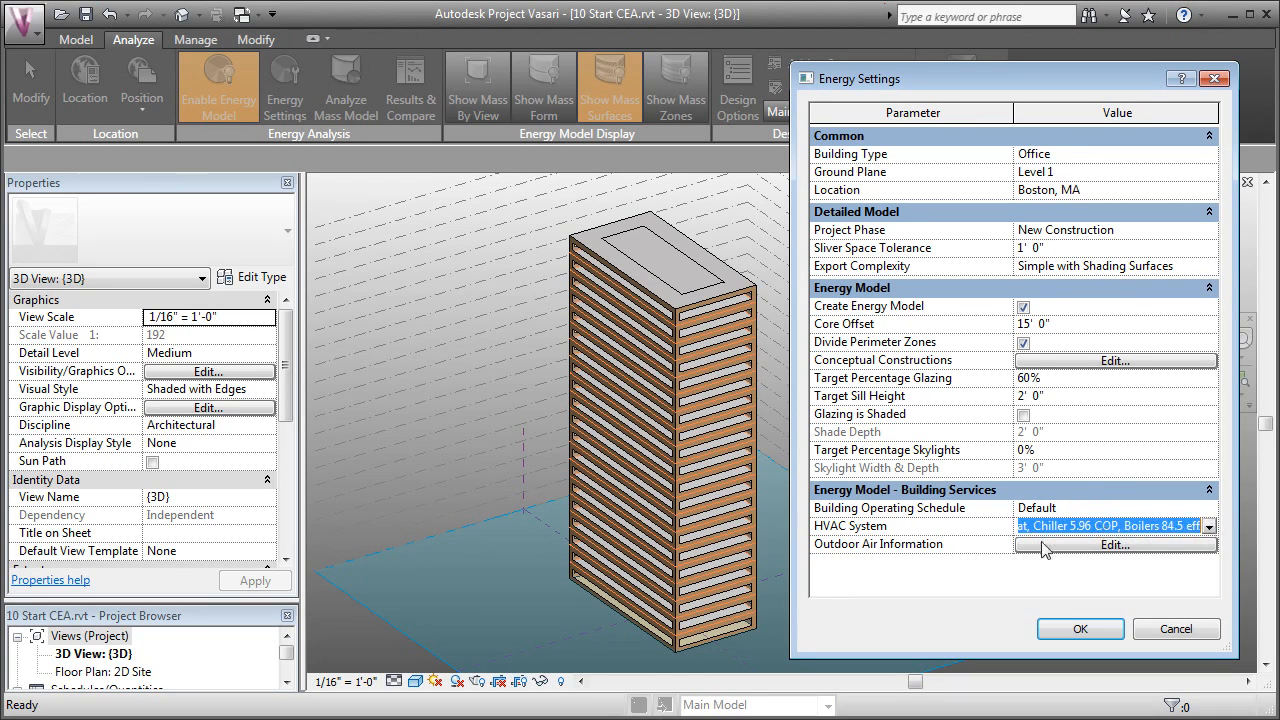
pyautogui.moveTo(1078, 556)
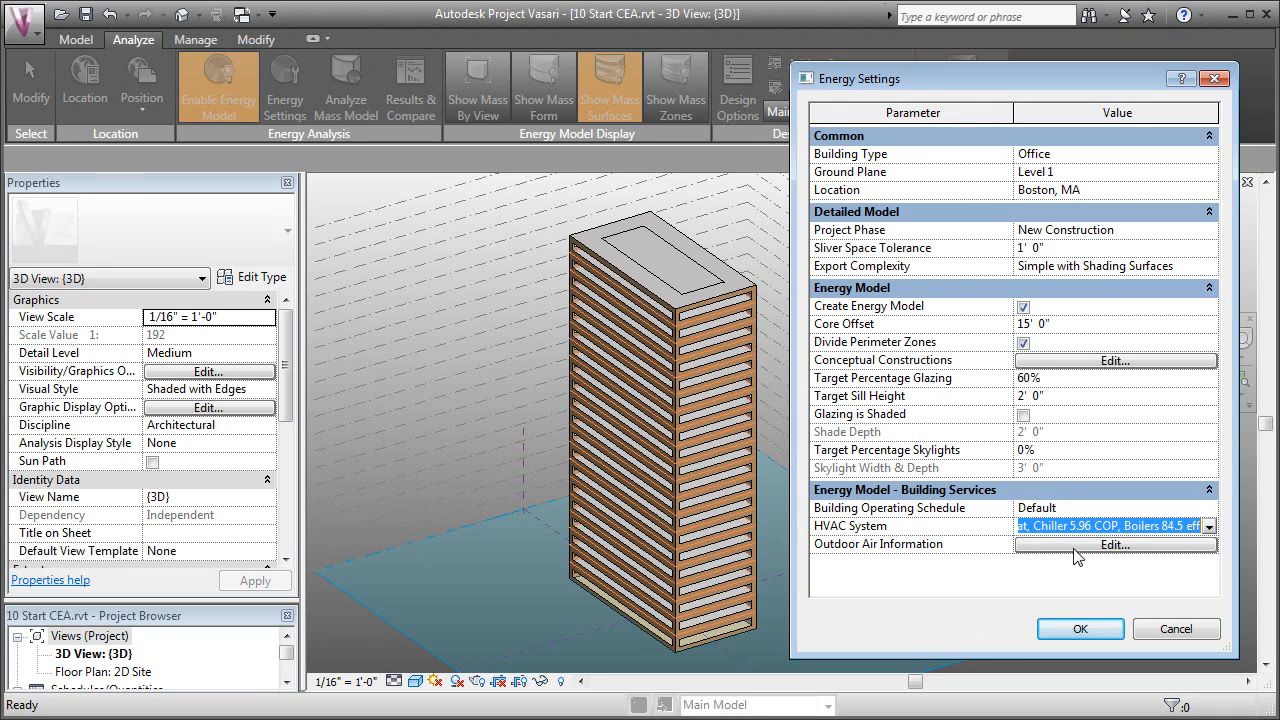
pyautogui.moveTo(996, 360)
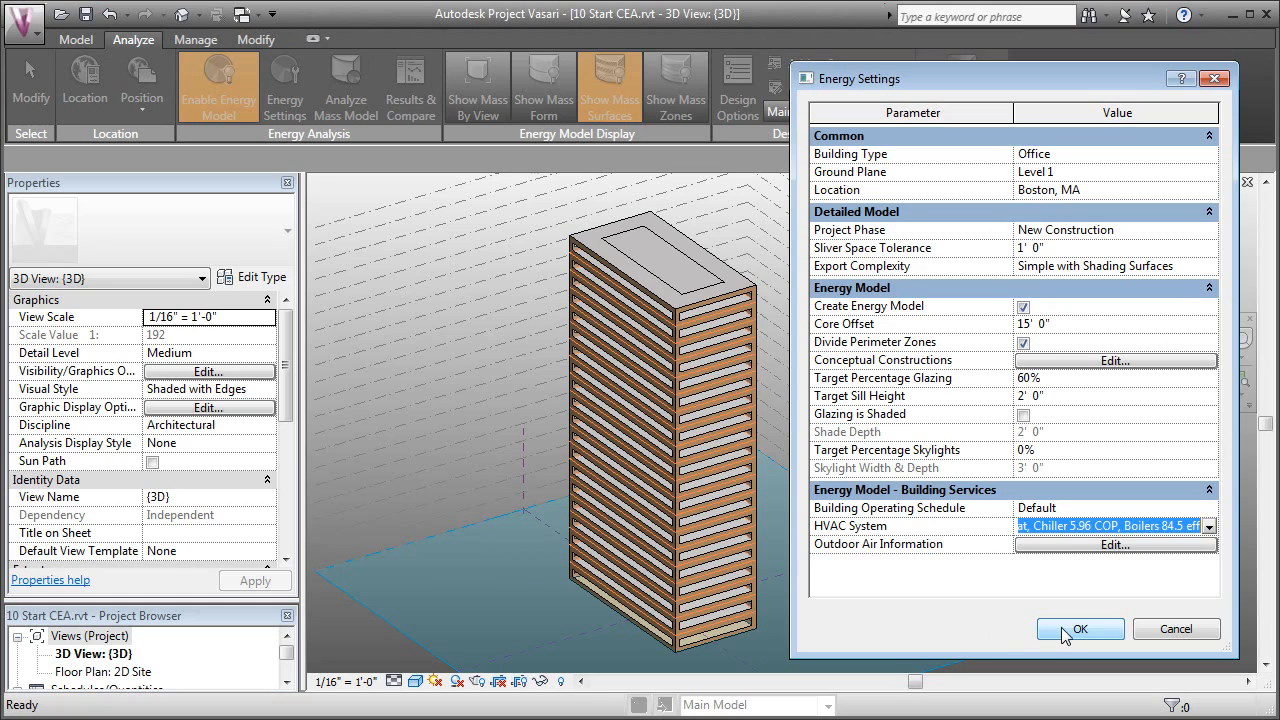
# - Apply the energy settings and check the tower glazing's conceptual construction in Properties
pyautogui.click(1080, 628)
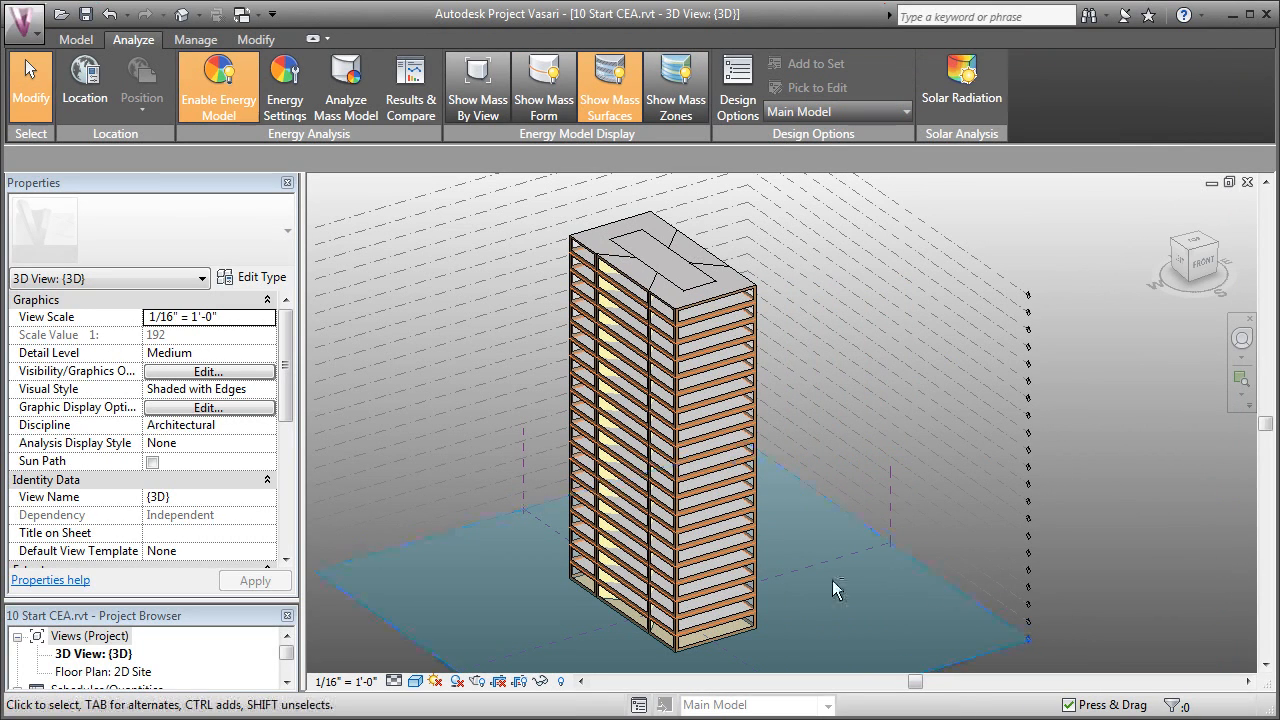
pyautogui.moveTo(836, 588); pyautogui.dragTo(710, 238)
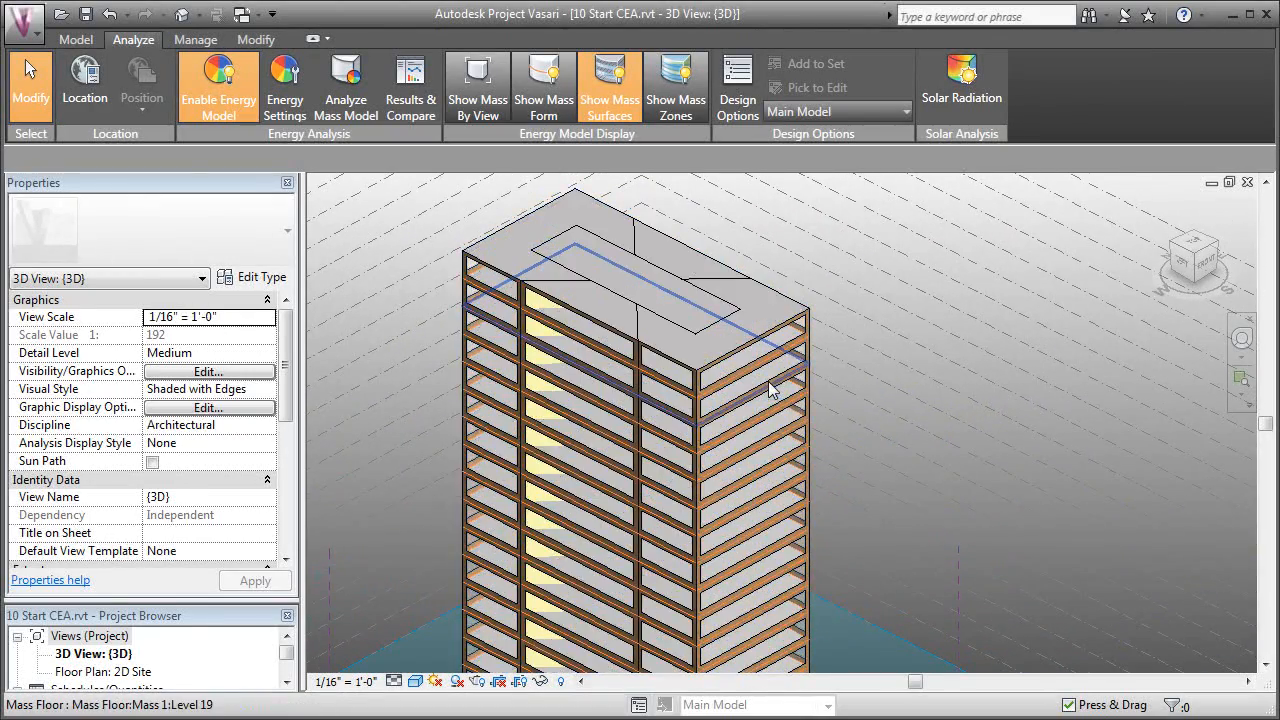
pyautogui.click(756, 390)
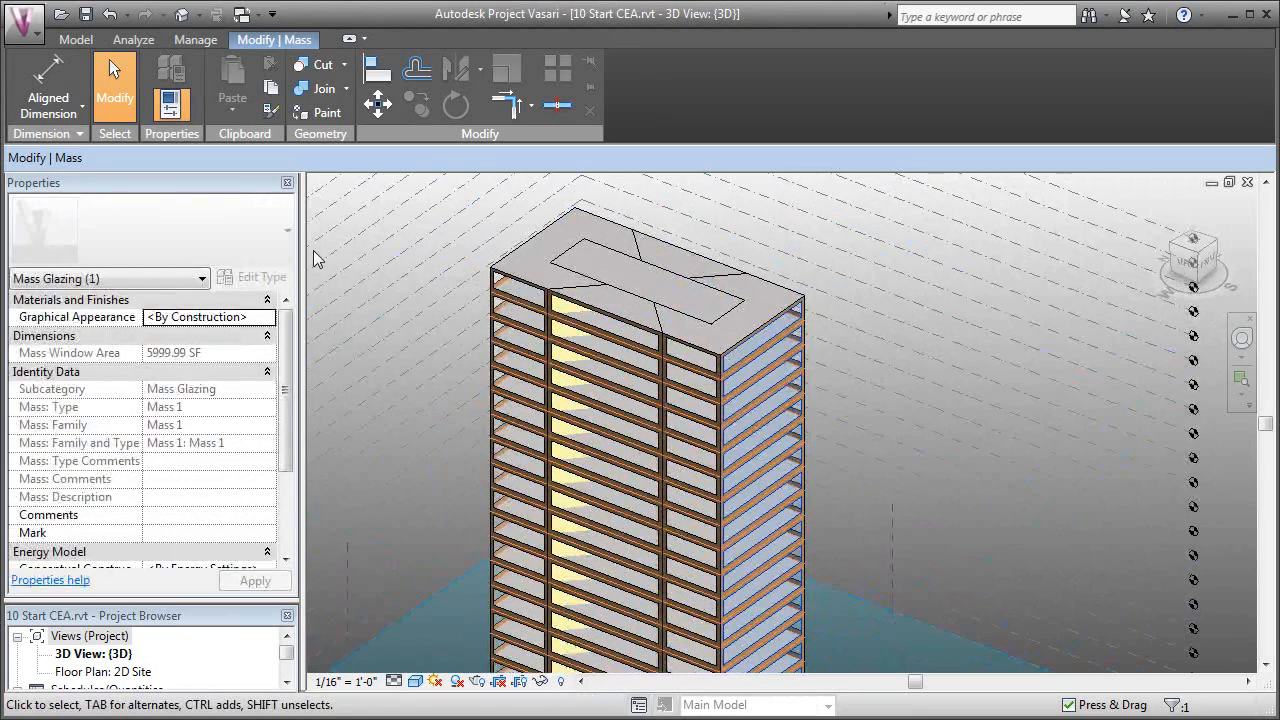
pyautogui.scroll(-3)
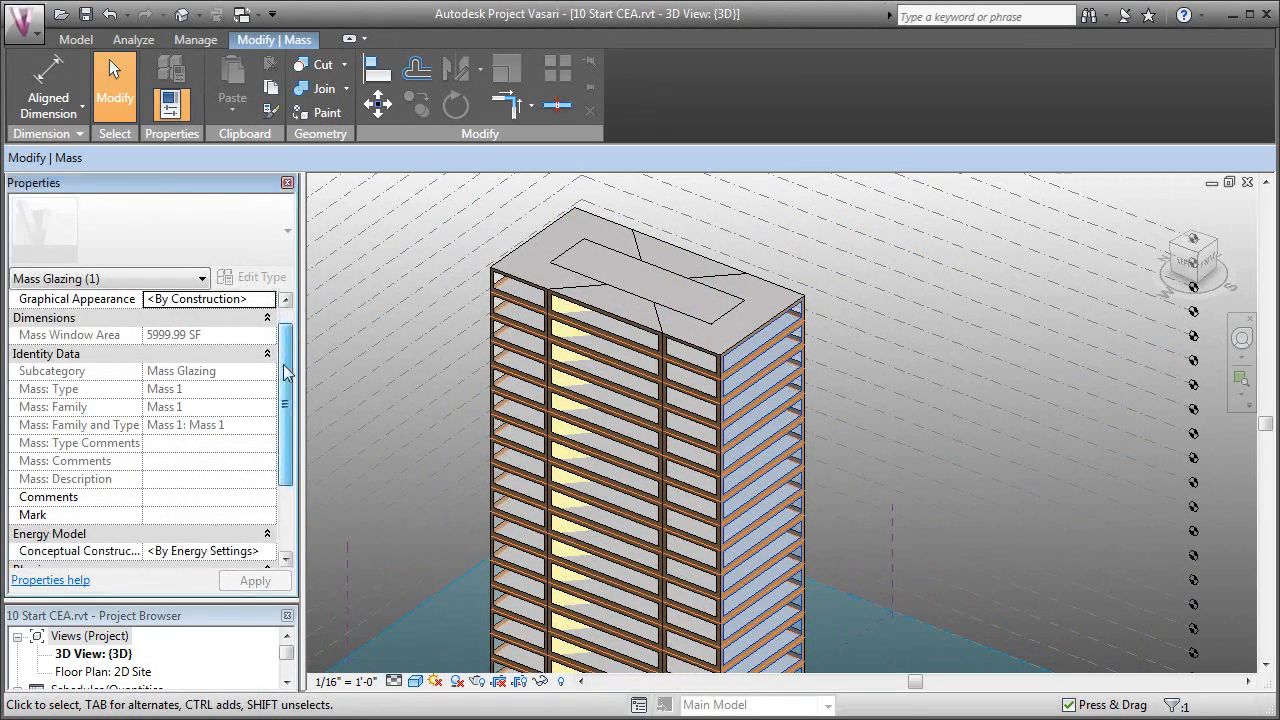
pyautogui.scroll(-3)
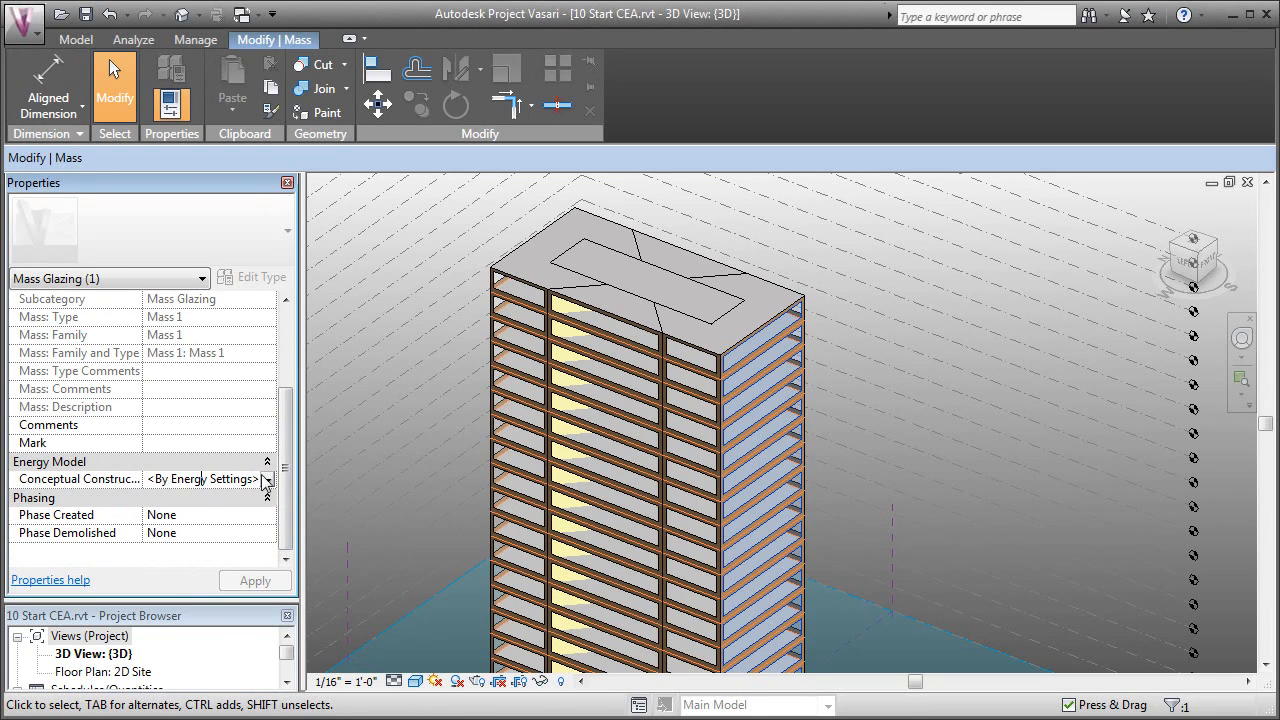
pyautogui.click(266, 478)
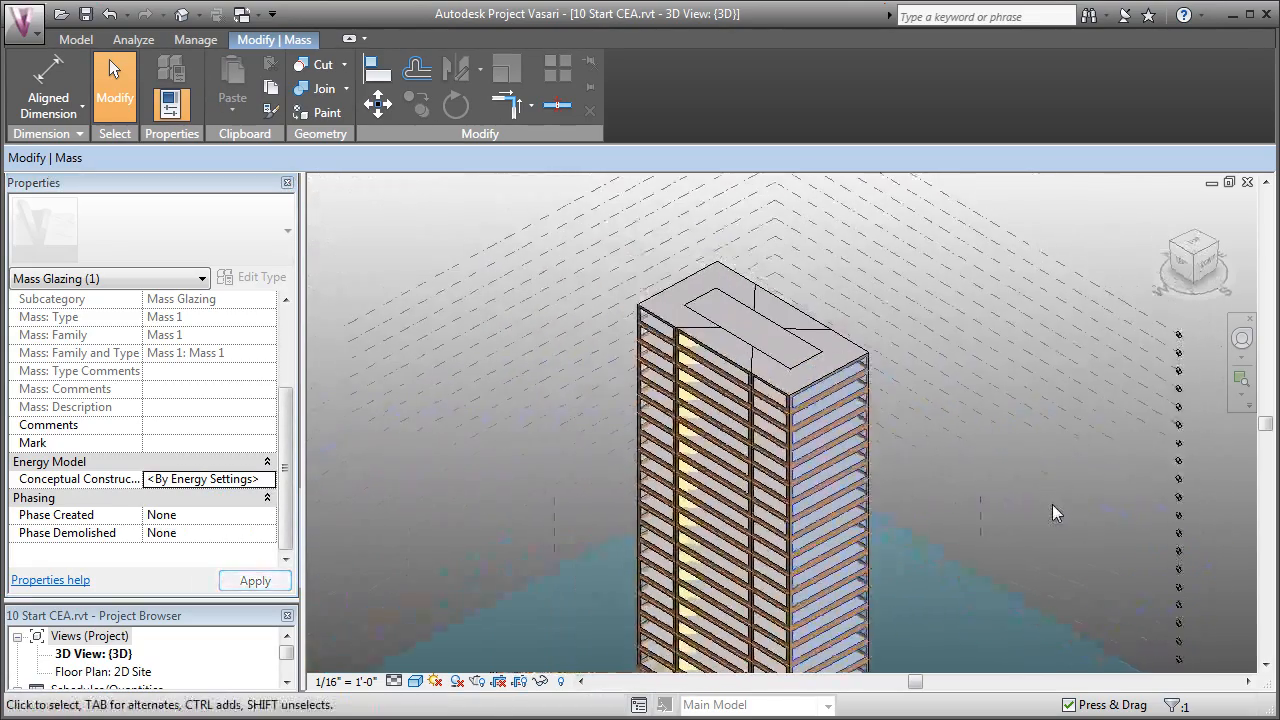
pyautogui.moveTo(1050, 510); pyautogui.dragTo(976, 468)
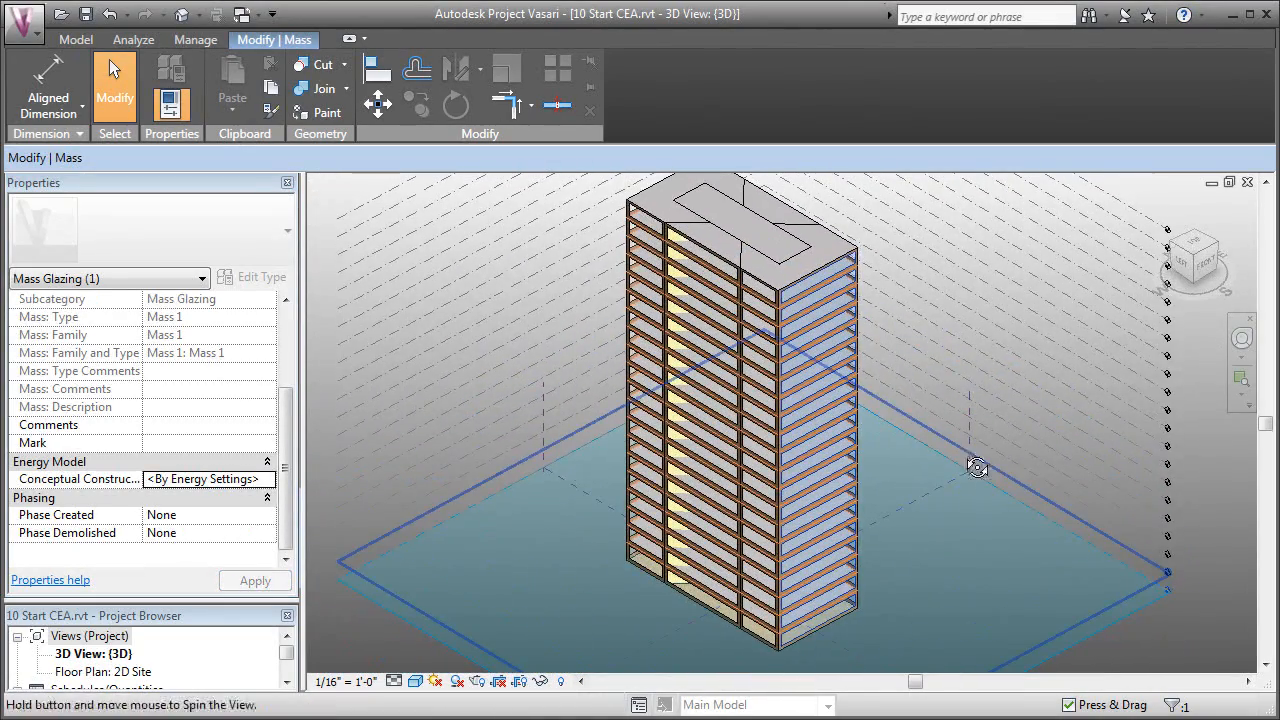
pyautogui.moveTo(976, 468); pyautogui.dragTo(1156, 518)
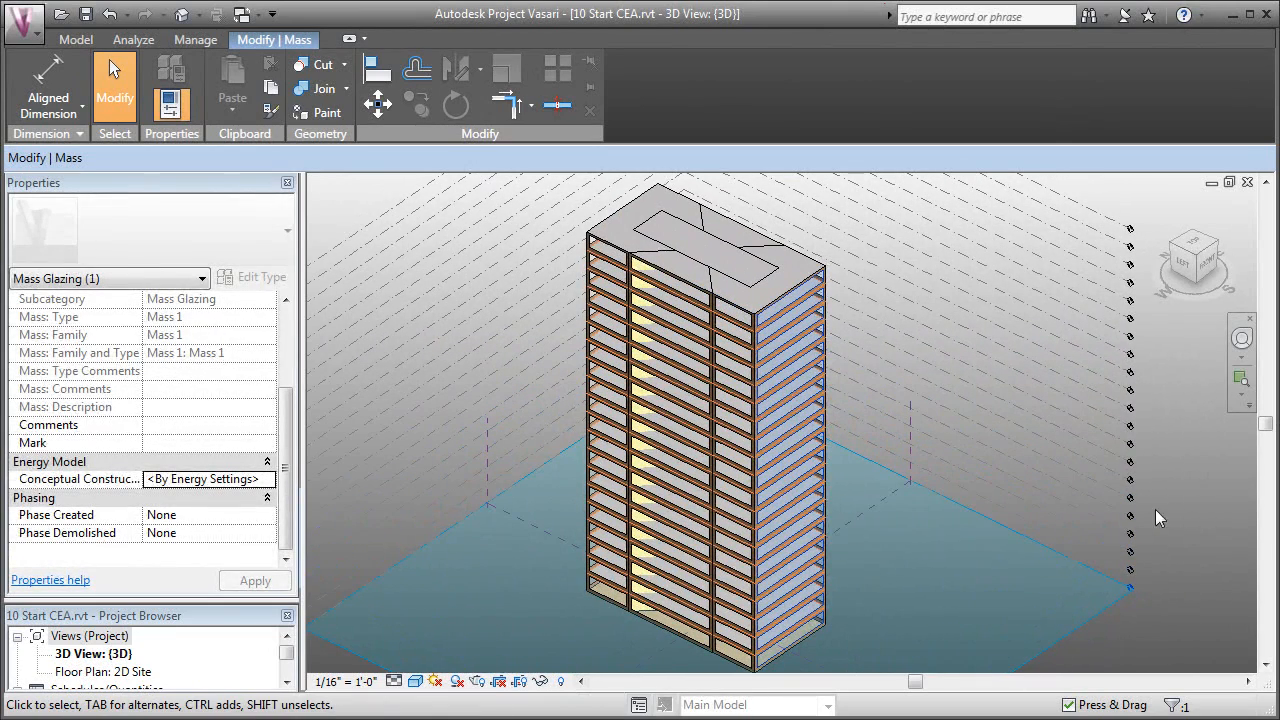
pyautogui.moveTo(1214, 536)
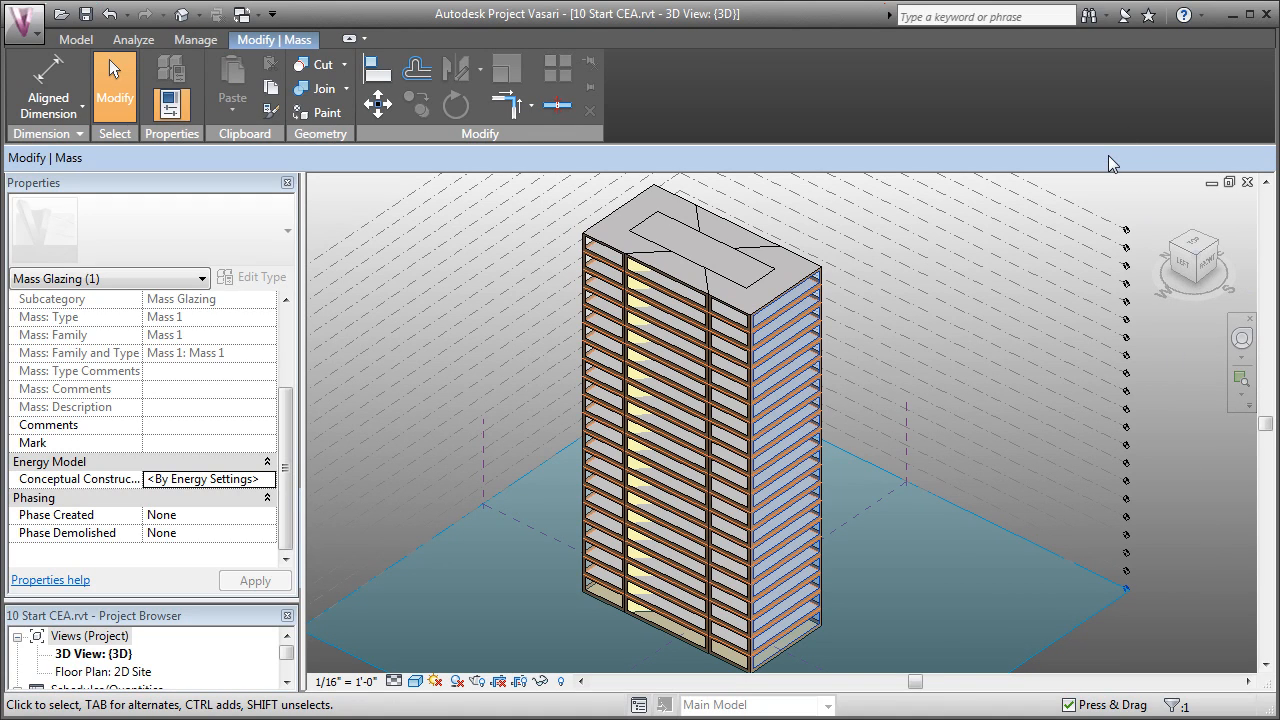
pyautogui.moveTo(252, 164)
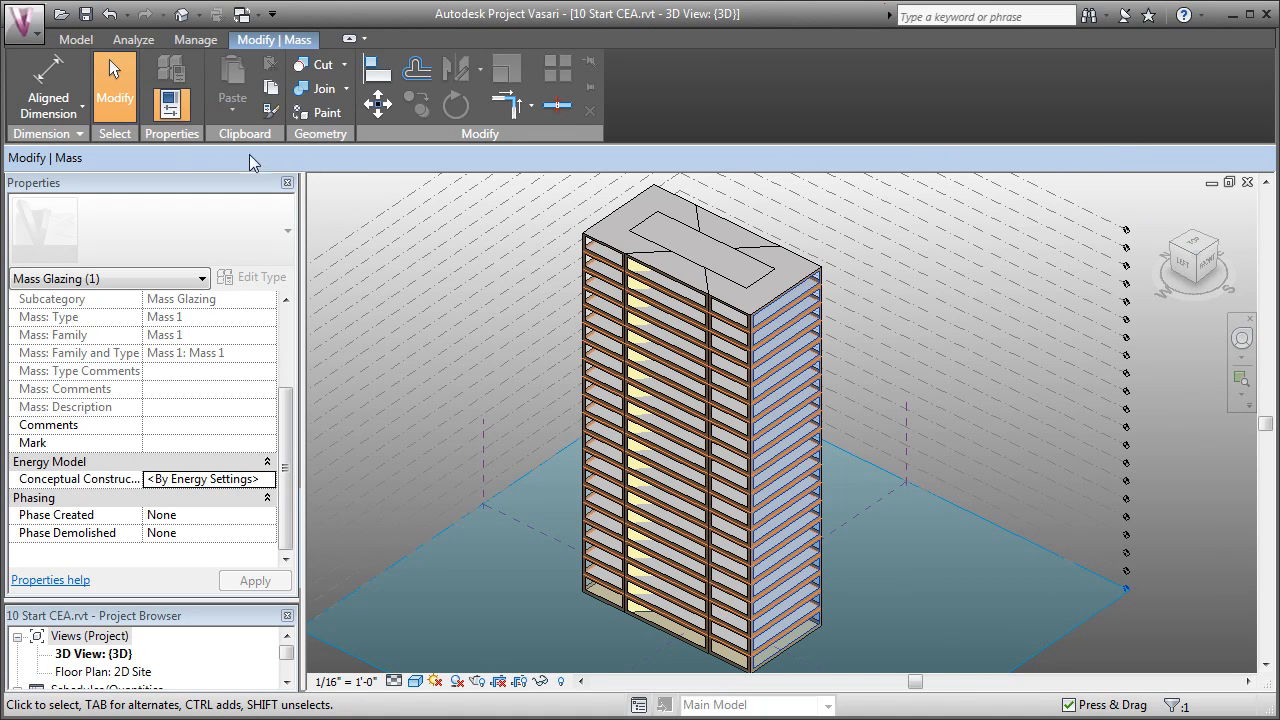
pyautogui.moveTo(190, 160)
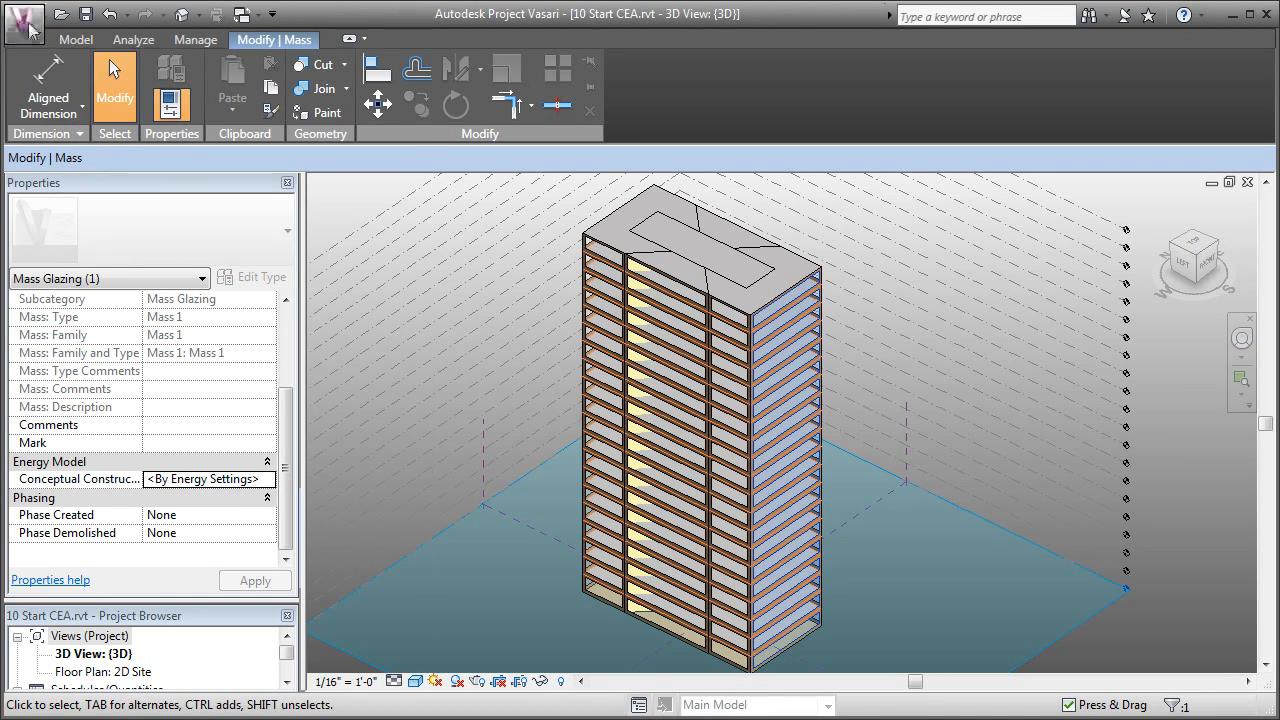
# - Submit the Autodesk sign-in again with the password and Remember Me ticked
pyautogui.click(24, 22)
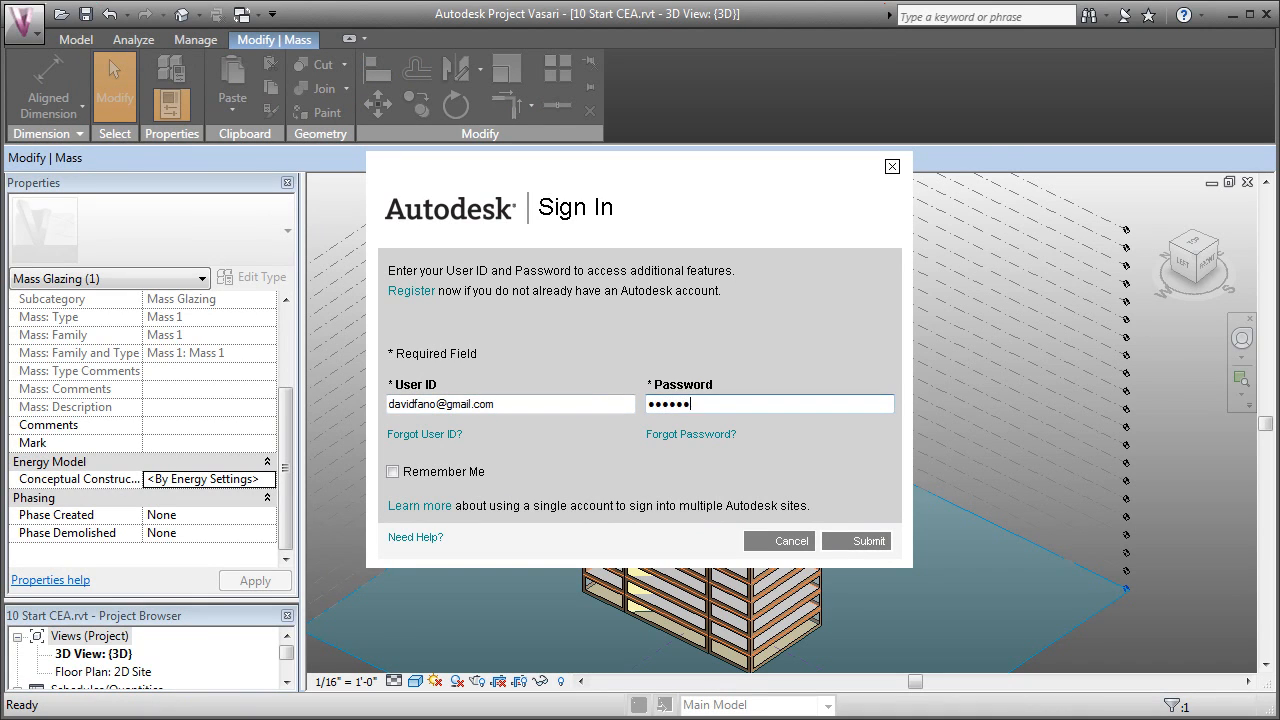
pyautogui.write('•')
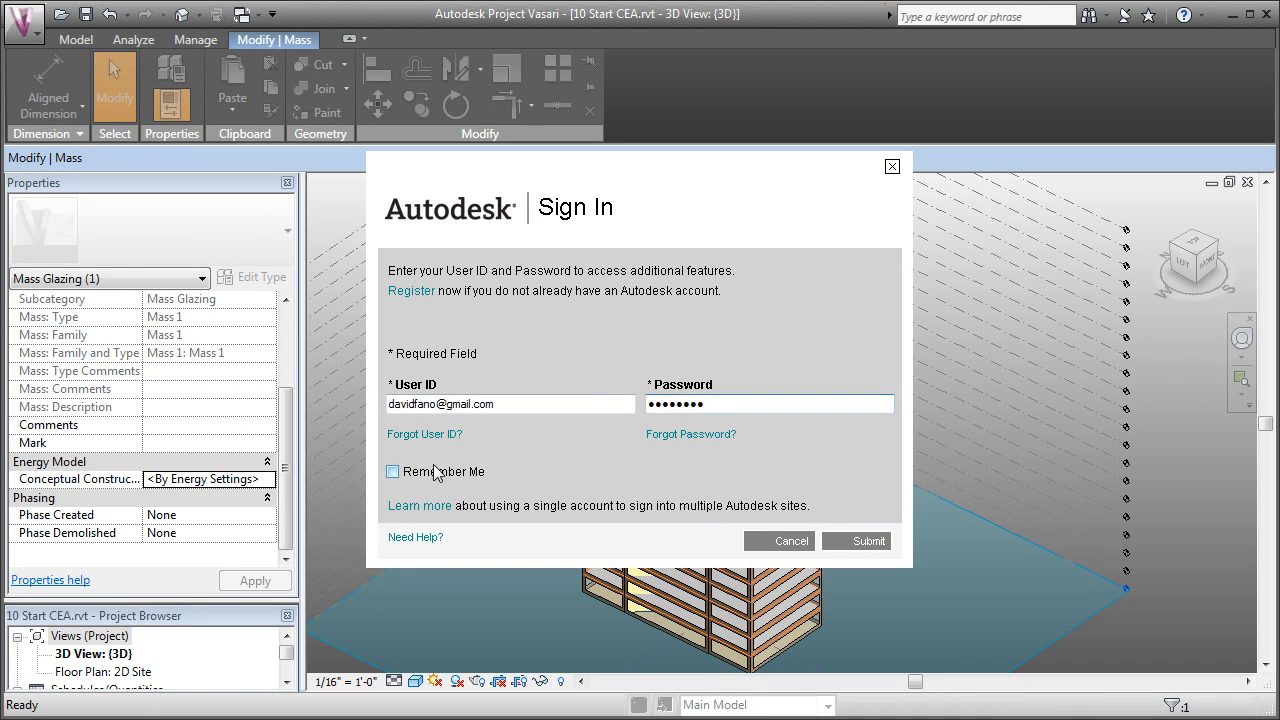
pyautogui.click(392, 472)
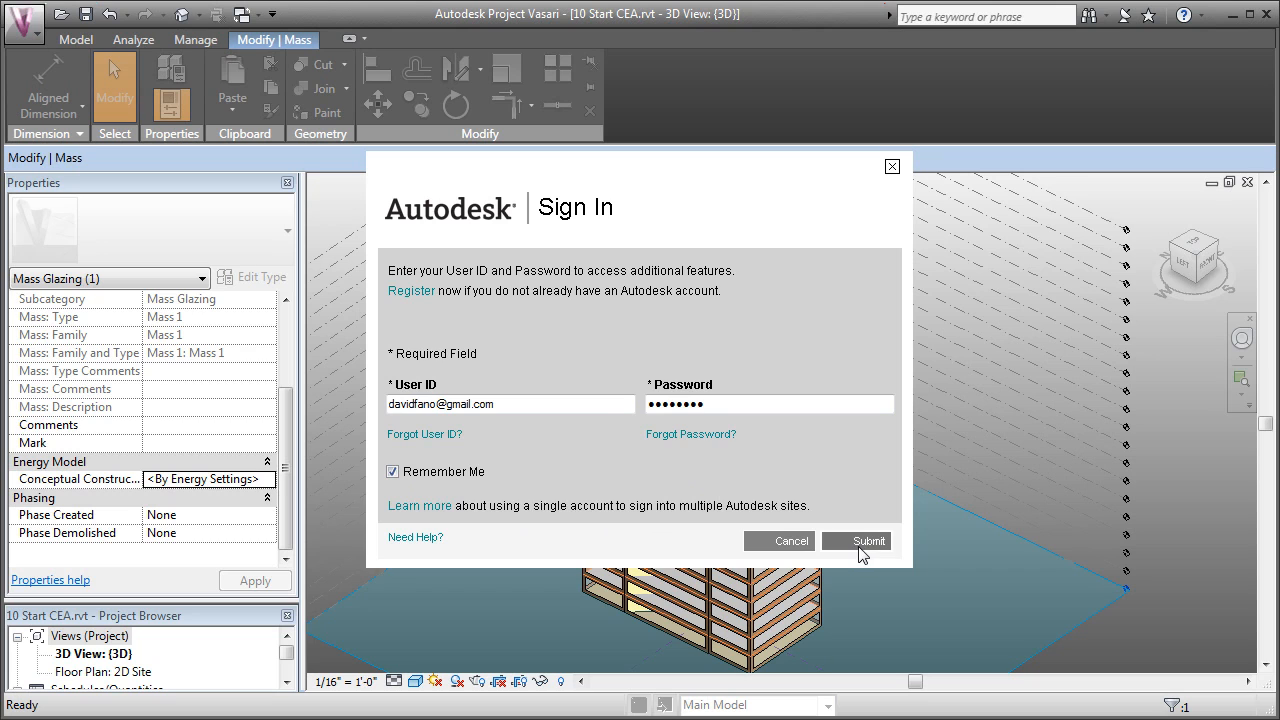
pyautogui.click(868, 540)
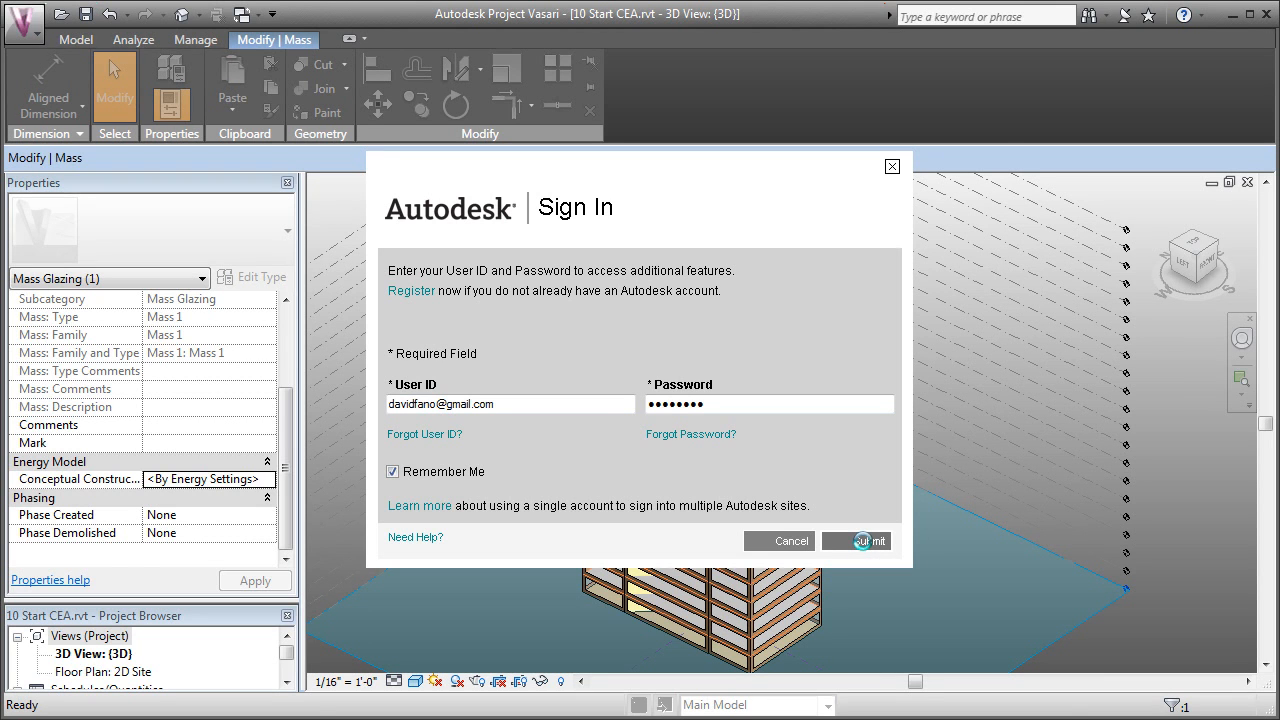
pyautogui.click(864, 540)
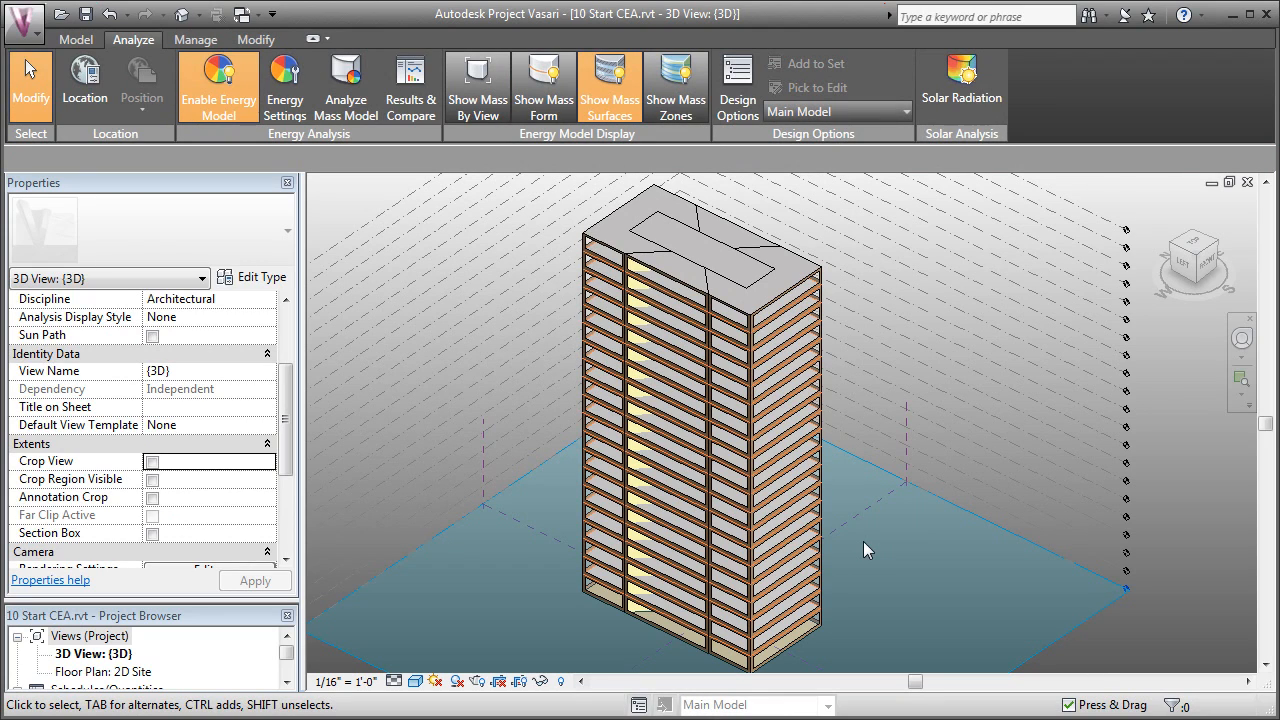
pyautogui.moveTo(1196, 530)
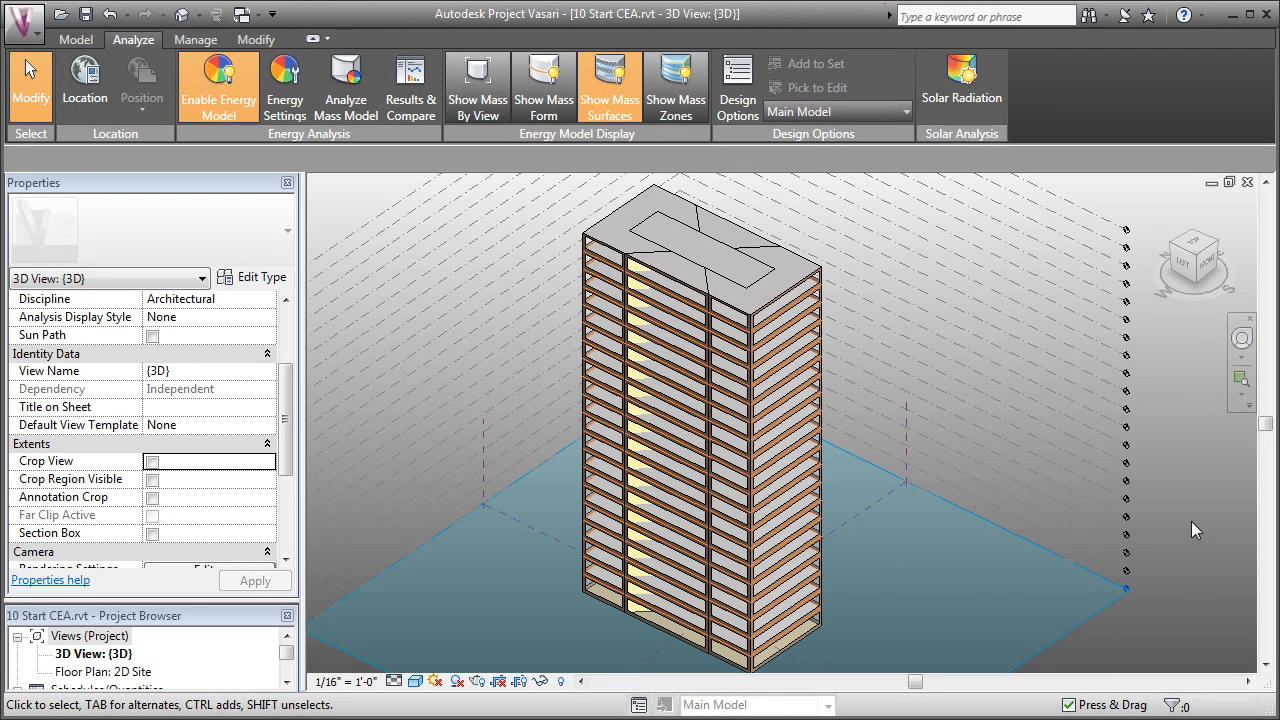
pyautogui.moveTo(408, 150)
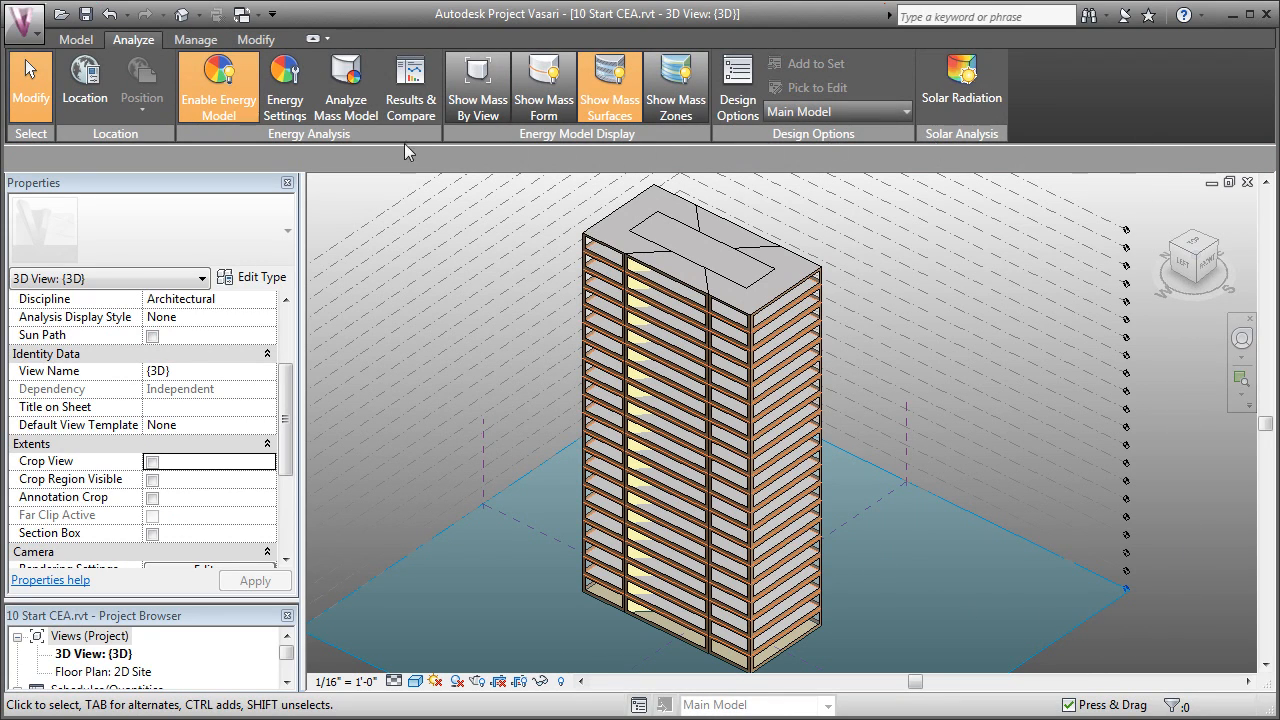
pyautogui.moveTo(344, 80)
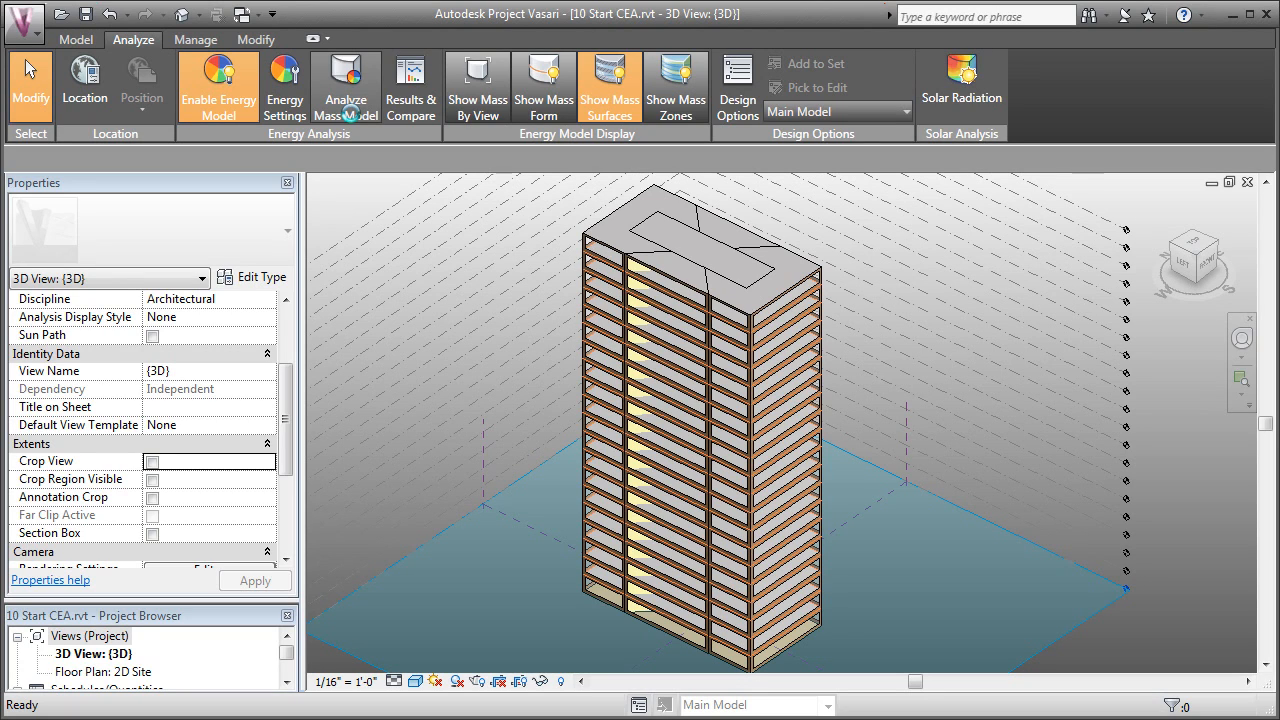
# - Run an energy analysis of the mass model named Opt 1
pyautogui.click(344, 88)
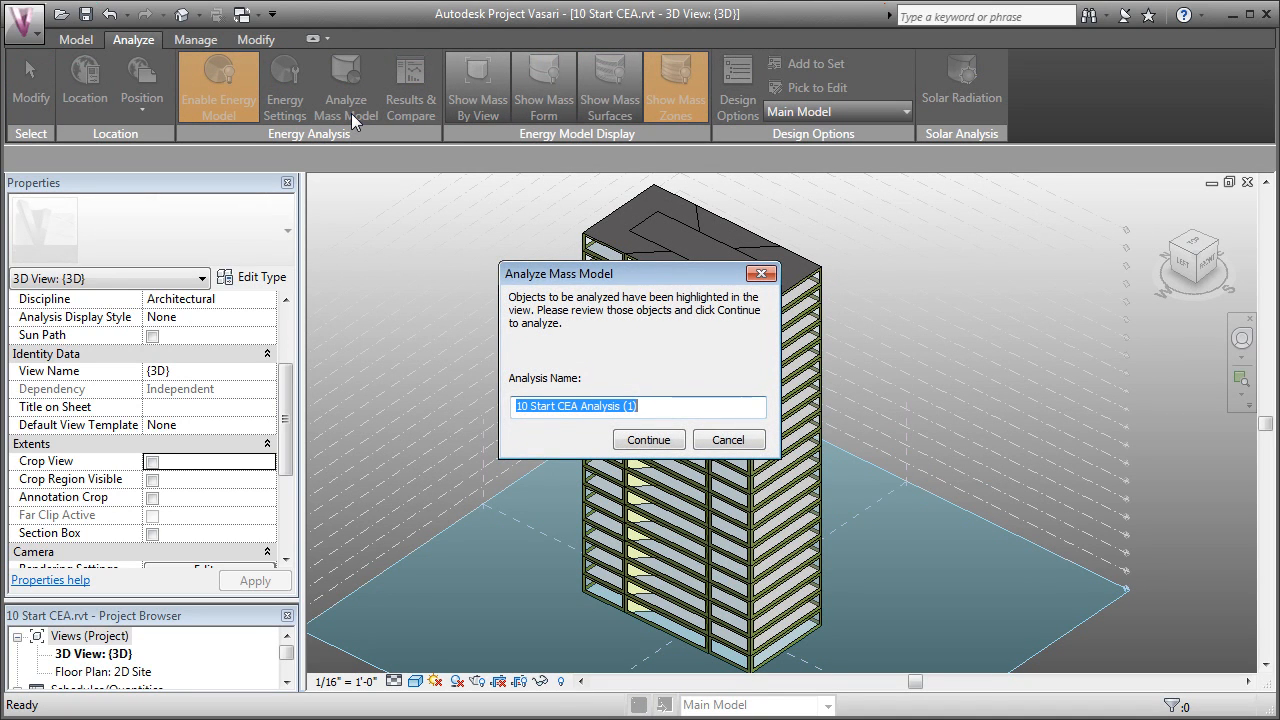
pyautogui.moveTo(472, 292)
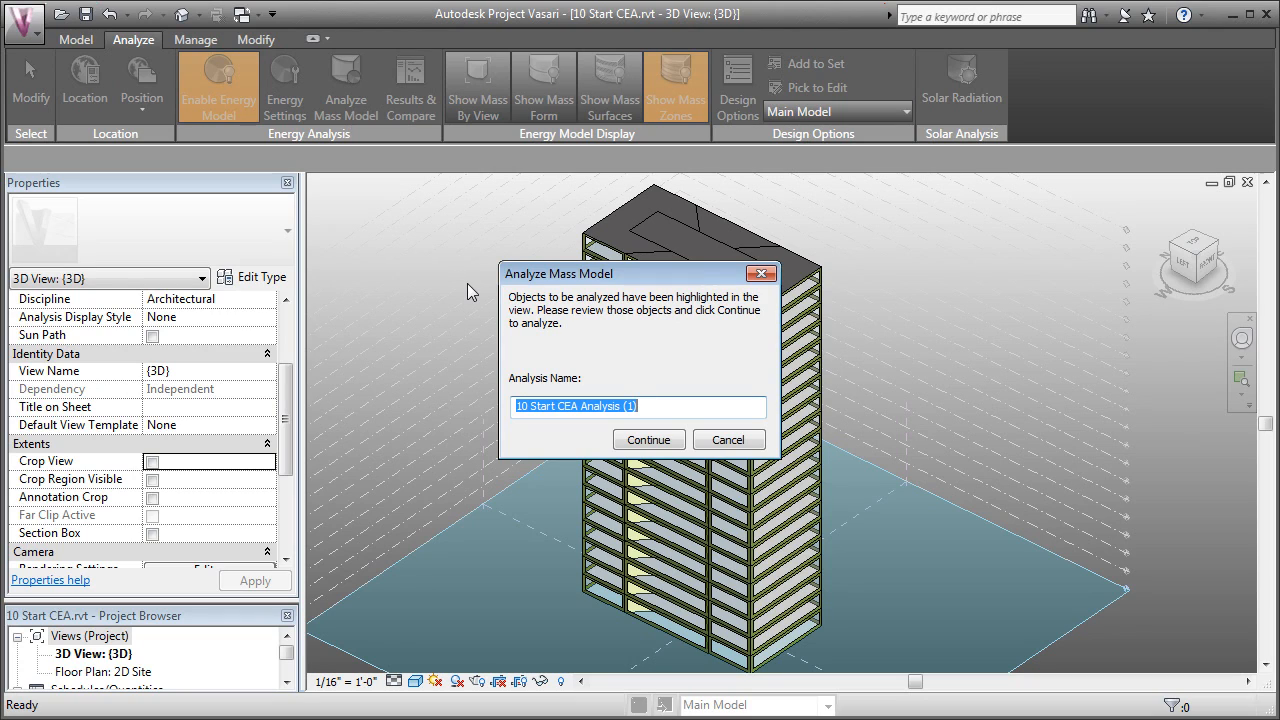
pyautogui.write('Op')
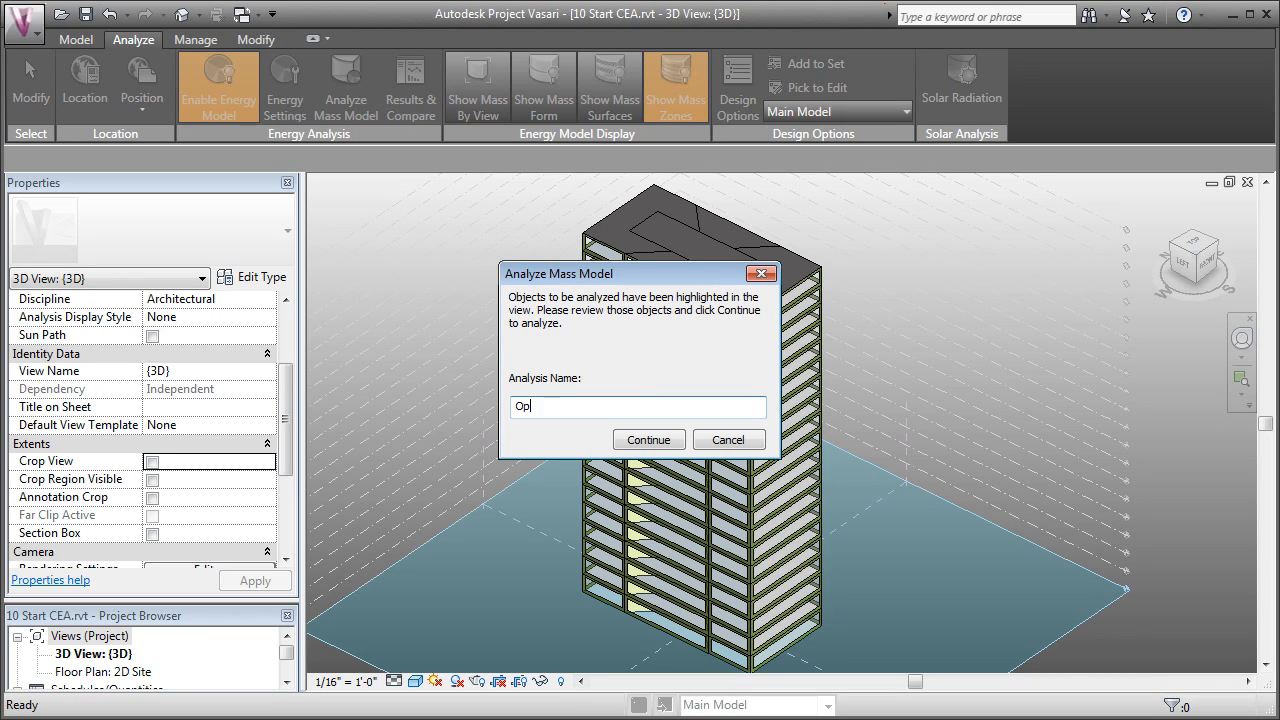
pyautogui.write('y 1')
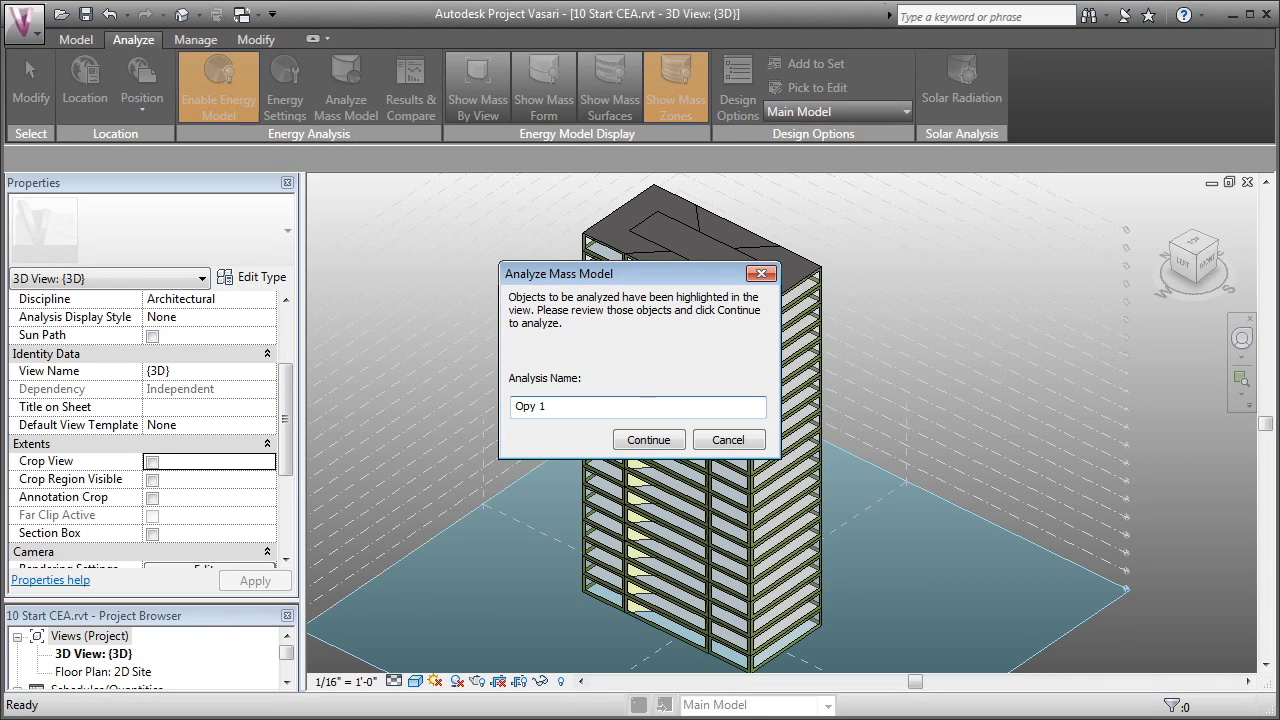
pyautogui.write('Opt 1')
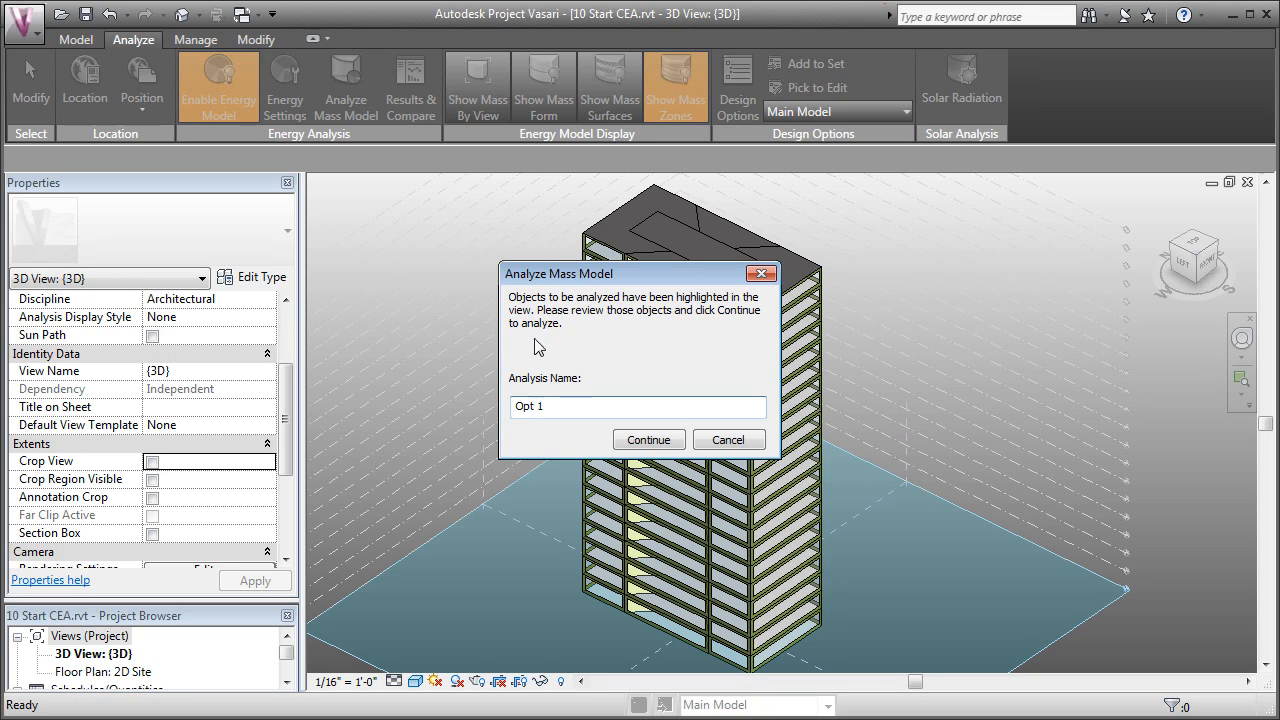
pyautogui.click(648, 440)
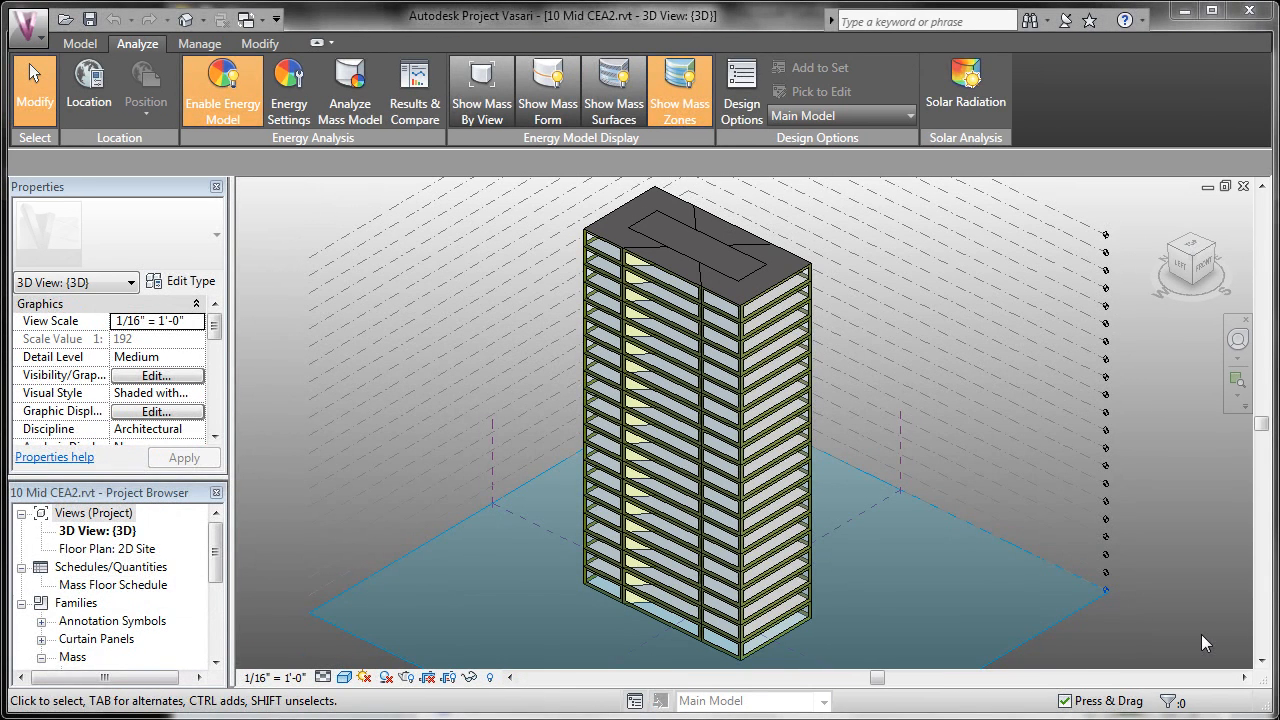
pyautogui.moveTo(668, 178)
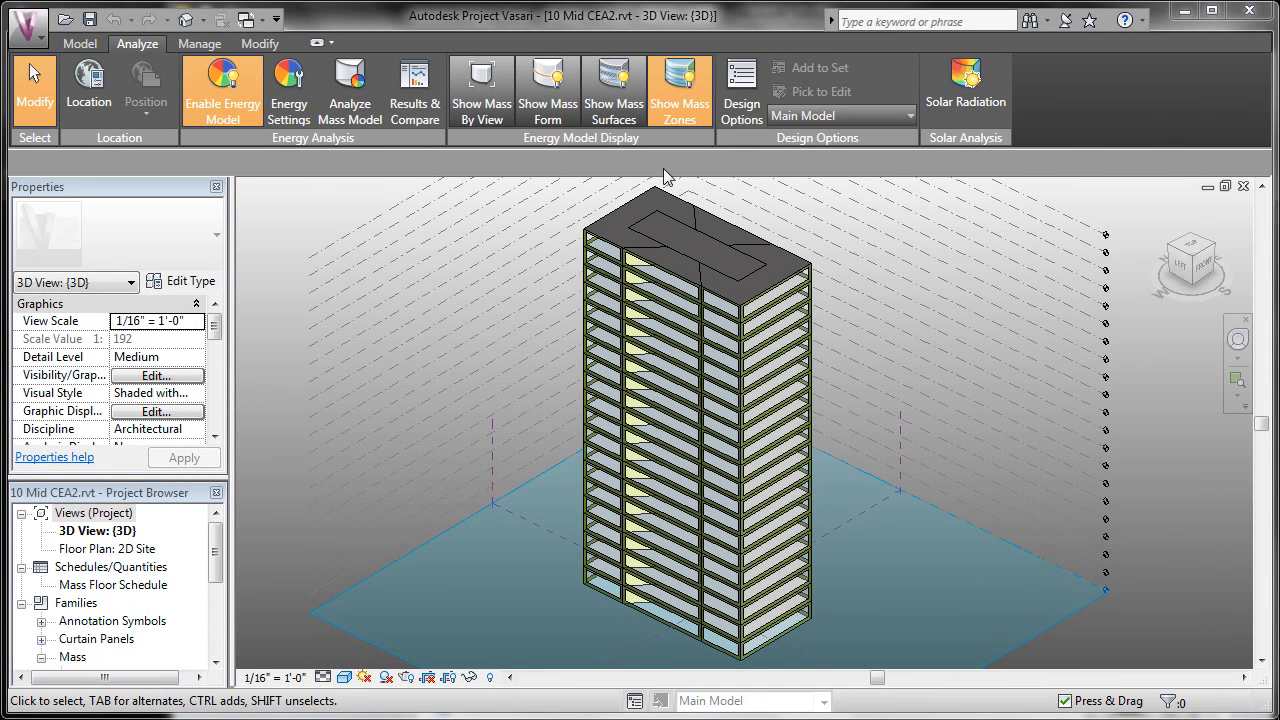
# - Bring up the Opt 1 report under 10 Mid CEA21 in Results & Compare once the analysis finishes
pyautogui.click(414, 90)
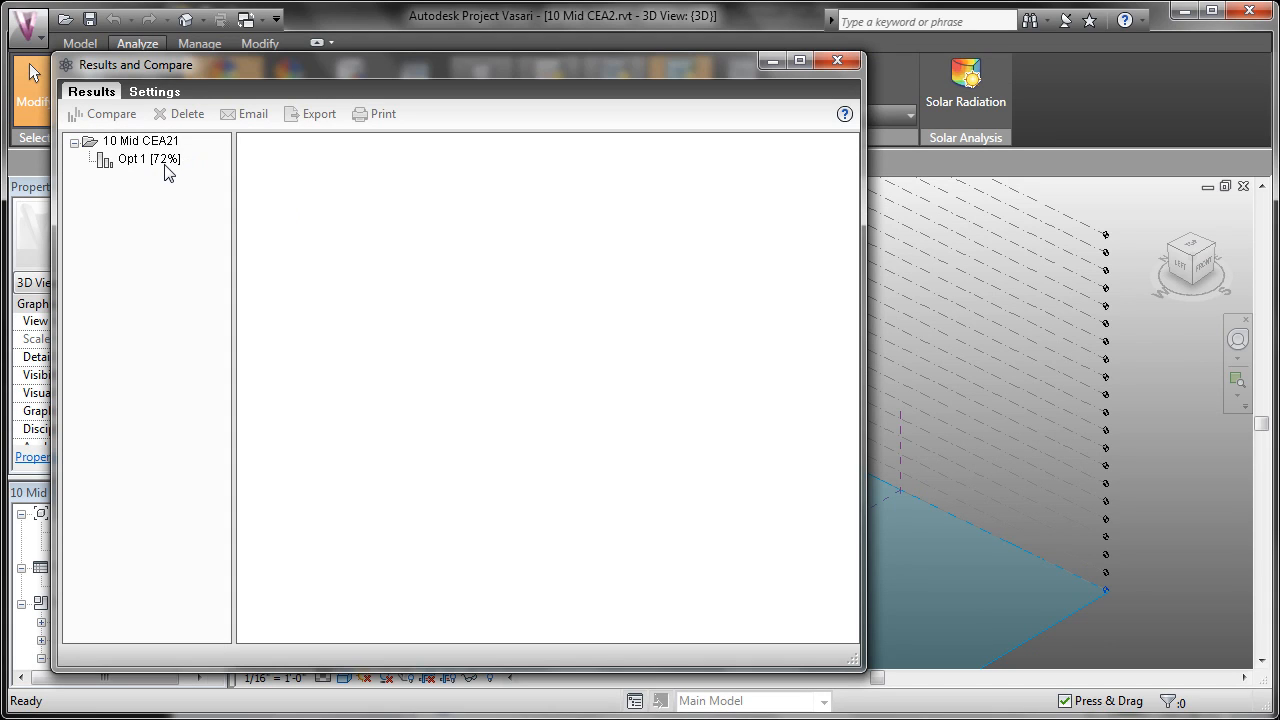
pyautogui.moveTo(904, 492)
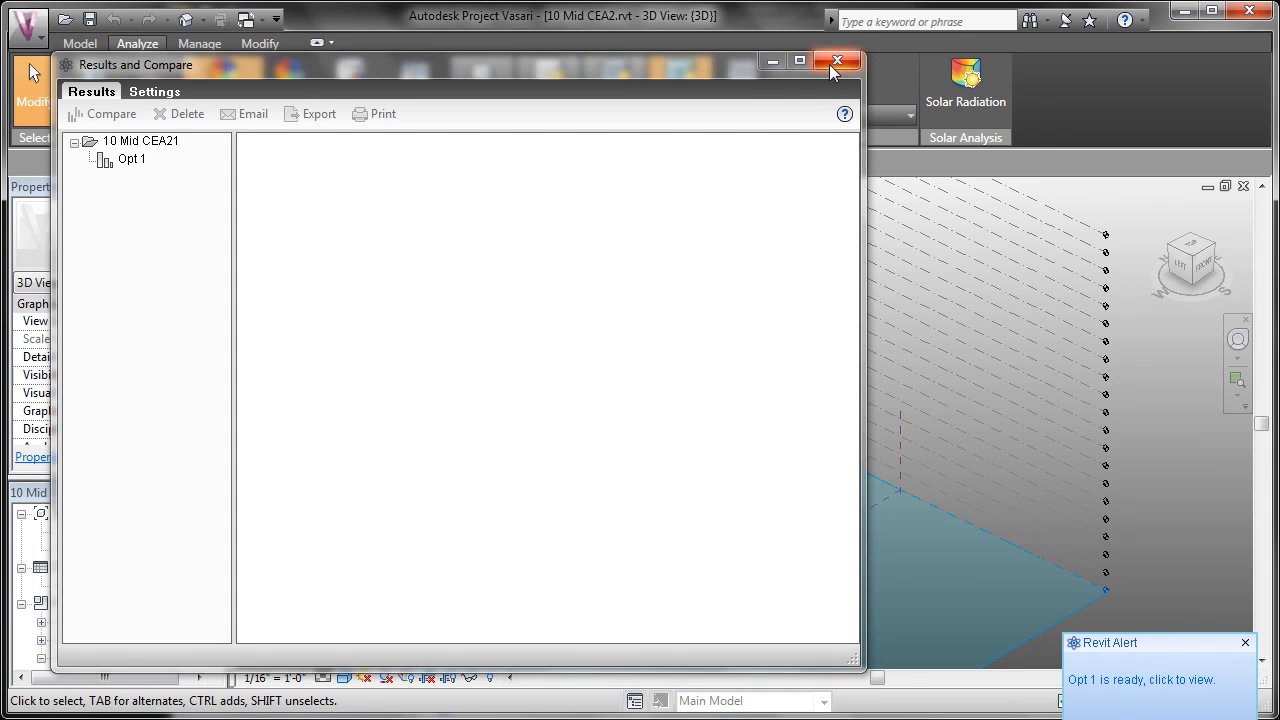
pyautogui.moveTo(836, 60)
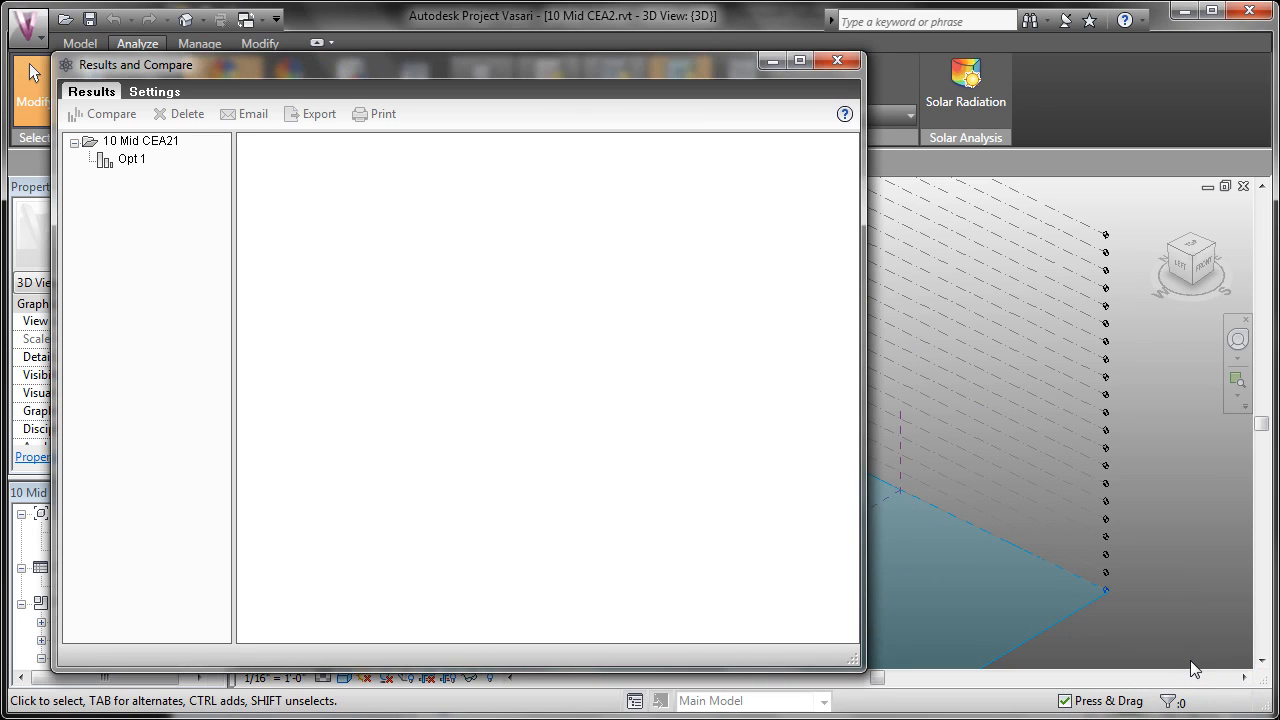
pyautogui.click(836, 60)
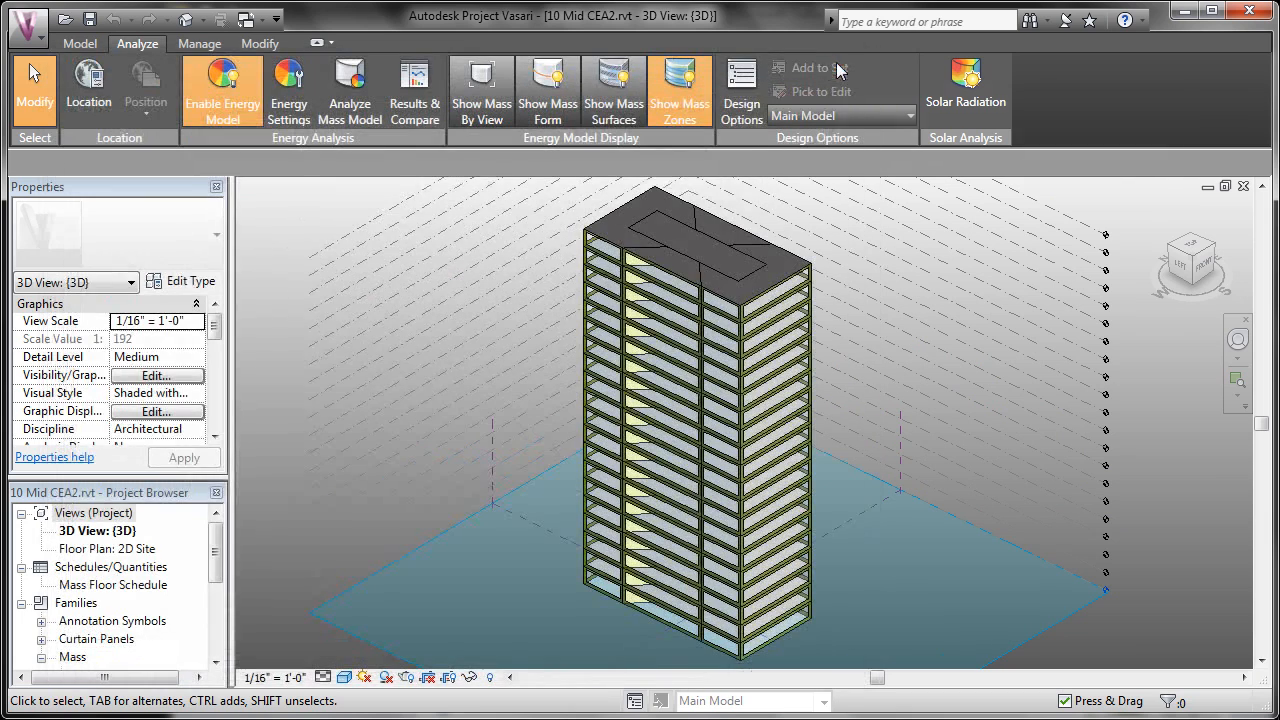
pyautogui.moveTo(414, 90)
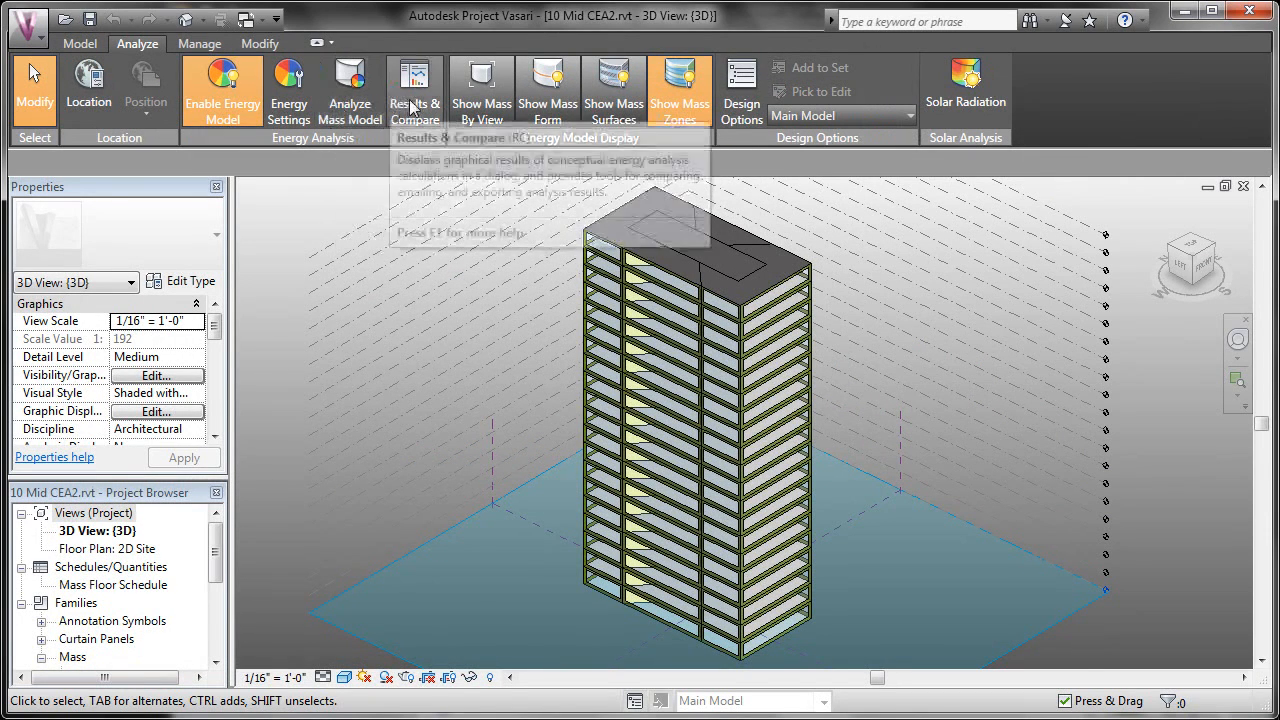
pyautogui.click(414, 90)
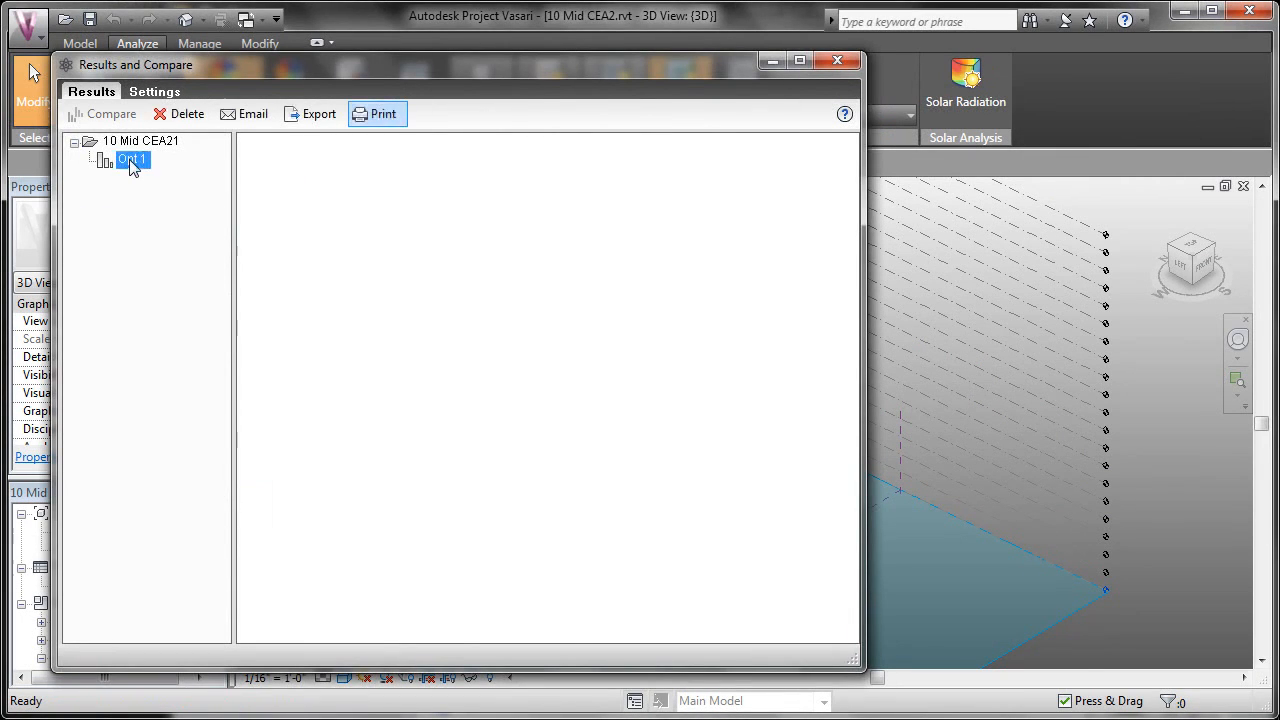
pyautogui.click(132, 160)
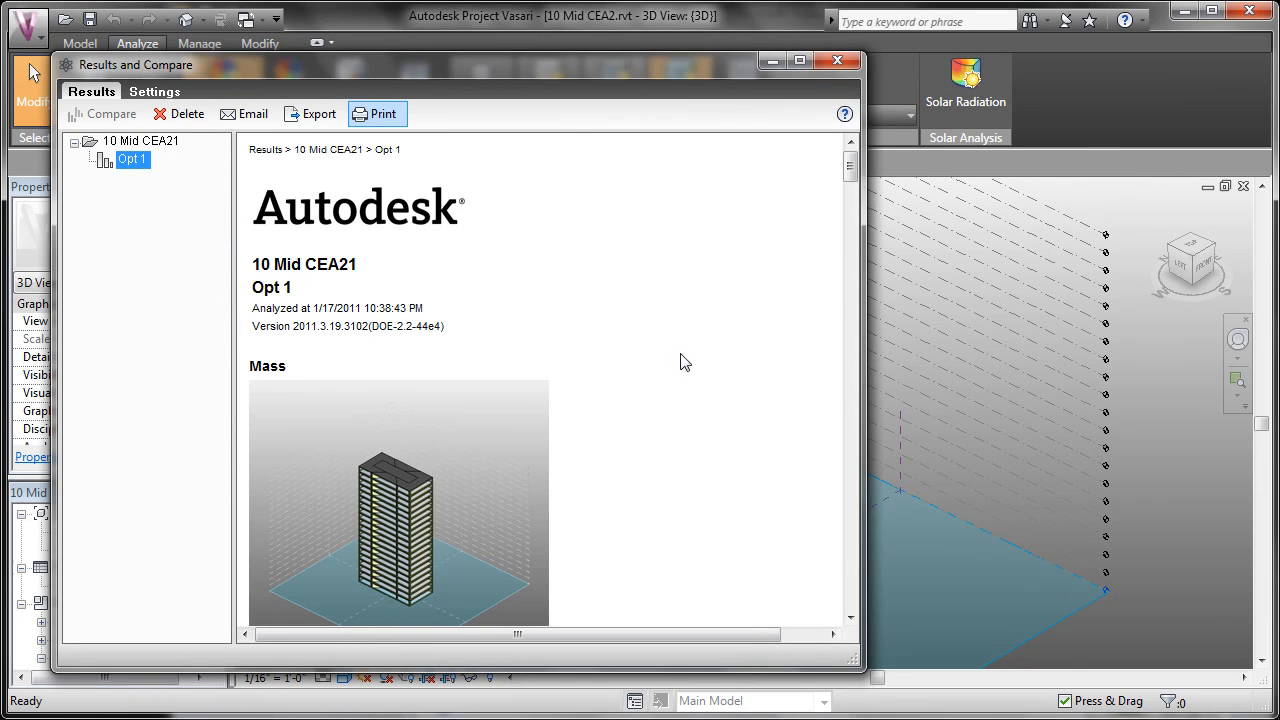
# - Scroll through Opt 1's performance factors, carbon emissions, energy use and monthly load charts
pyautogui.scroll(-3)
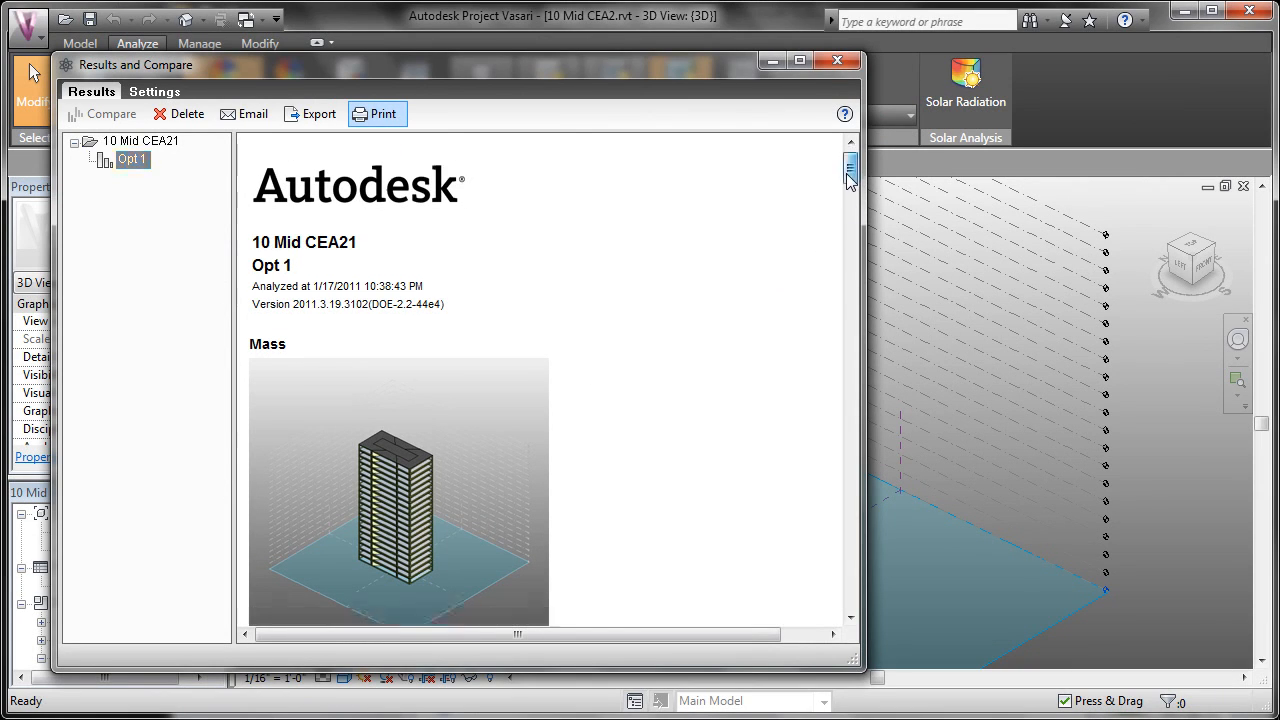
pyautogui.scroll(-3)
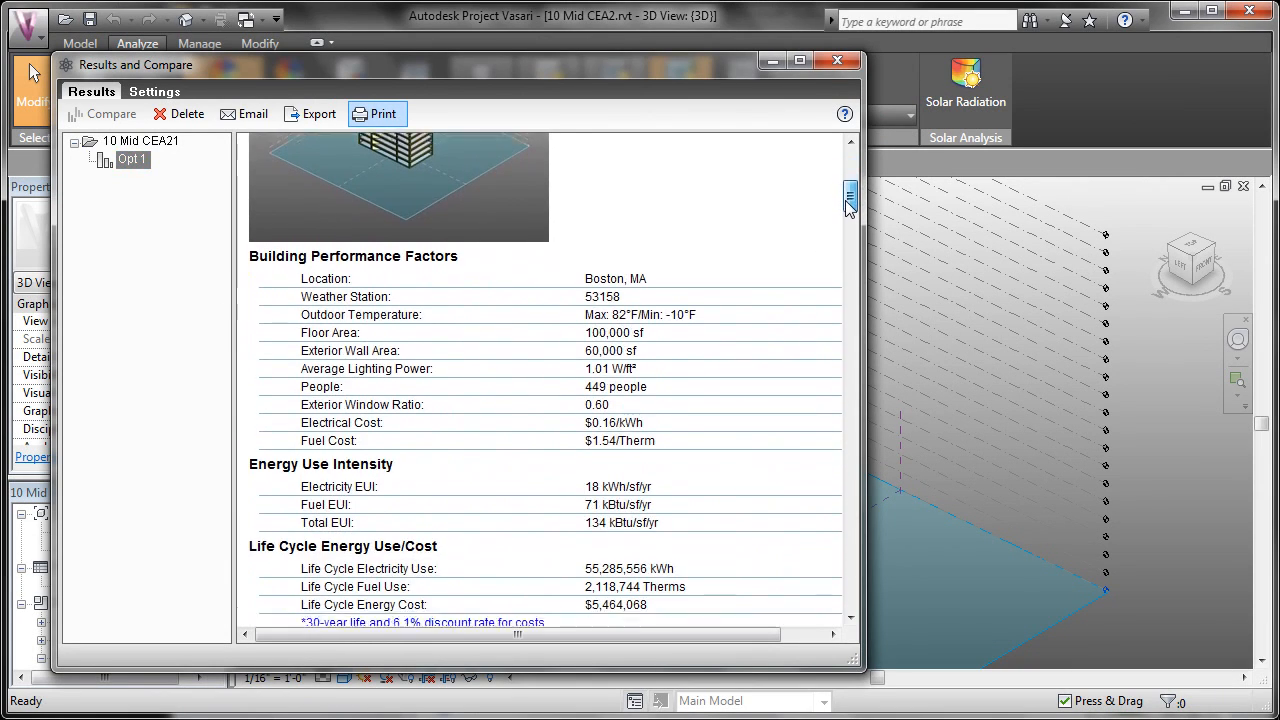
pyautogui.scroll(-3)
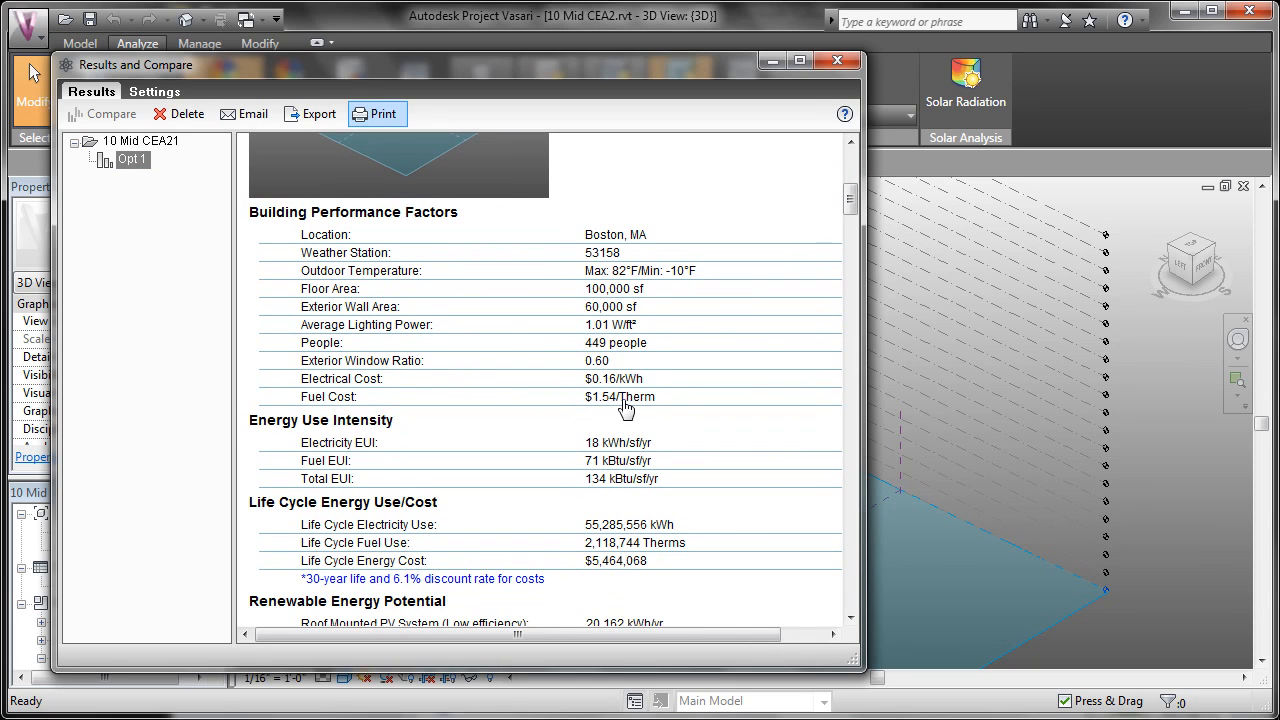
pyautogui.moveTo(670, 356)
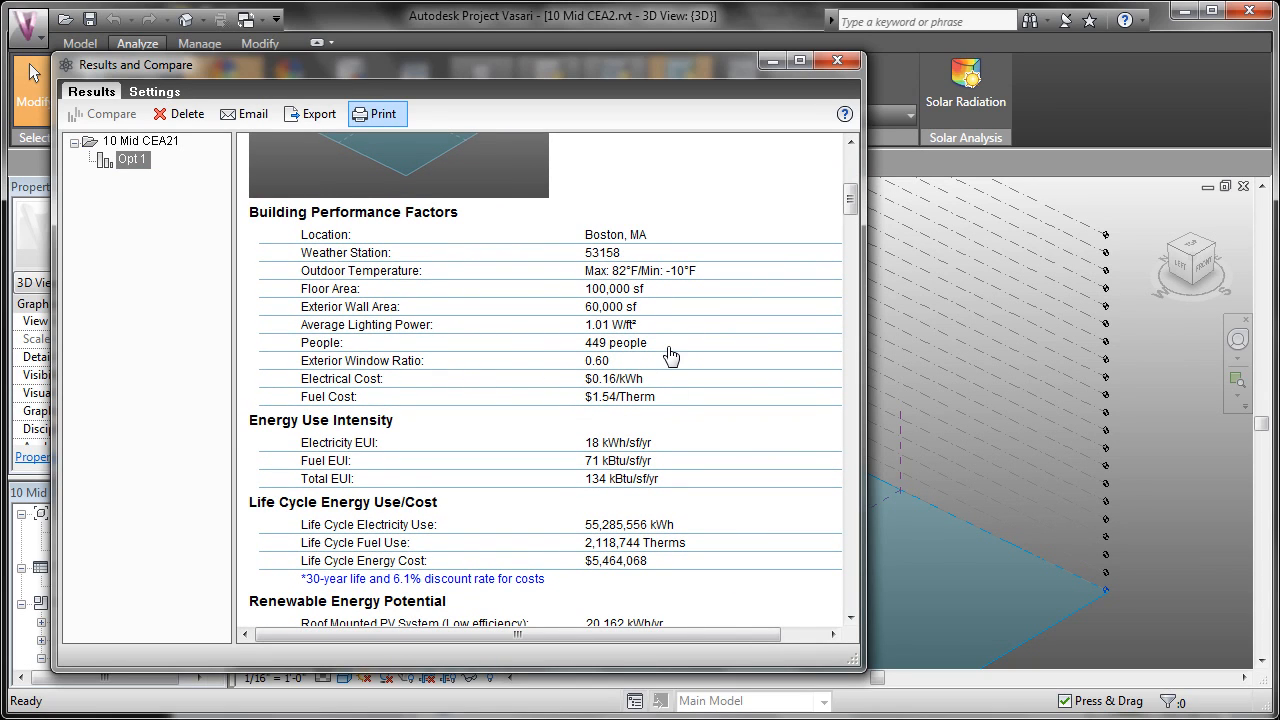
pyautogui.moveTo(588, 404)
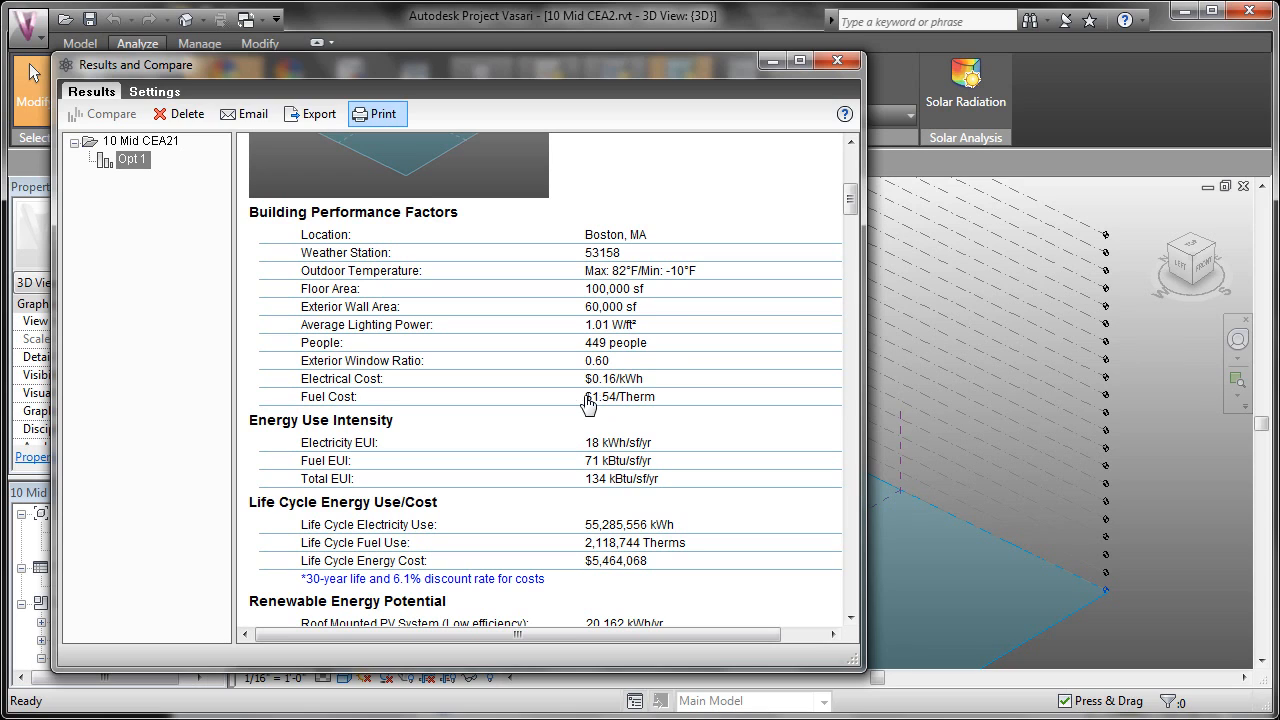
pyautogui.moveTo(436, 404)
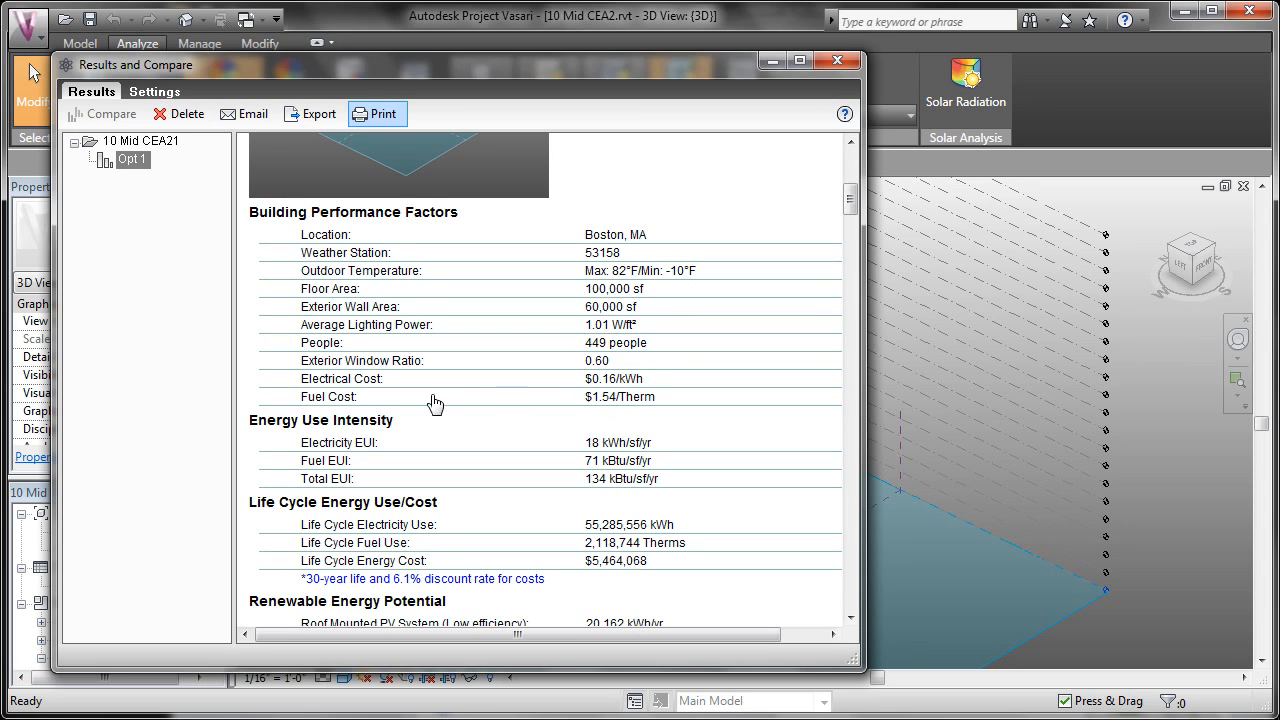
pyautogui.moveTo(690, 436)
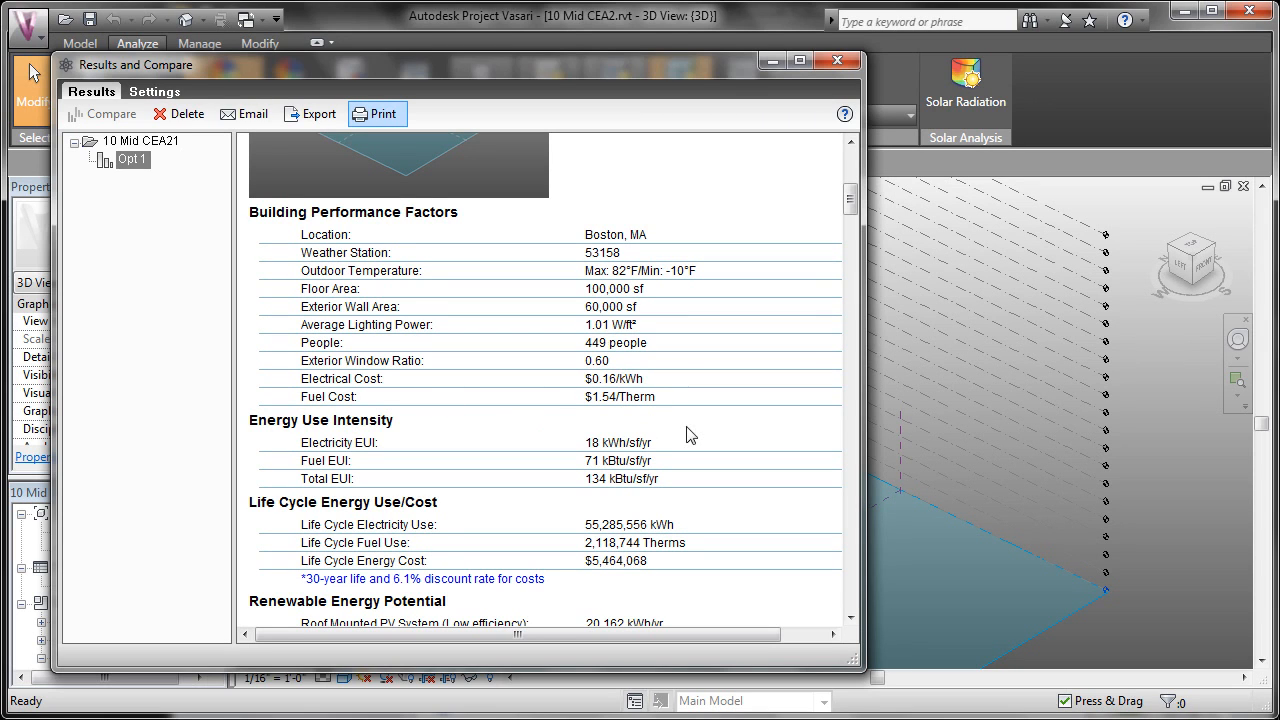
pyautogui.scroll(-3)
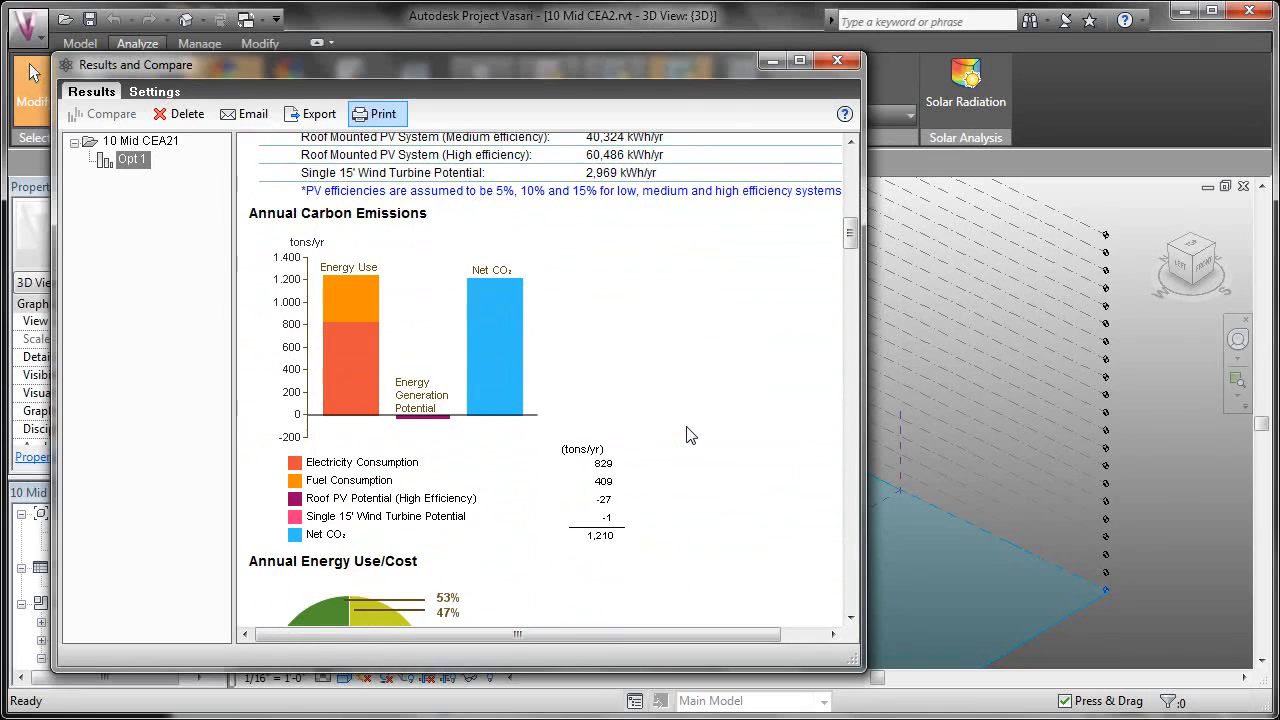
pyautogui.scroll(-3)
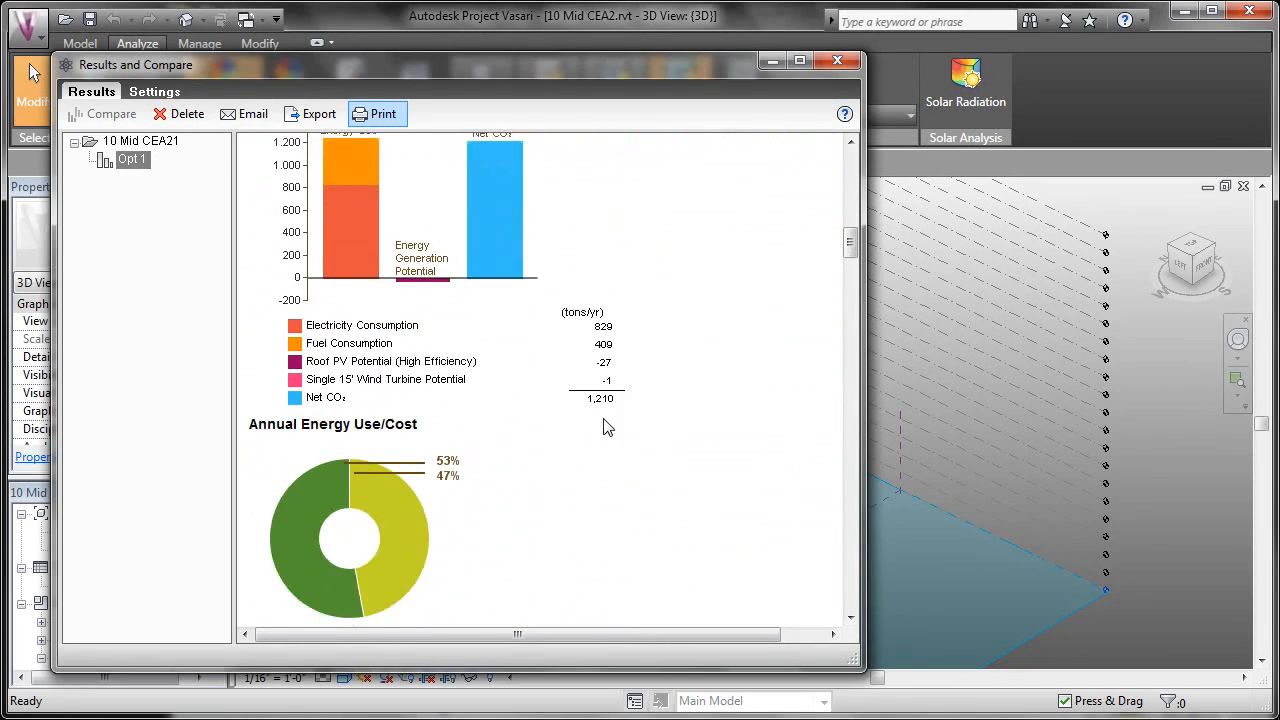
pyautogui.scroll(-3)
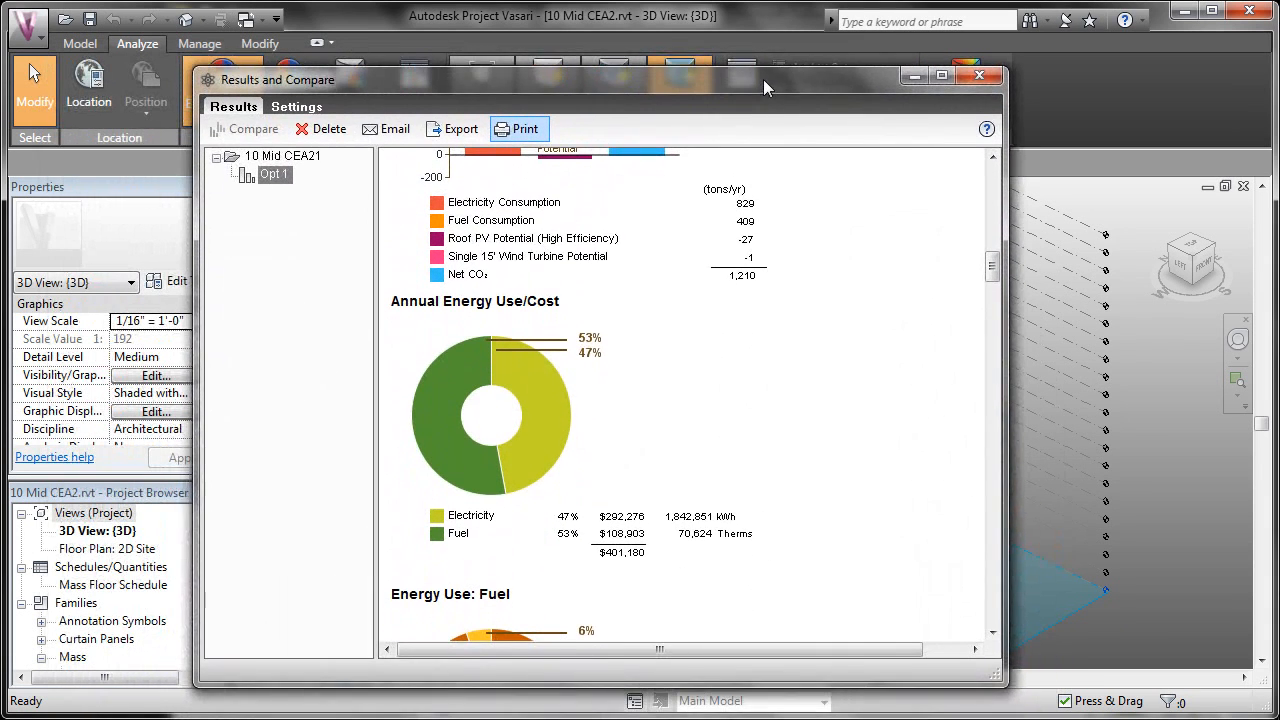
pyautogui.scroll(-3)
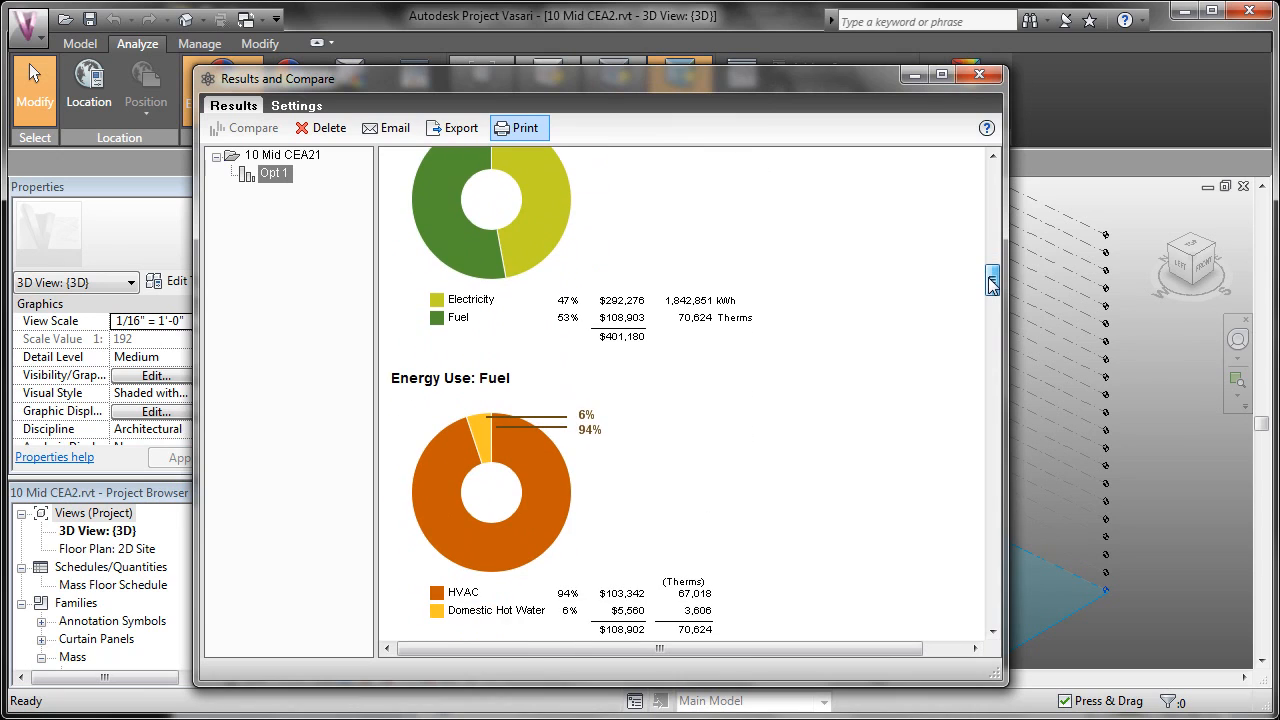
pyautogui.scroll(-3)
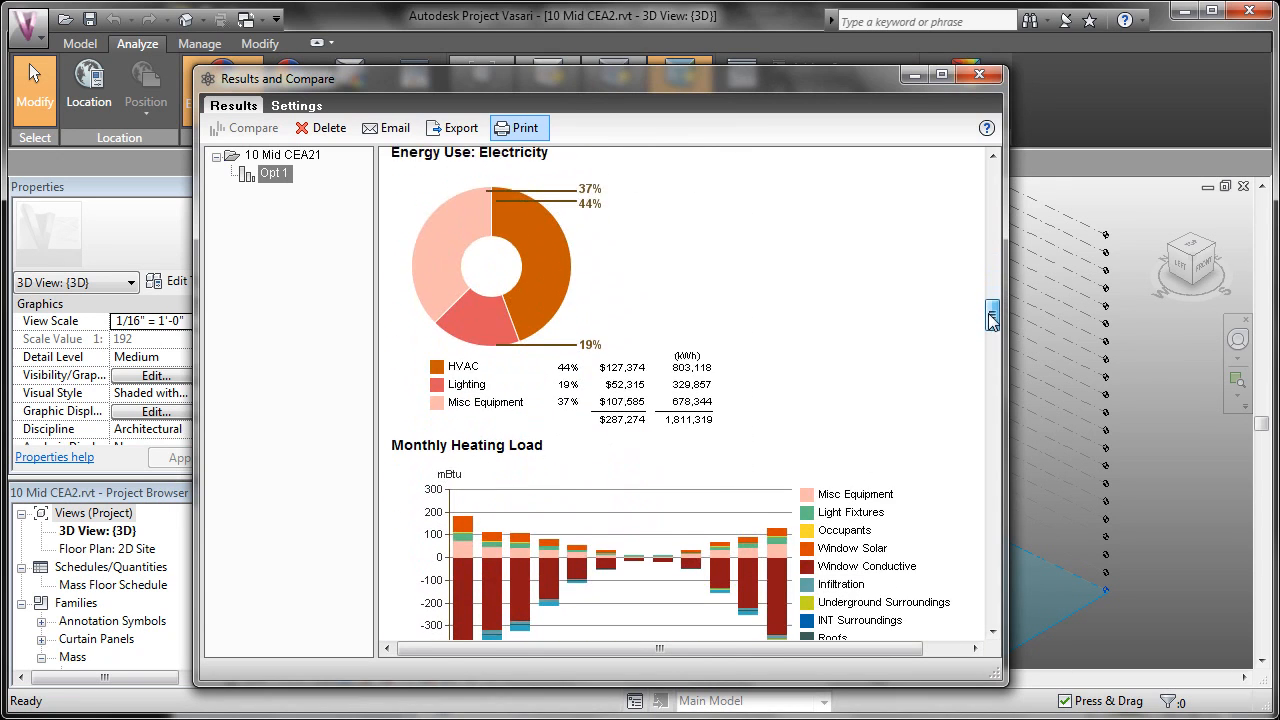
pyautogui.scroll(-3)
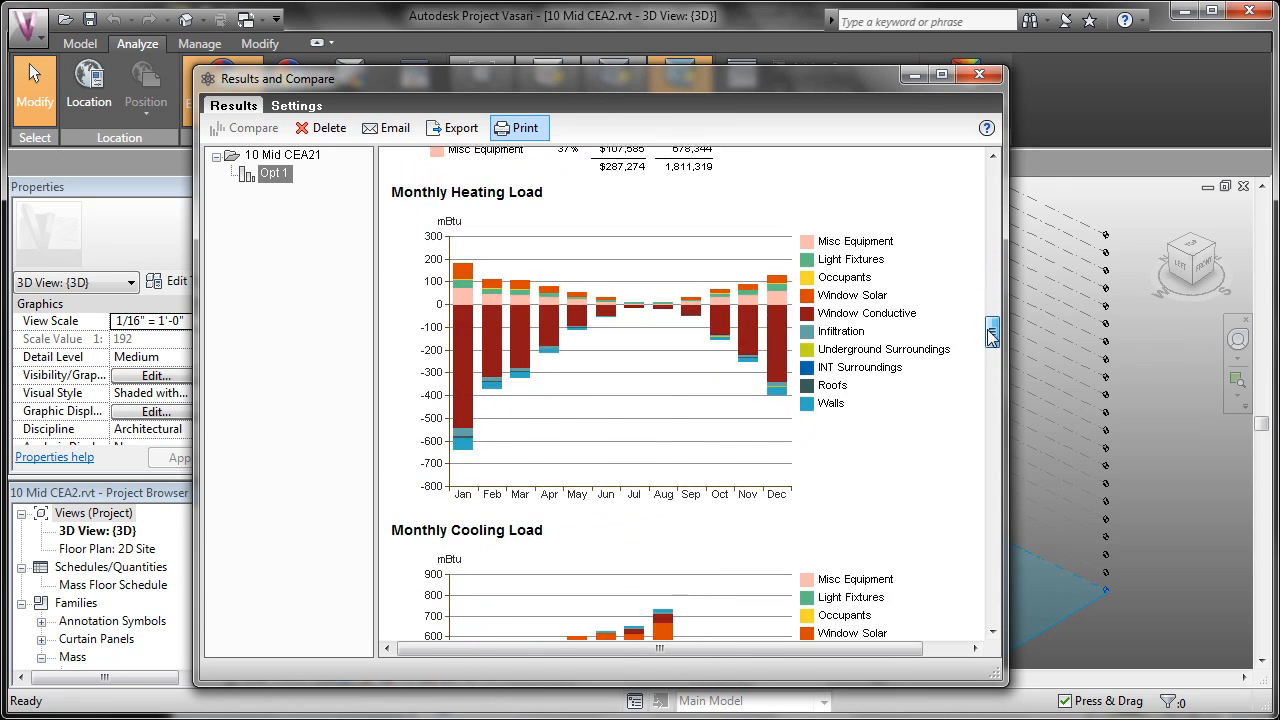
pyautogui.scroll(-3)
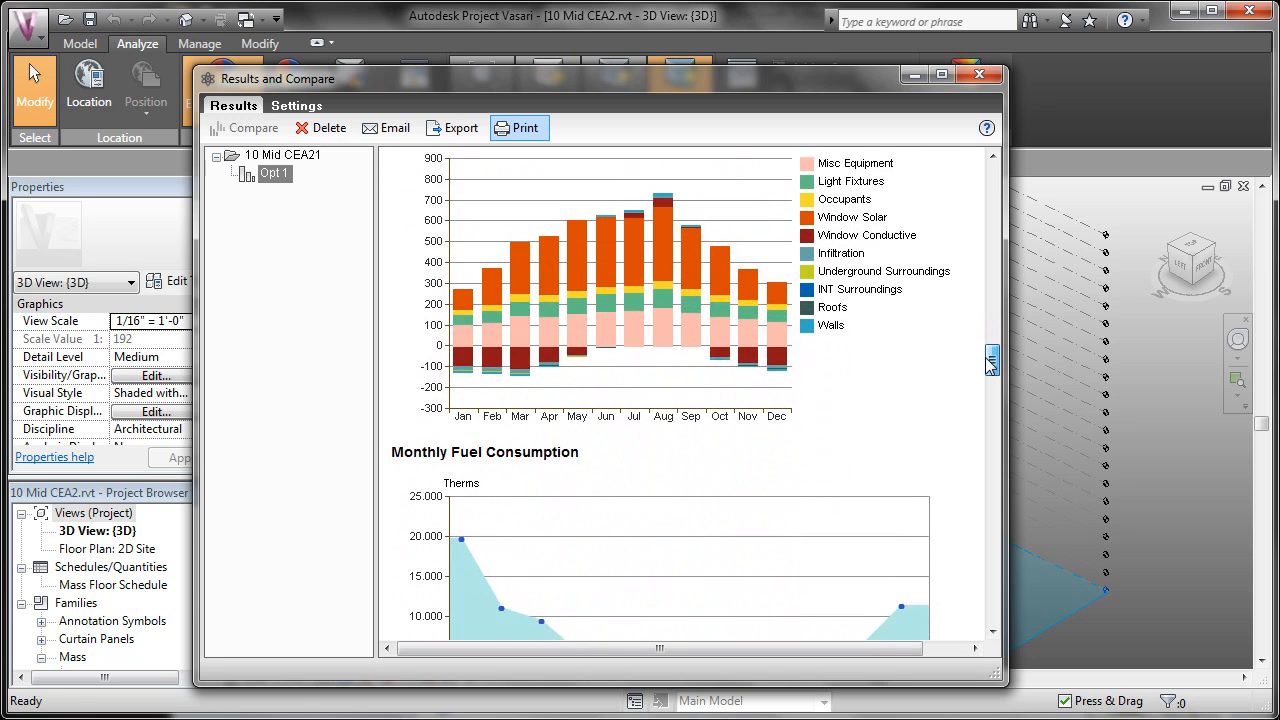
pyautogui.scroll(-3)
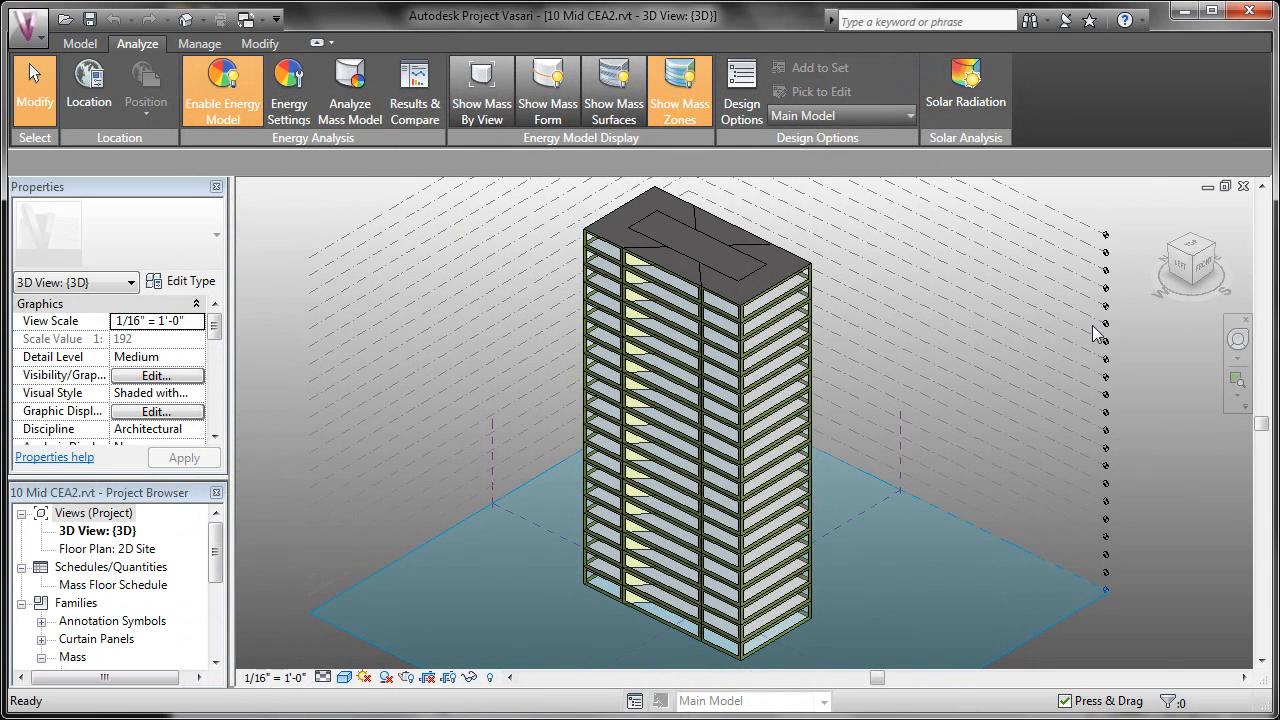
# - Select the tall tower mass and enter Edit In-Place on its box form
pyautogui.click(770, 300)
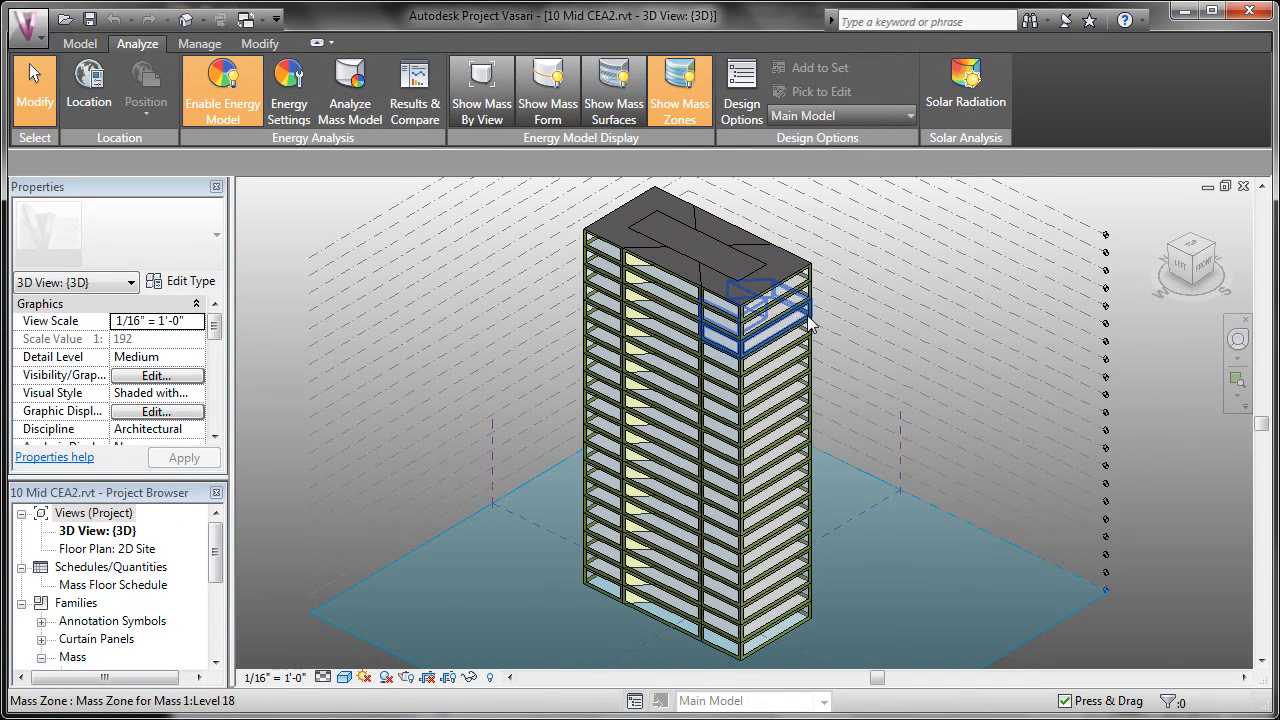
pyautogui.moveTo(804, 280)
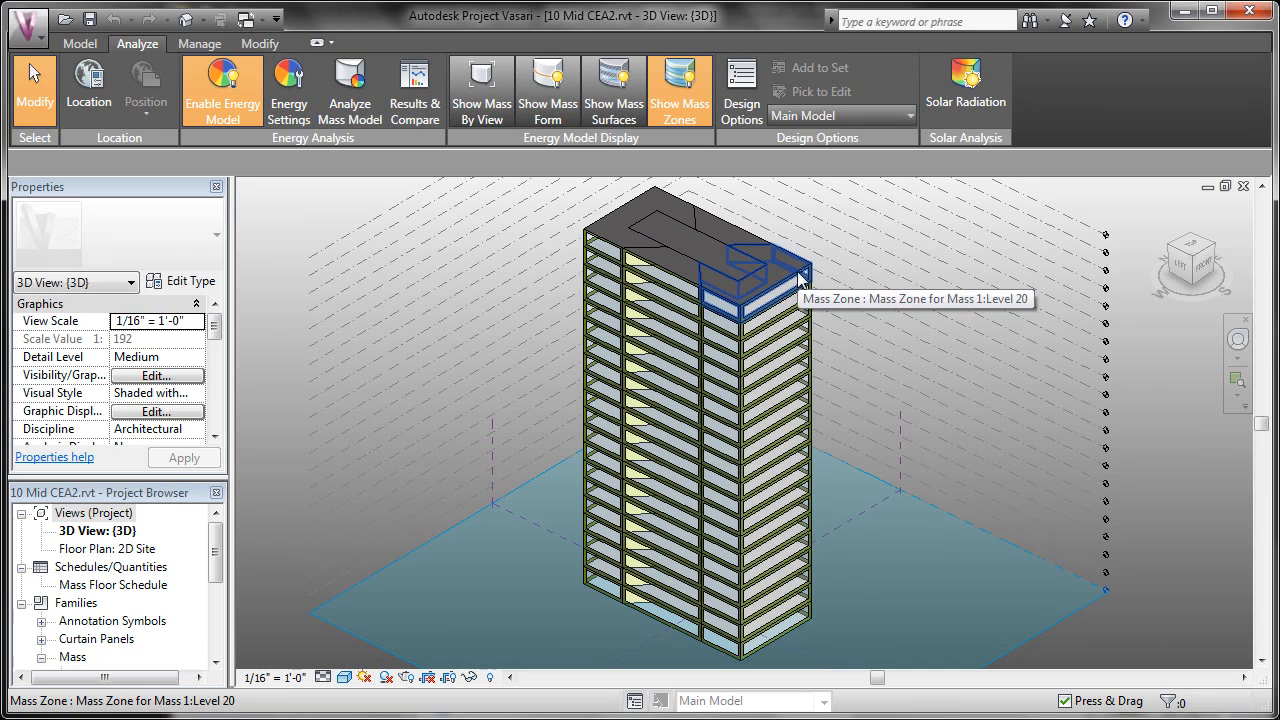
pyautogui.click(548, 90)
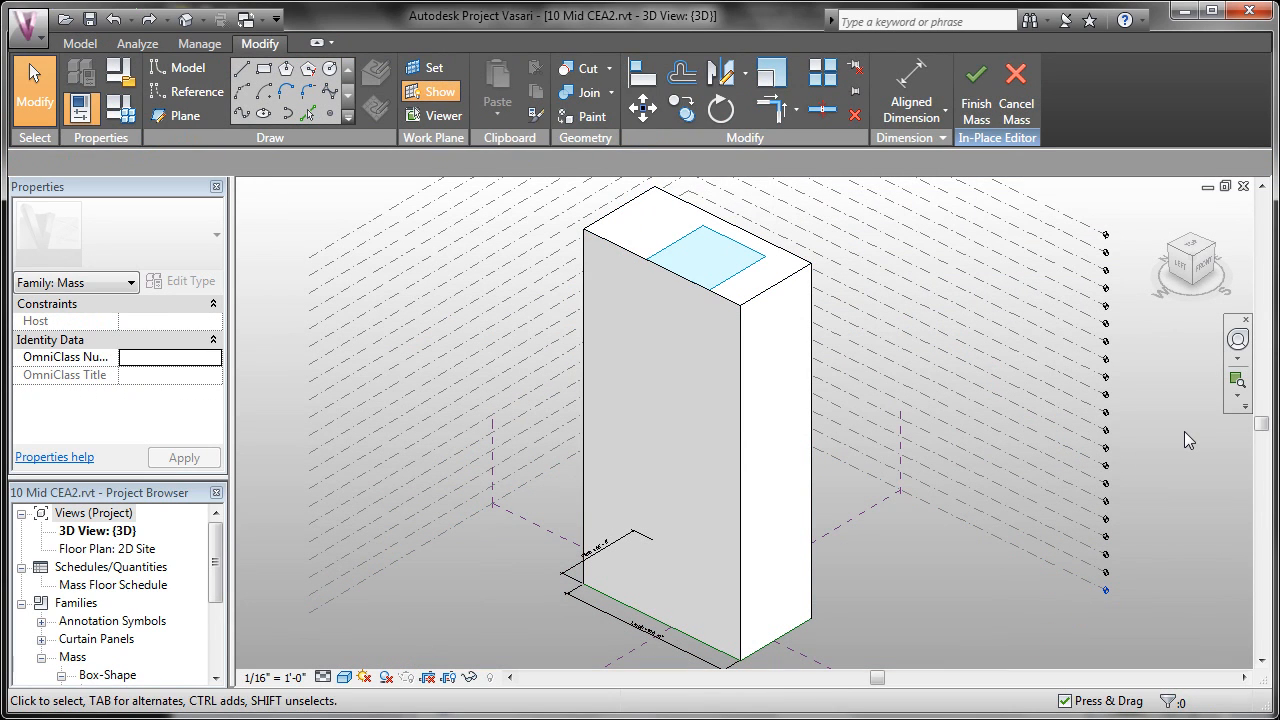
pyautogui.moveTo(1194, 464)
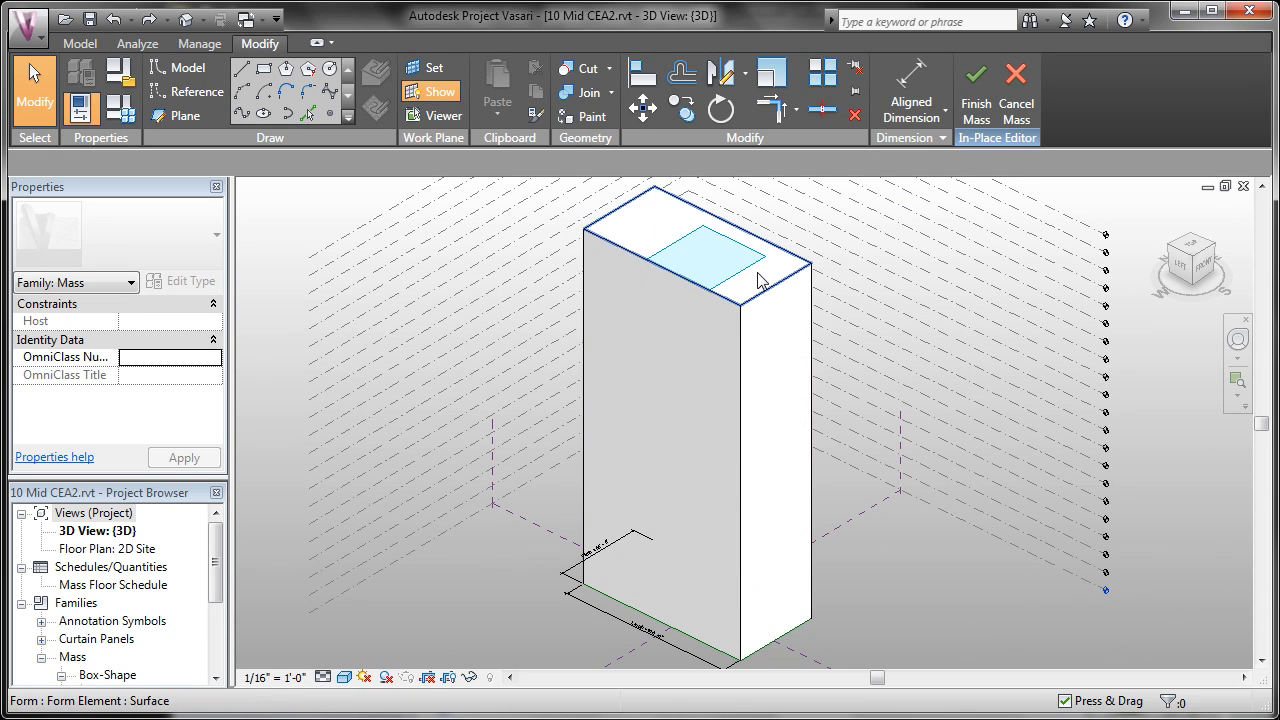
# - Drag the mass's top face down to cut the tower into a low box
pyautogui.click(690, 250)
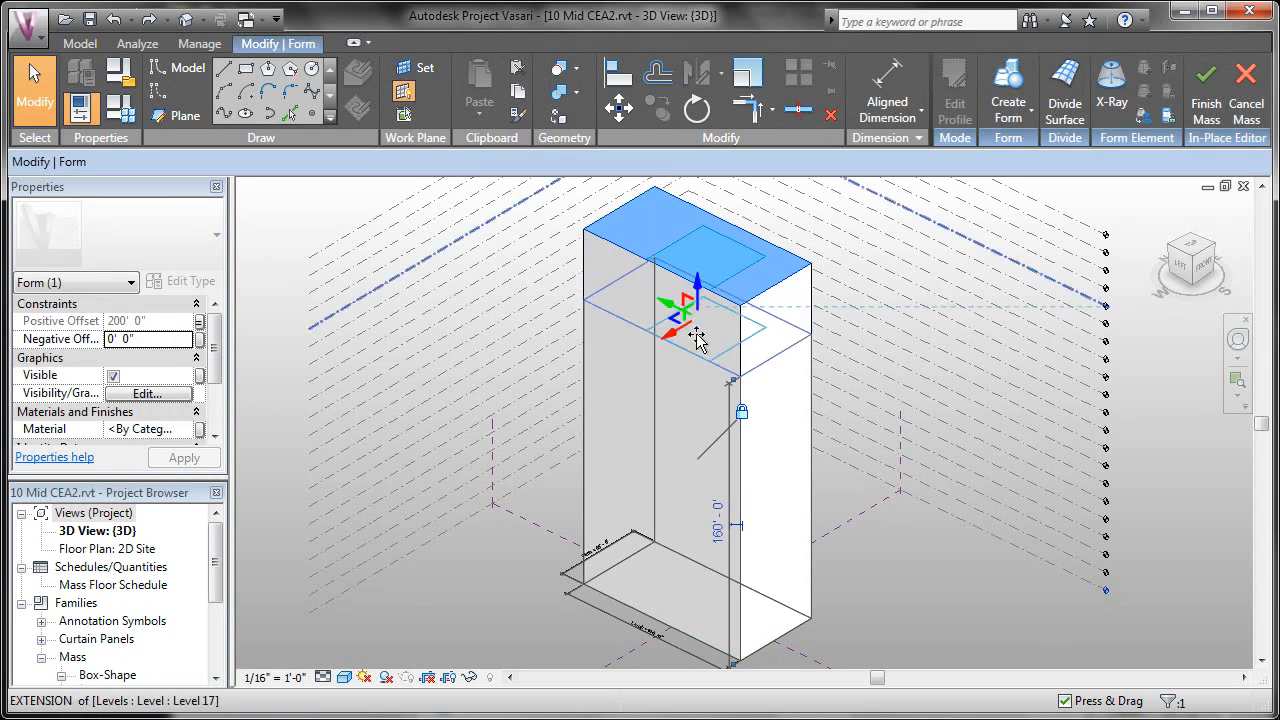
pyautogui.moveTo(696, 290); pyautogui.dragTo(696, 430)
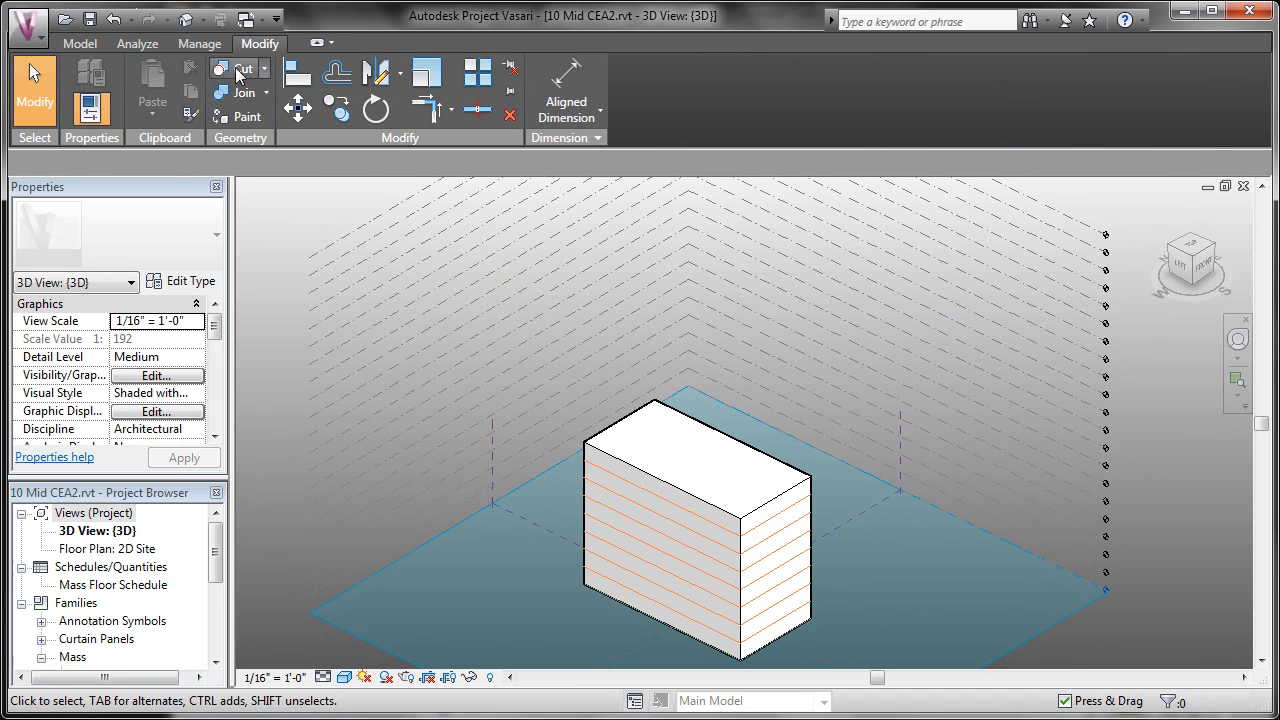
# - Show the energy mass zones on the shortened box from the Analyze tab
pyautogui.click(136, 44)
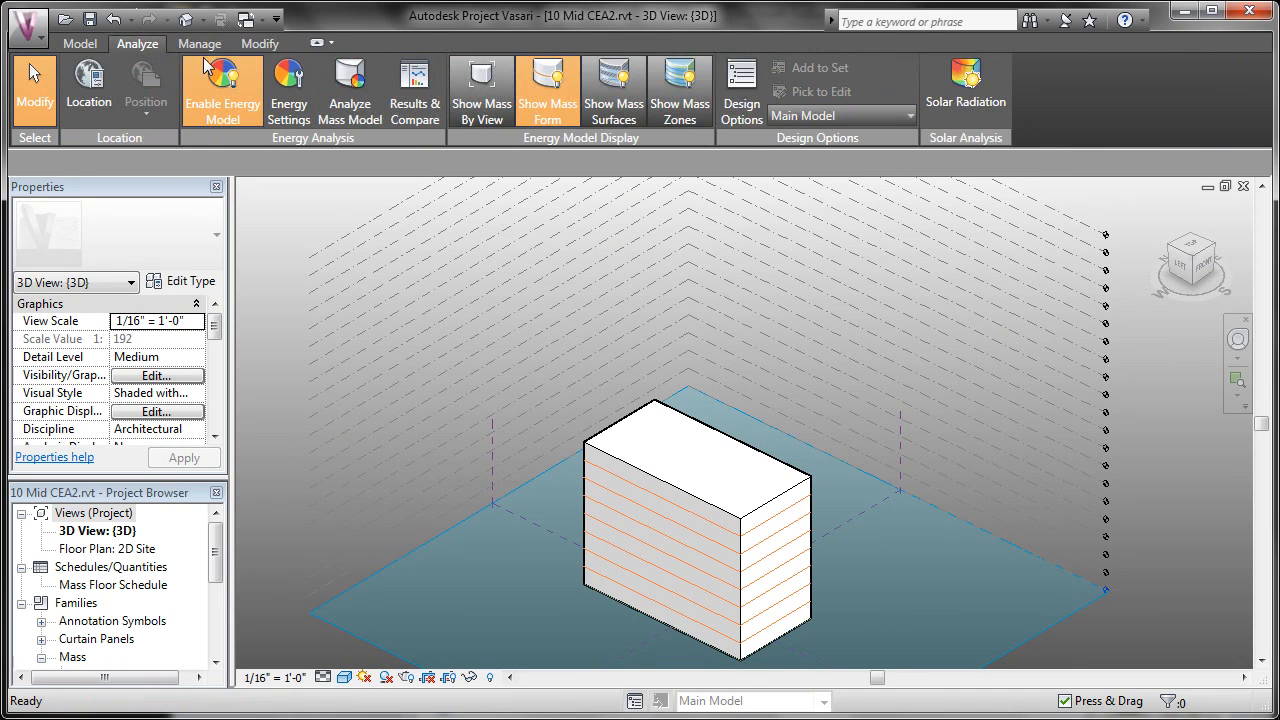
pyautogui.click(680, 90)
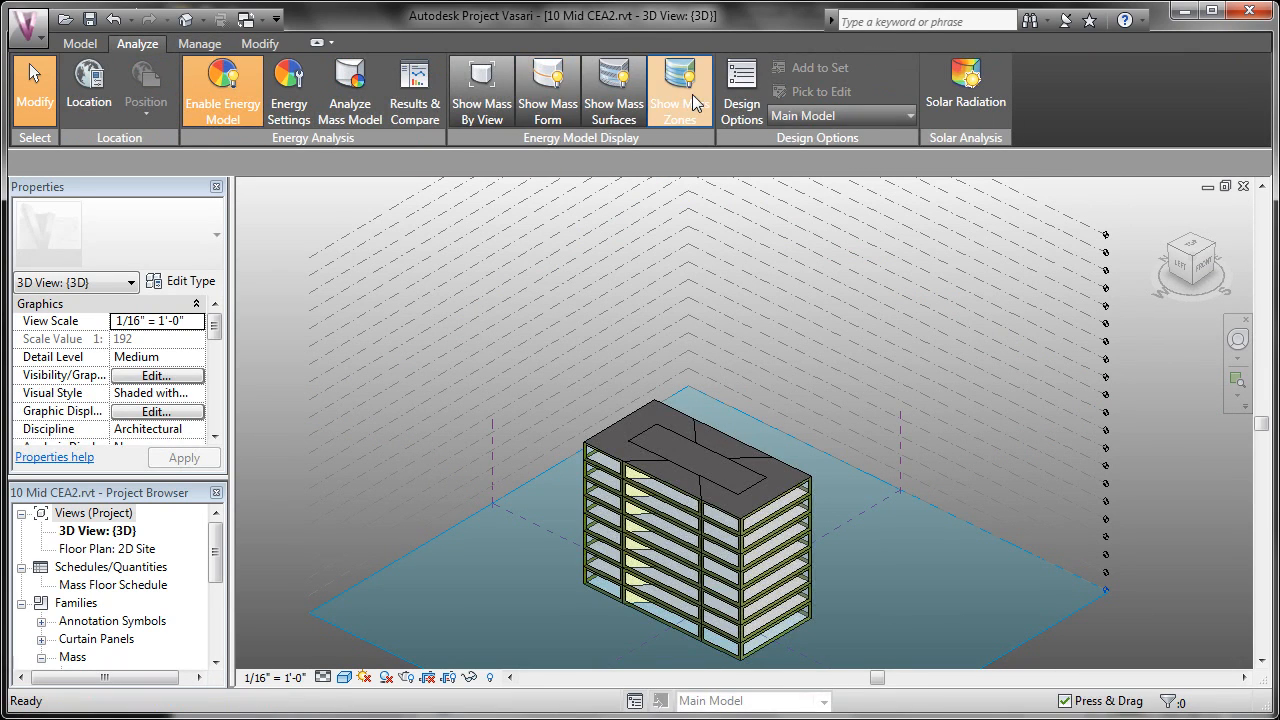
pyautogui.moveTo(350, 90)
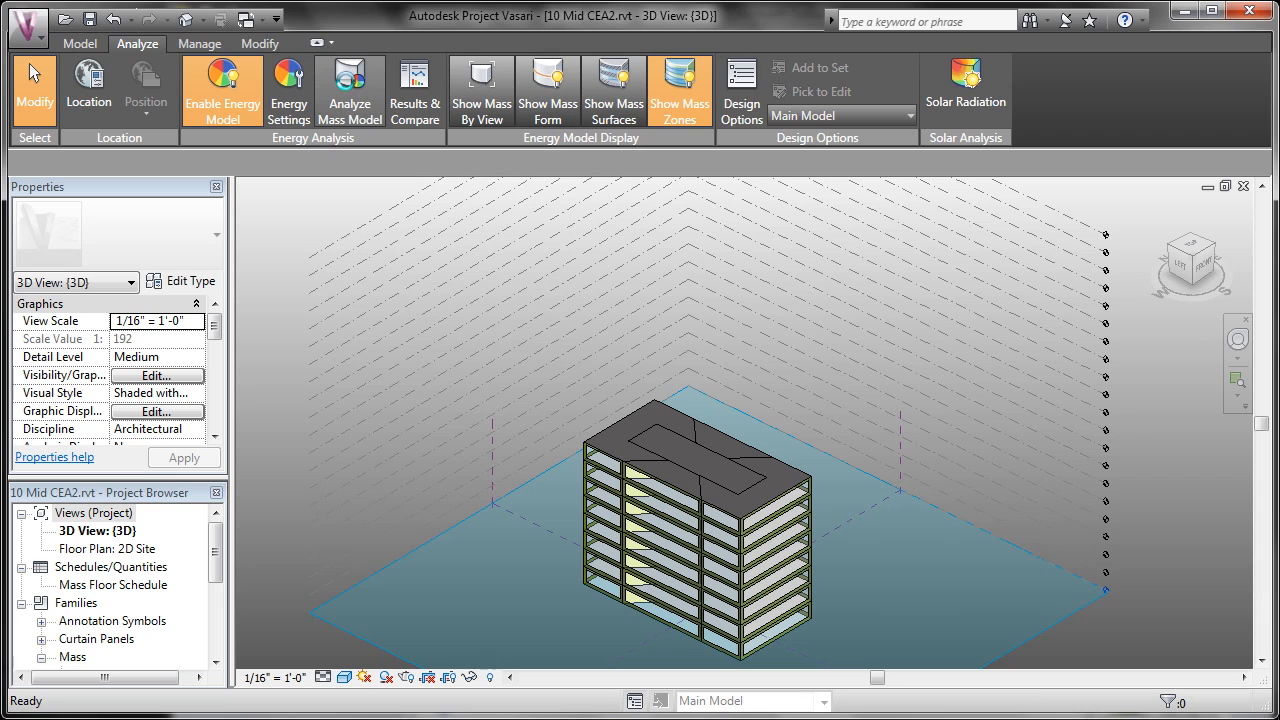
# - Submit an energy analysis of the short mass named 'opt 2'
pyautogui.click(348, 90)
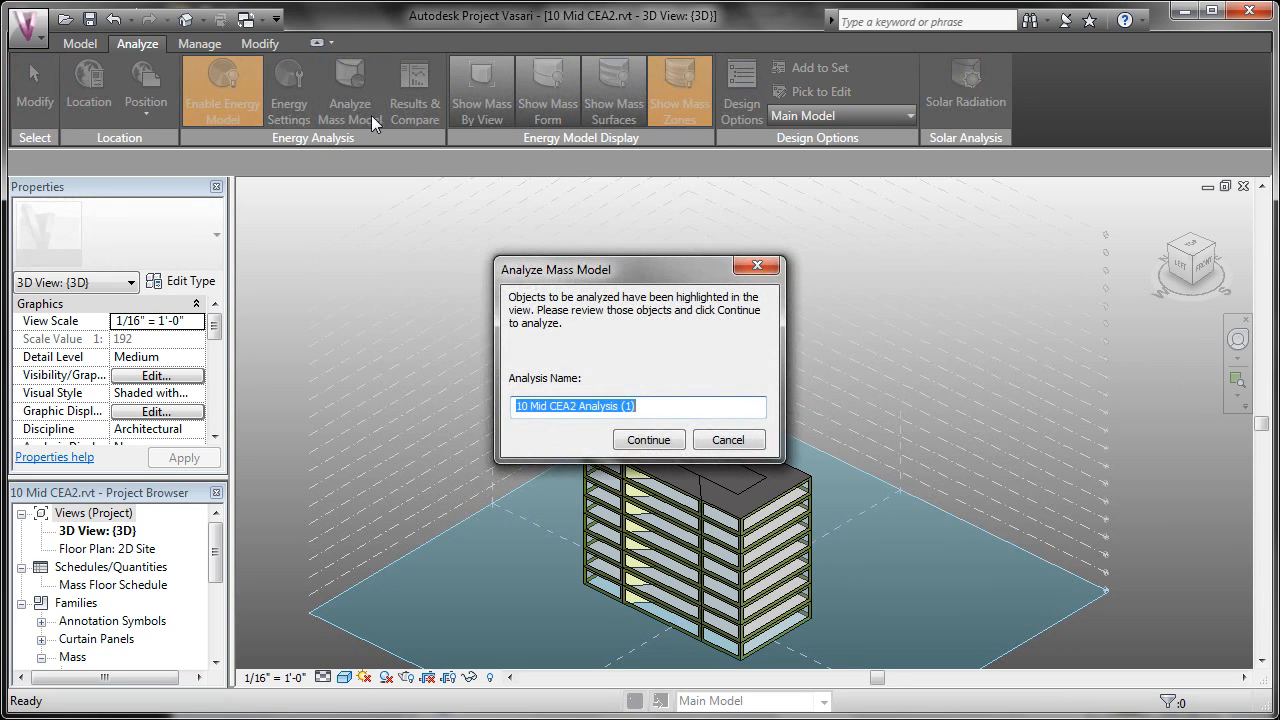
pyautogui.write('opt 2')
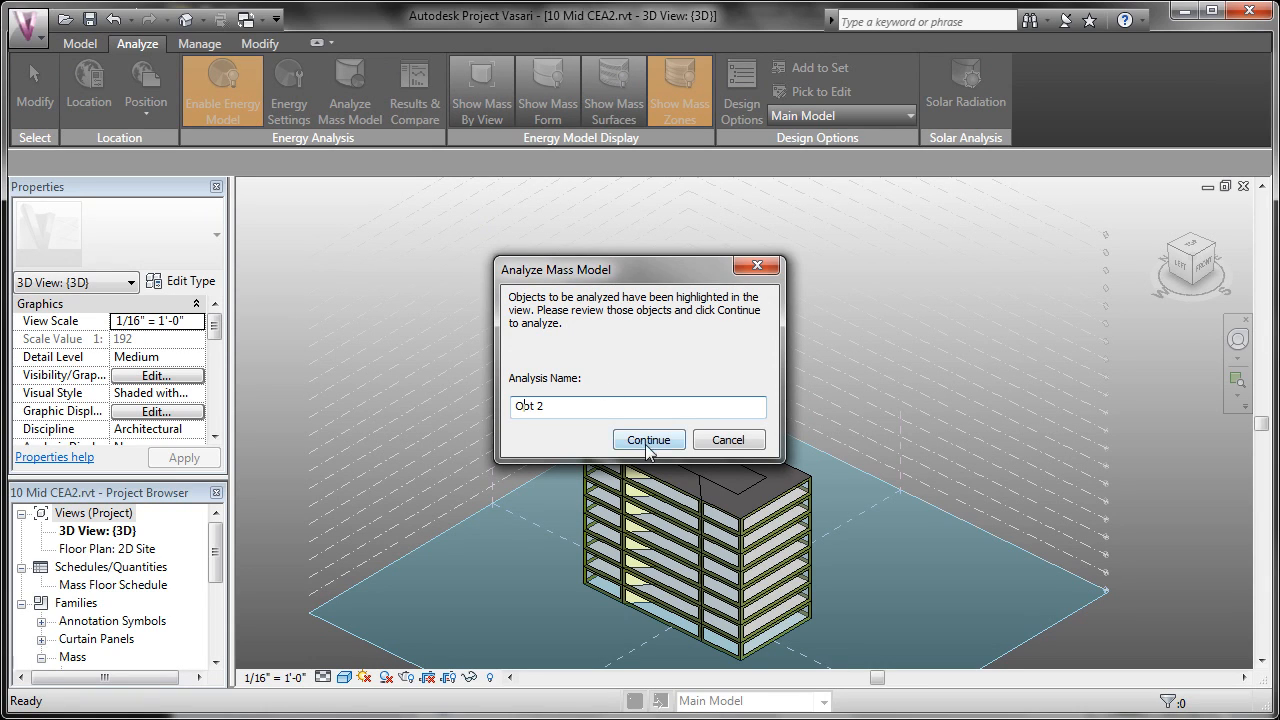
pyautogui.click(648, 440)
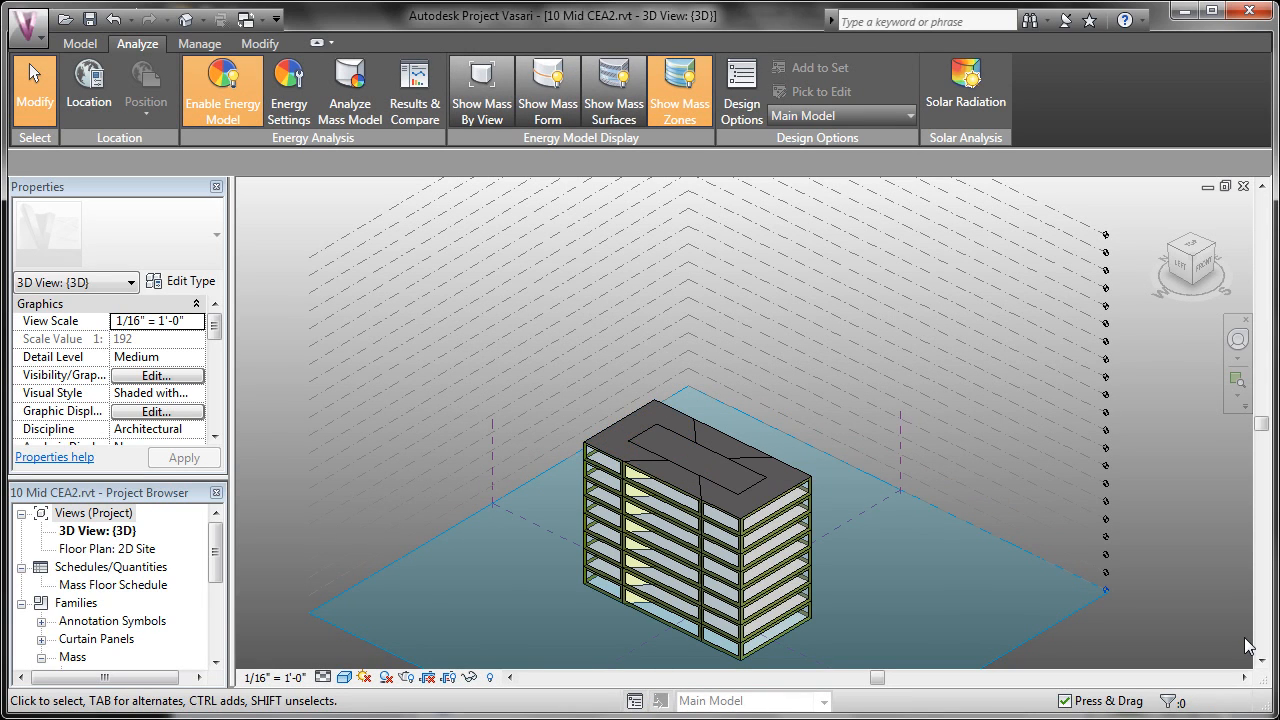
pyautogui.moveTo(644, 172)
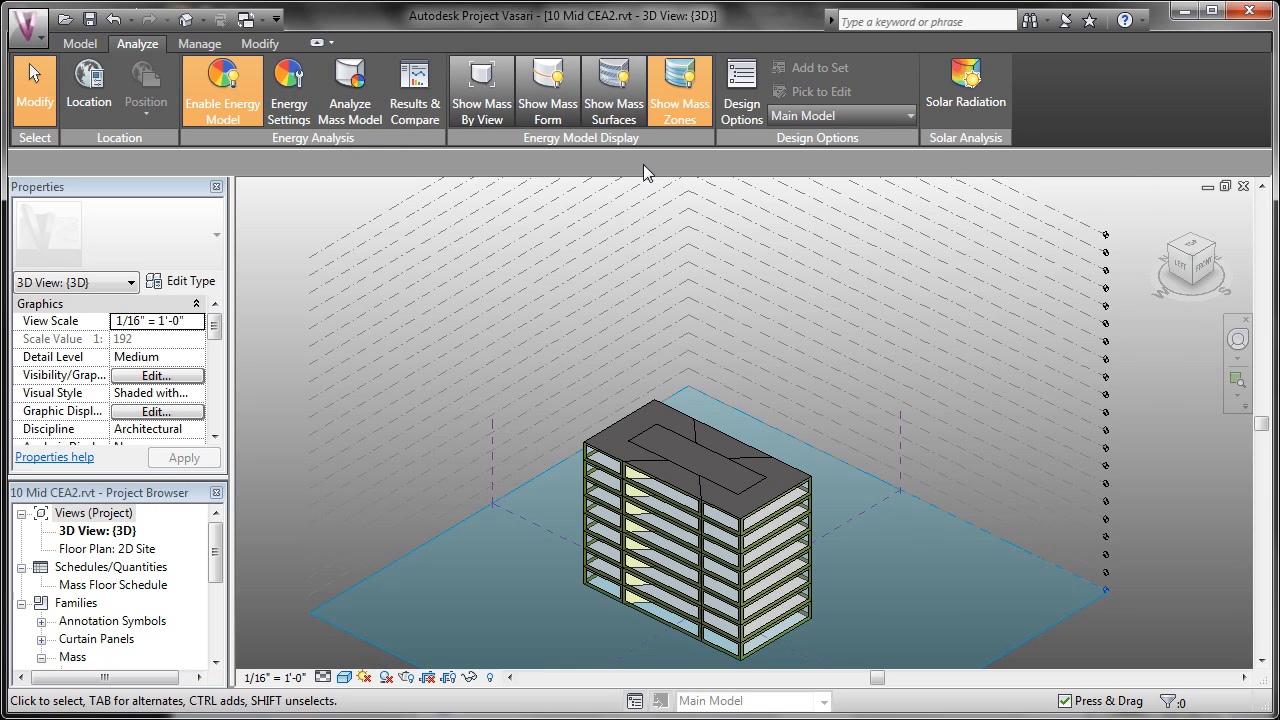
# - Select Opt 1 and Opt 2 in Results & Compare and show their reports side by side
pyautogui.click(414, 88)
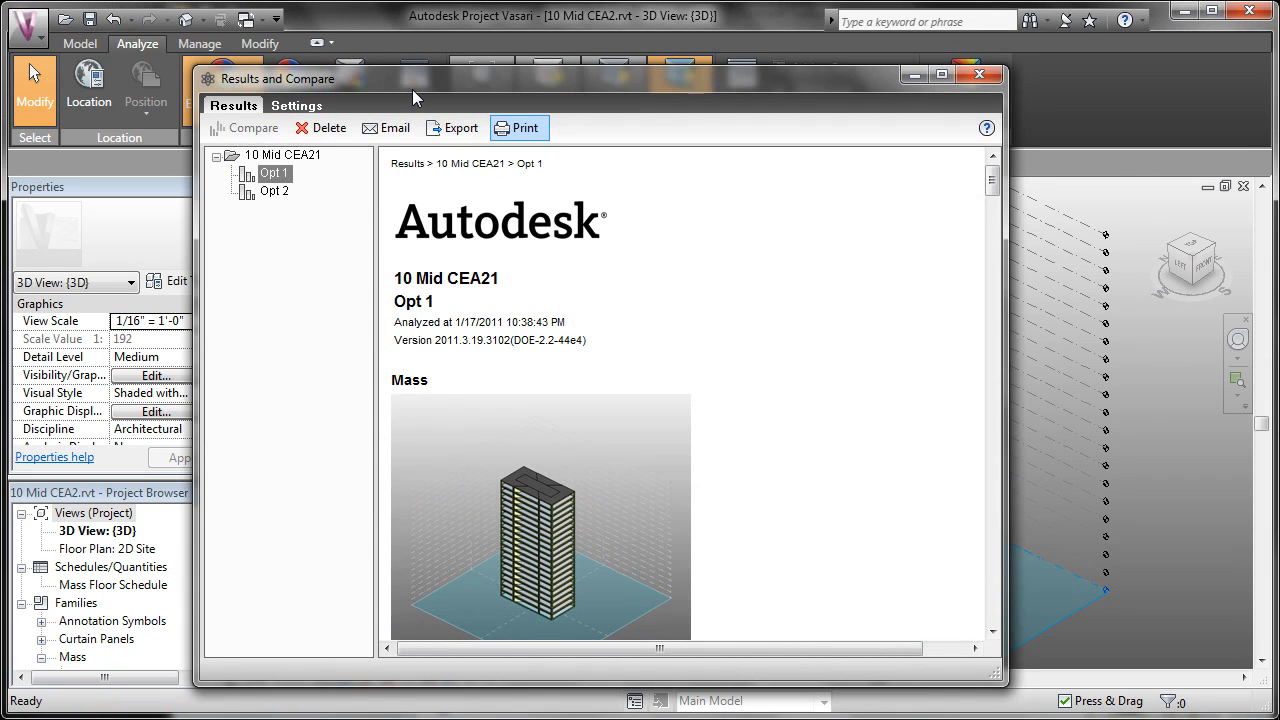
pyautogui.moveTo(390, 128)
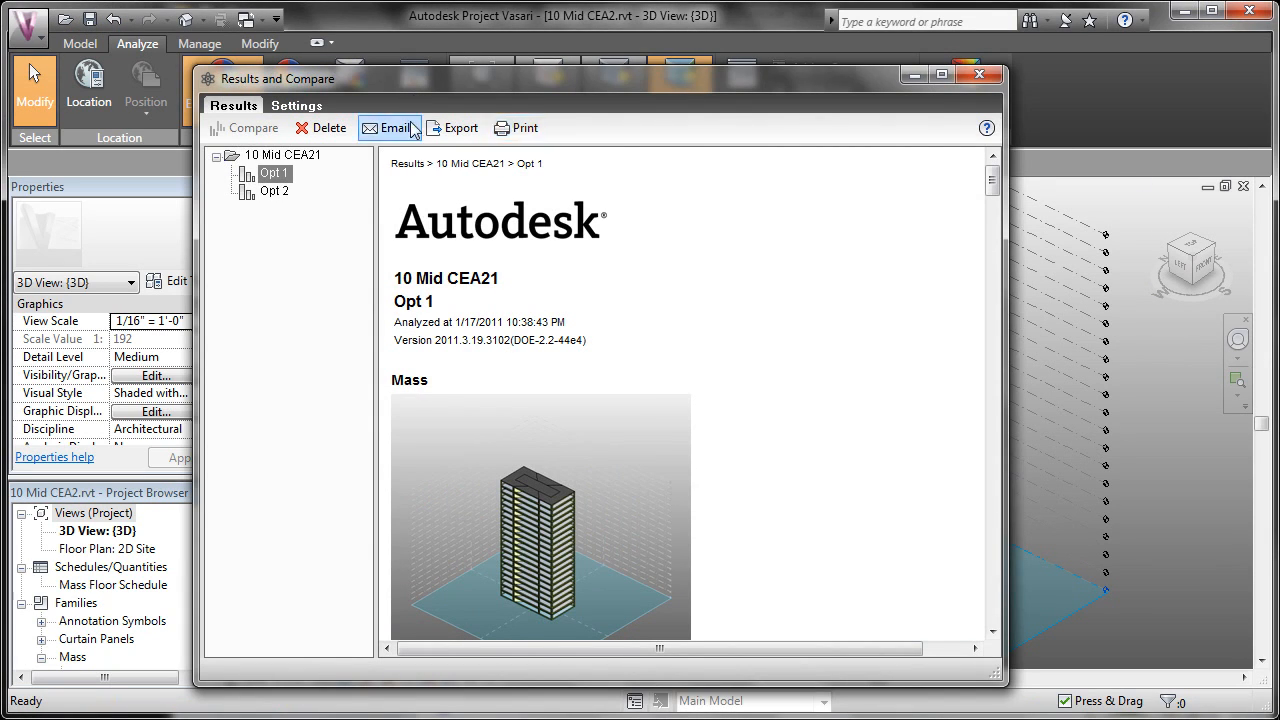
pyautogui.moveTo(278, 198)
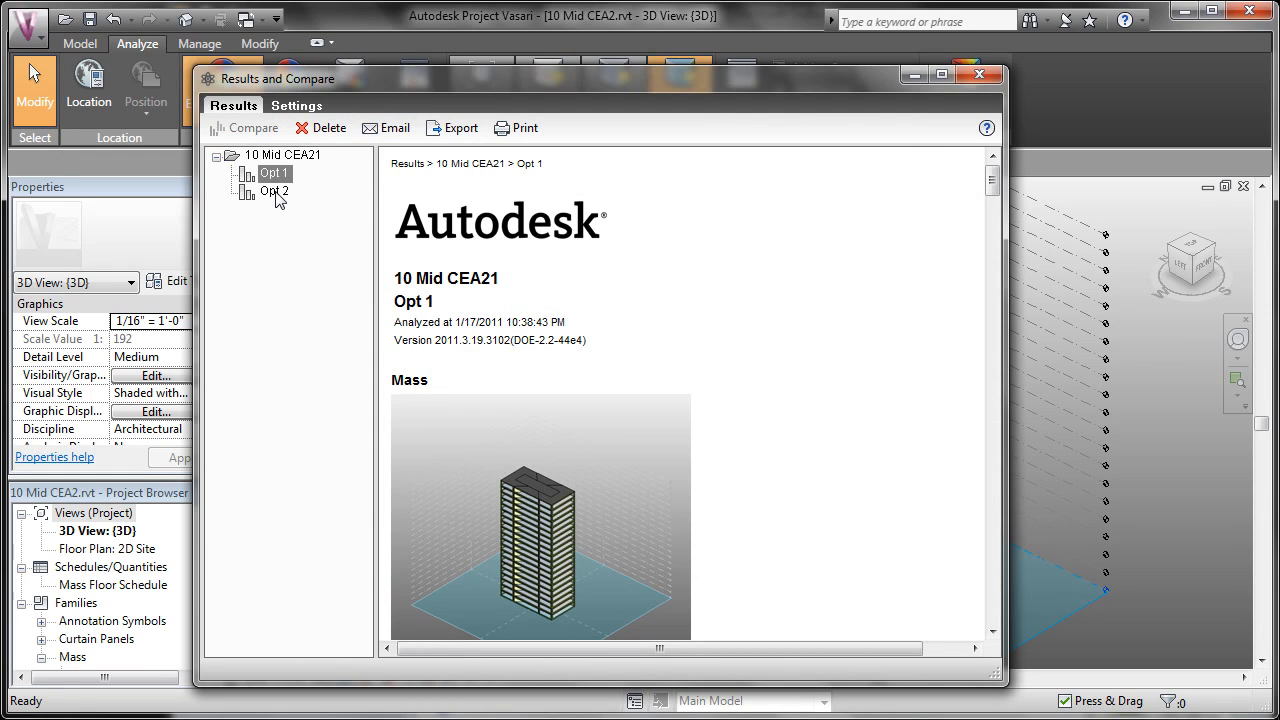
pyautogui.click(274, 192)
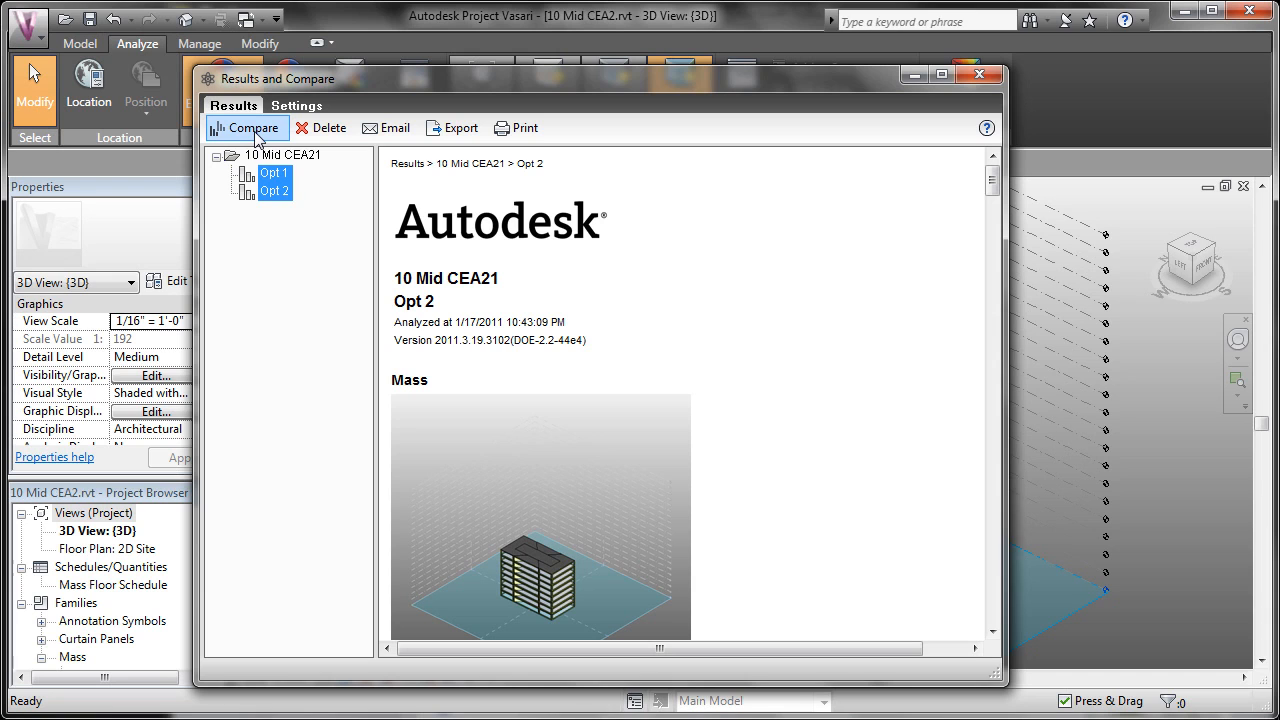
pyautogui.click(248, 128)
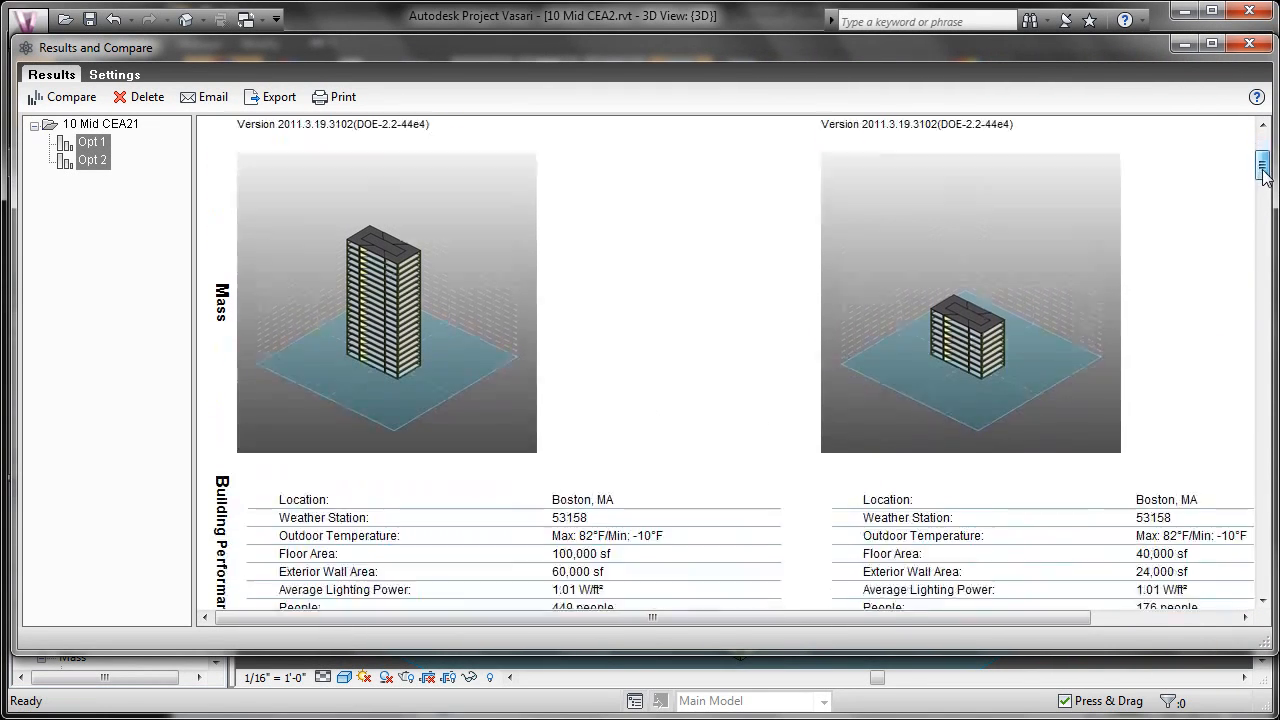
pyautogui.scroll(-3)
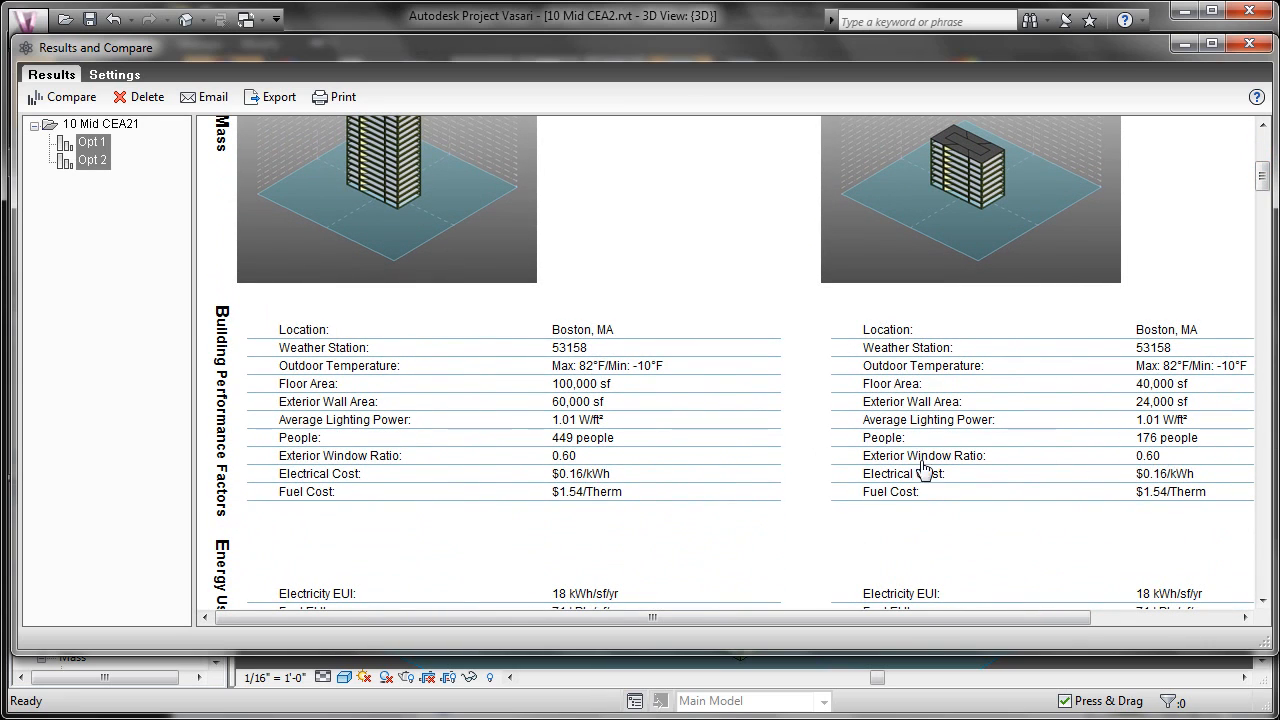
pyautogui.moveTo(1144, 460)
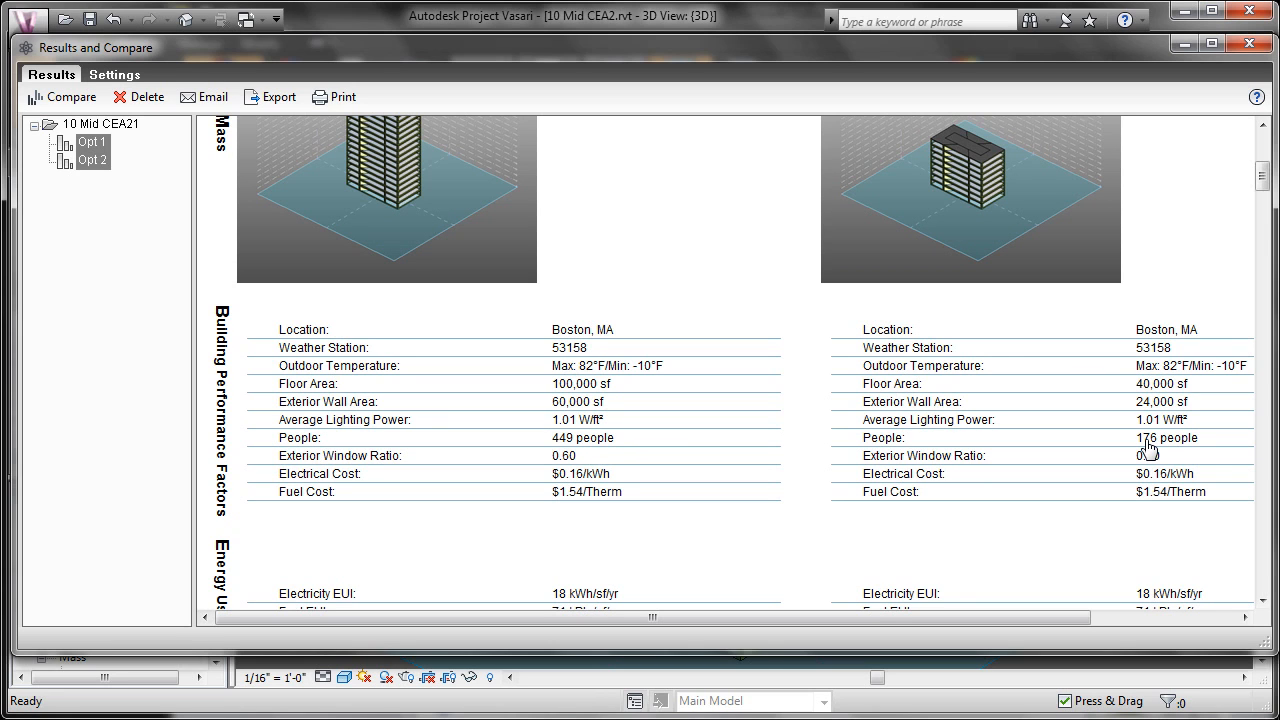
pyautogui.scroll(-3)
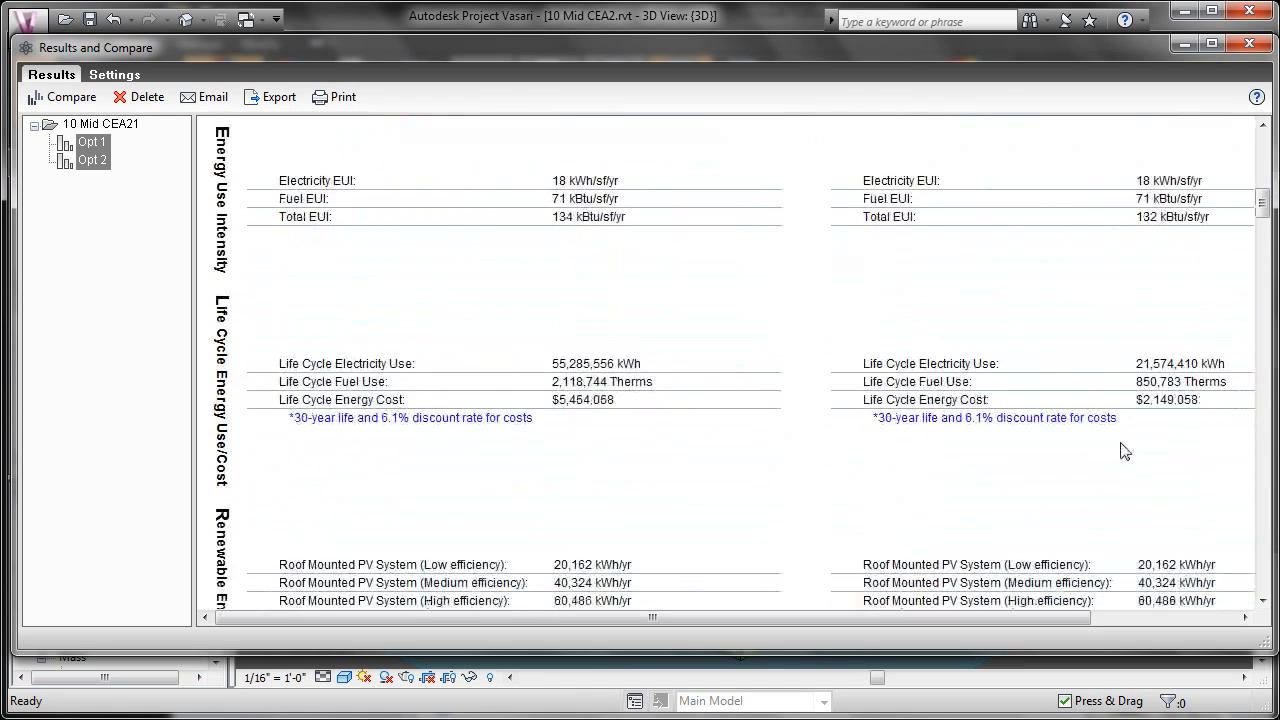
pyautogui.scroll(-3)
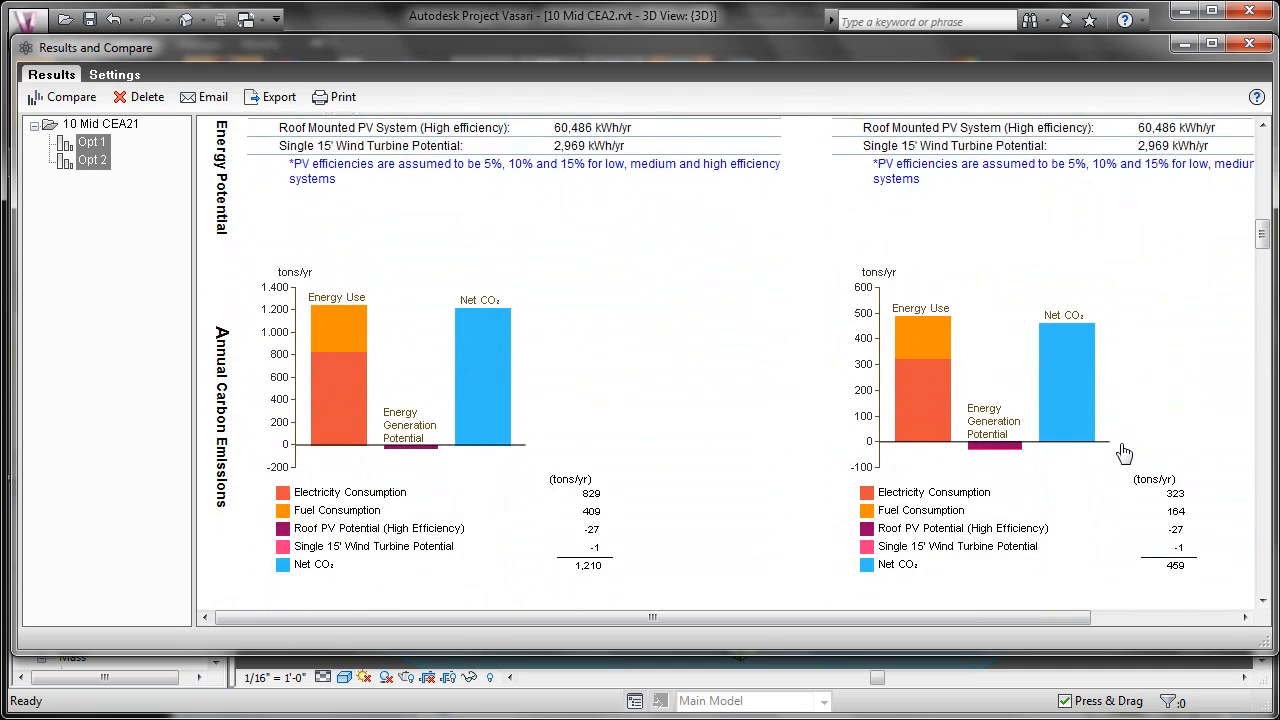
pyautogui.scroll(-3)
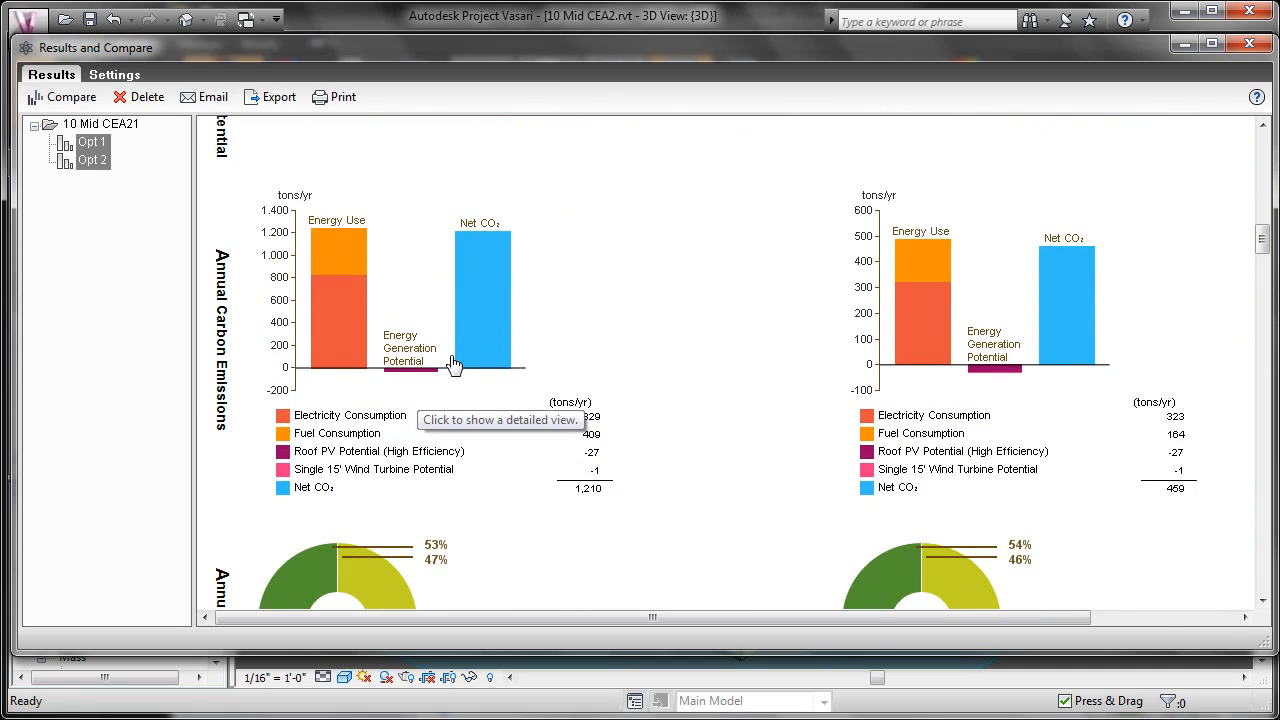
pyautogui.moveTo(938, 324)
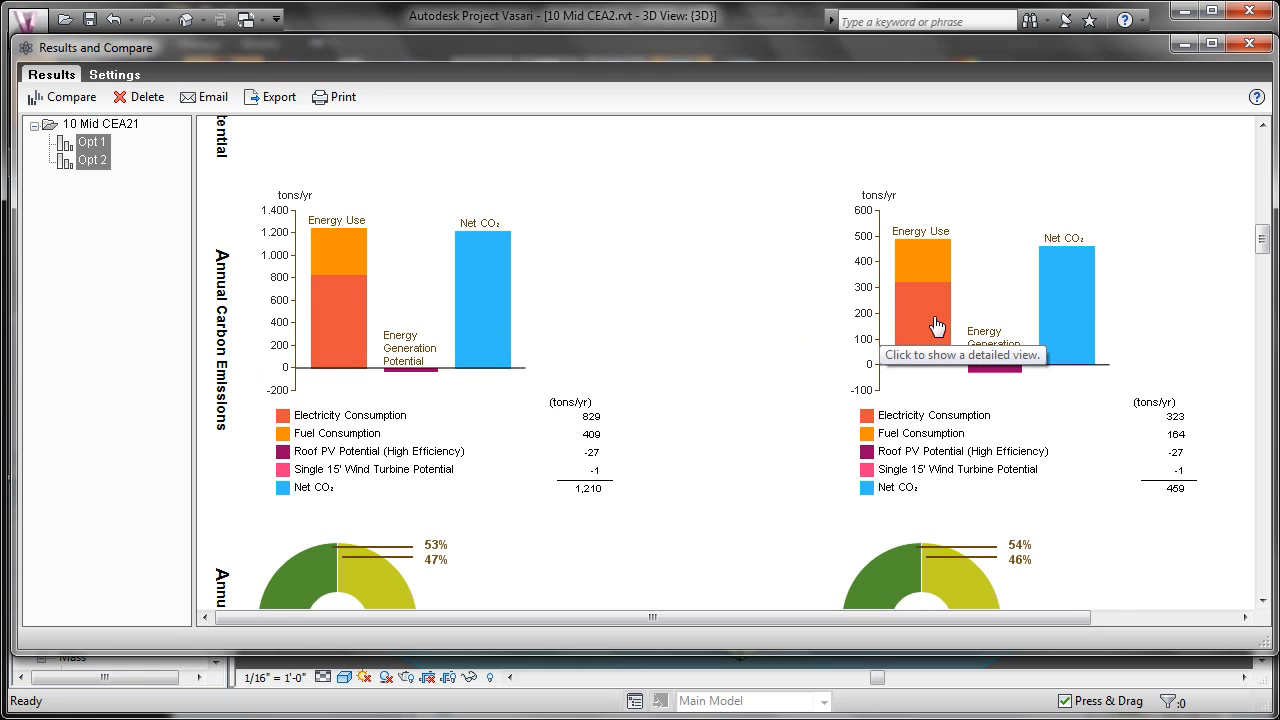
pyautogui.moveTo(716, 512)
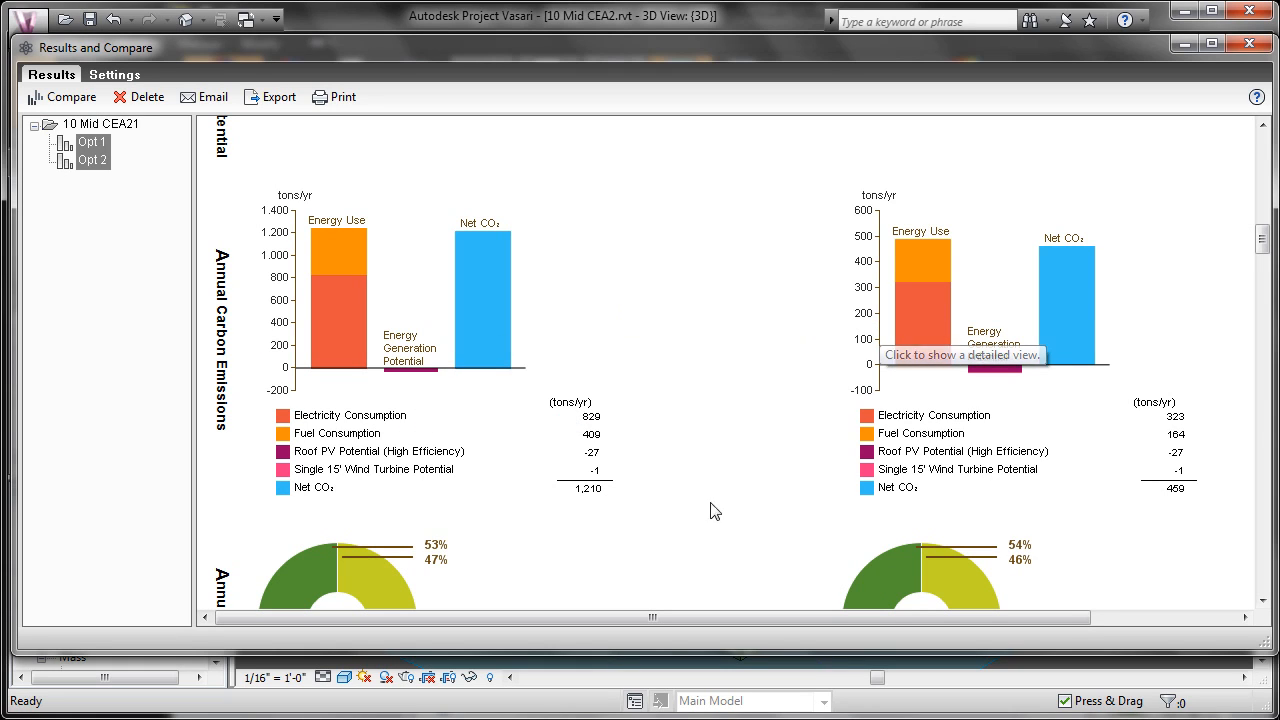
pyautogui.scroll(-3)
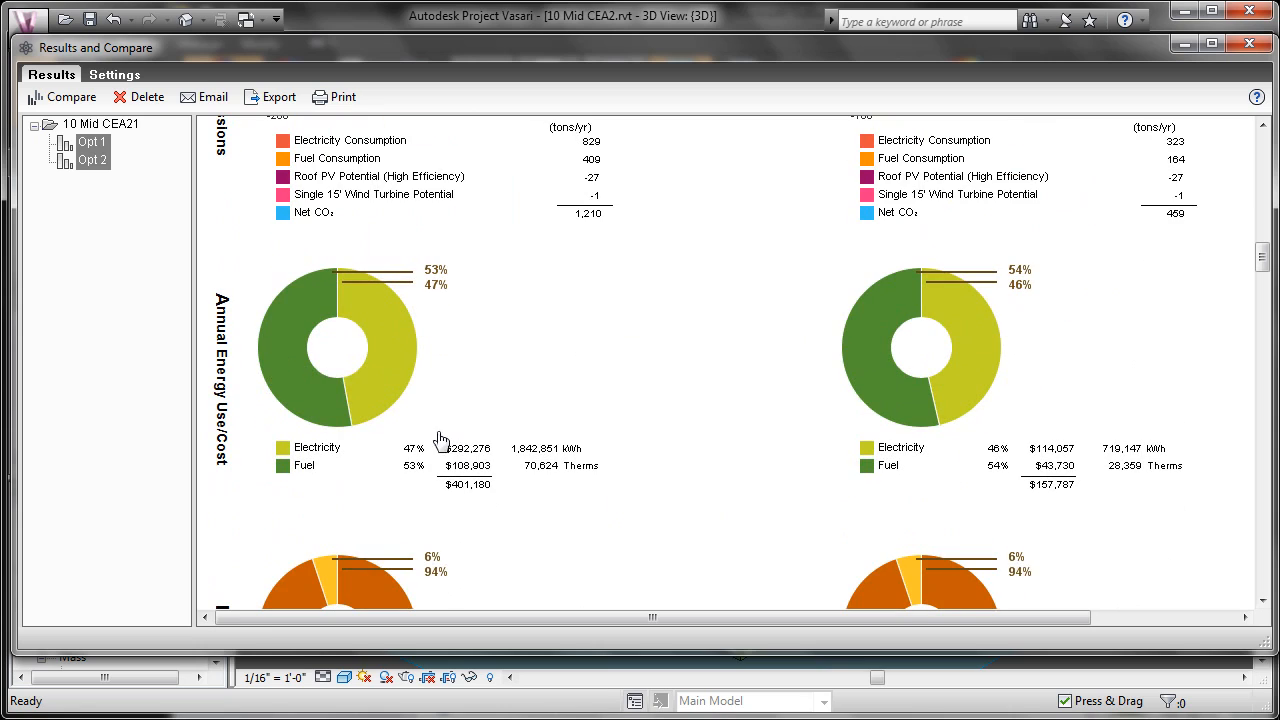
pyautogui.moveTo(224, 440)
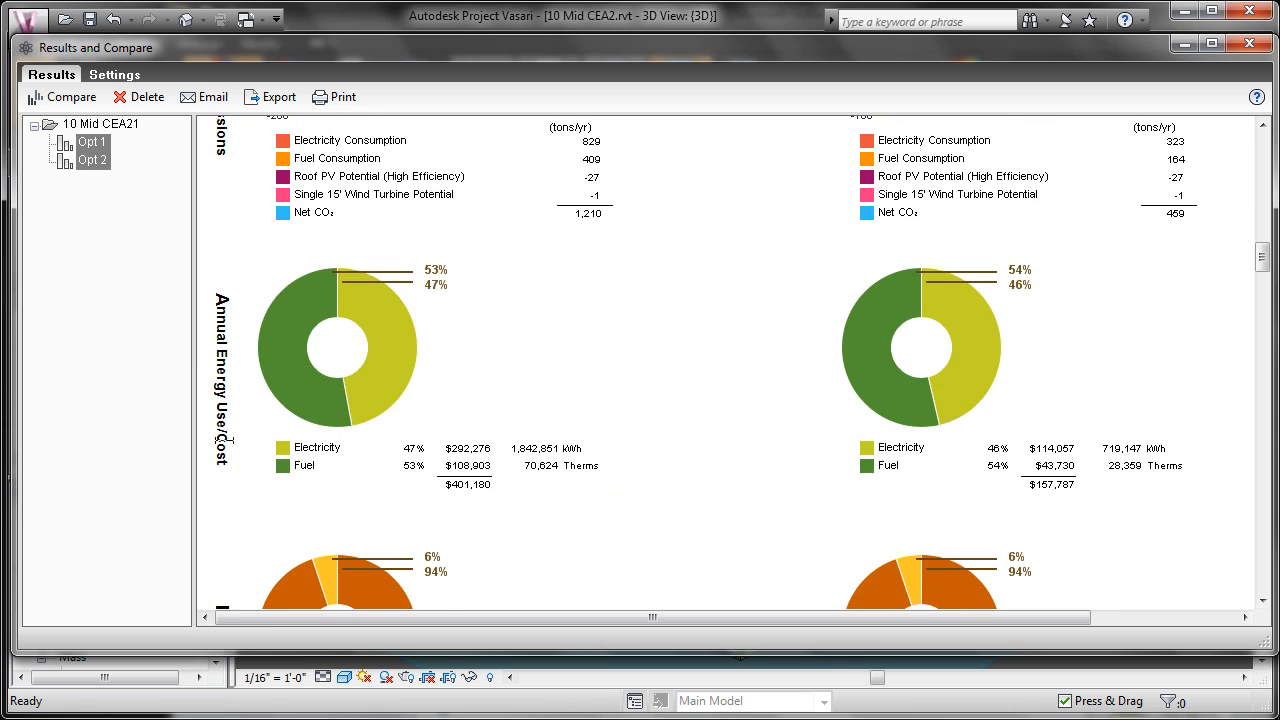
pyautogui.scroll(-3)
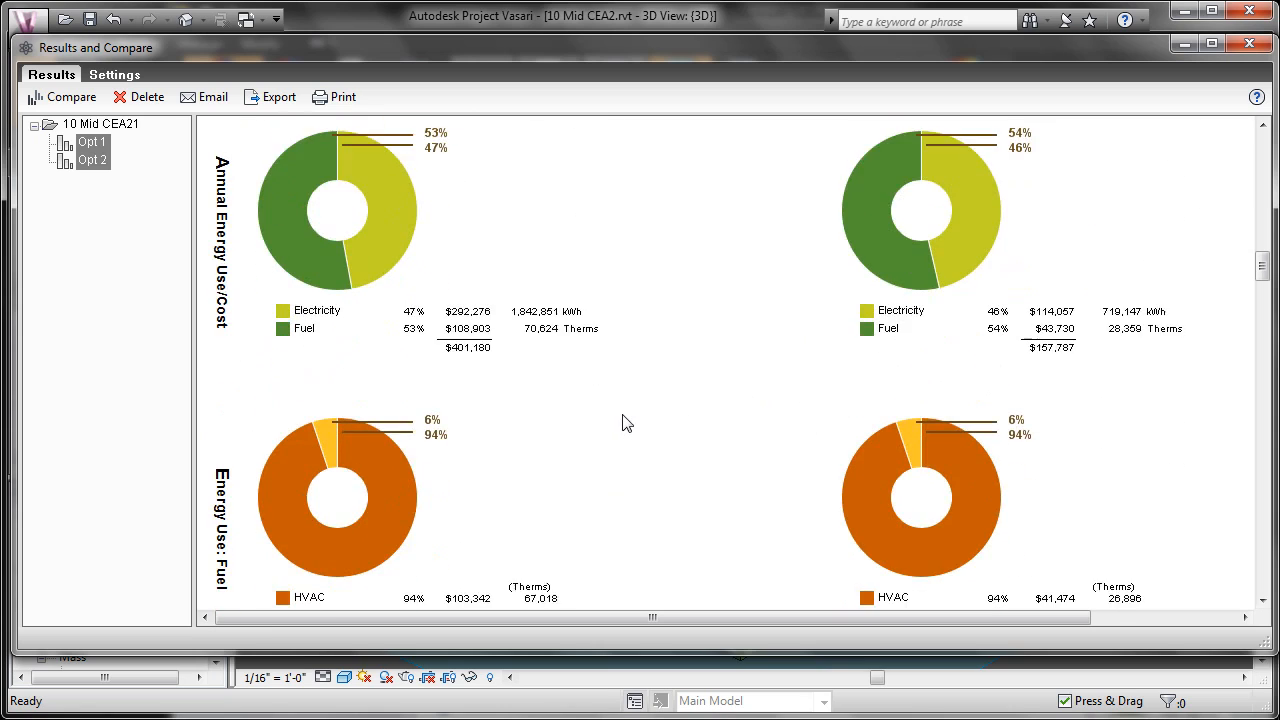
pyautogui.scroll(-3)
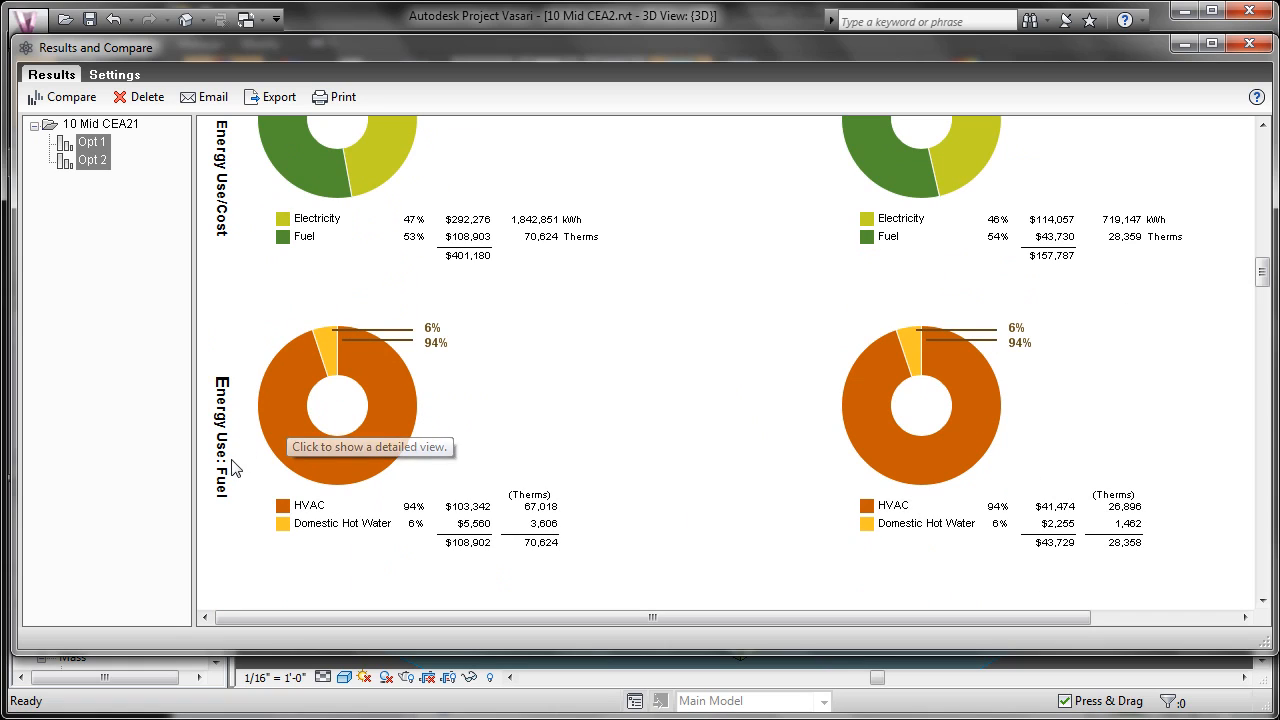
pyautogui.moveTo(668, 576)
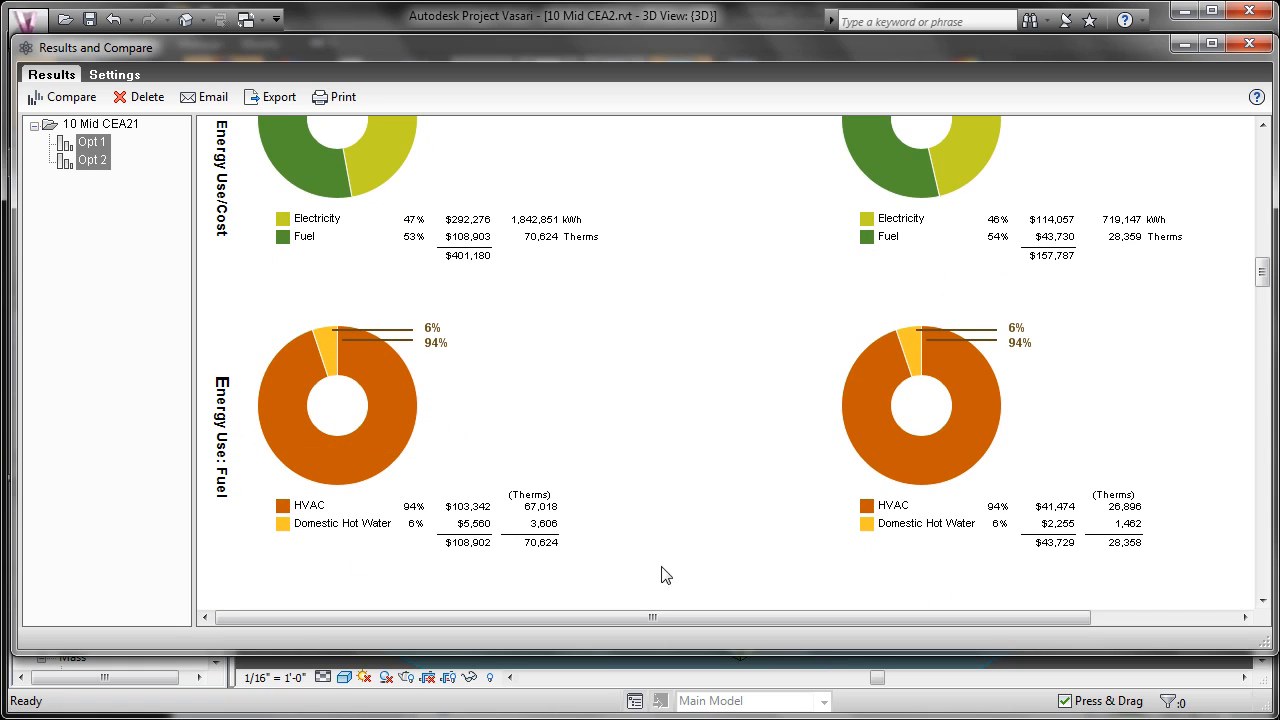
pyautogui.scroll(-3)
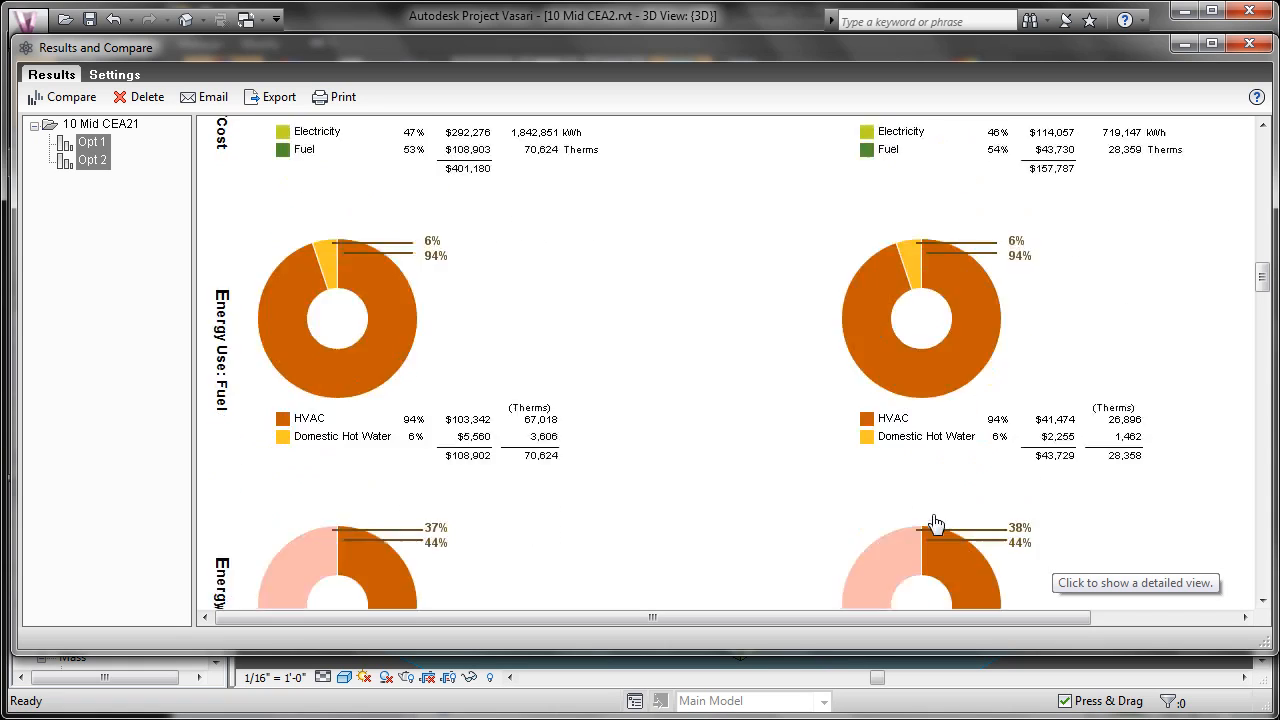
pyautogui.scroll(-3)
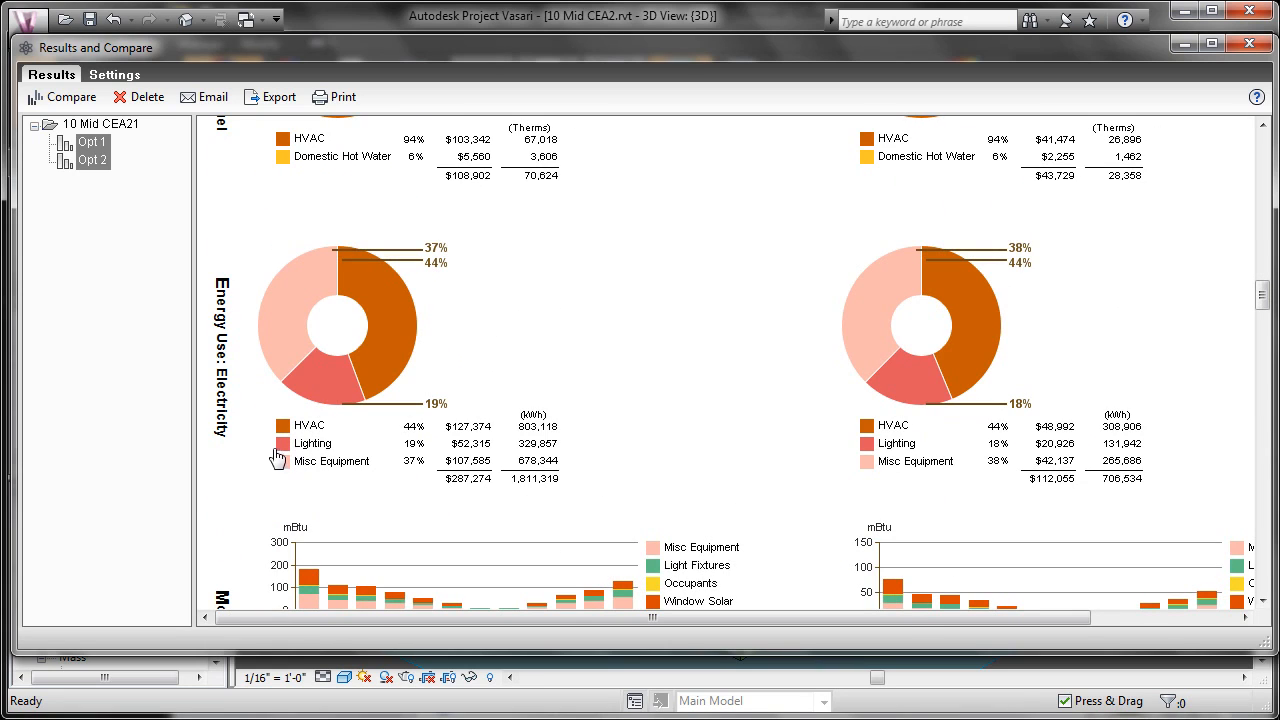
pyautogui.scroll(-3)
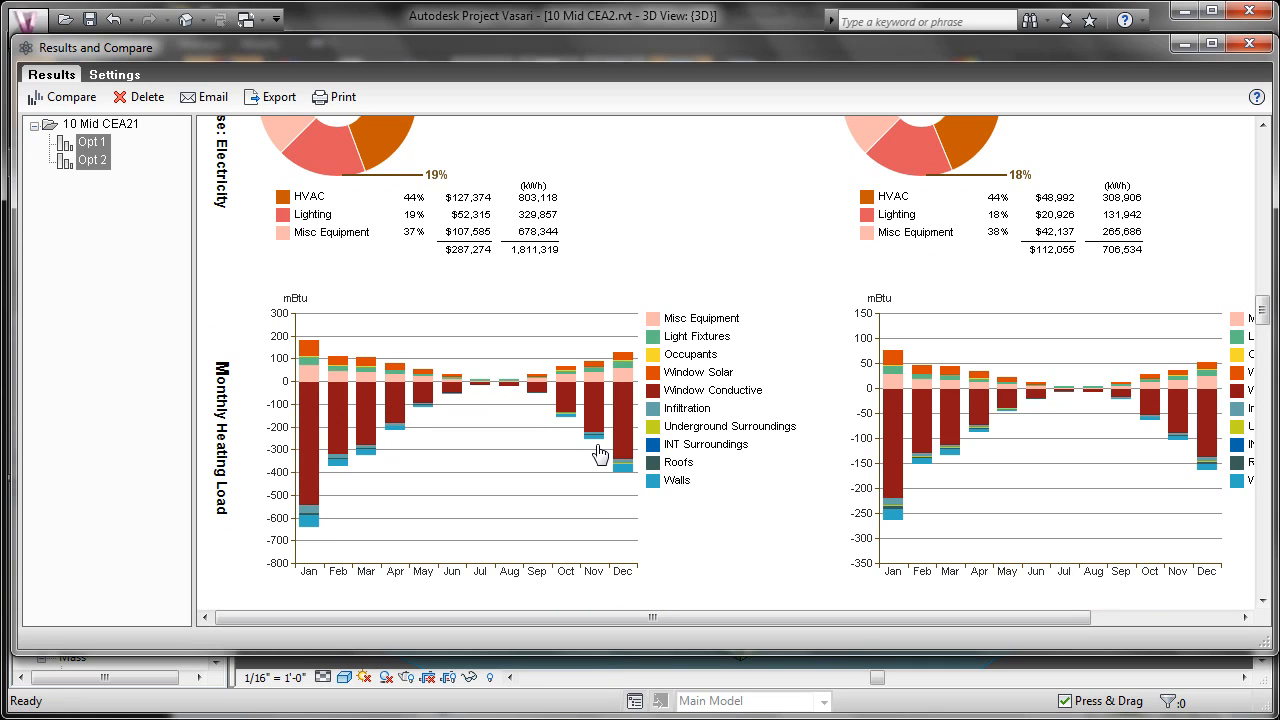
pyautogui.moveTo(676, 442)
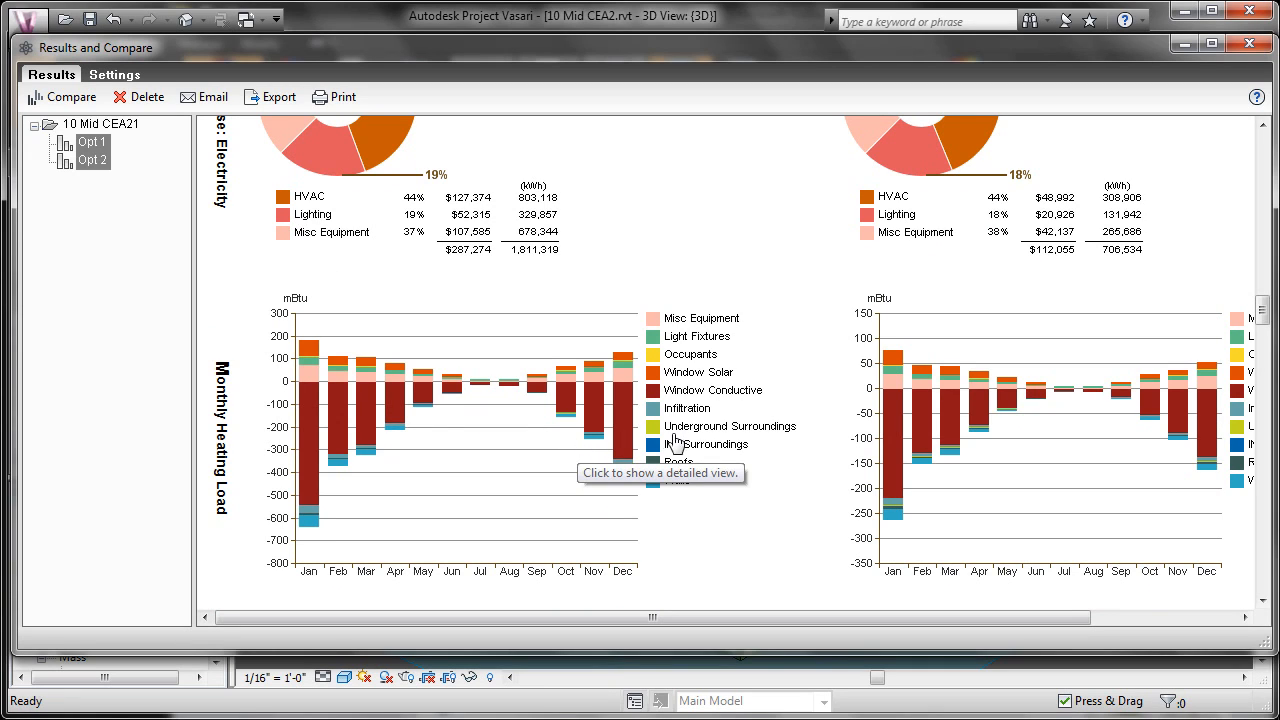
pyautogui.moveTo(852, 320)
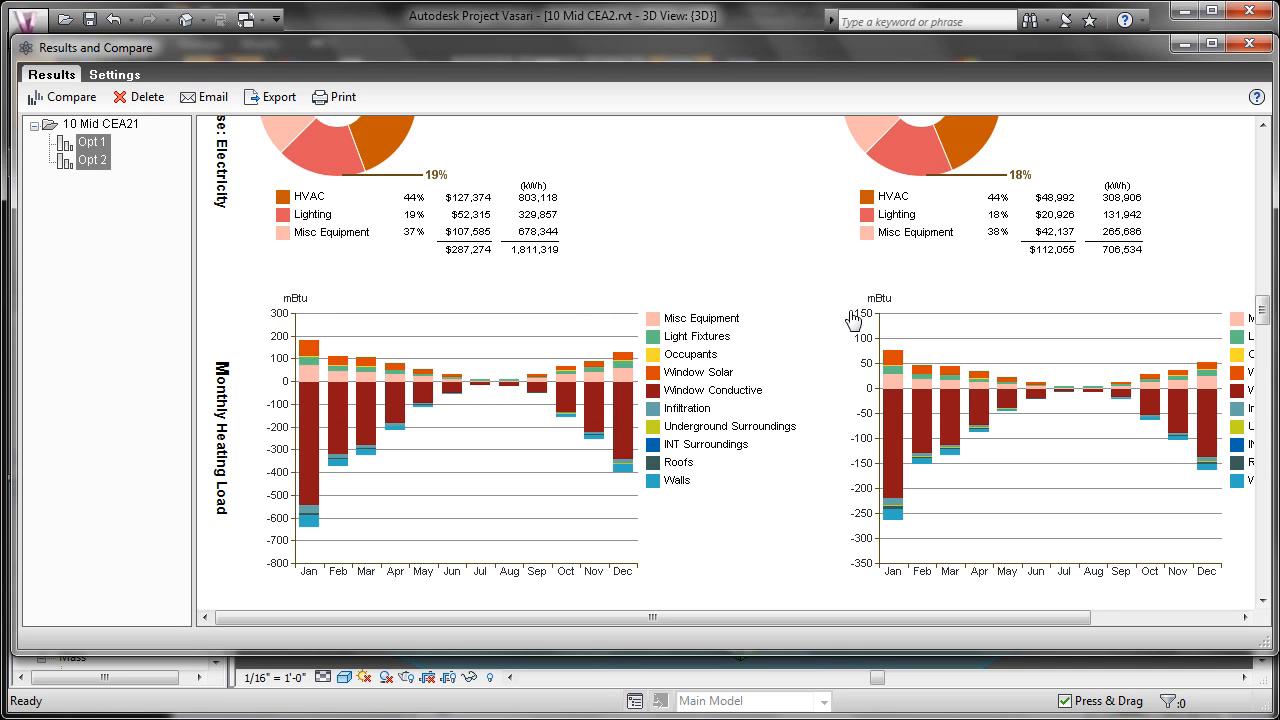
pyautogui.moveTo(650, 434)
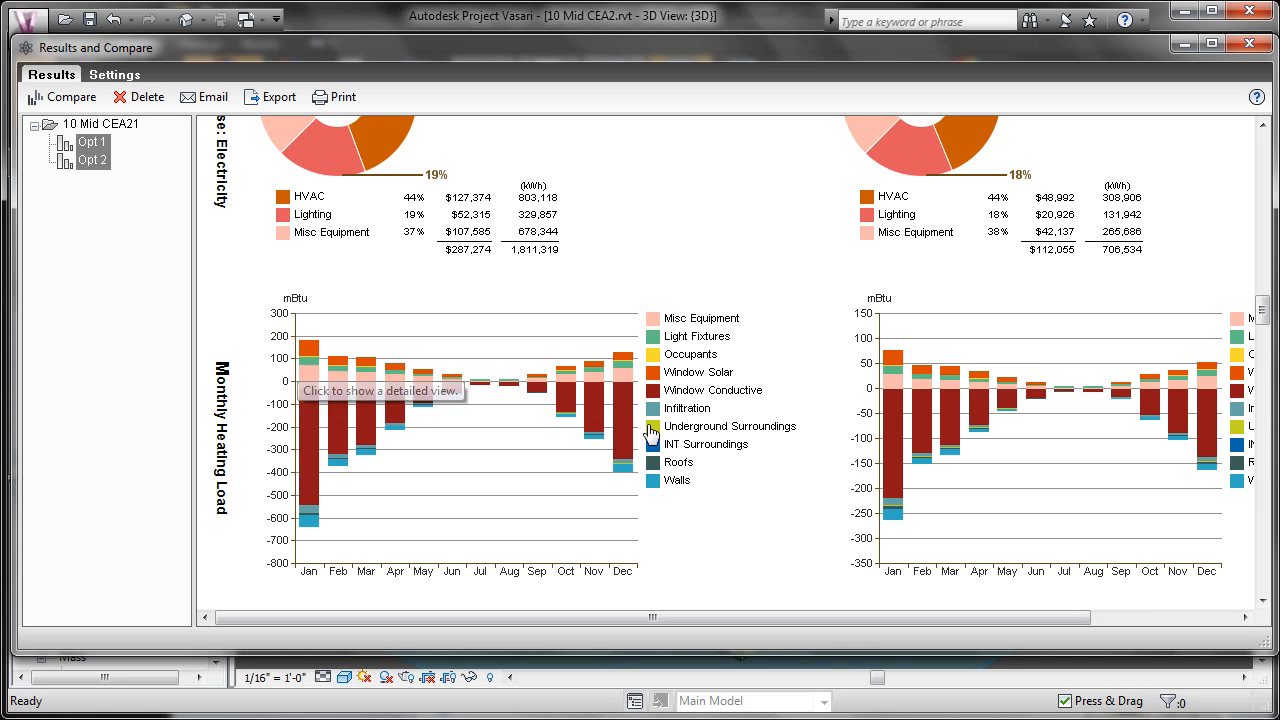
pyautogui.moveTo(868, 328)
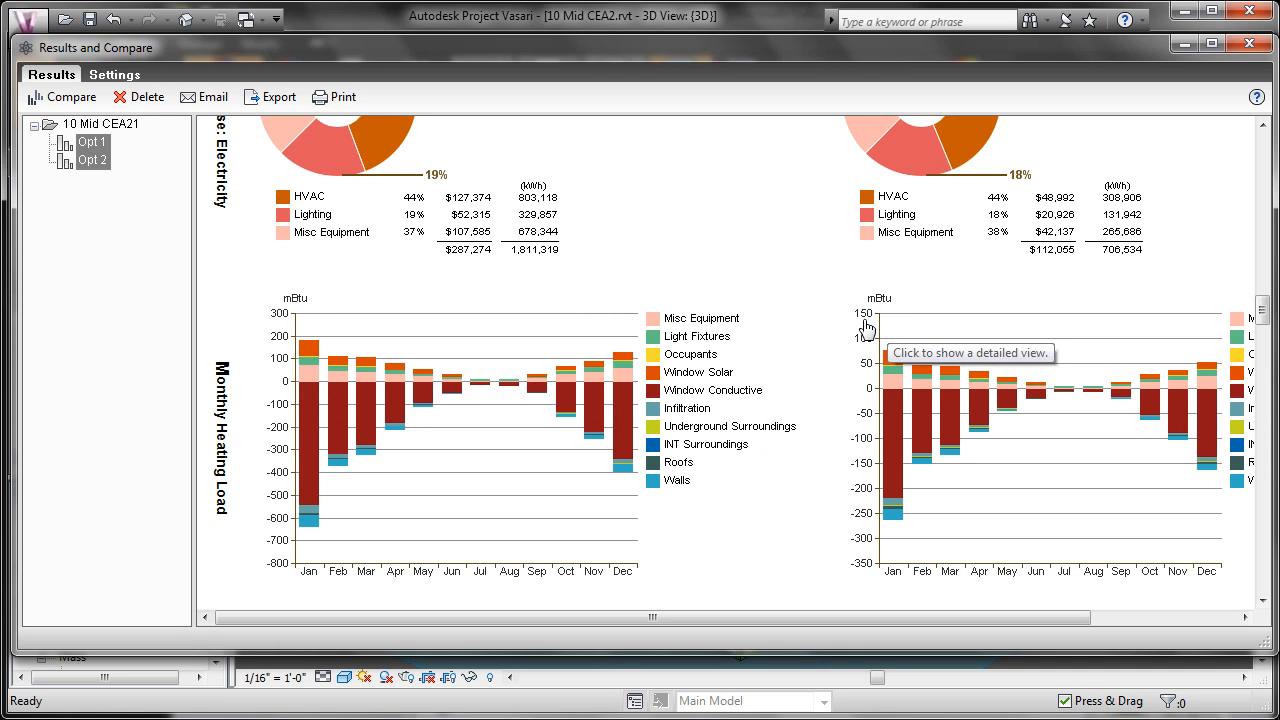
pyautogui.moveTo(292, 324)
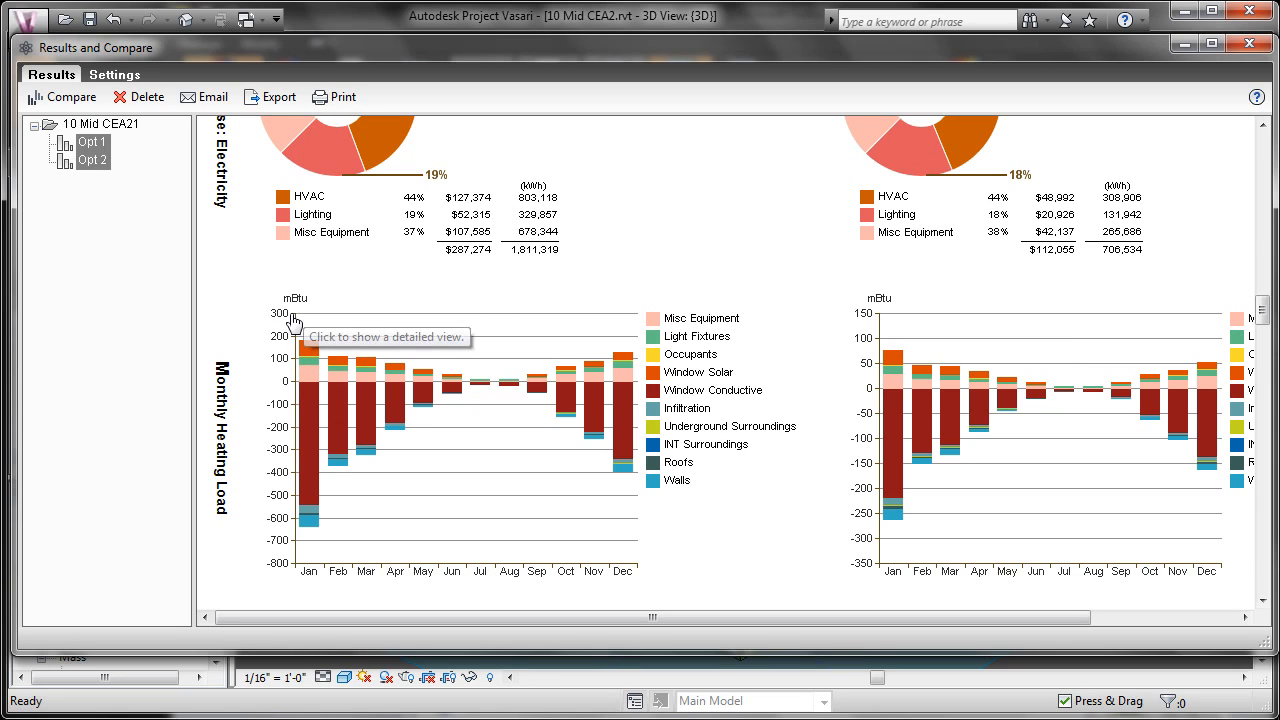
pyautogui.moveTo(748, 444)
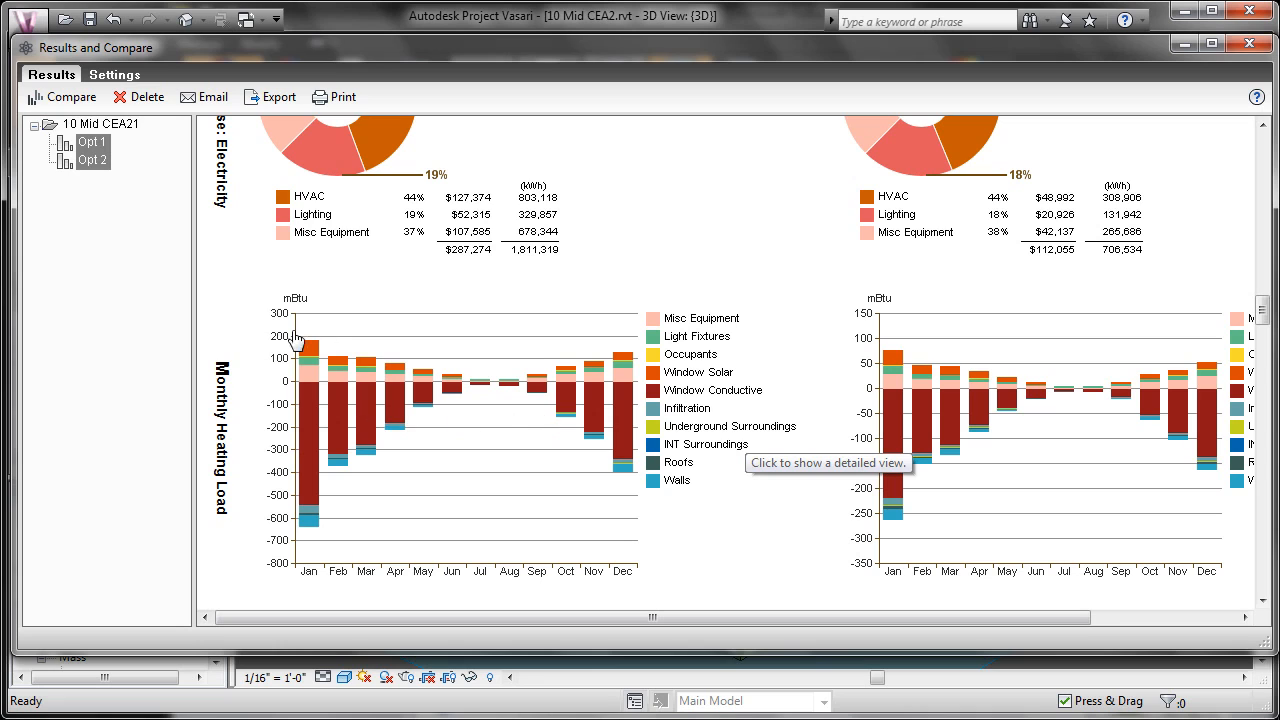
pyautogui.moveTo(644, 476)
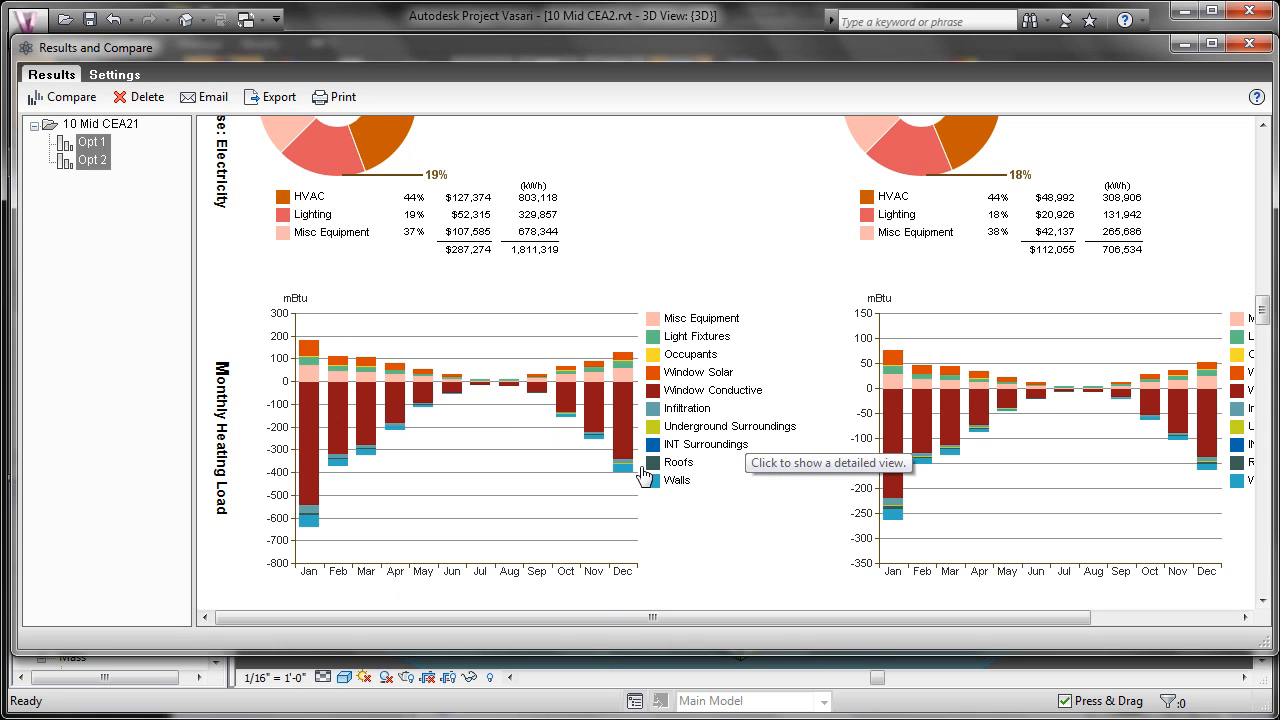
pyautogui.scroll(-3)
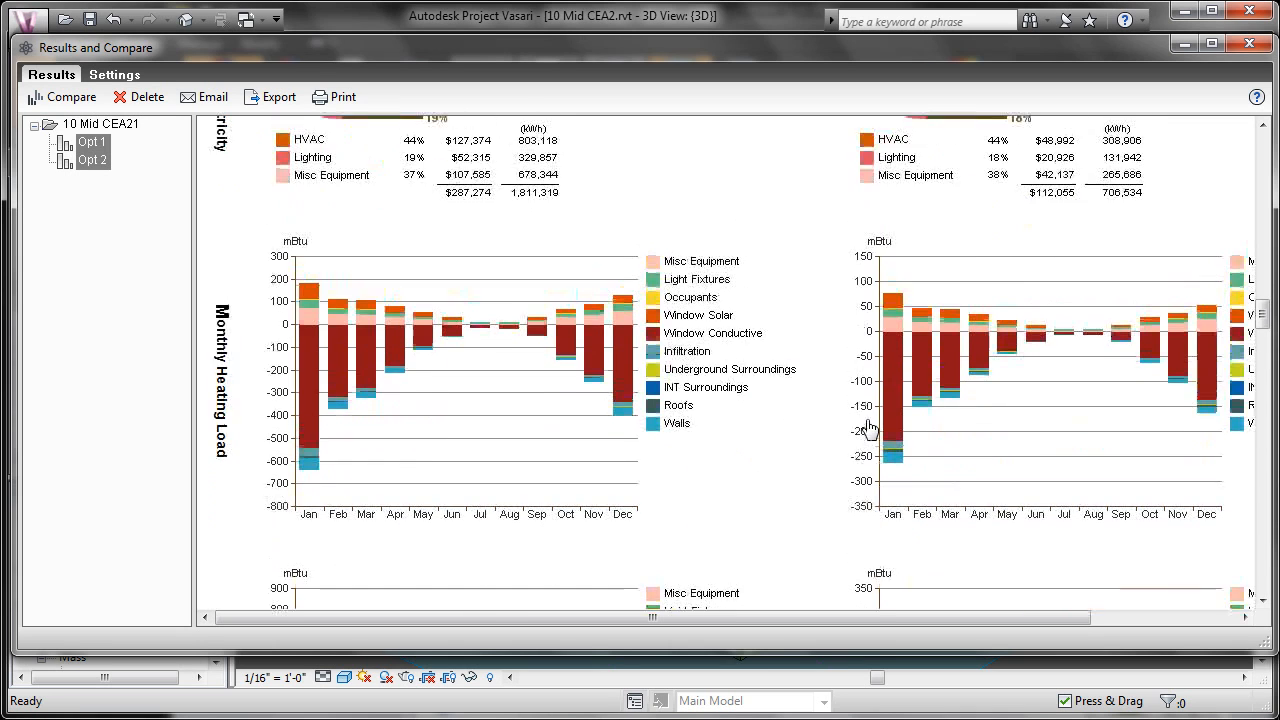
# - Scroll the comparison past monthly cooling load and fuel consumption to electricity consumption
pyautogui.scroll(-3)
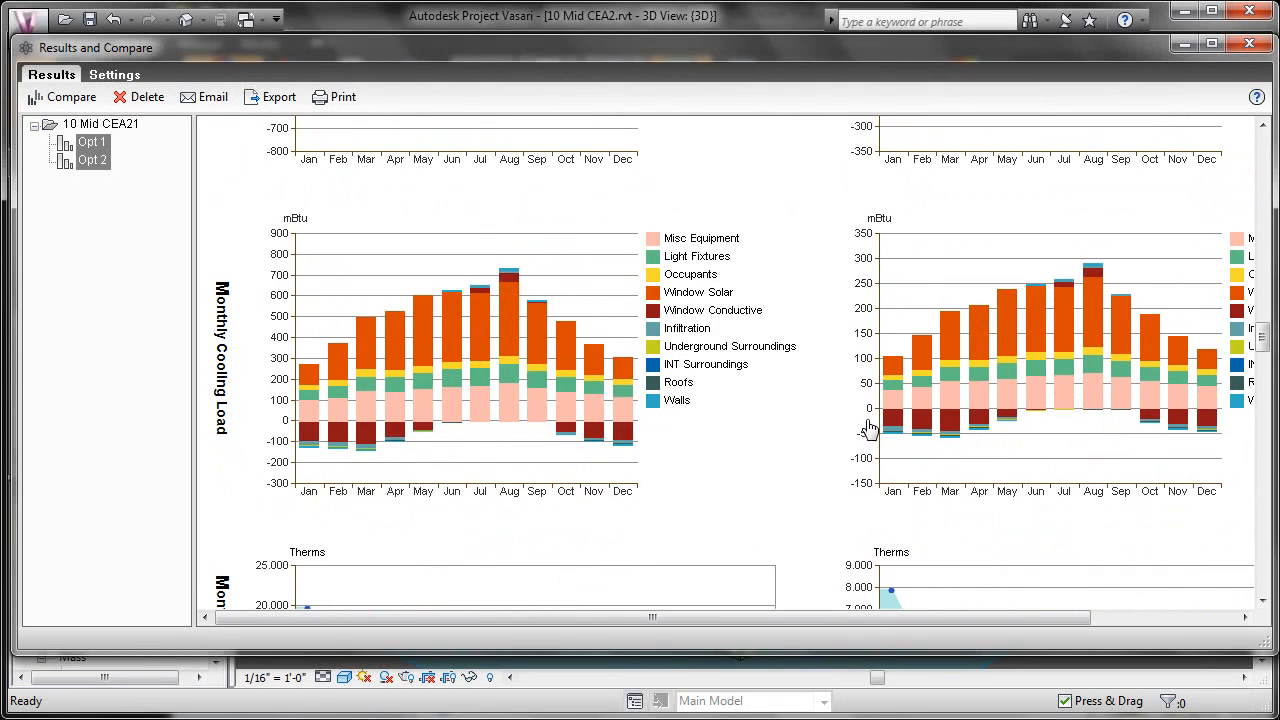
pyautogui.moveTo(432, 324)
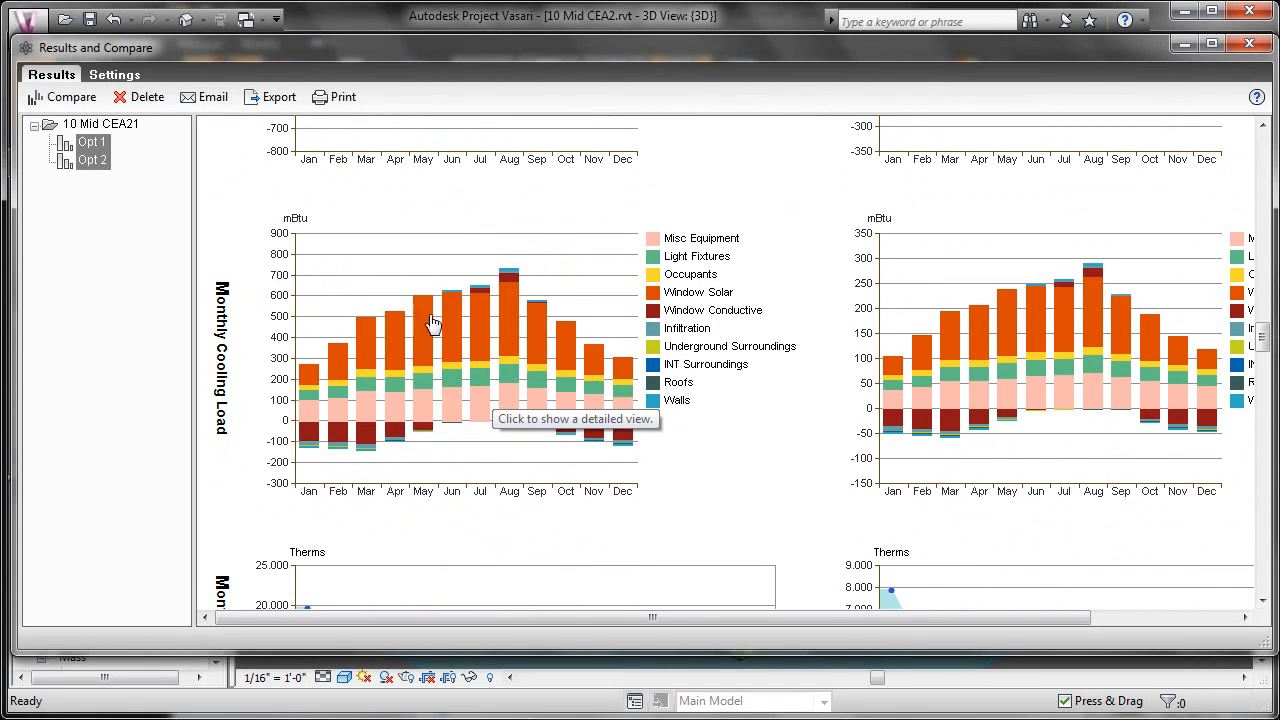
pyautogui.moveTo(462, 334)
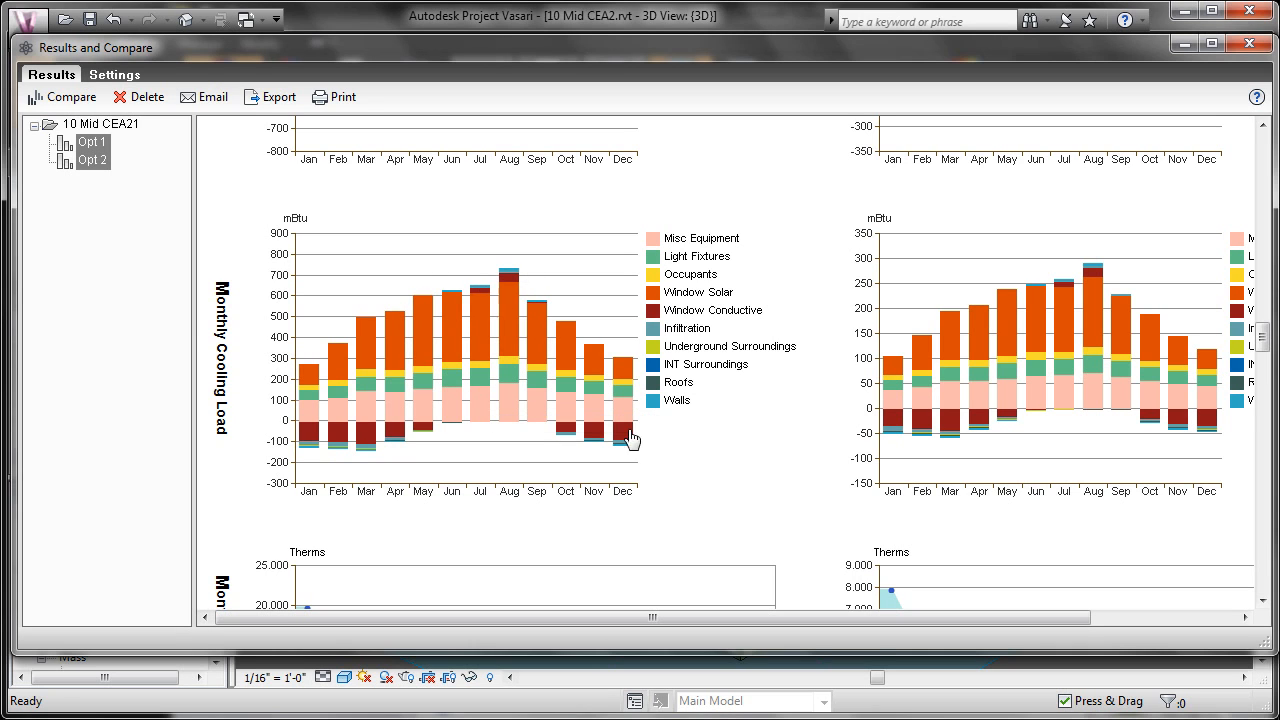
pyautogui.scroll(-3)
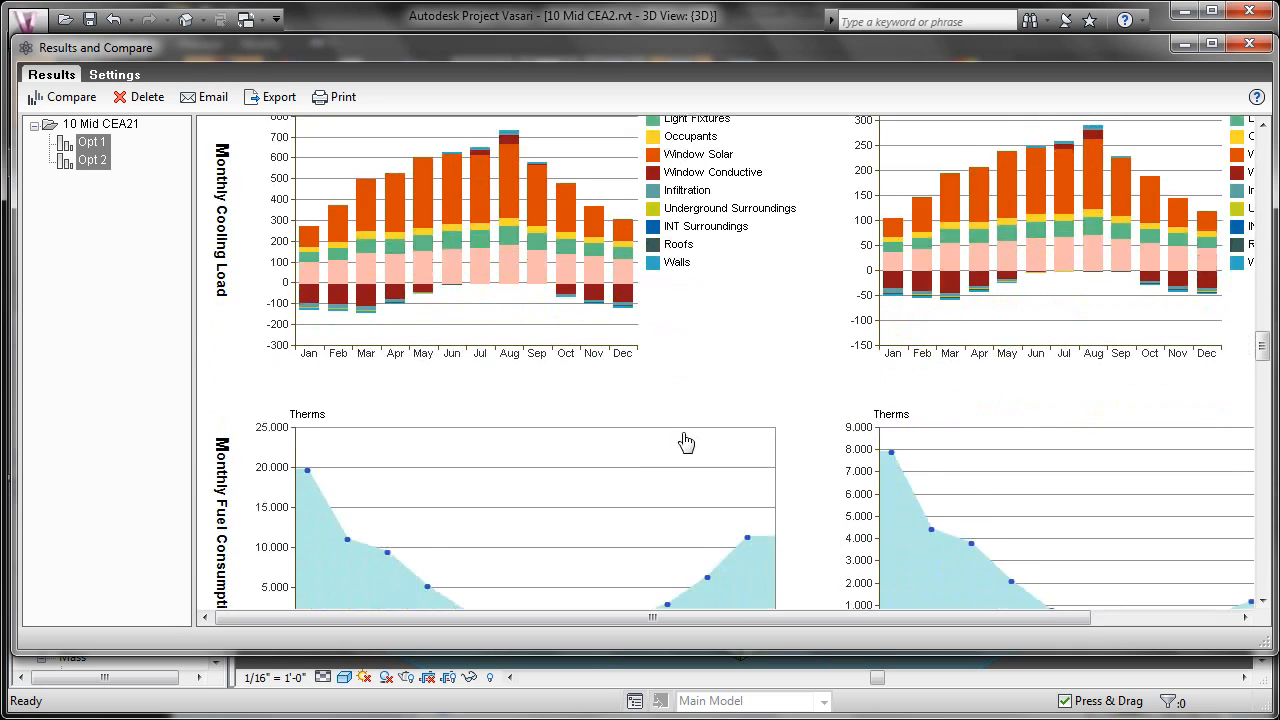
pyautogui.scroll(-3)
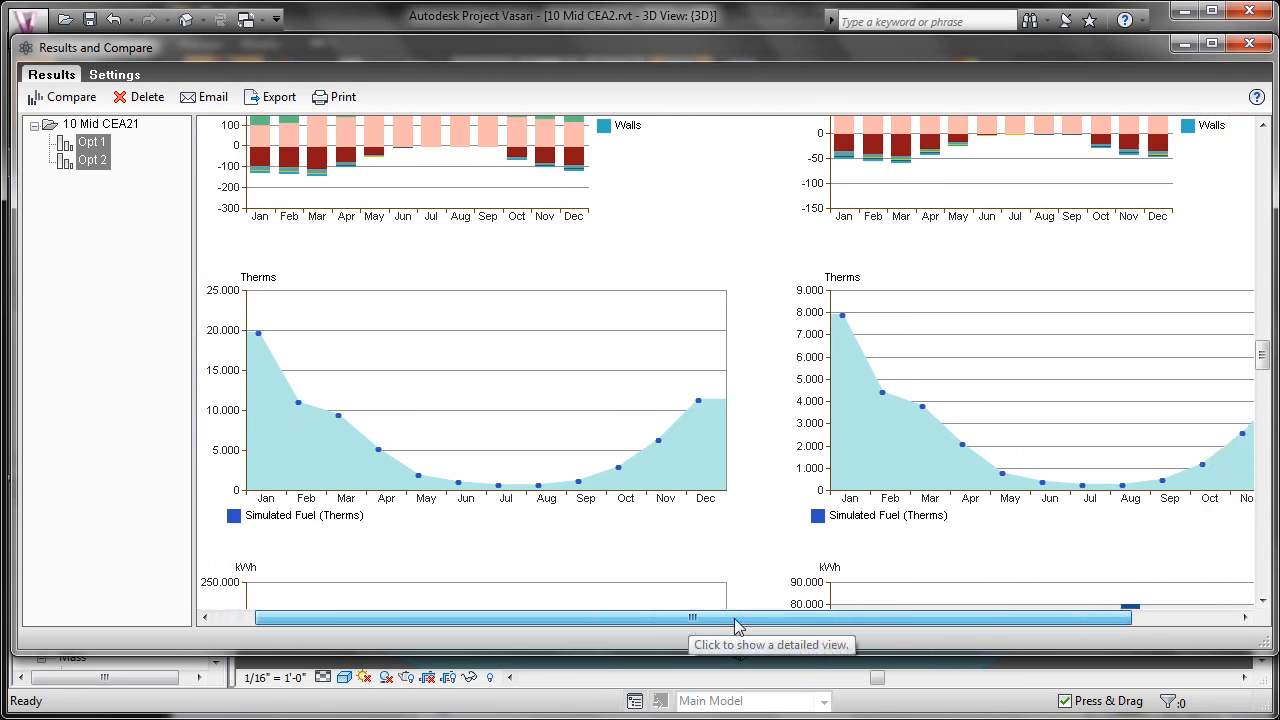
pyautogui.scroll(-3)
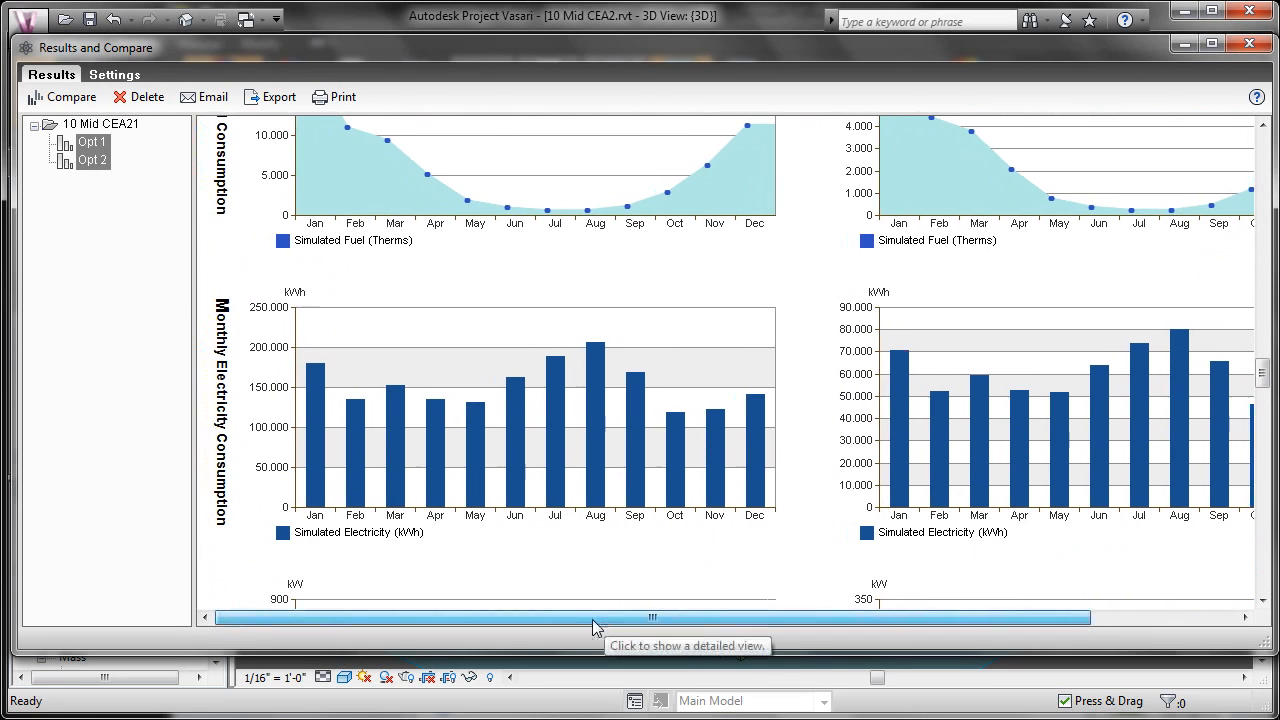
pyautogui.moveTo(656, 480)
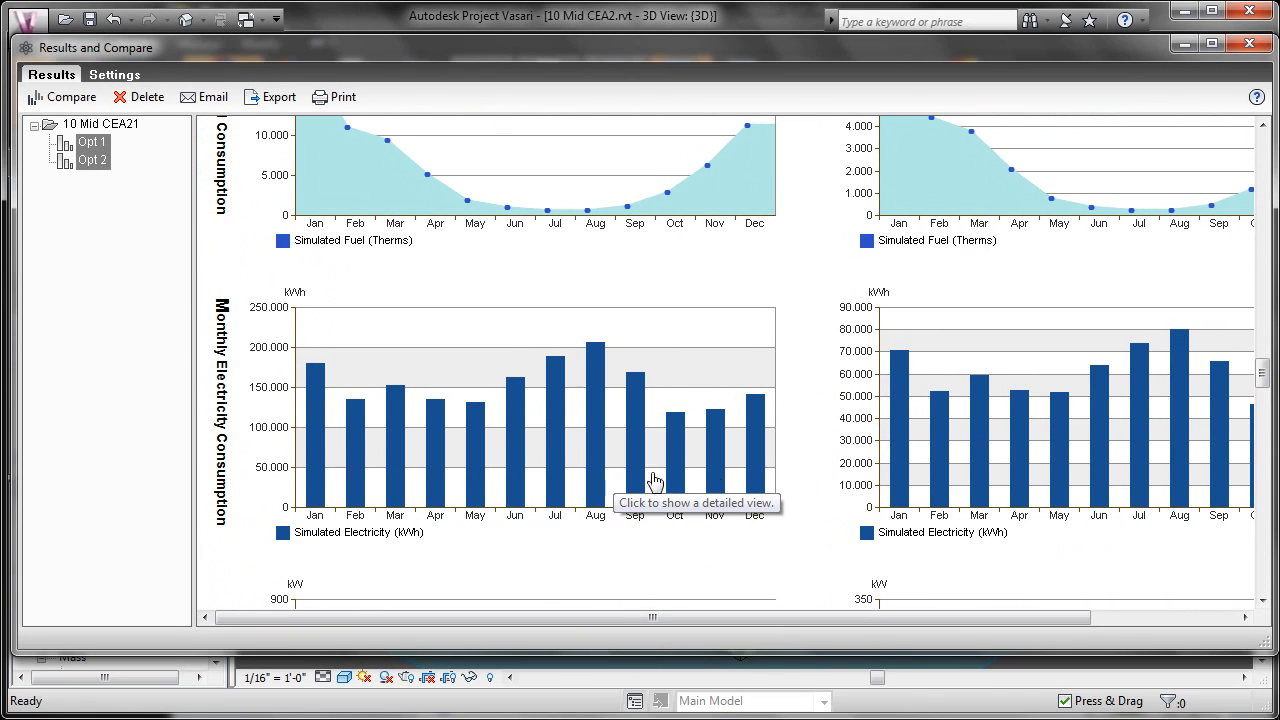
# - Scroll the comparison through monthly peak demand to the annual wind rose speed charts
pyautogui.scroll(-3)
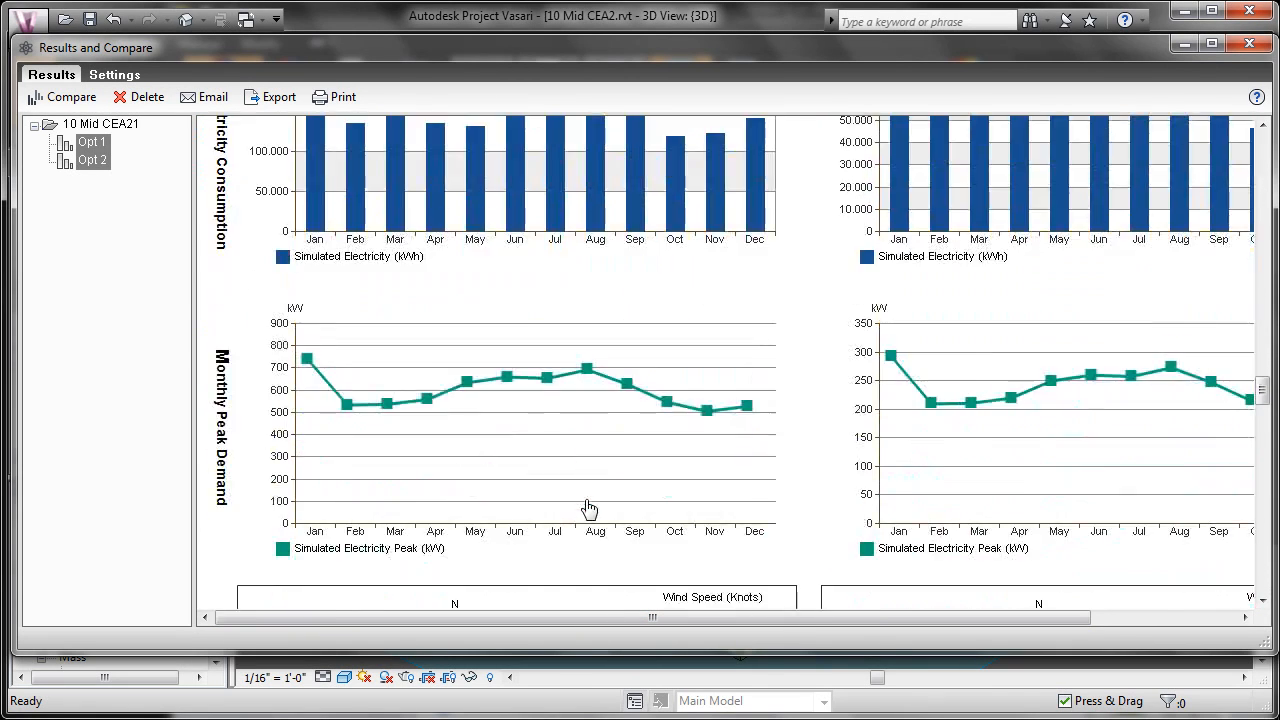
pyautogui.moveTo(890, 452)
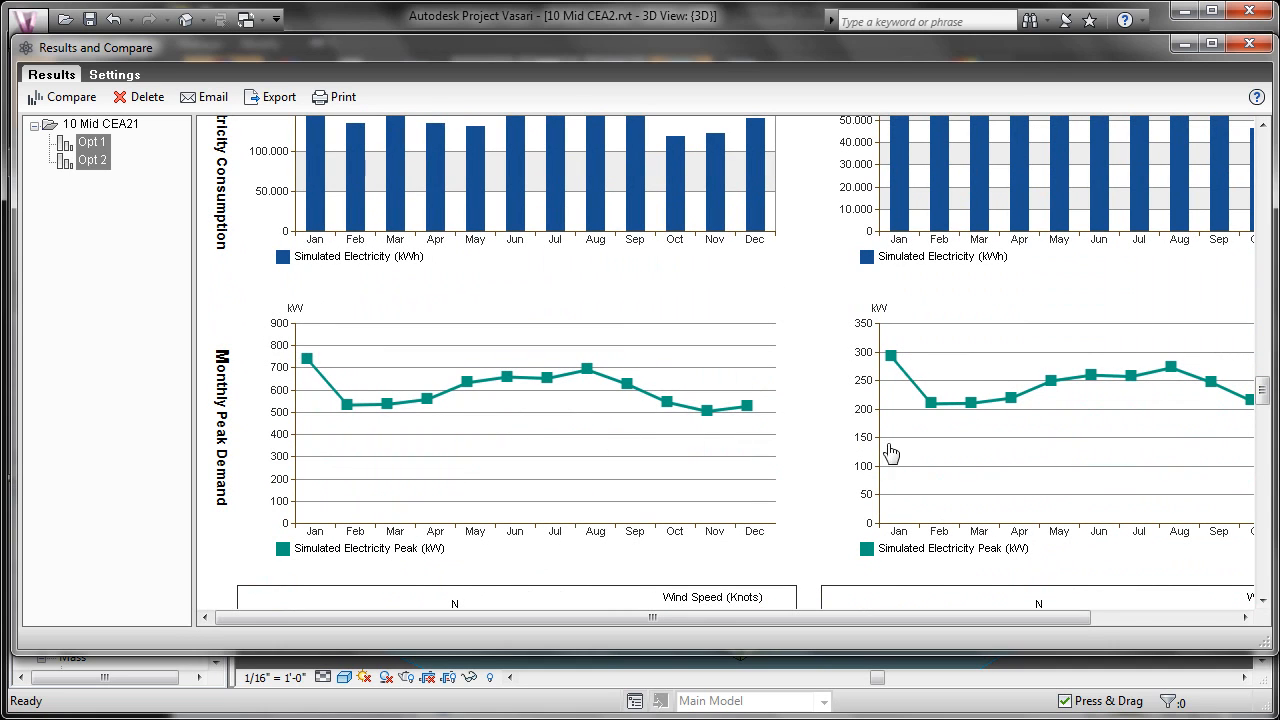
pyautogui.scroll(-3)
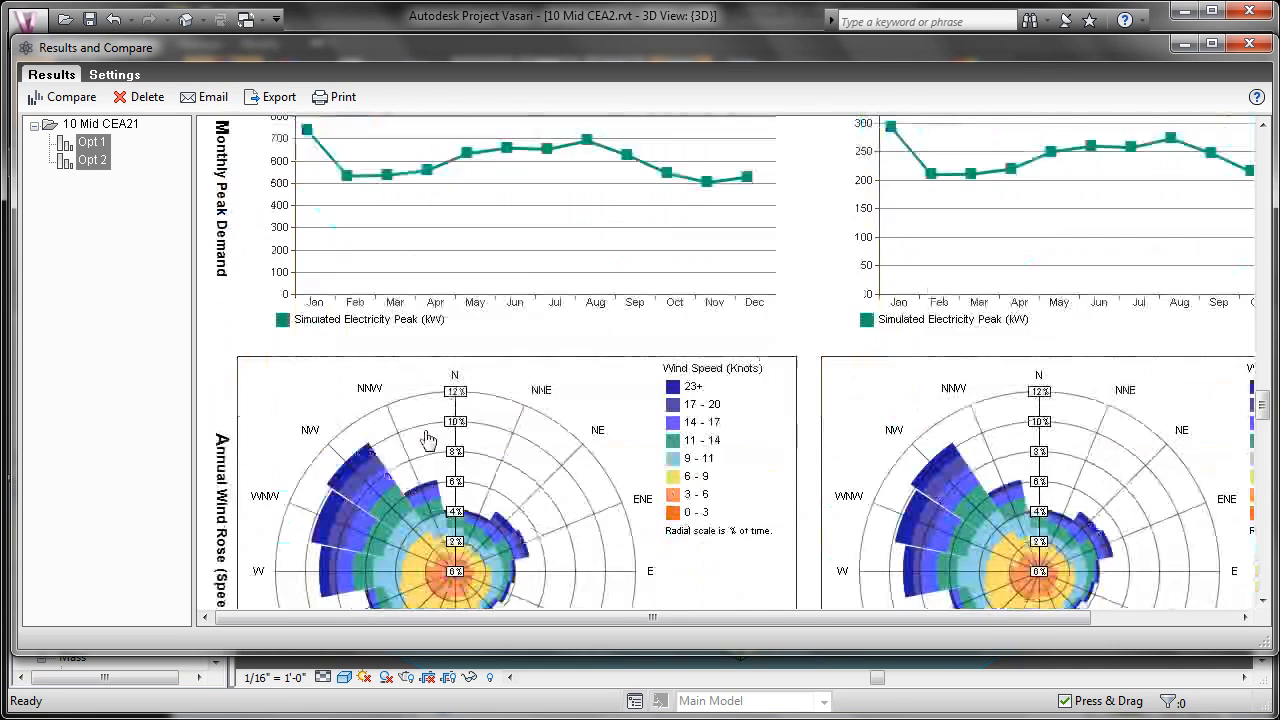
pyautogui.scroll(-3)
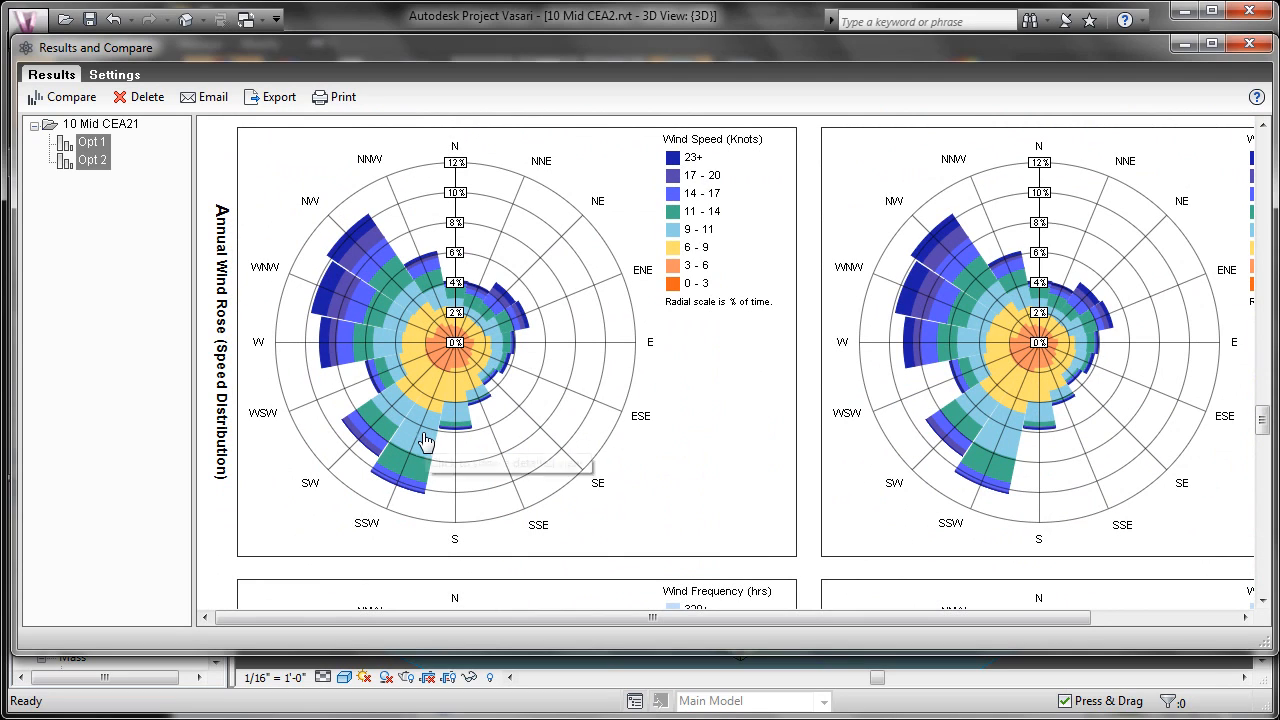
pyautogui.moveTo(456, 340)
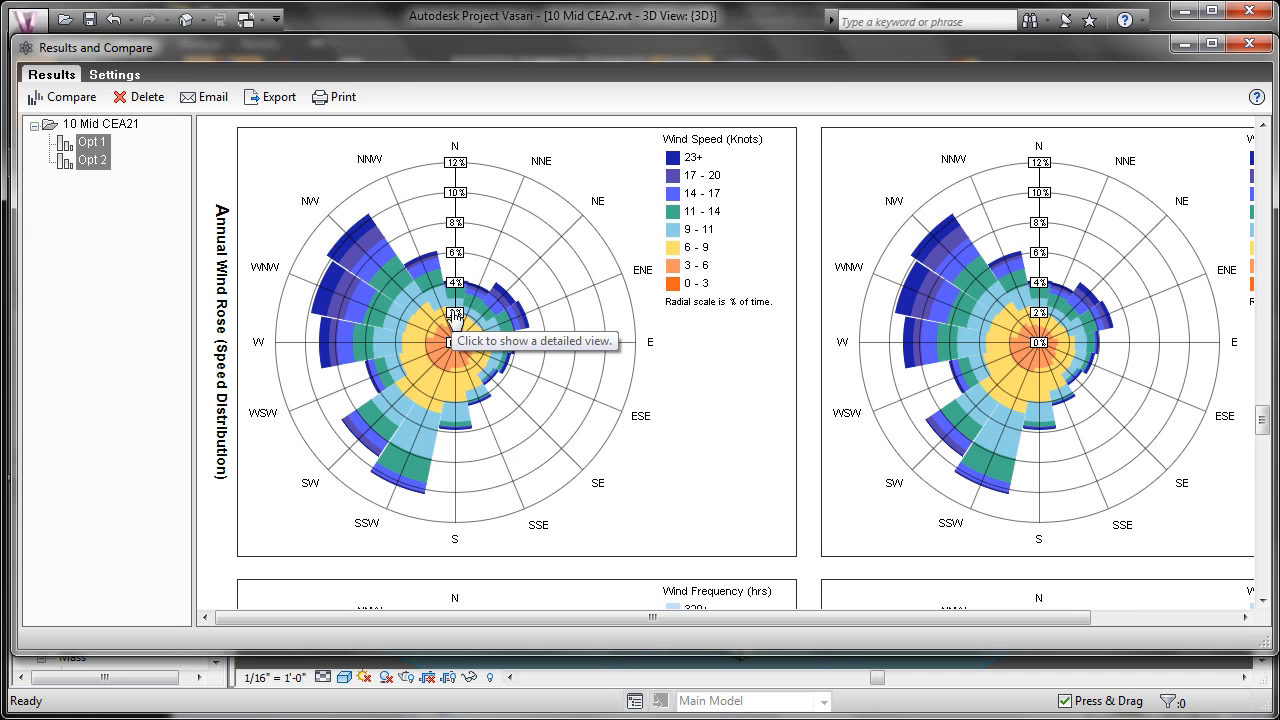
pyautogui.moveTo(724, 436)
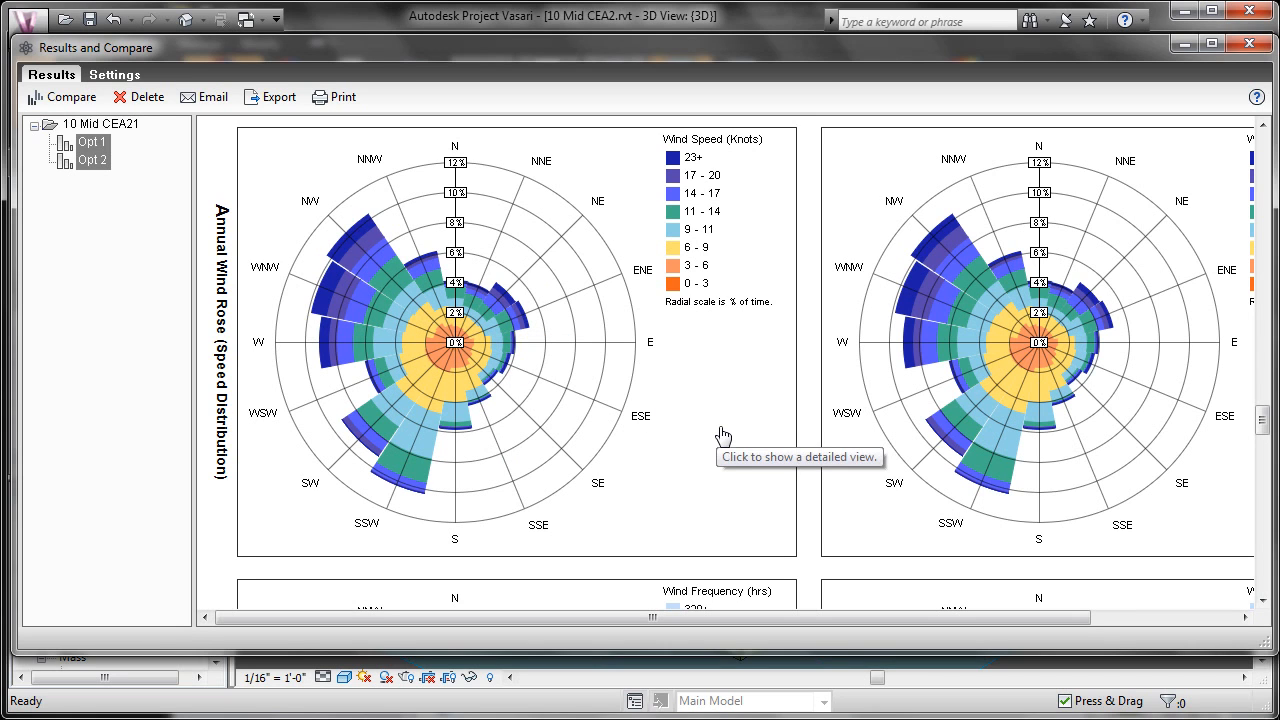
pyautogui.scroll(-3)
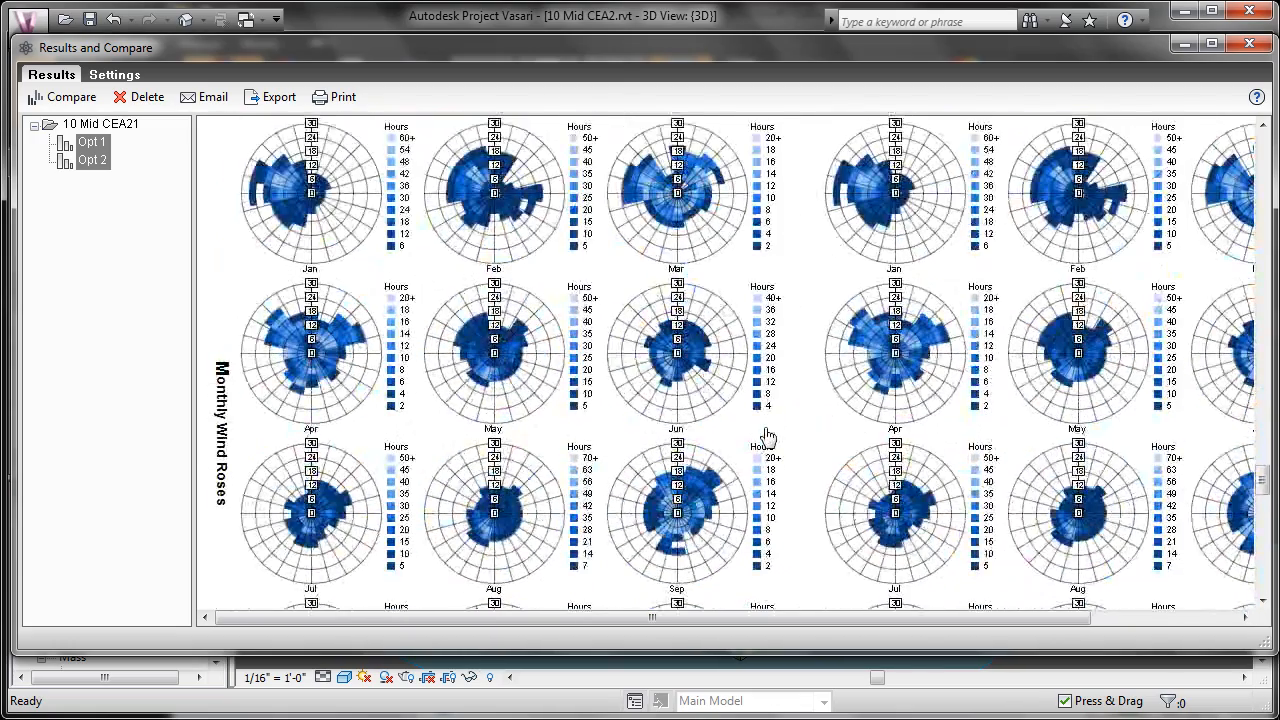
# - Scroll through monthly wind roses, design data, temperature bins and humidity to the frequency wind rose
pyautogui.scroll(-3)
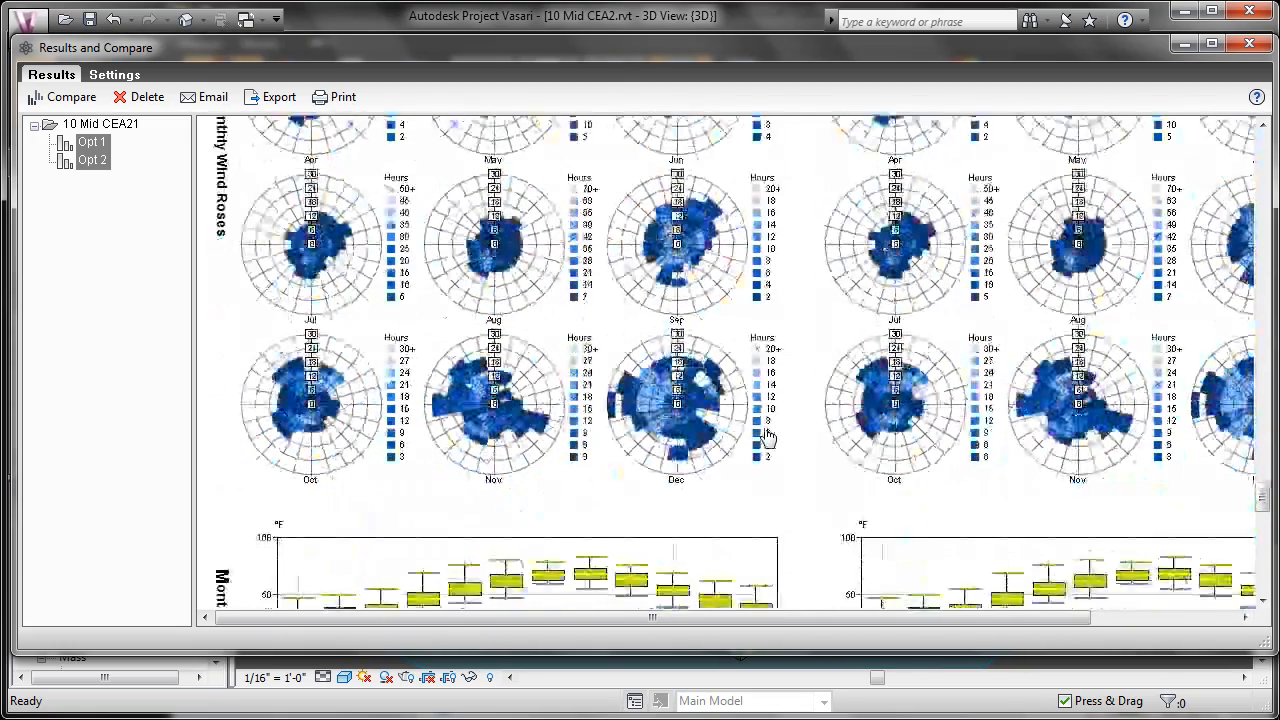
pyautogui.scroll(-3)
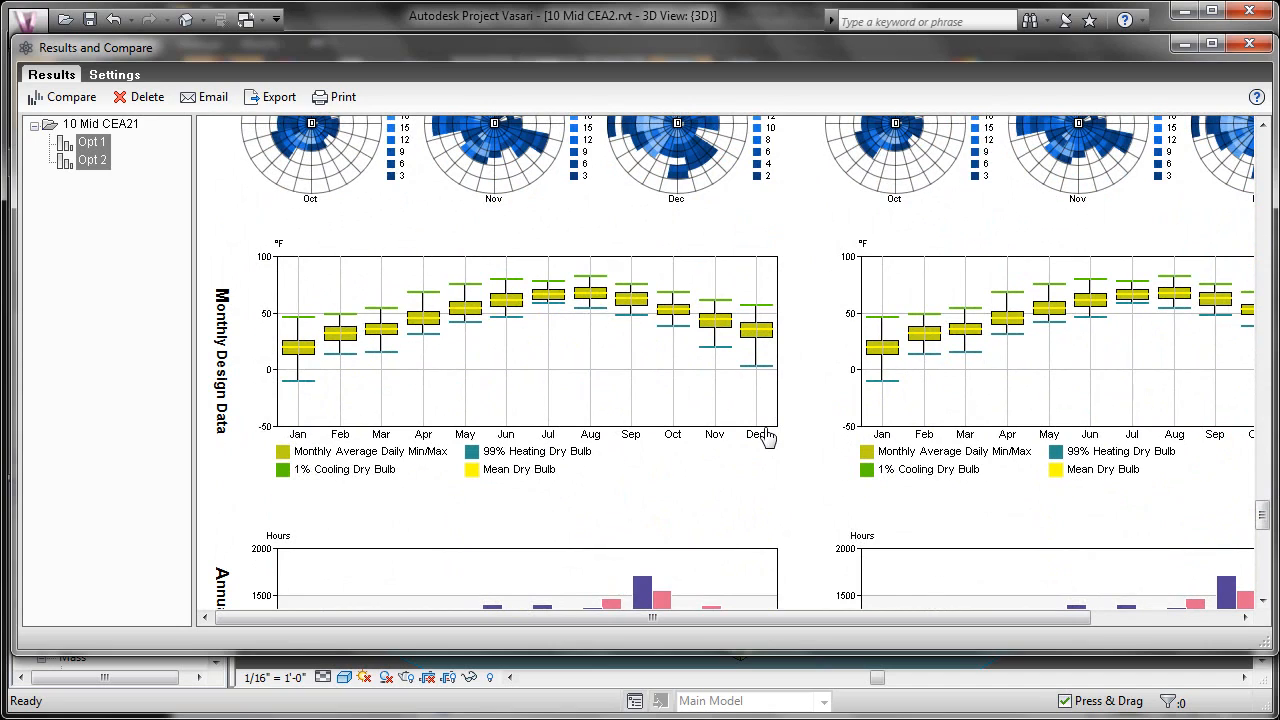
pyautogui.moveTo(628, 462)
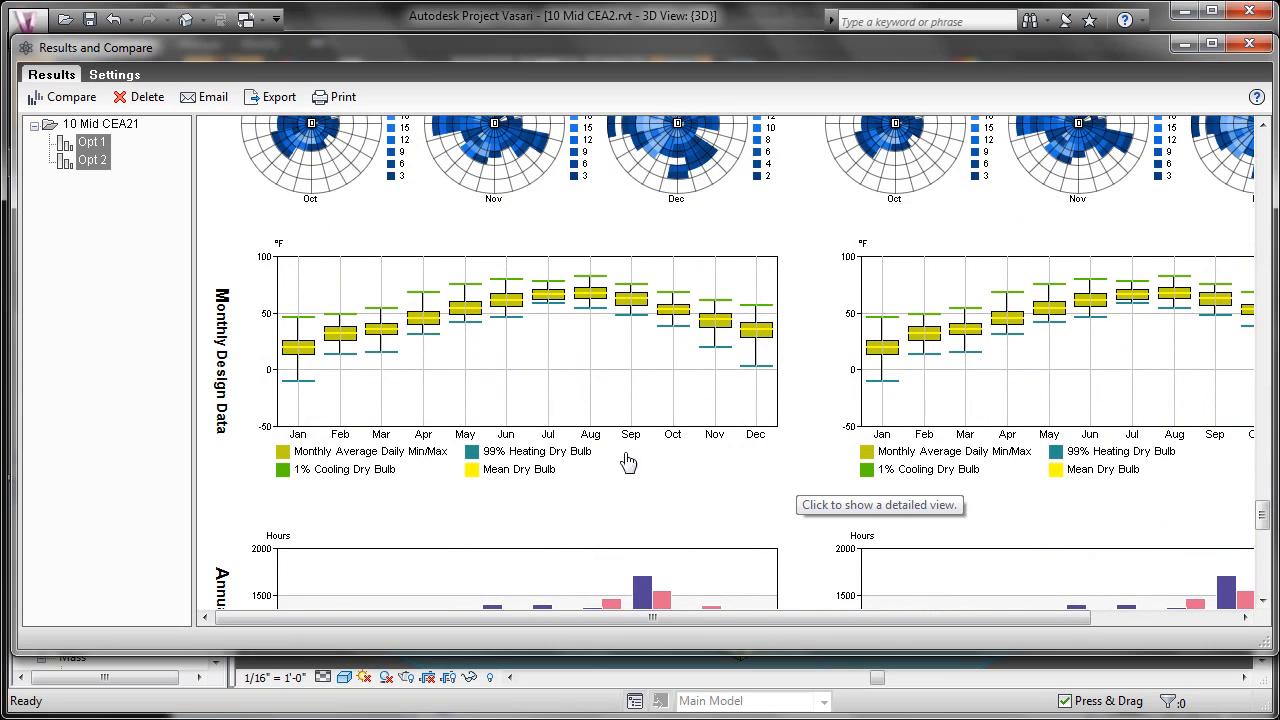
pyautogui.moveTo(392, 496)
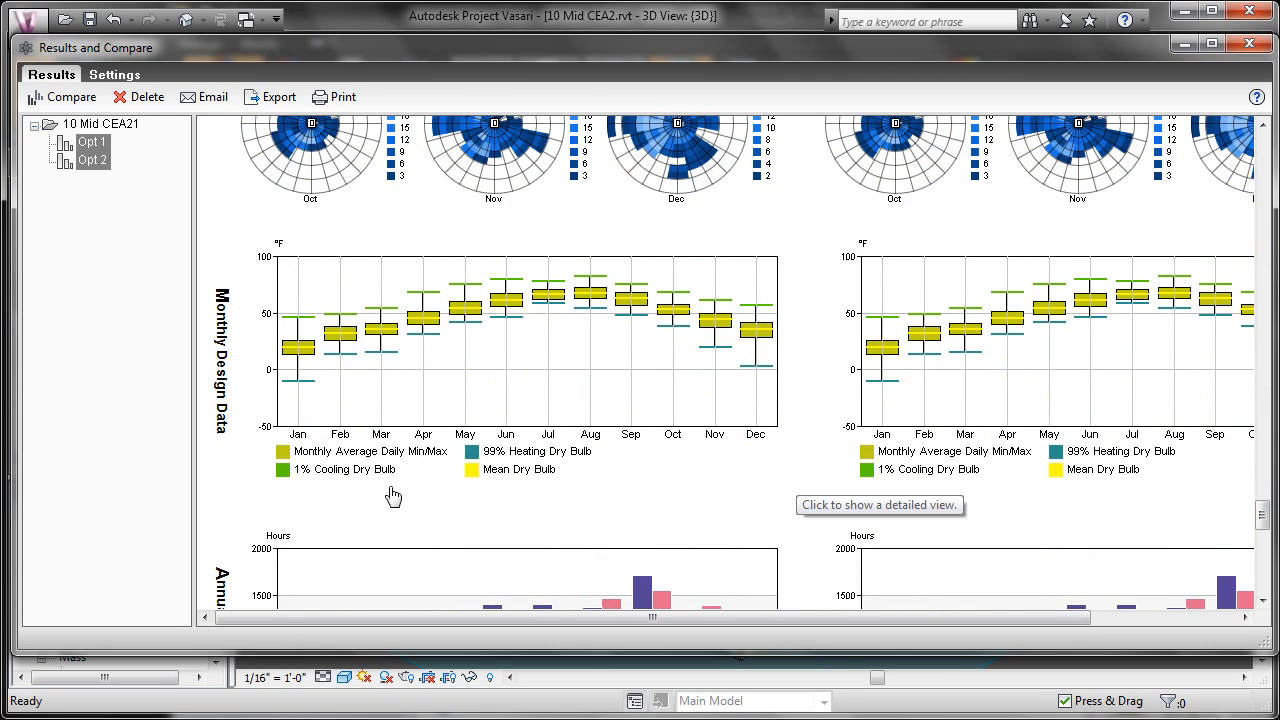
pyautogui.moveTo(356, 478)
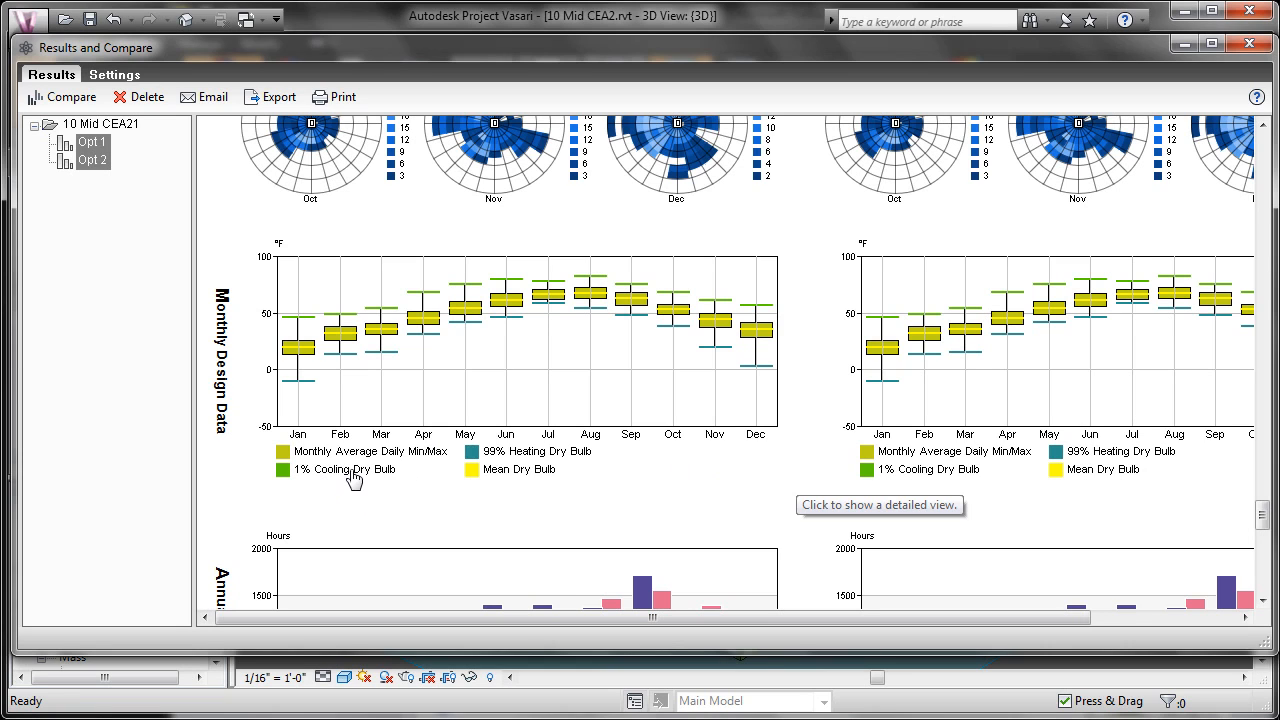
pyautogui.moveTo(780, 482)
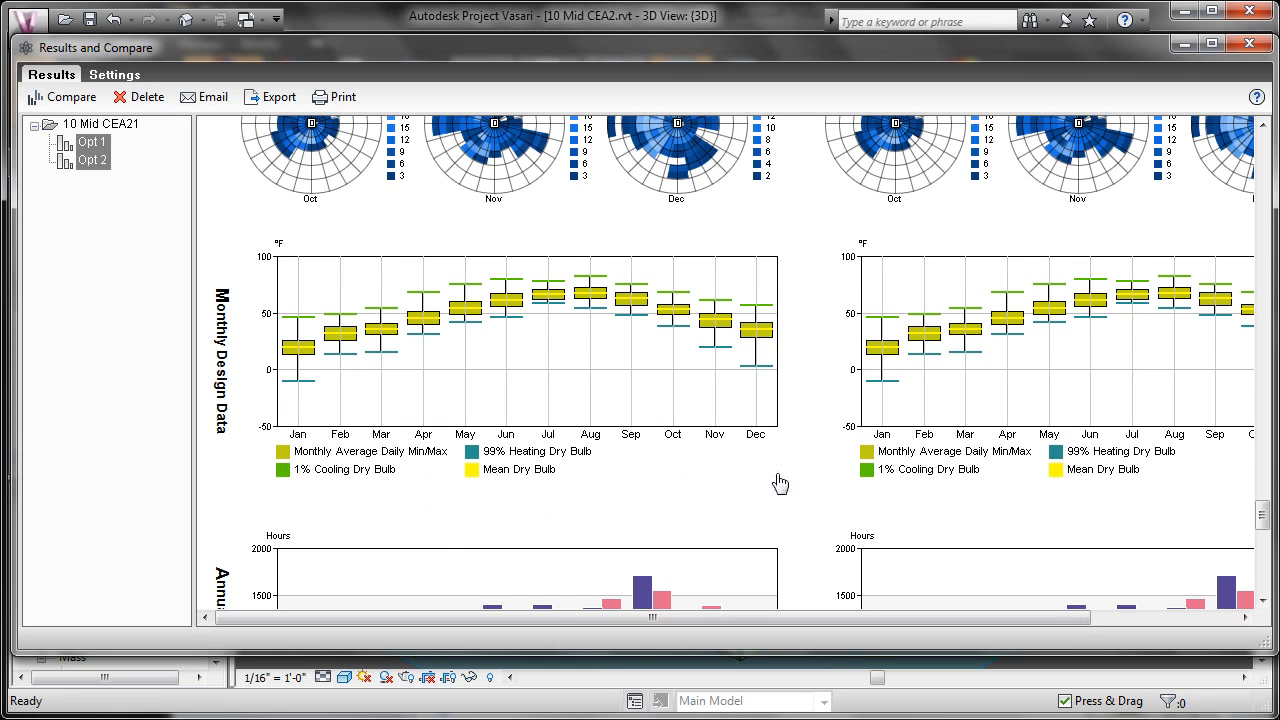
pyautogui.scroll(-3)
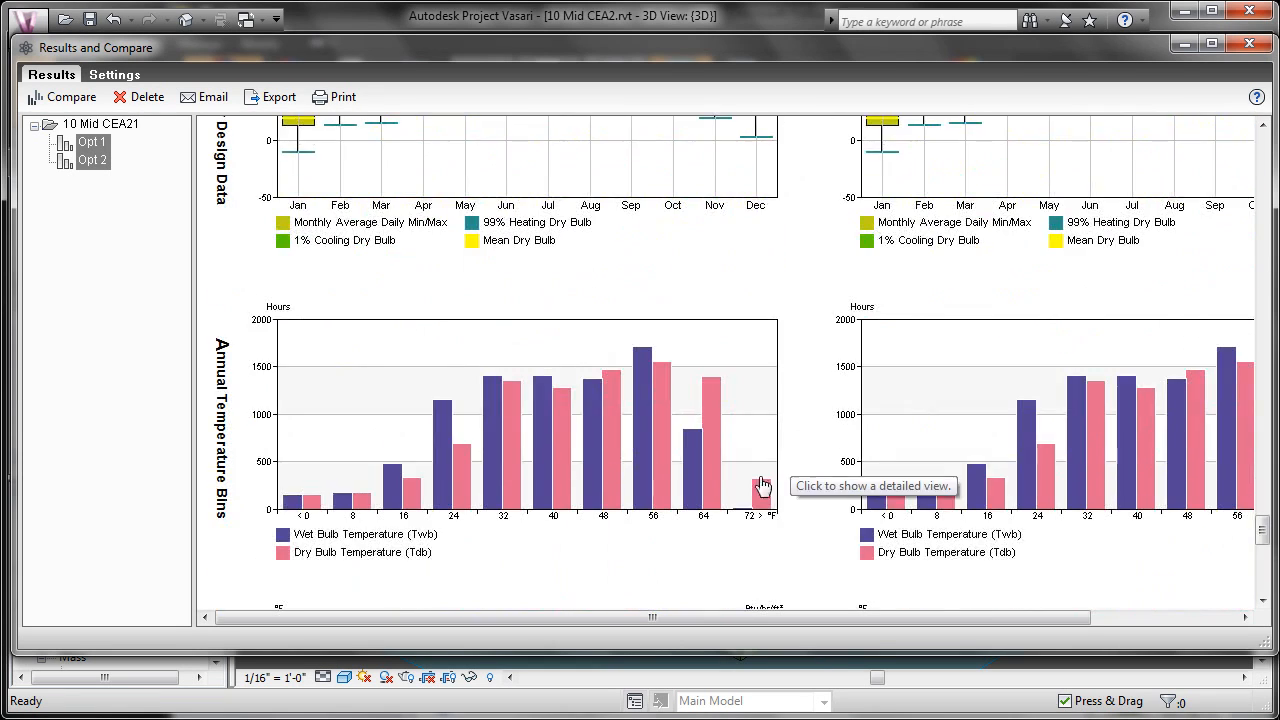
pyautogui.scroll(-3)
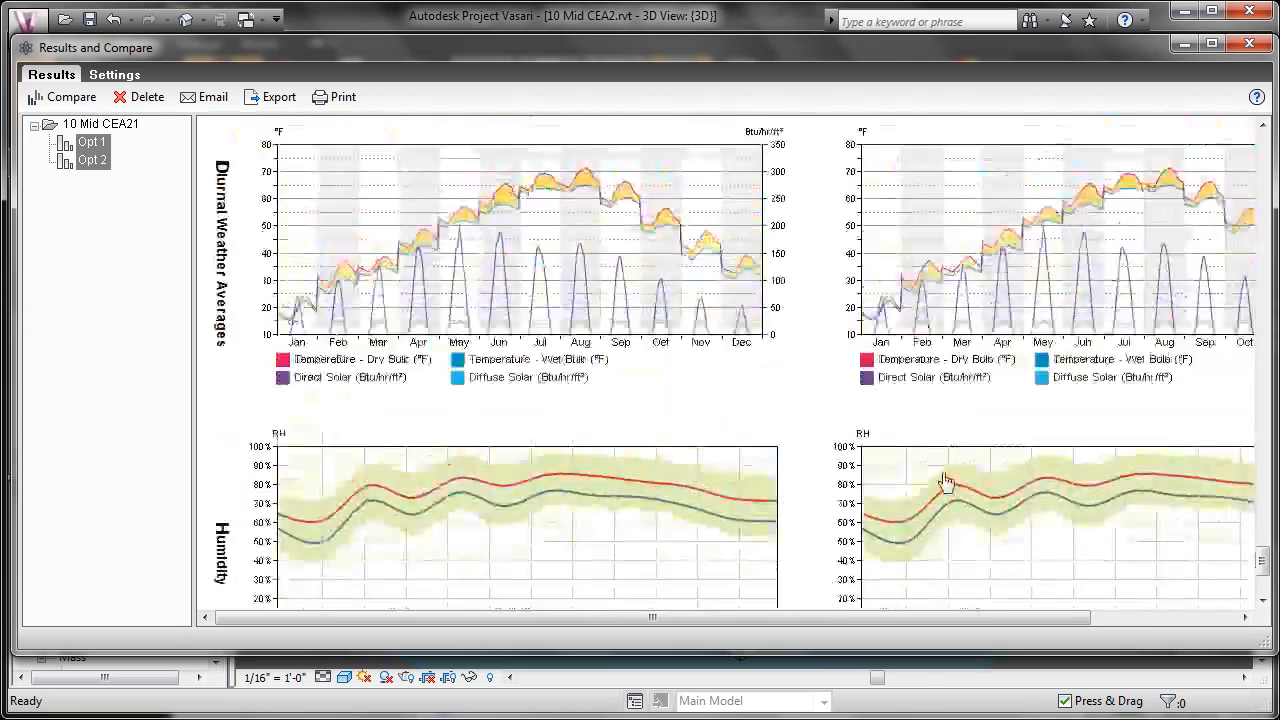
pyautogui.scroll(-3)
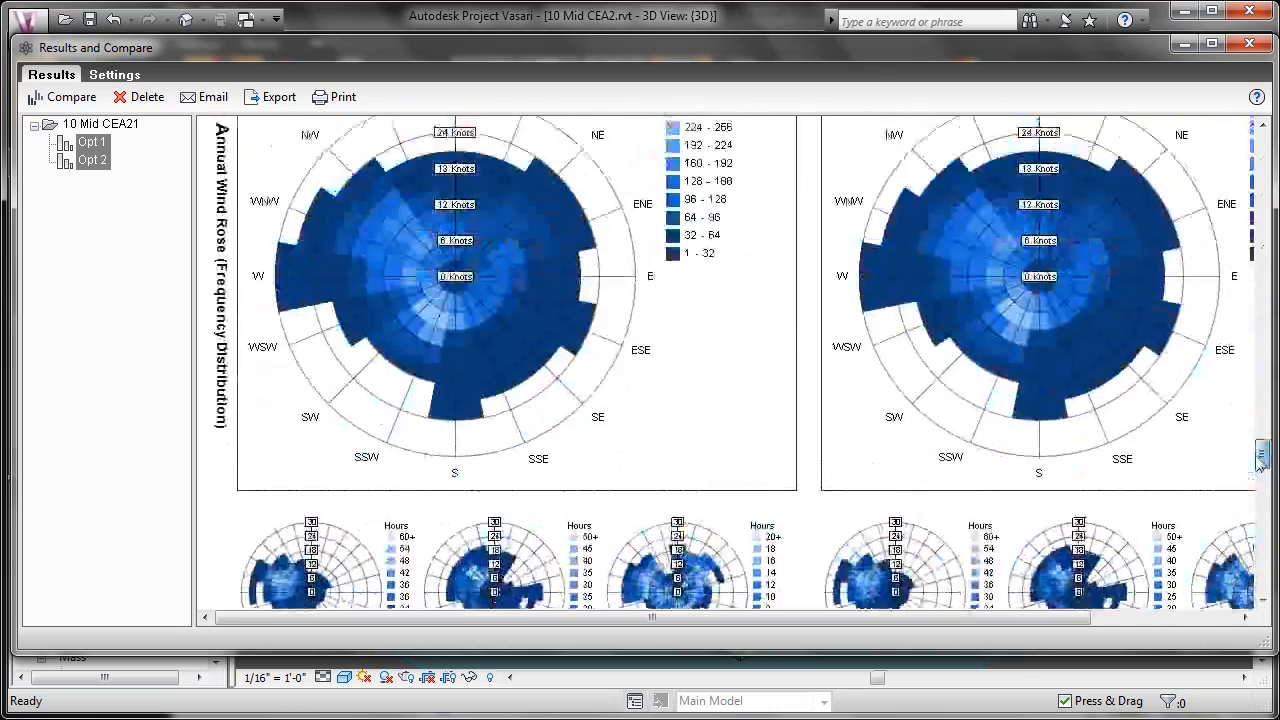